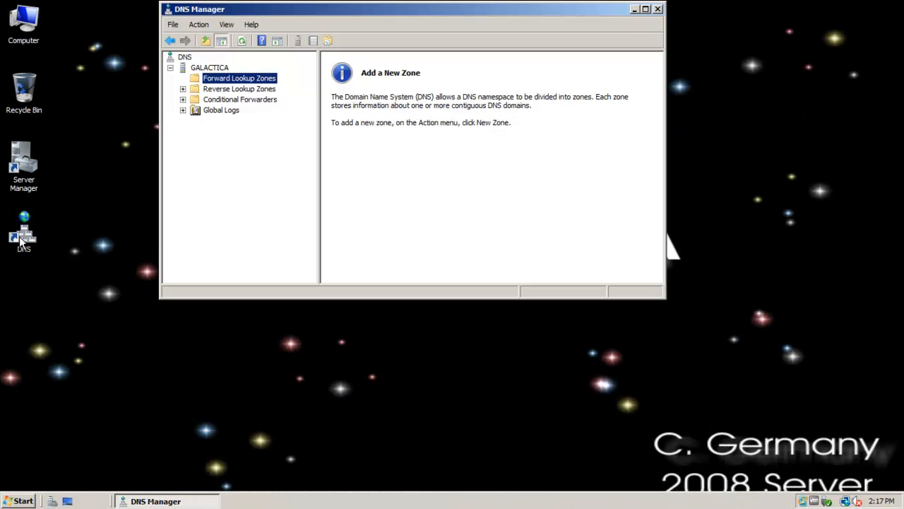
Step: Bring up the context actions for Forward Lookup Zones under GALACTICA
left_click(239, 88)
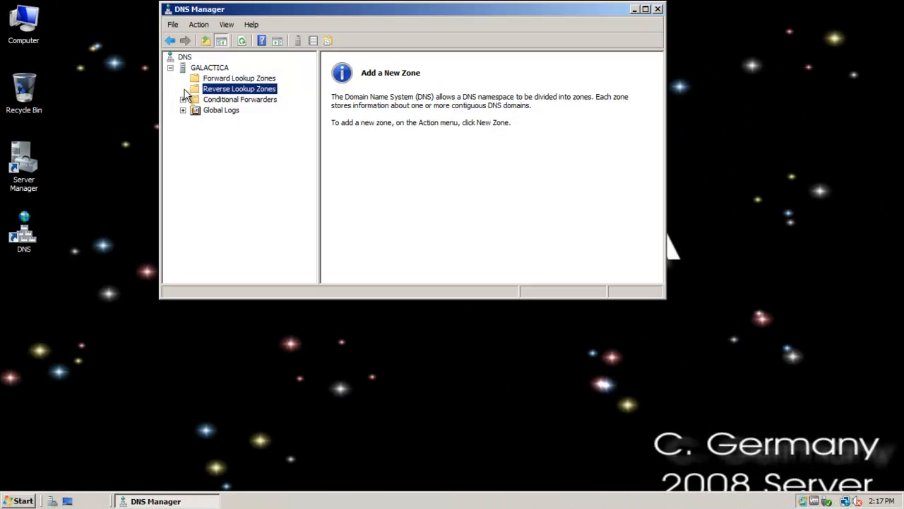
right_click(239, 78)
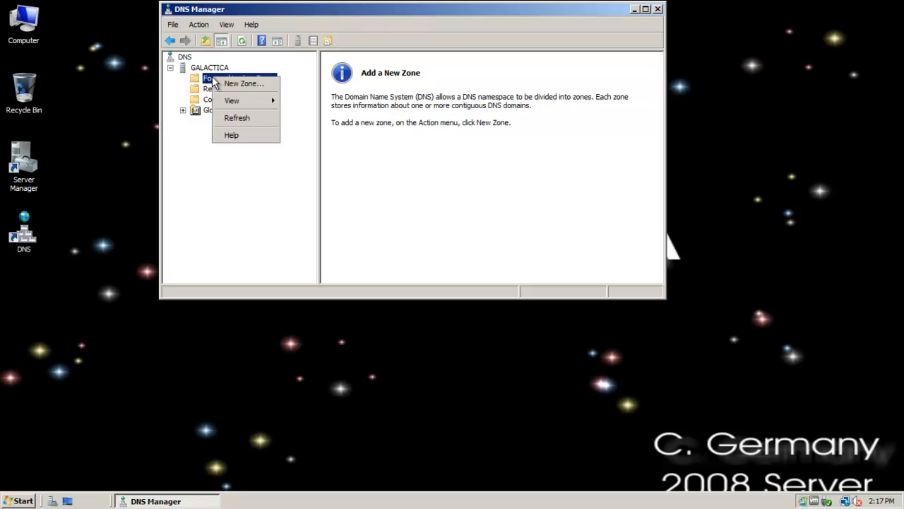
Step: Start the New Zone Wizard and advance to the Zone Type page with Primary zone chosen
left_click(244, 83)
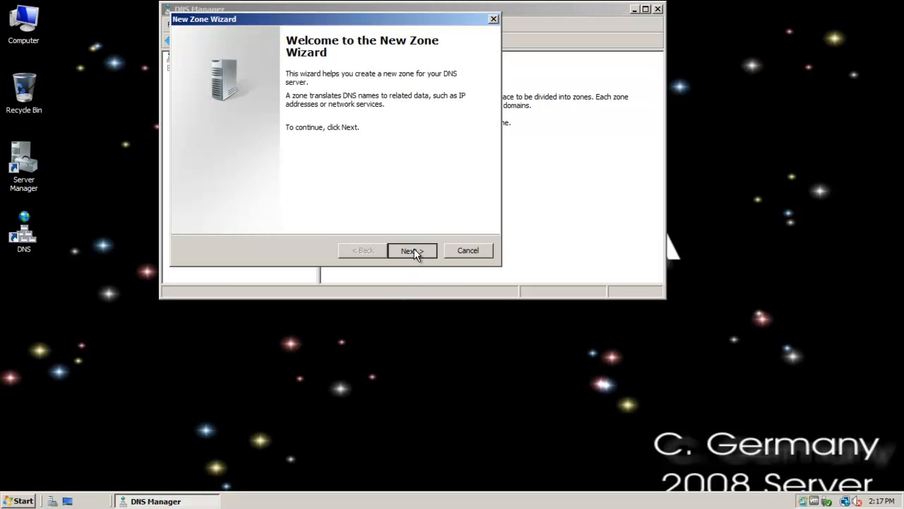
left_click(412, 250)
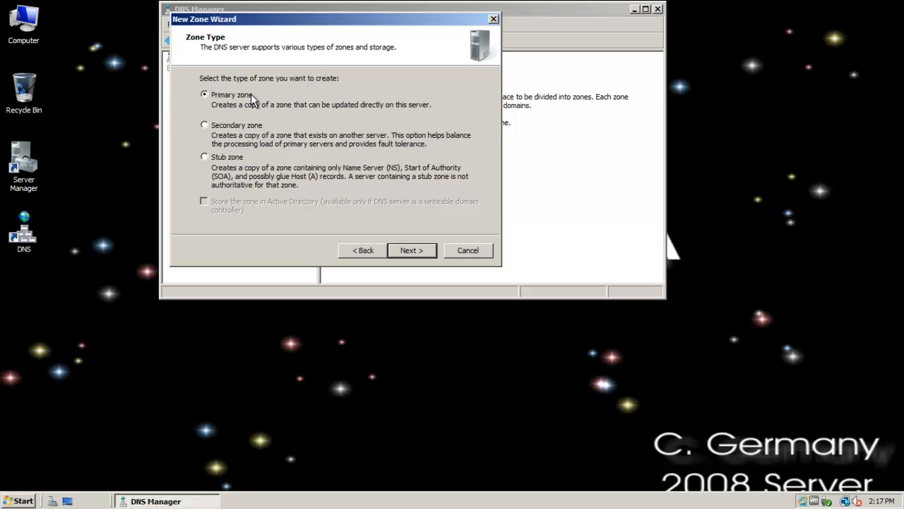
mouse_move(255, 111)
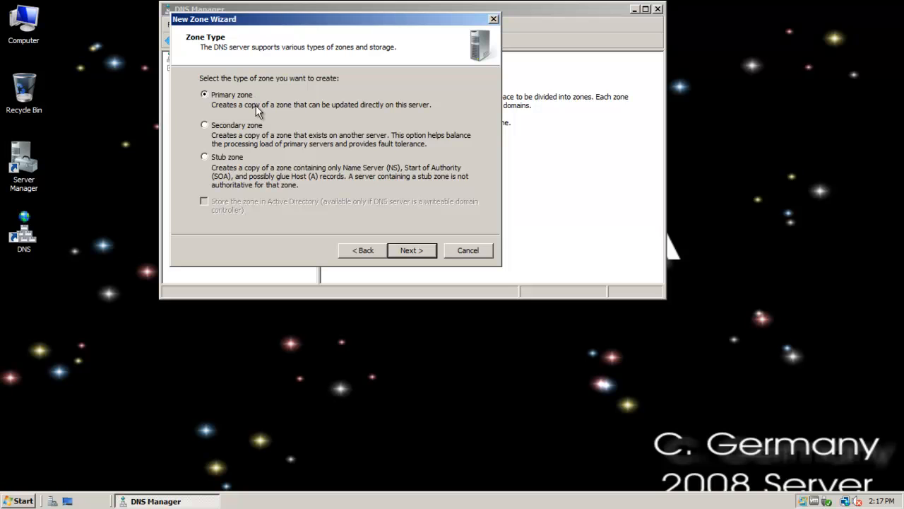
mouse_move(336, 217)
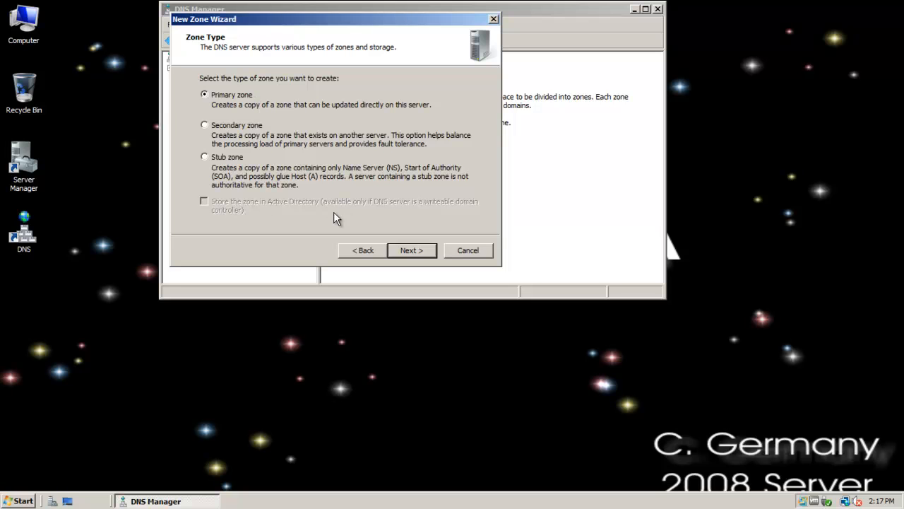
mouse_move(318, 206)
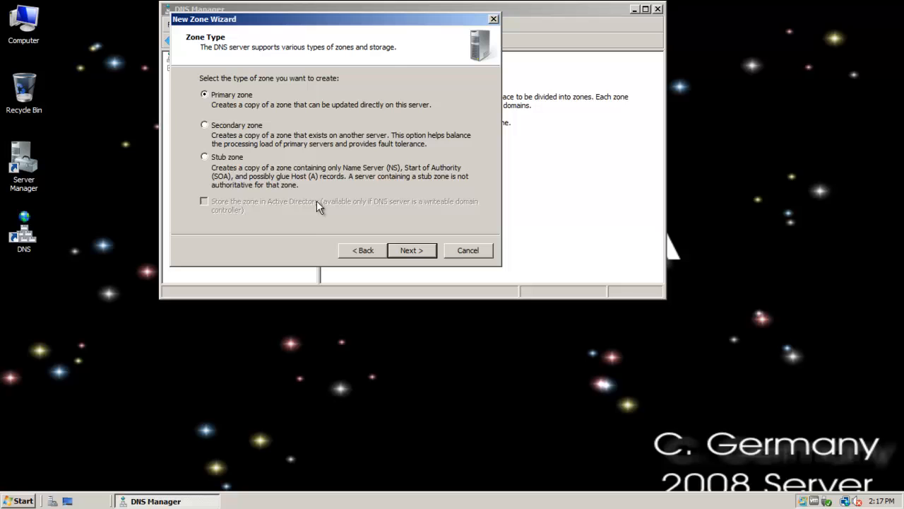
mouse_move(297, 204)
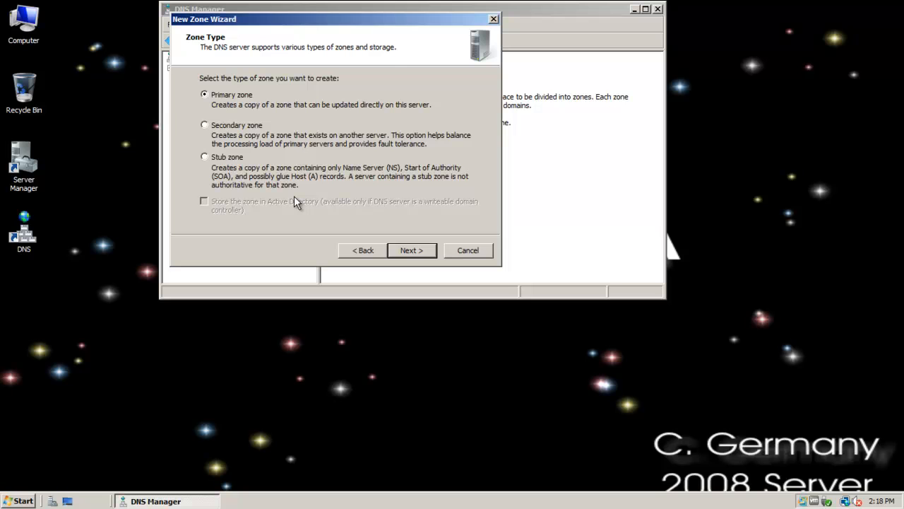
mouse_move(266, 115)
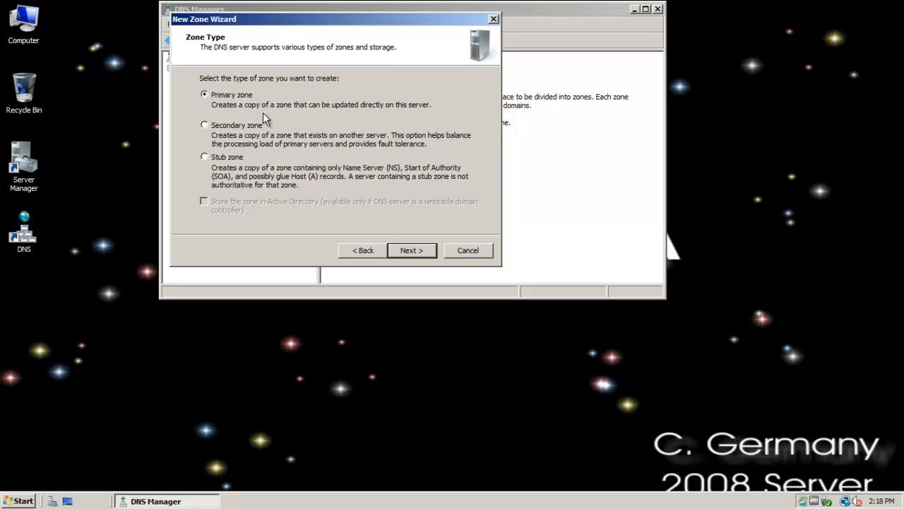
mouse_move(393, 146)
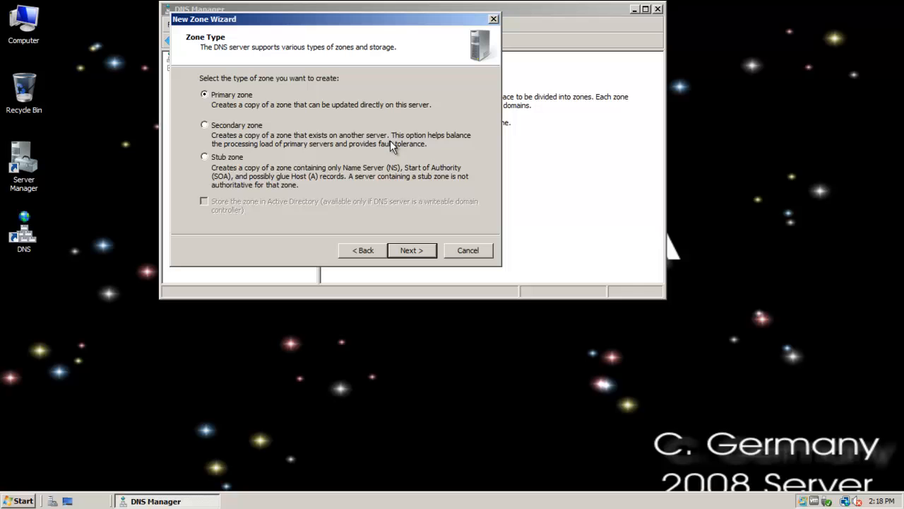
mouse_move(249, 105)
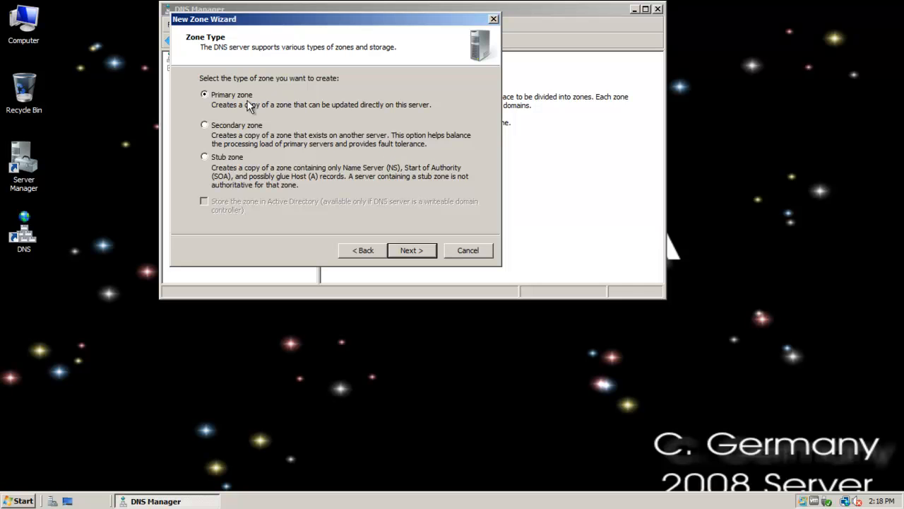
mouse_move(252, 96)
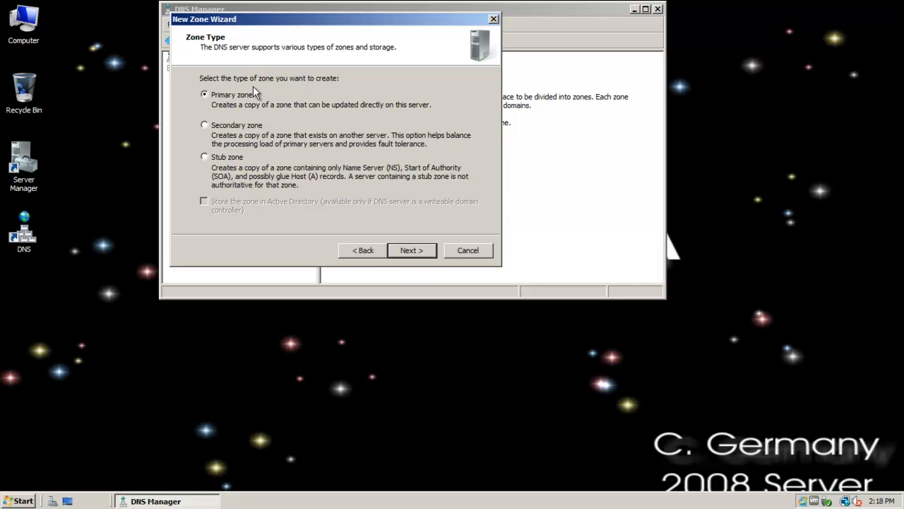
Step: Keep Primary zone, name the zone BattleStars.Galaxy and continue to the zone file page
left_click(412, 250)
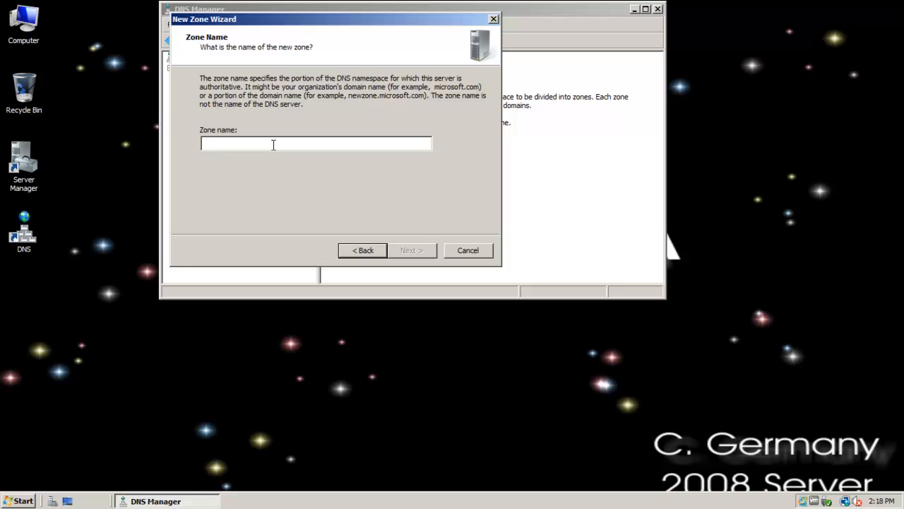
type("BattleStars")
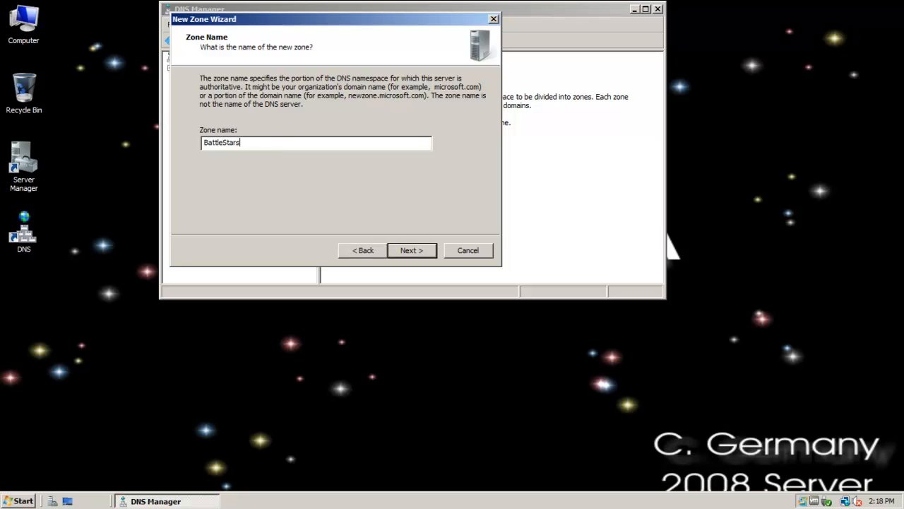
type(".Galax")
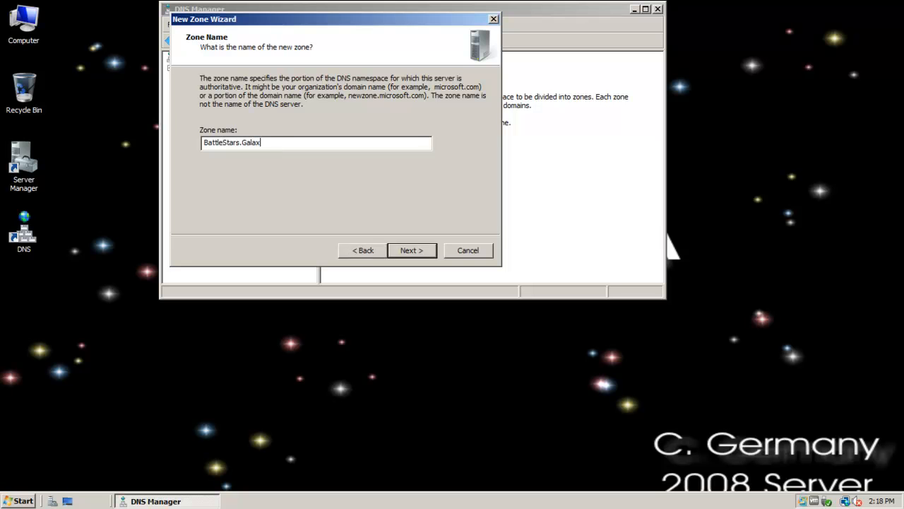
type("y")
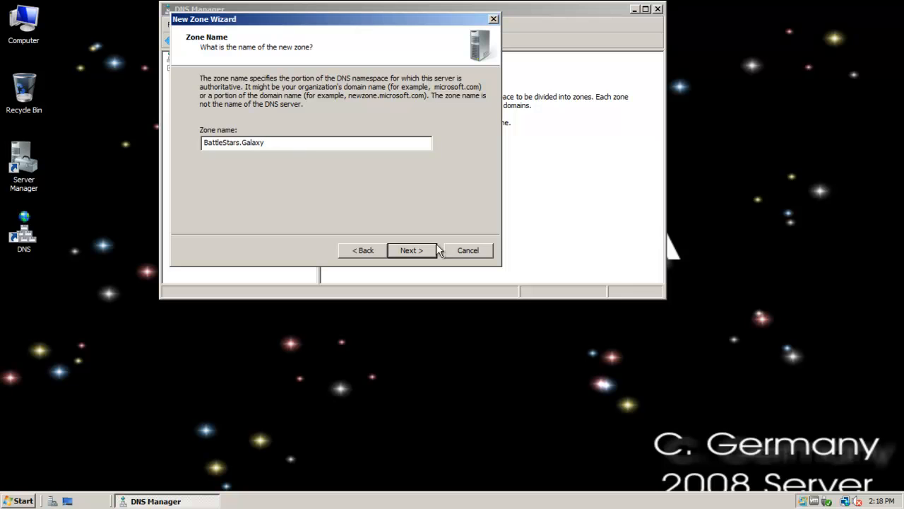
left_click(413, 250)
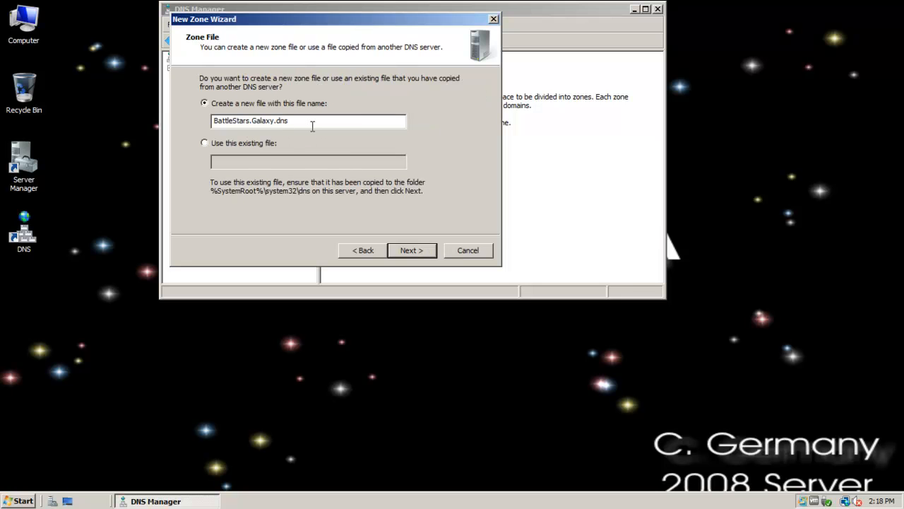
mouse_move(376, 189)
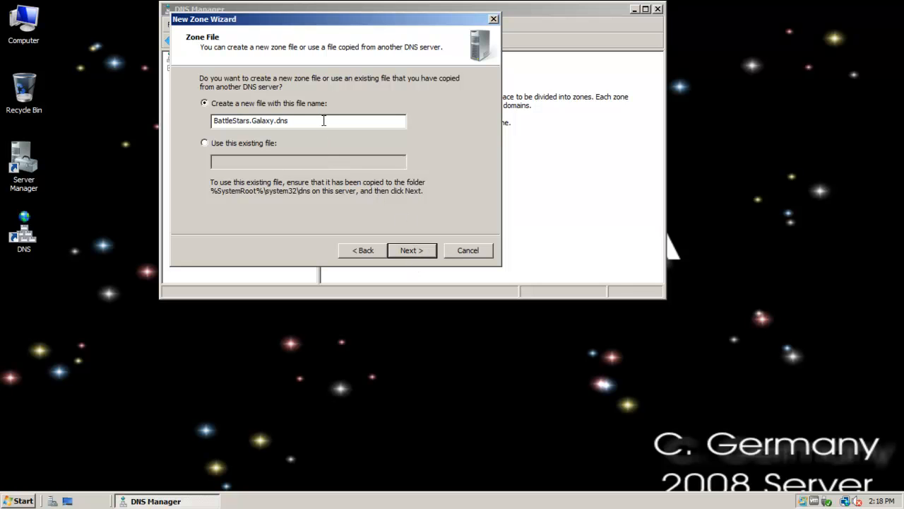
Step: Accept the BattleStars.Galaxy.dns file and allow both nonsecure and secure dynamic updates
left_click(412, 250)
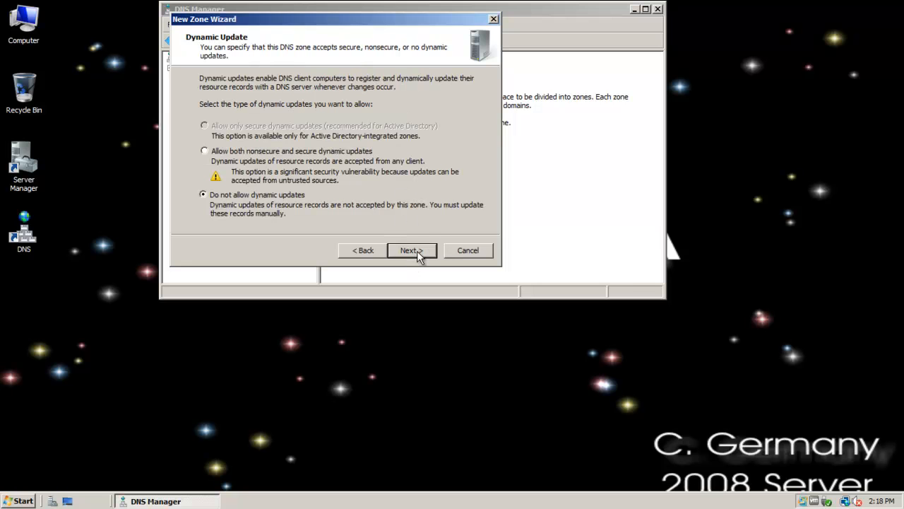
mouse_move(318, 139)
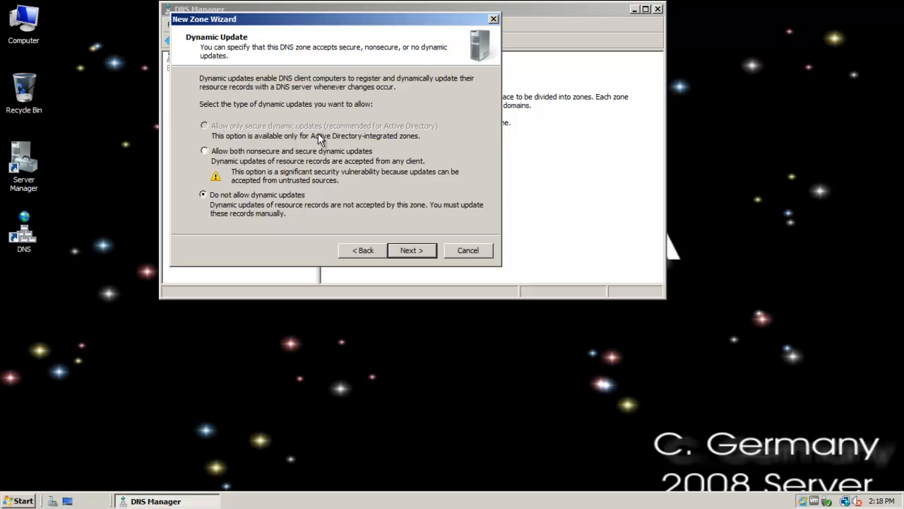
mouse_move(265, 136)
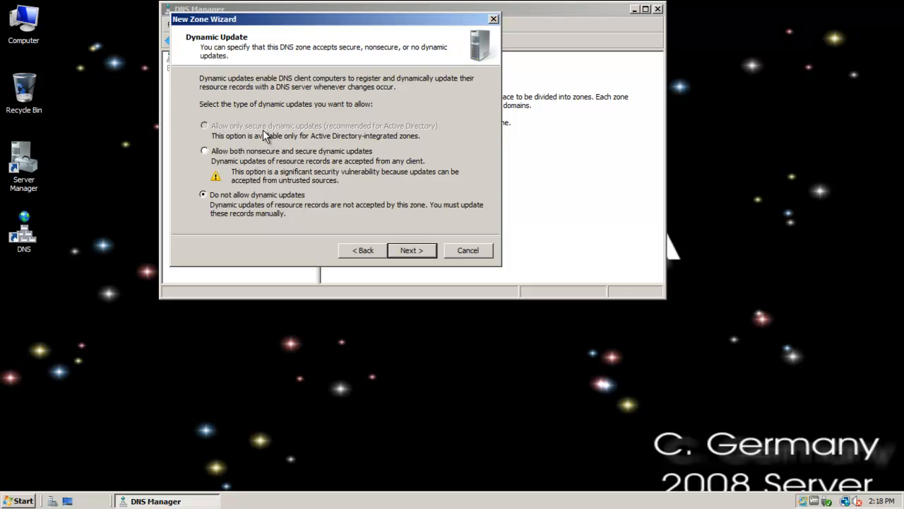
mouse_move(398, 136)
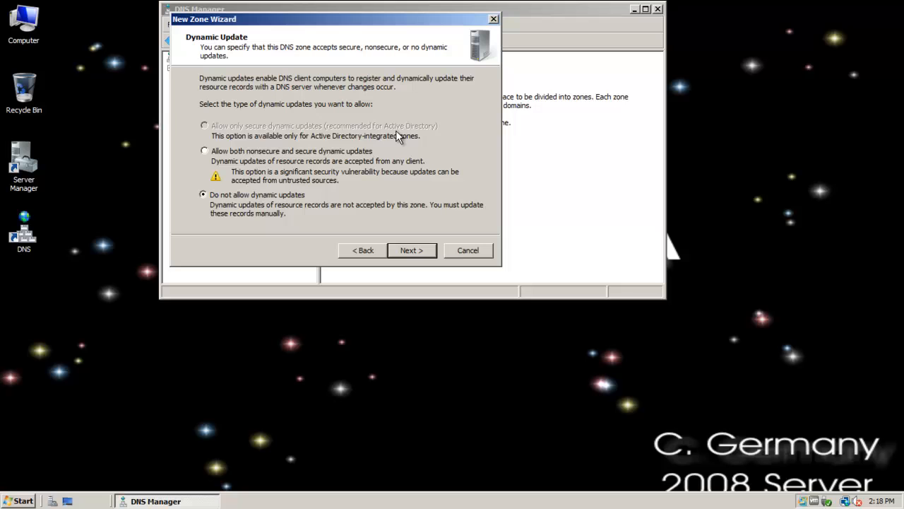
mouse_move(413, 136)
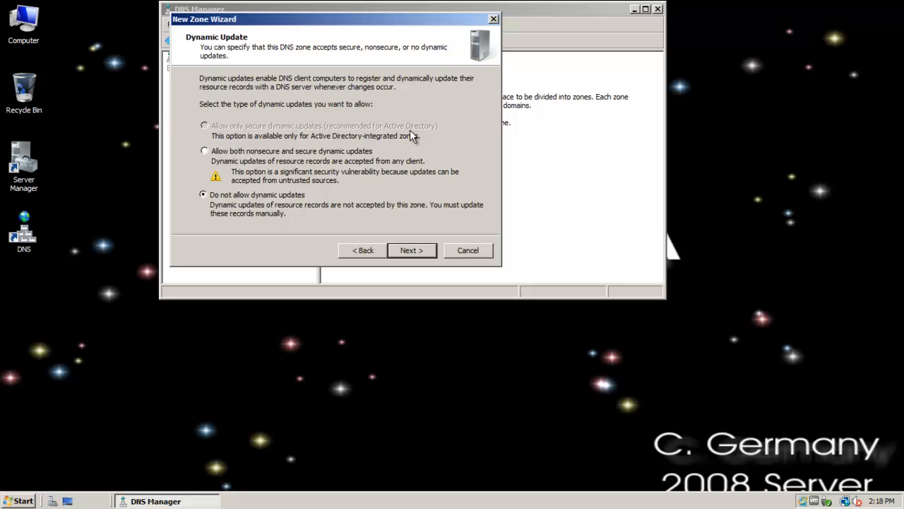
mouse_move(292, 167)
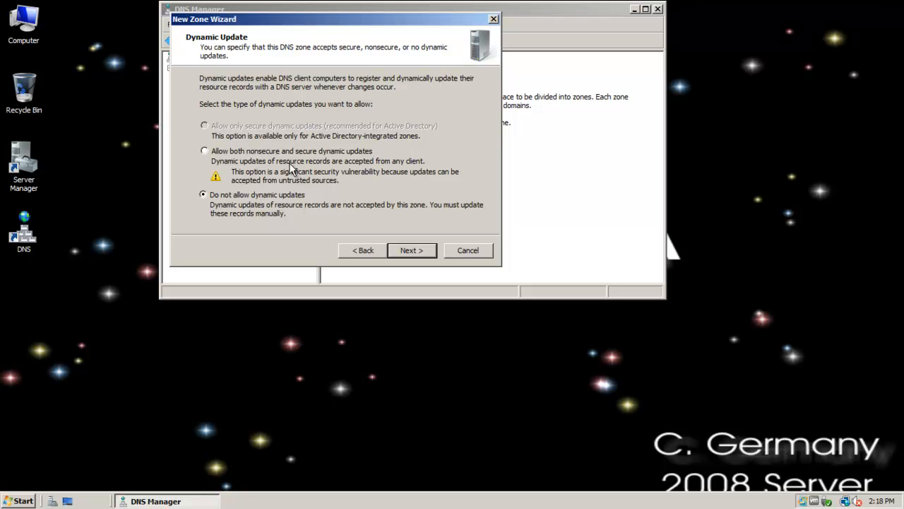
mouse_move(290, 168)
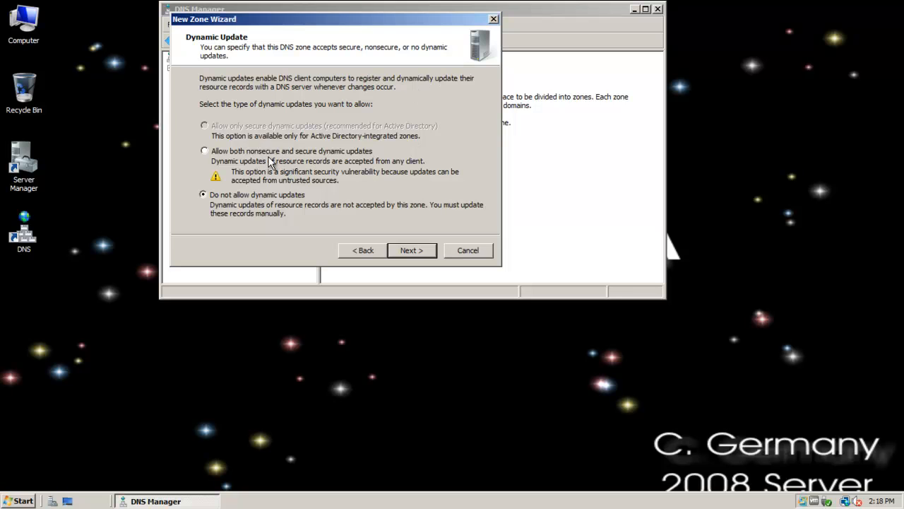
mouse_move(300, 217)
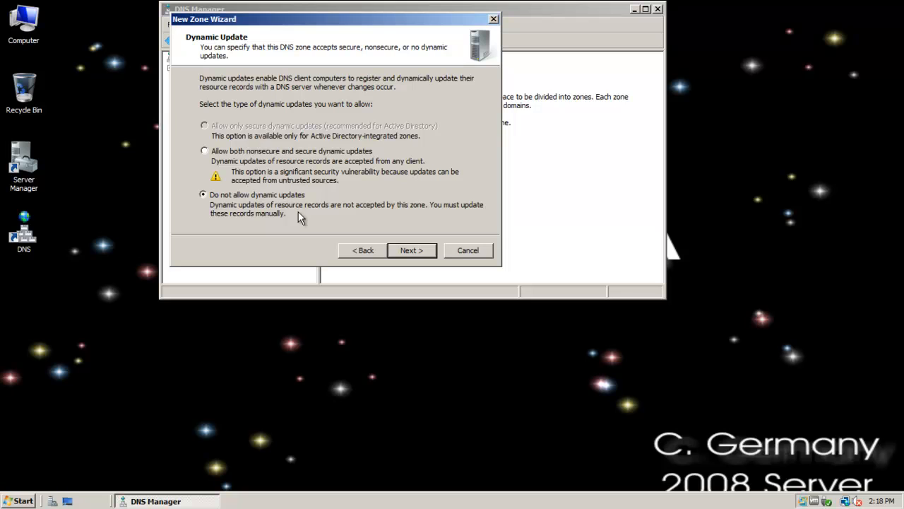
mouse_move(304, 176)
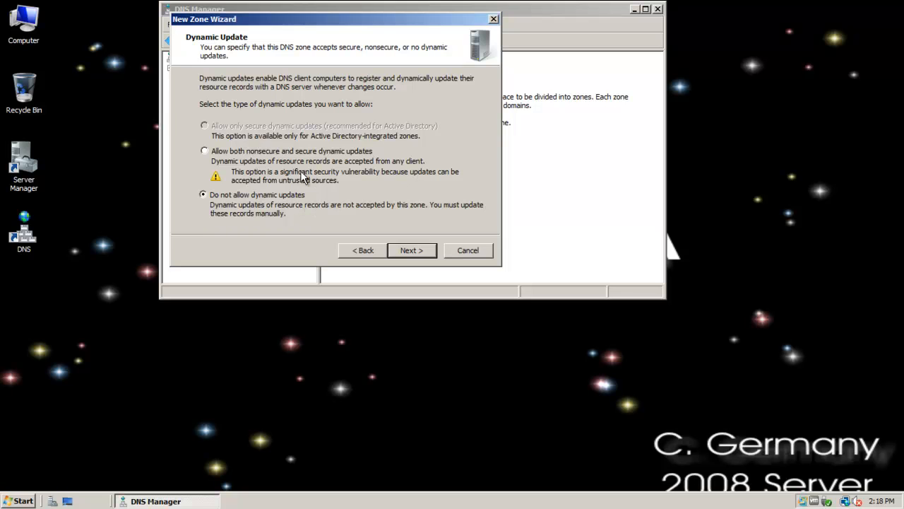
mouse_move(283, 153)
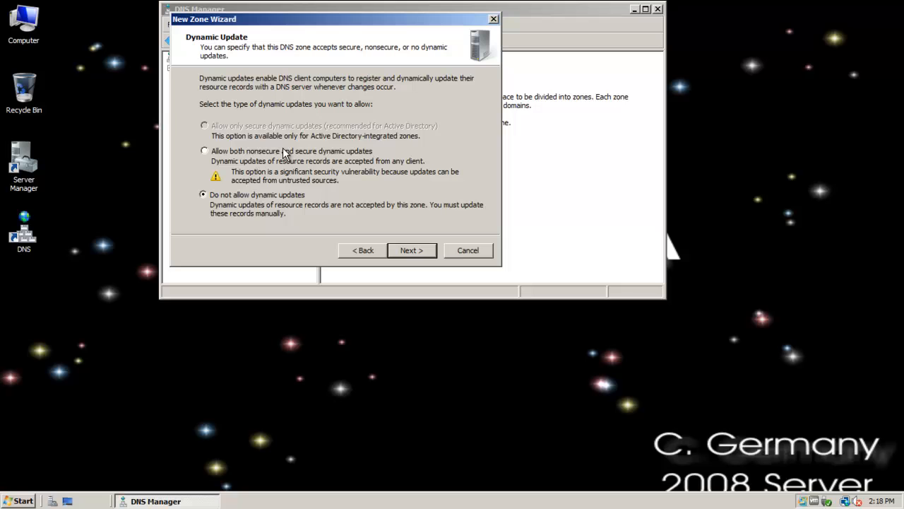
mouse_move(284, 177)
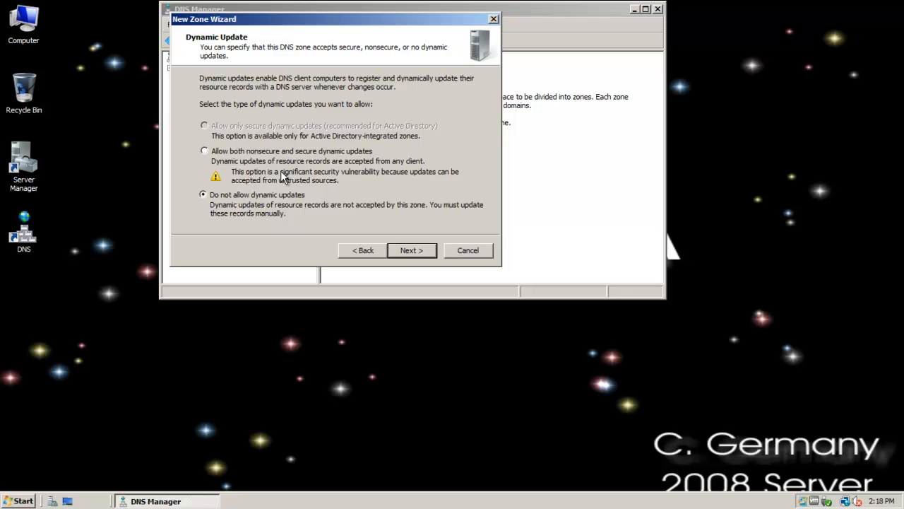
mouse_move(302, 181)
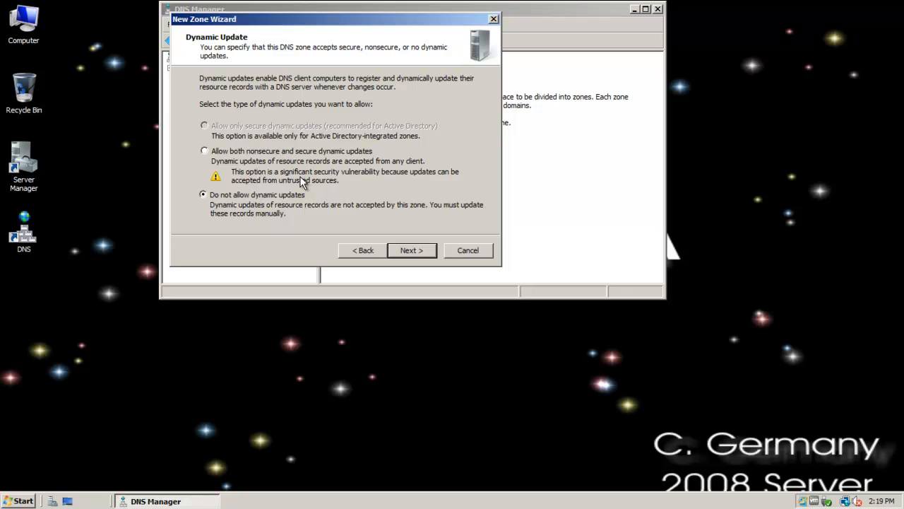
mouse_move(266, 187)
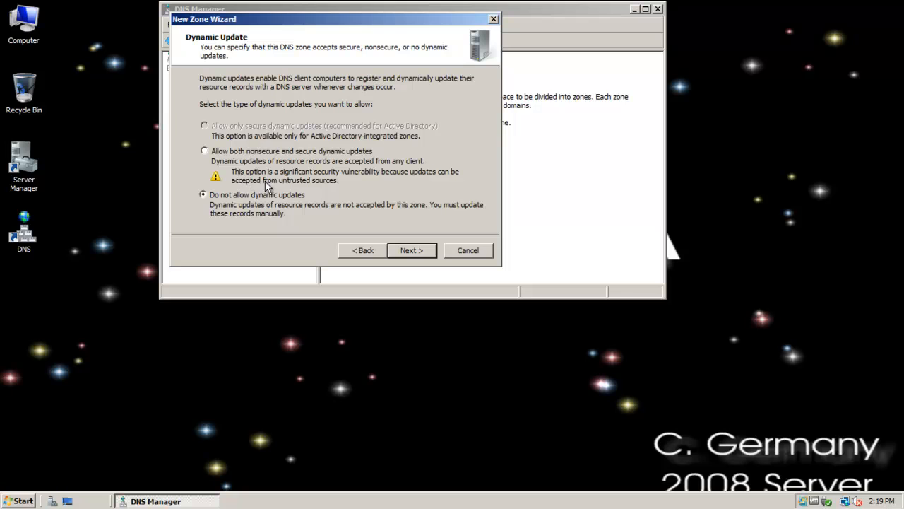
mouse_move(357, 187)
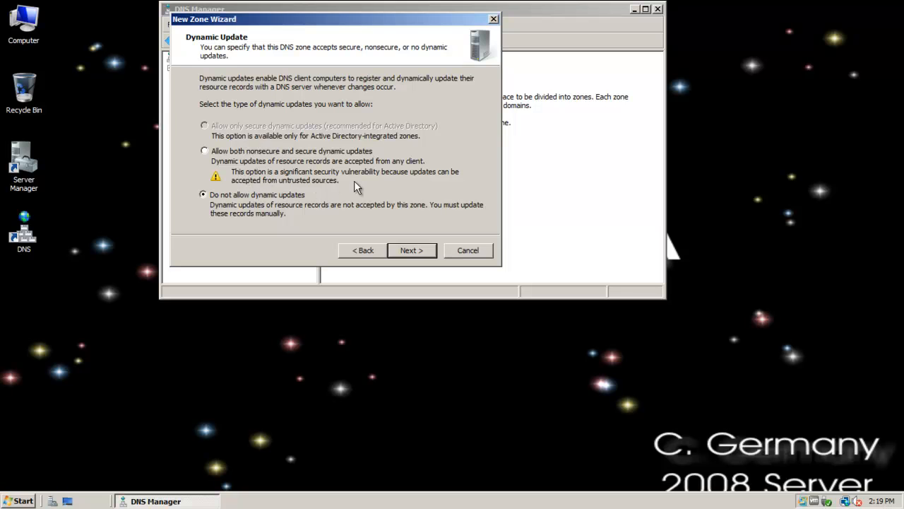
mouse_move(332, 192)
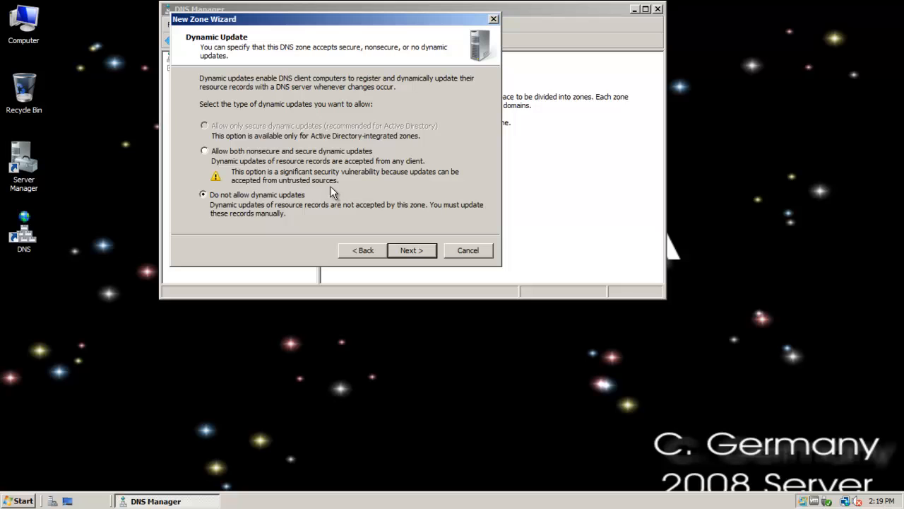
mouse_move(305, 175)
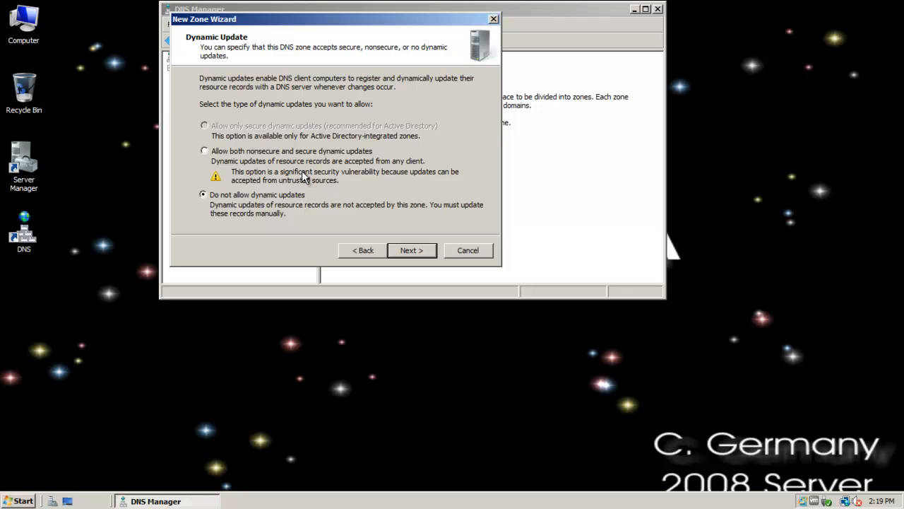
mouse_move(300, 153)
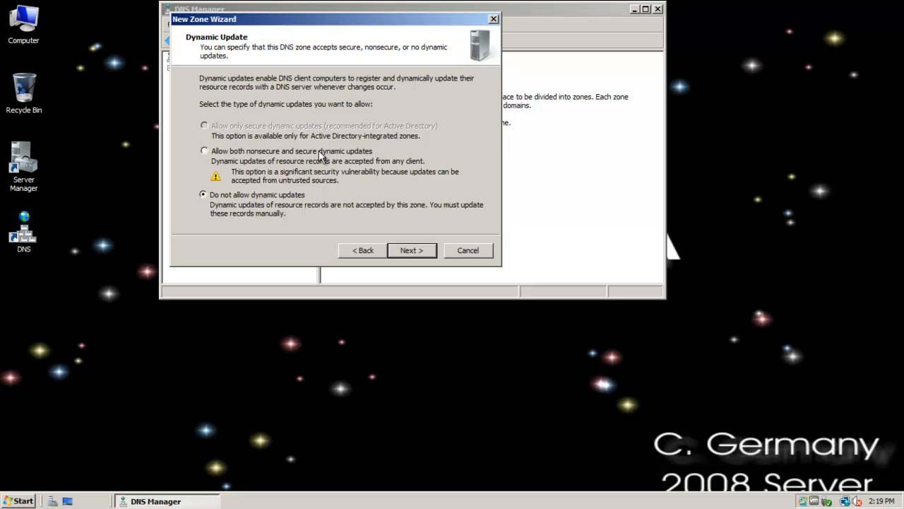
mouse_move(255, 167)
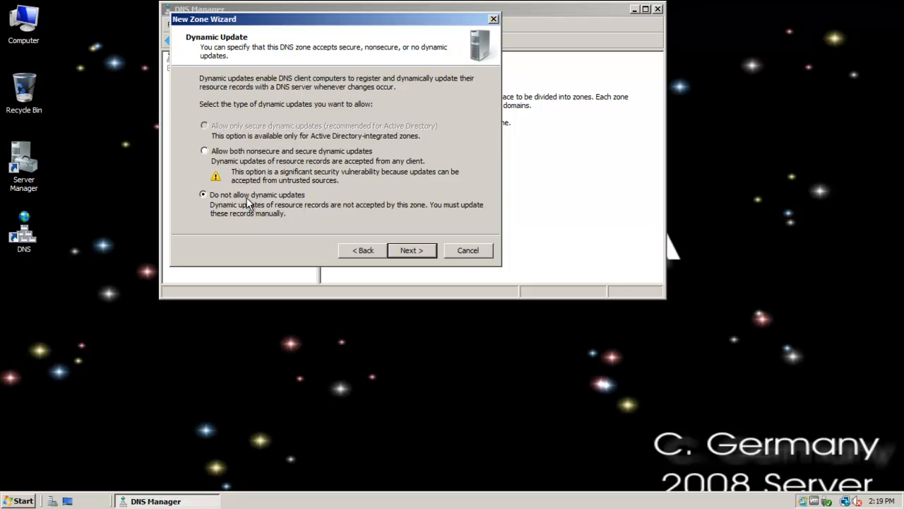
mouse_move(290, 176)
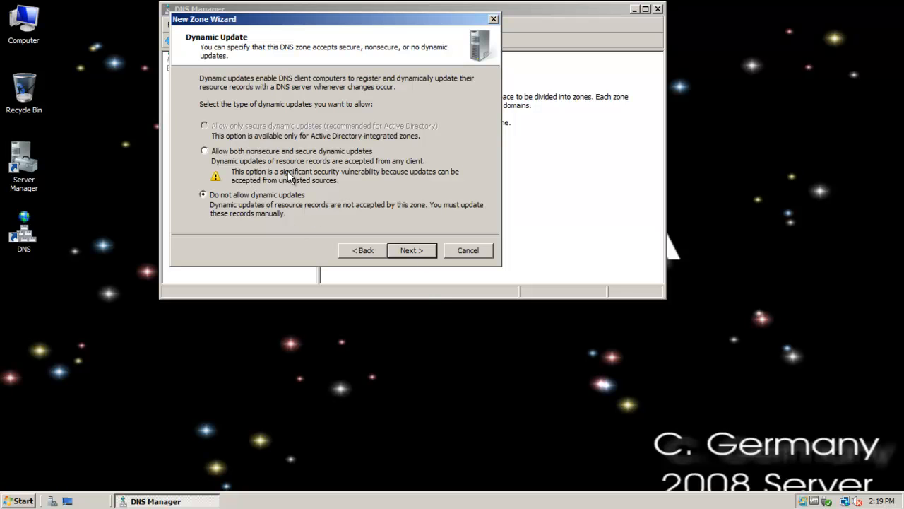
left_click(205, 150)
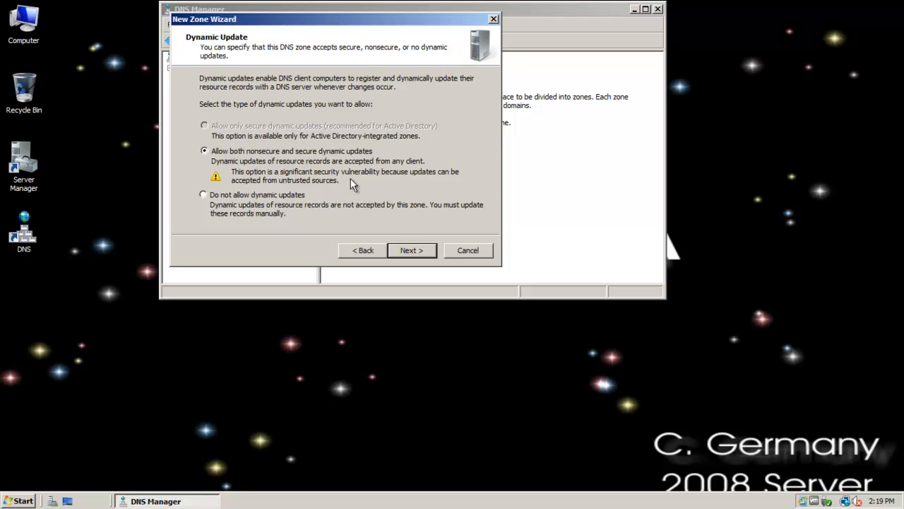
mouse_move(342, 178)
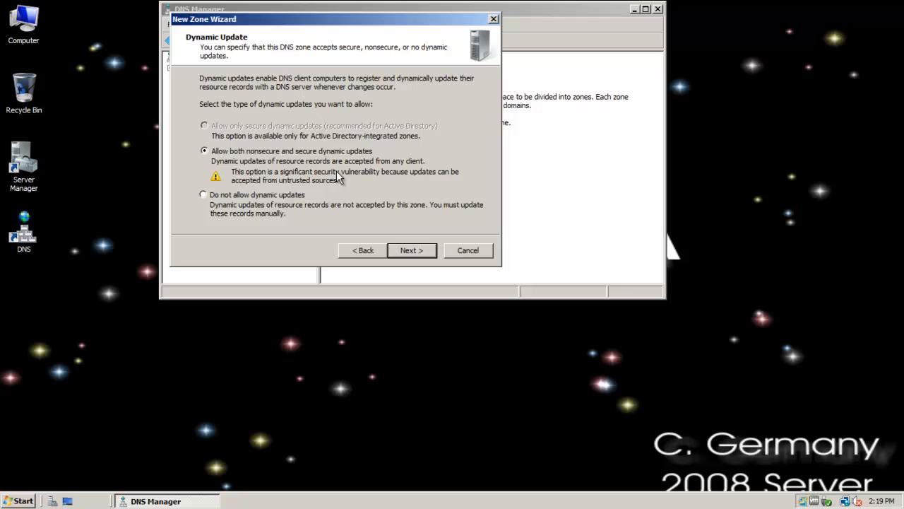
mouse_move(318, 172)
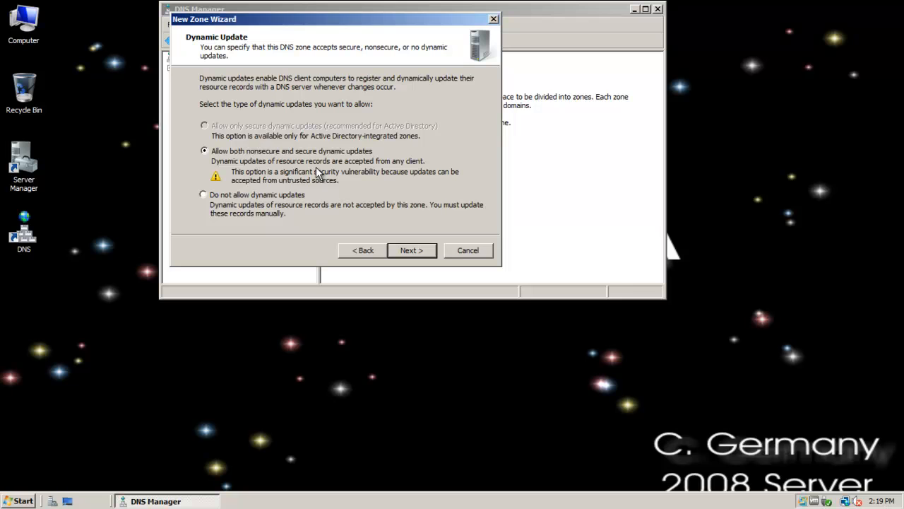
mouse_move(342, 203)
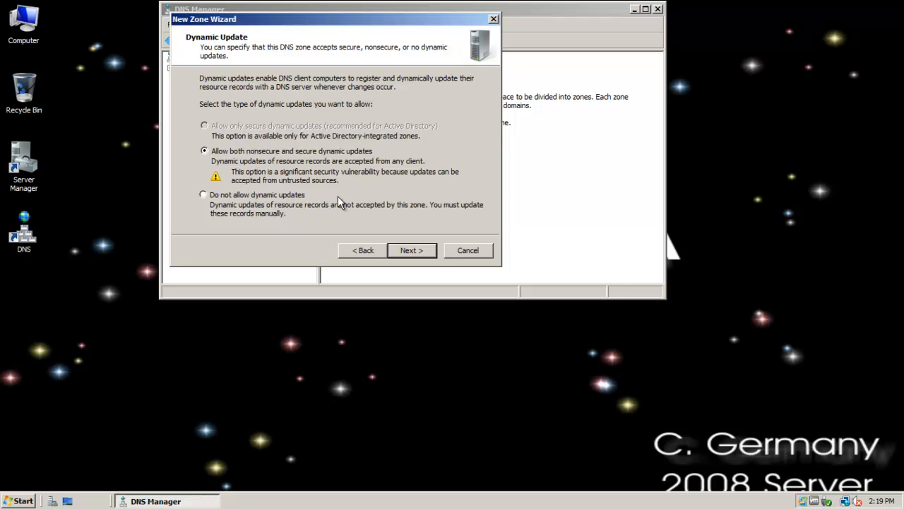
Step: Review the summary and finish creating the BattleStars.Galaxy primary zone
left_click(413, 250)
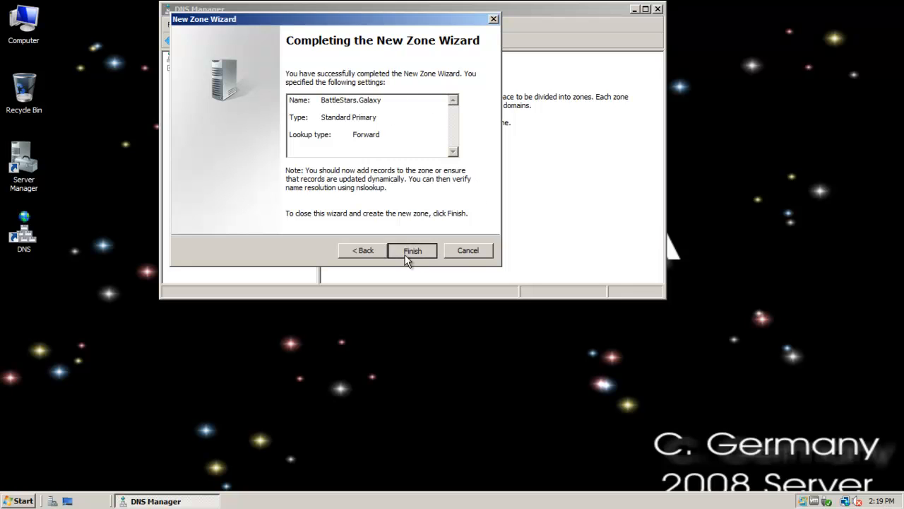
left_click(413, 250)
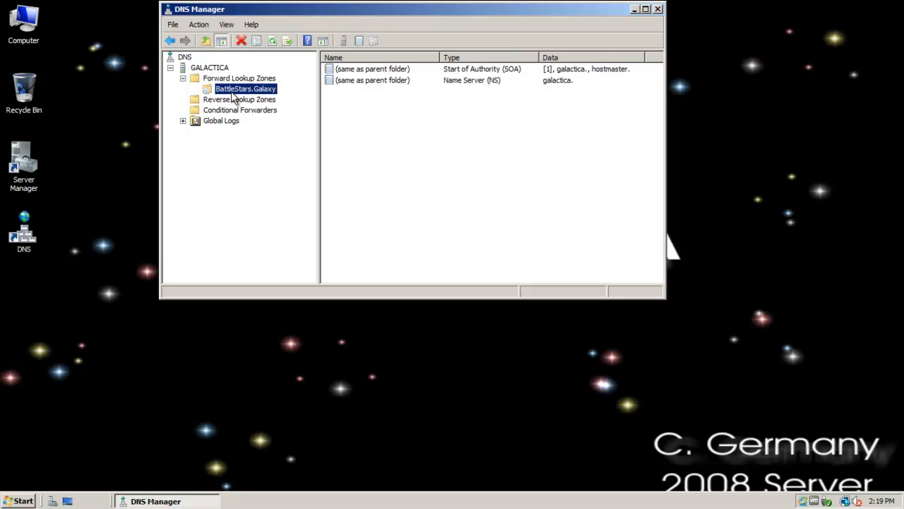
mouse_move(486, 96)
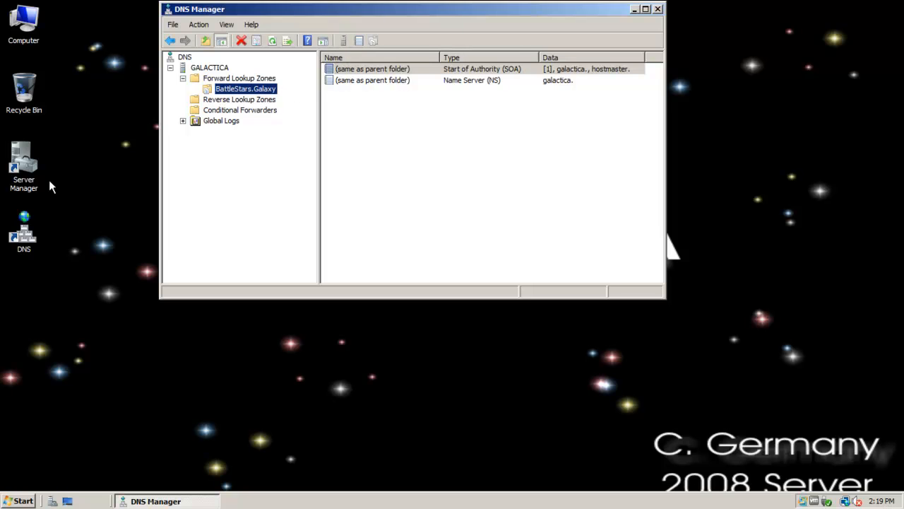
mouse_move(26, 177)
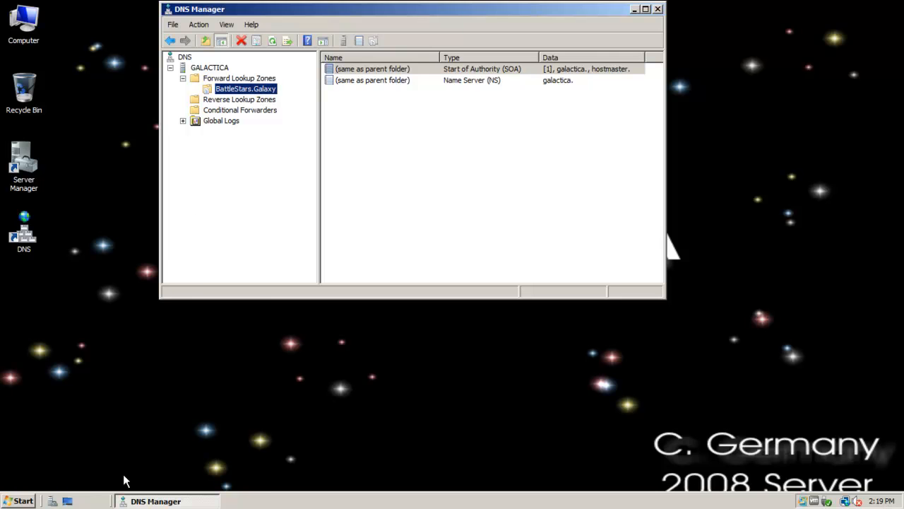
Step: Reach the Local Area Connection's advanced TCP/IP DNS settings from the Start menu
left_click(20, 500)
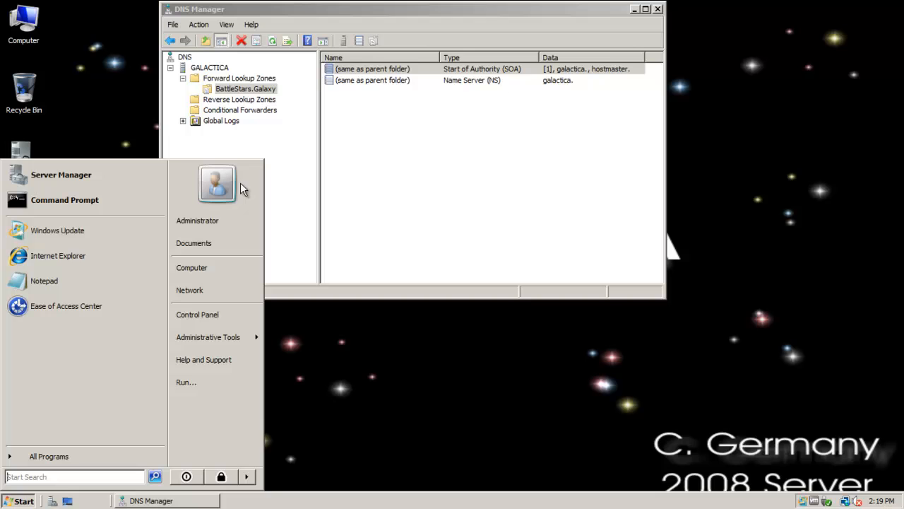
mouse_move(208, 336)
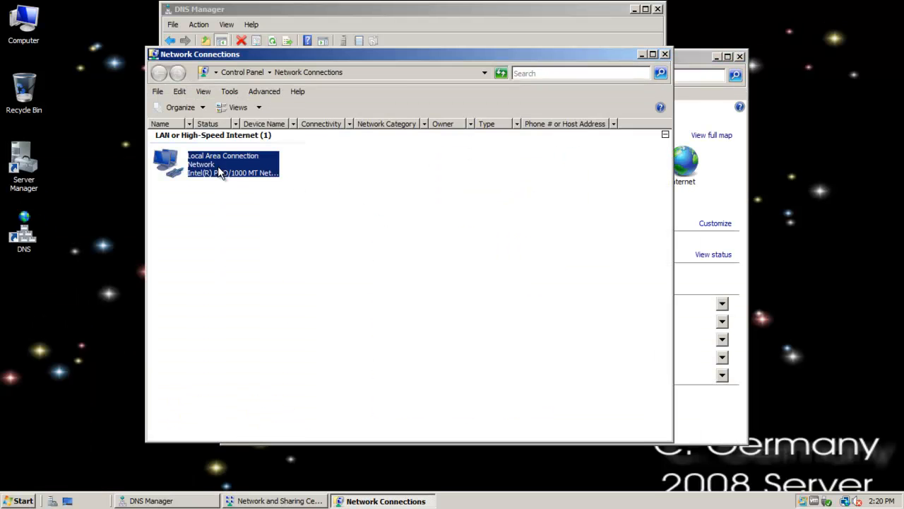
double_click(214, 164)
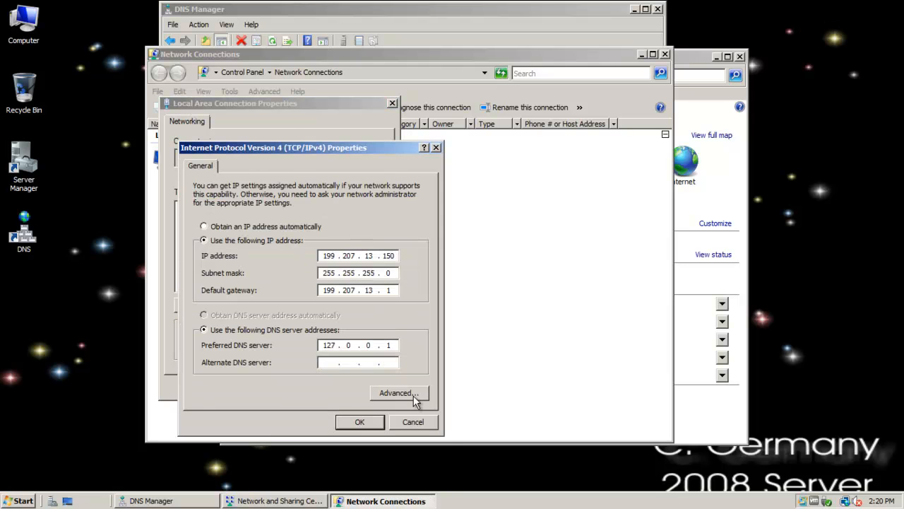
left_click(398, 393)
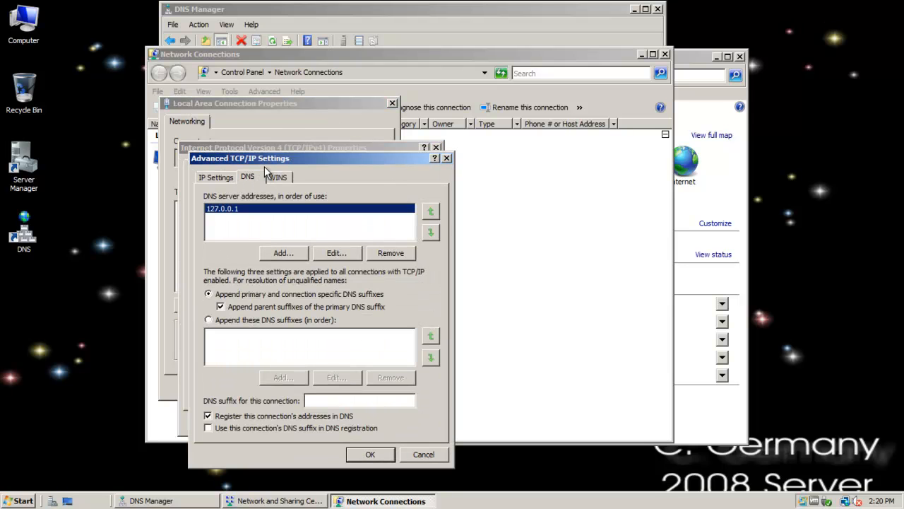
left_click_drag(265, 159, 265, 77)
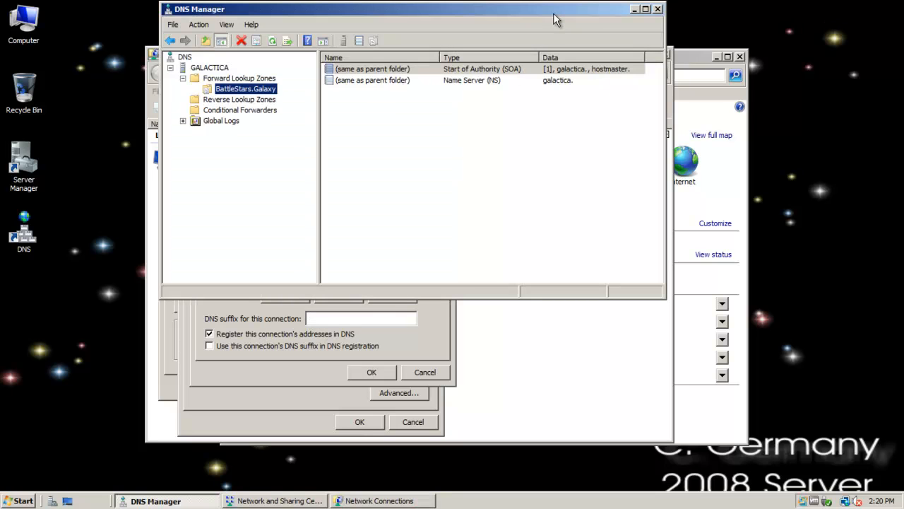
mouse_move(571, 107)
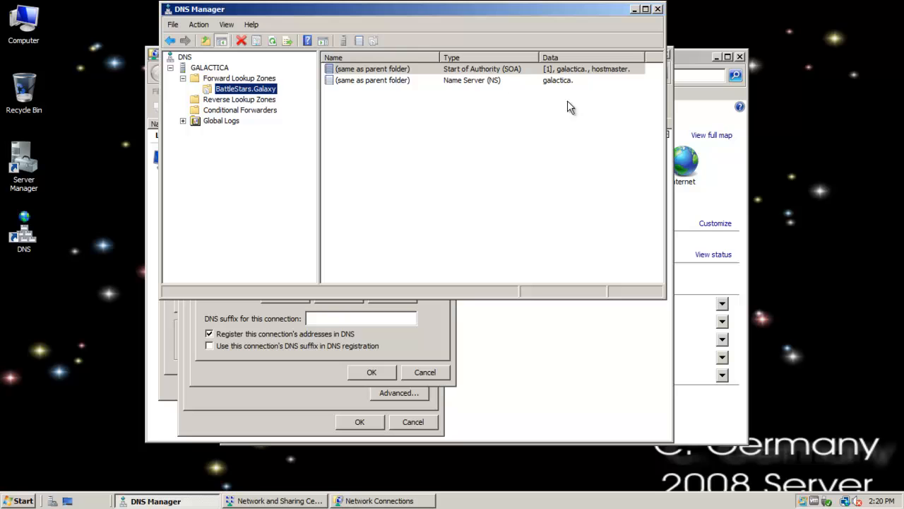
mouse_move(370, 351)
type("ba")
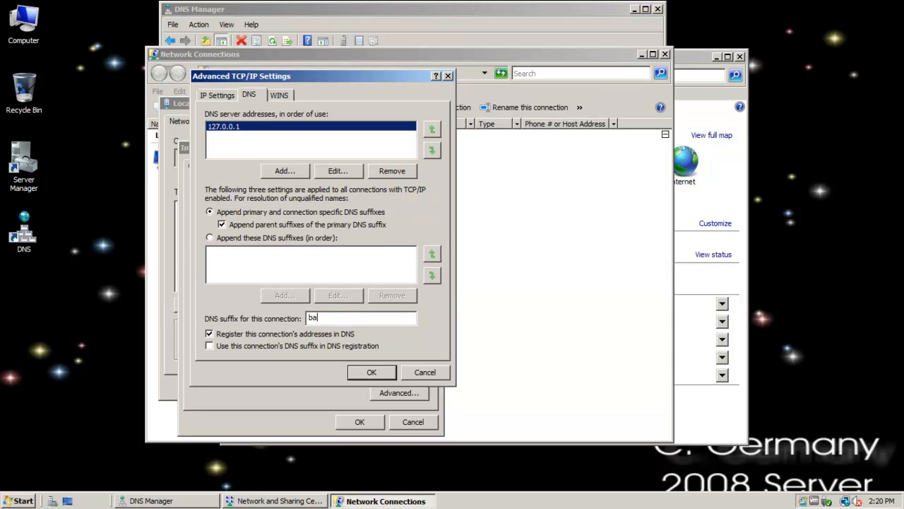
Step: Set the connection's DNS suffix to BattleStars.Galaxy and apply the connection properties
type("ttleStars")
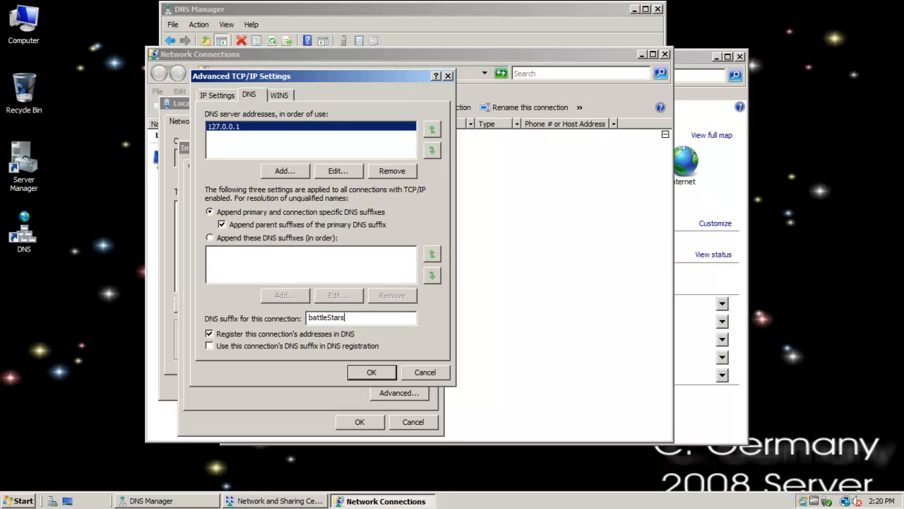
type(".Galaxy")
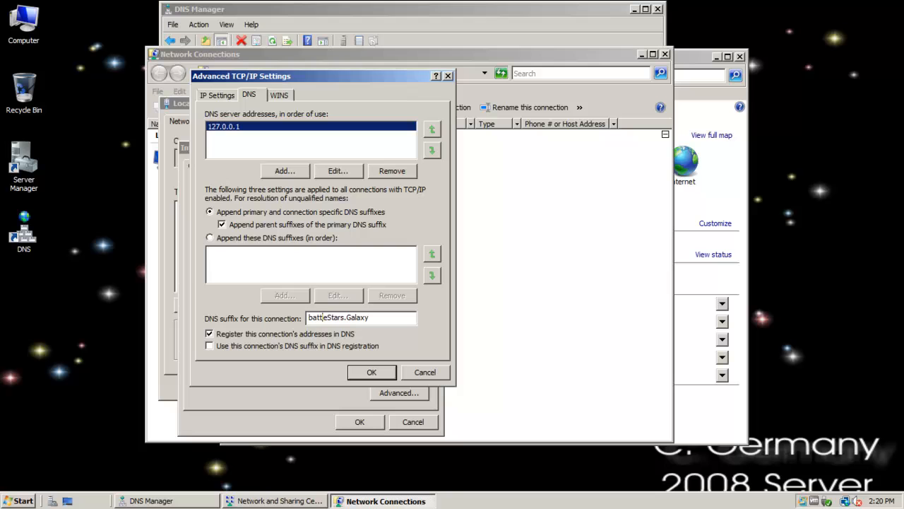
type("BattleStars.Galaxy")
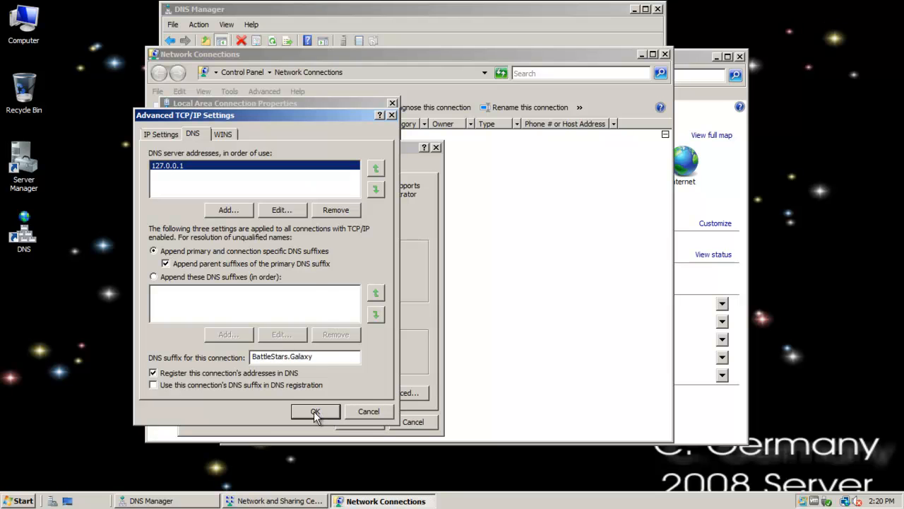
left_click(315, 411)
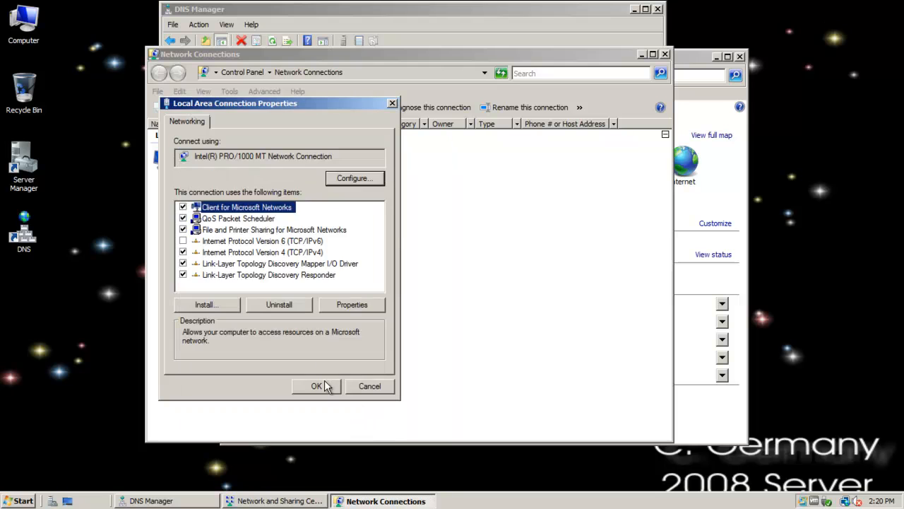
left_click(317, 386)
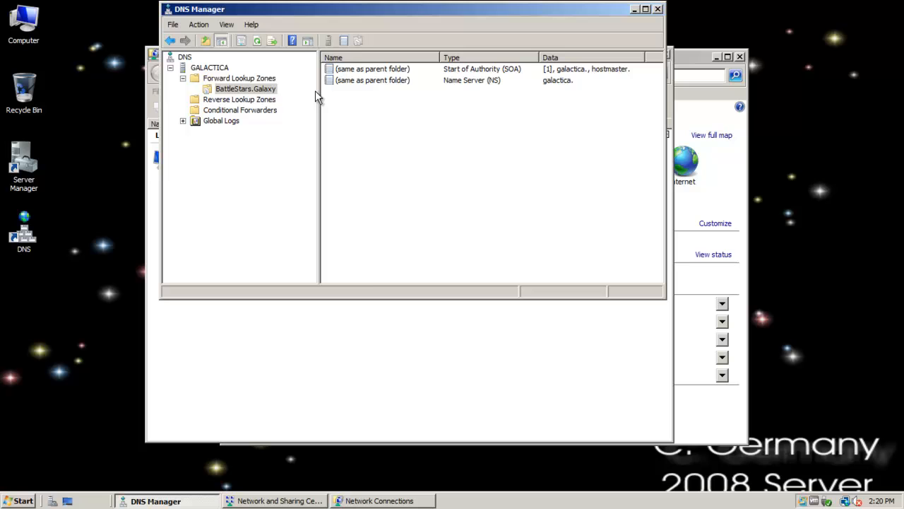
Step: Add host record Raptor1 at 199.207.13.10 to the BattleStars.Galaxy zone
right_click(245, 88)
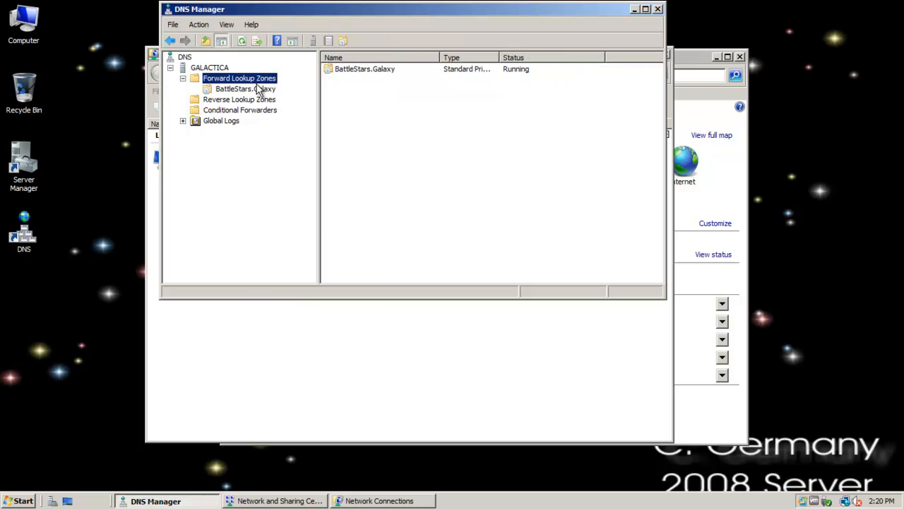
right_click(238, 87)
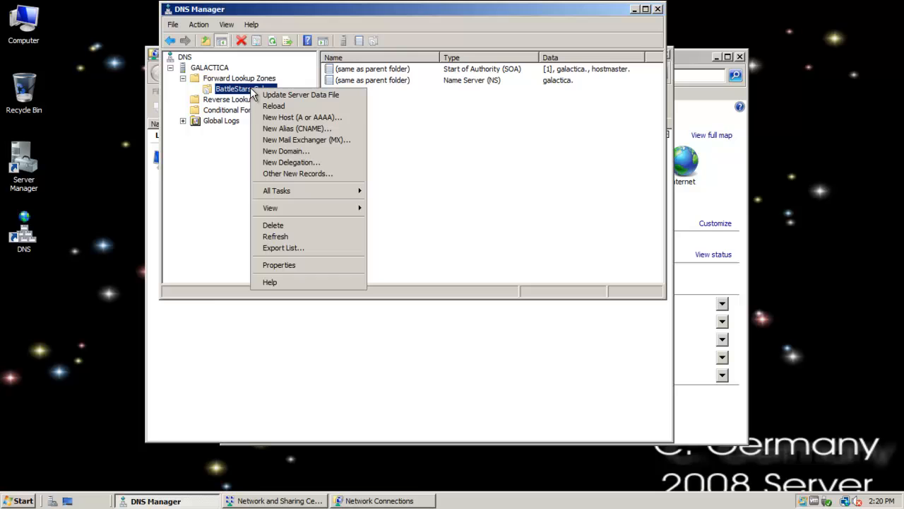
left_click(302, 118)
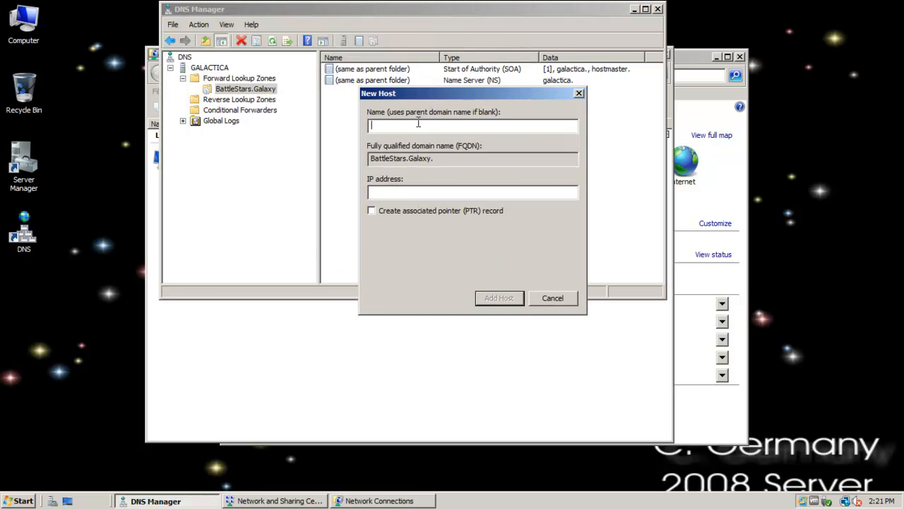
mouse_move(421, 127)
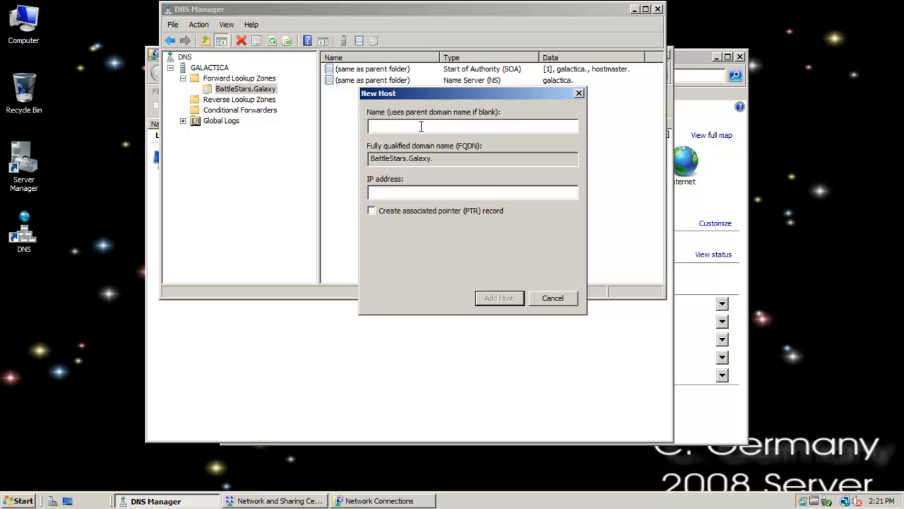
type("Rap")
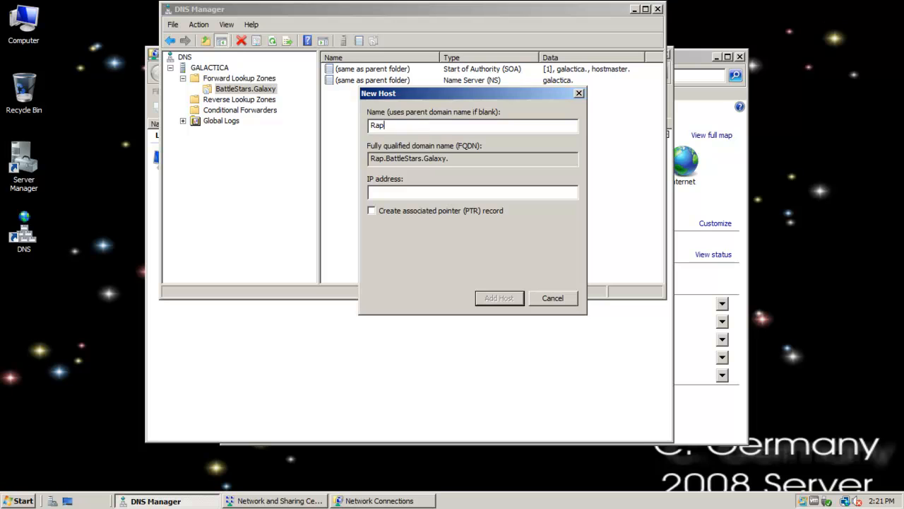
type("tor1")
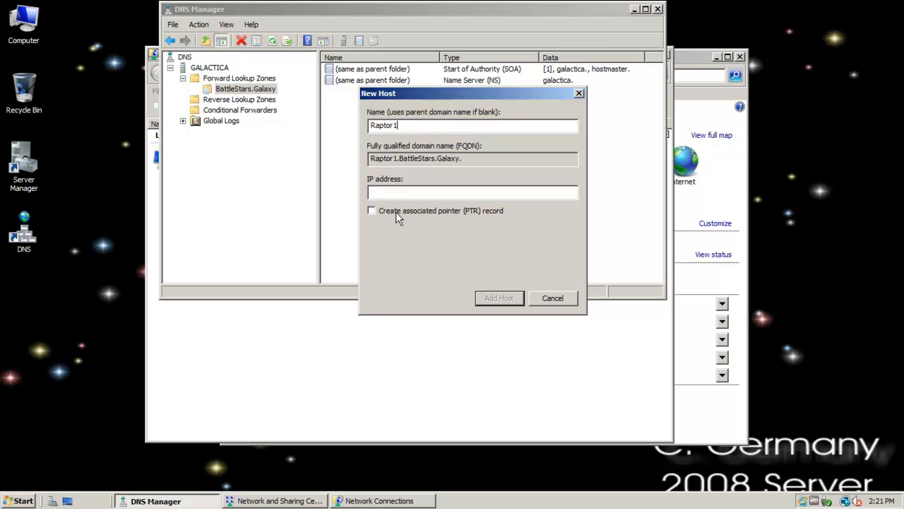
type("199")
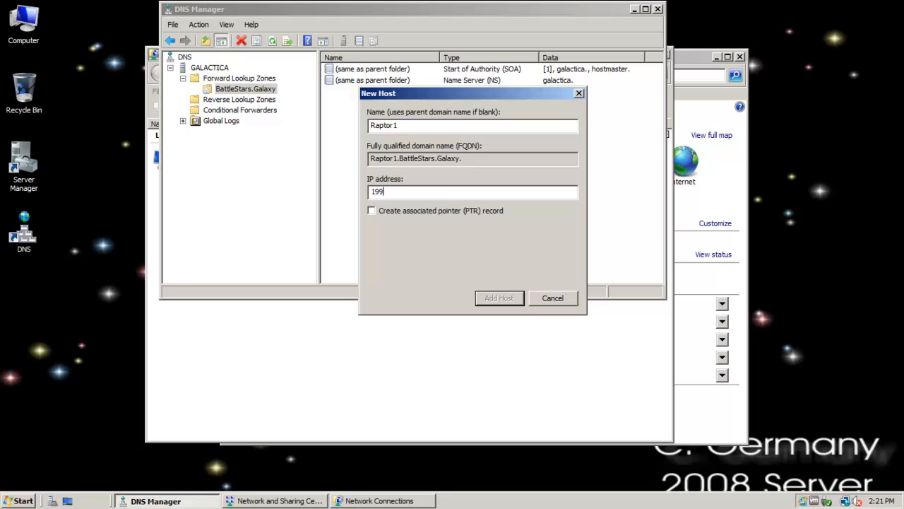
type(".207.13")
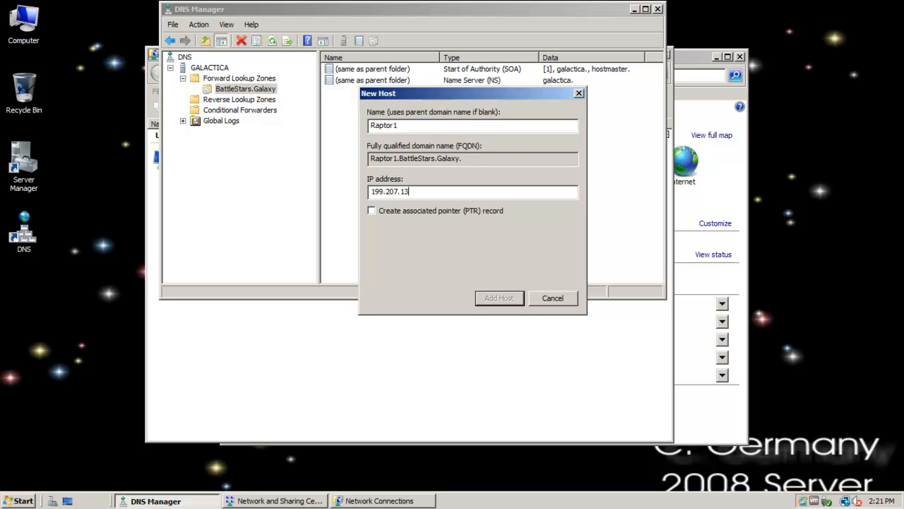
type(".")
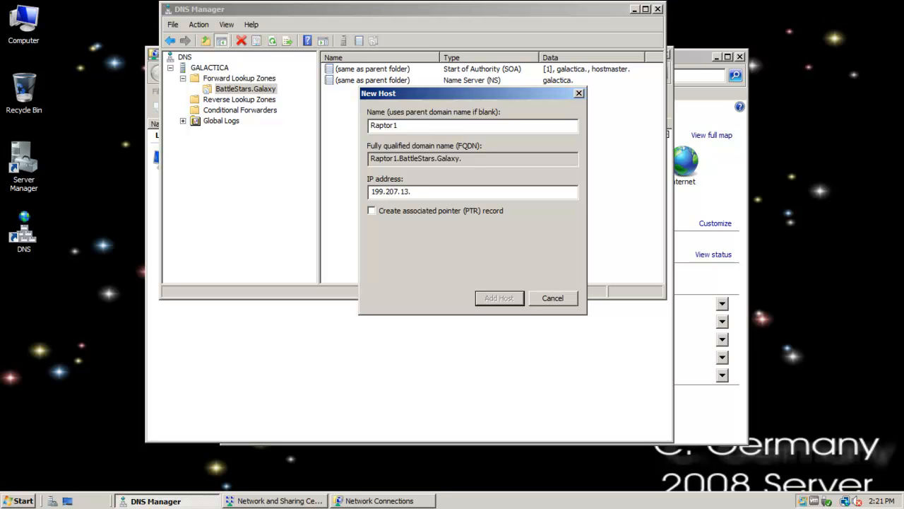
type("10")
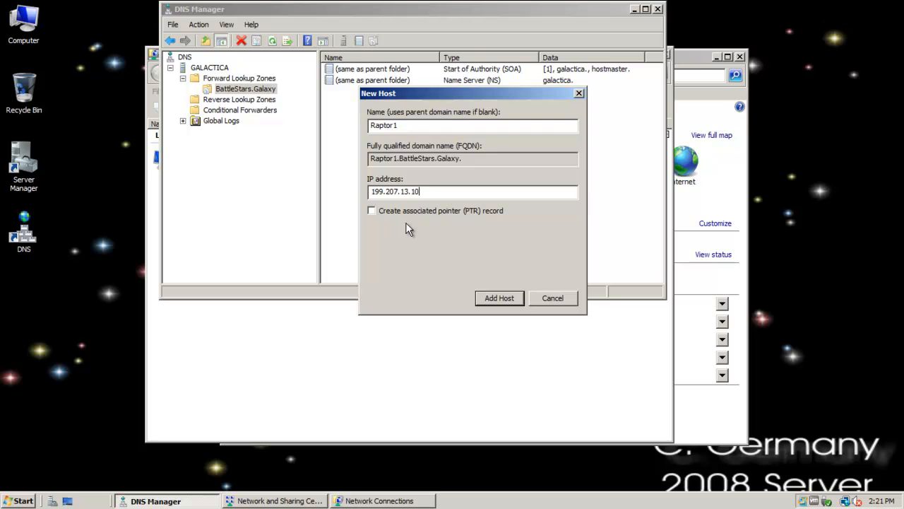
left_click(499, 297)
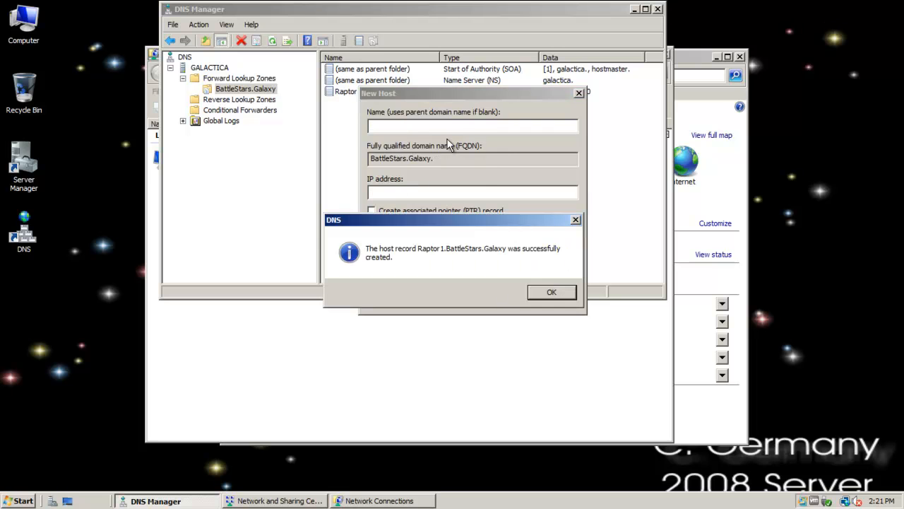
left_click(551, 292)
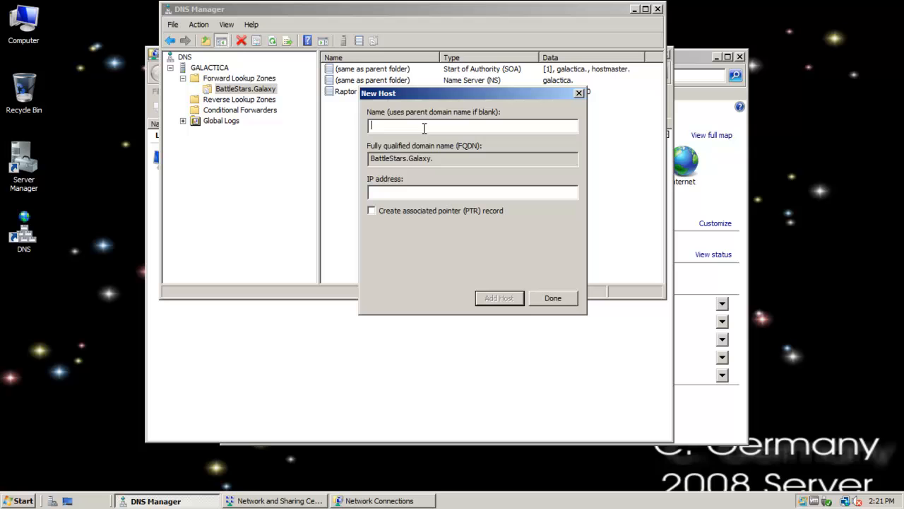
Step: Add host records Raptor2 at 199.207.13.11 and Viper5 at 199.207.13.12
type("Raptor2")
left_click(474, 192)
type("1")
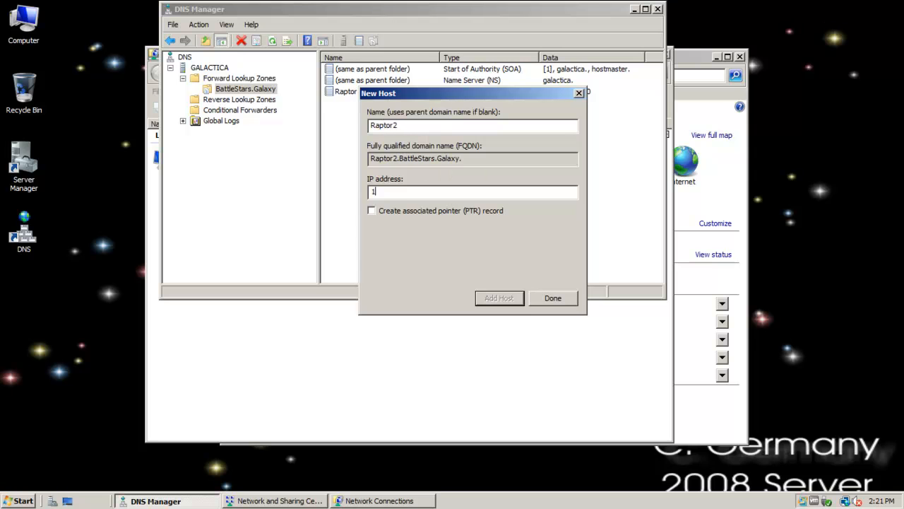
type("99.207.13.11")
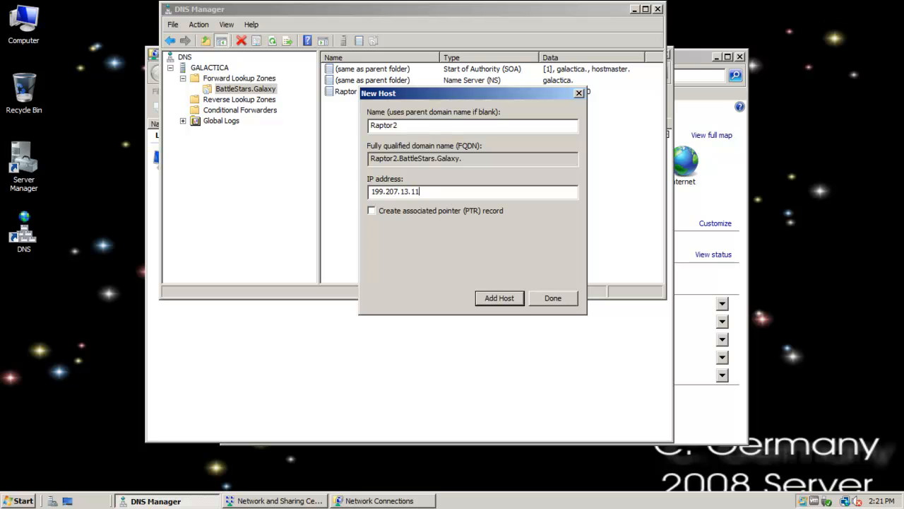
left_click(498, 296)
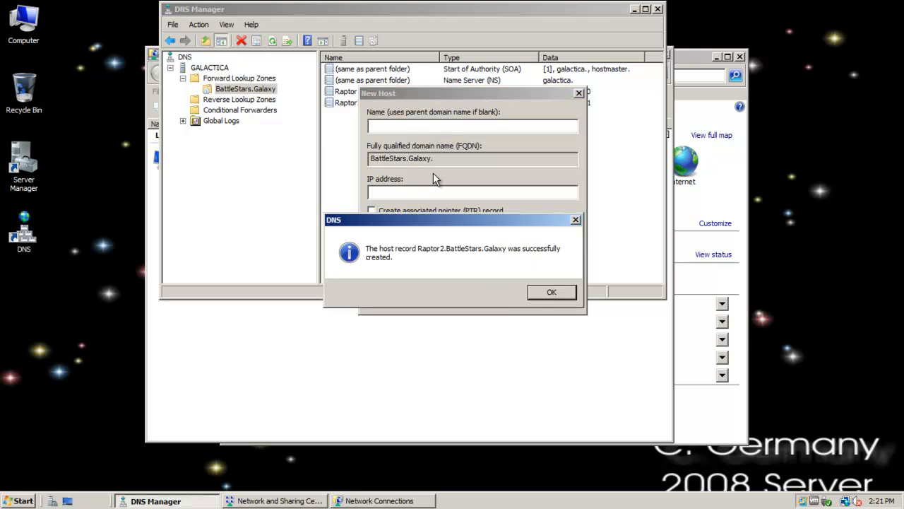
left_click(551, 291)
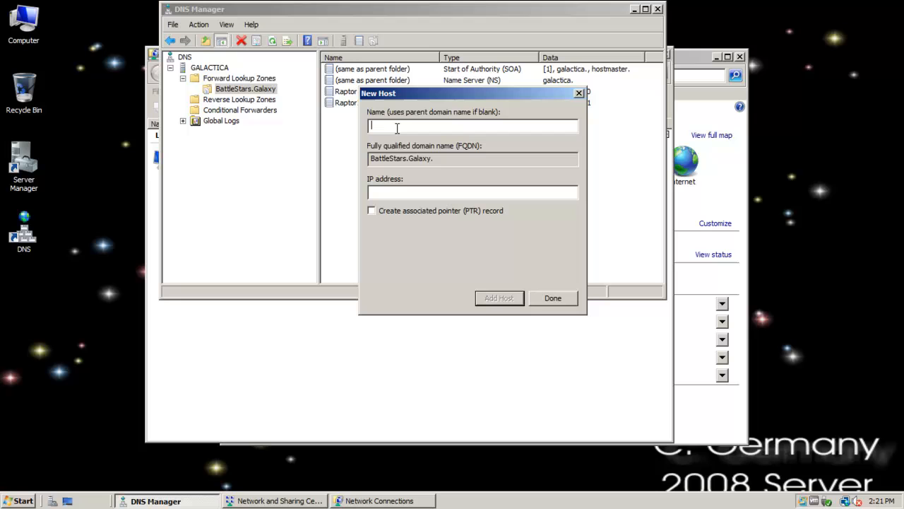
type("Viper")
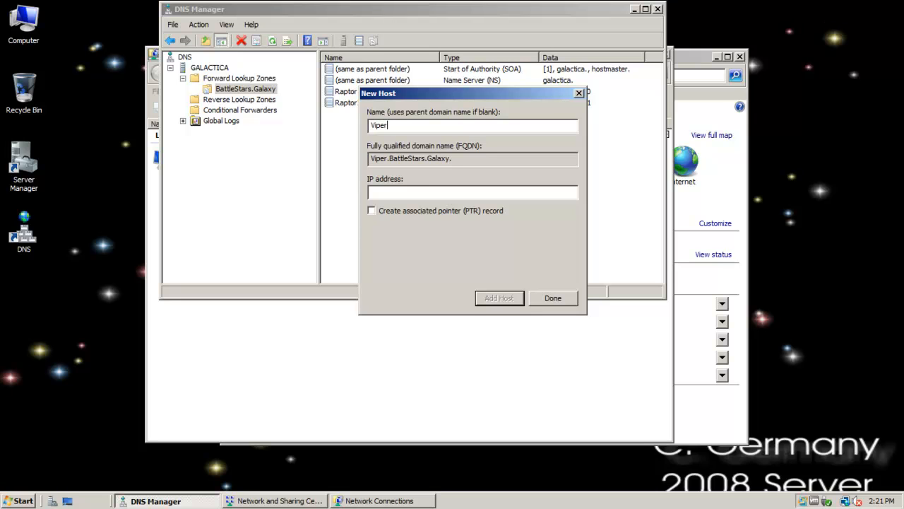
type("5")
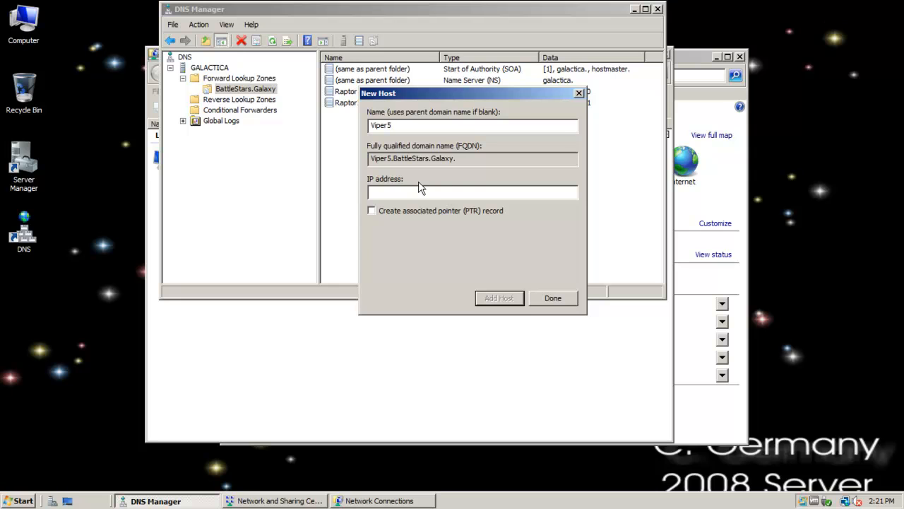
type("199.207.13.")
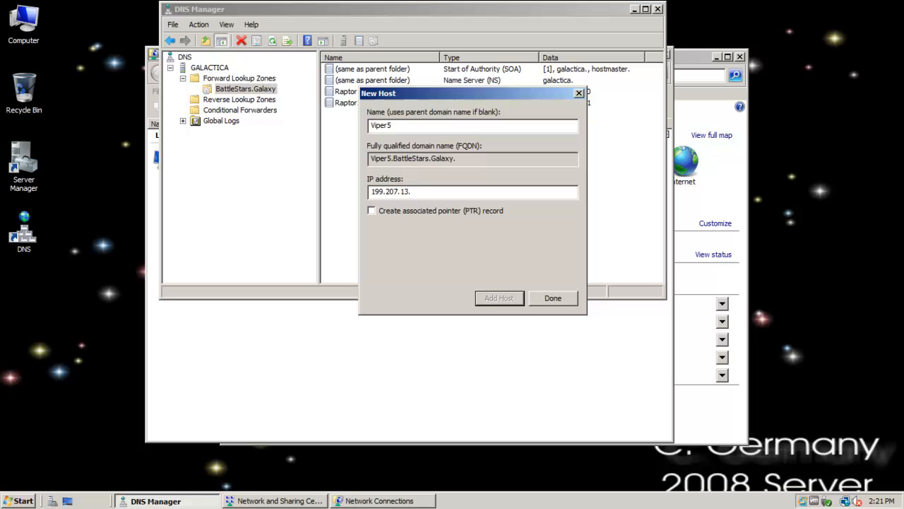
type("1")
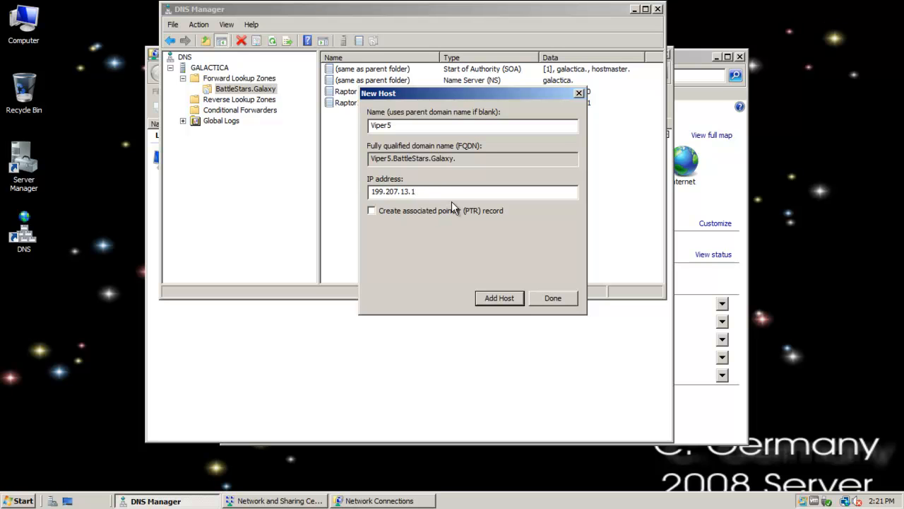
type("2")
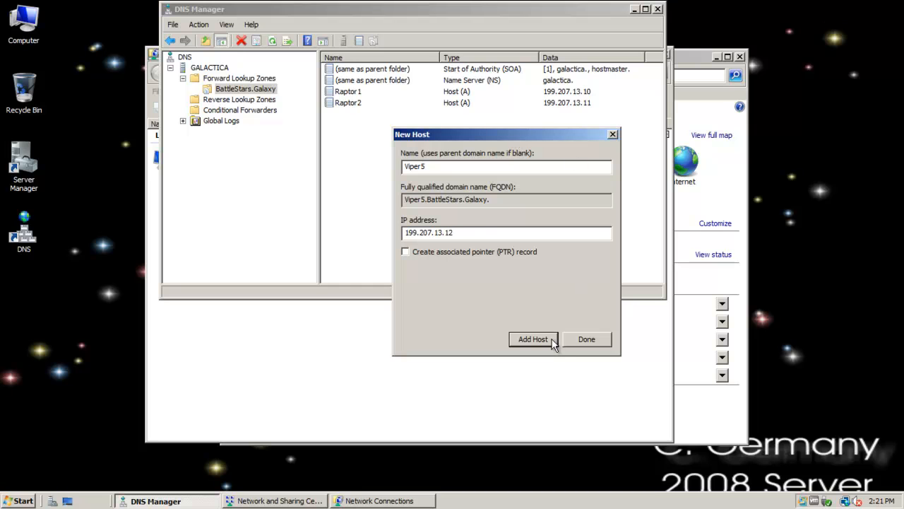
mouse_move(501, 260)
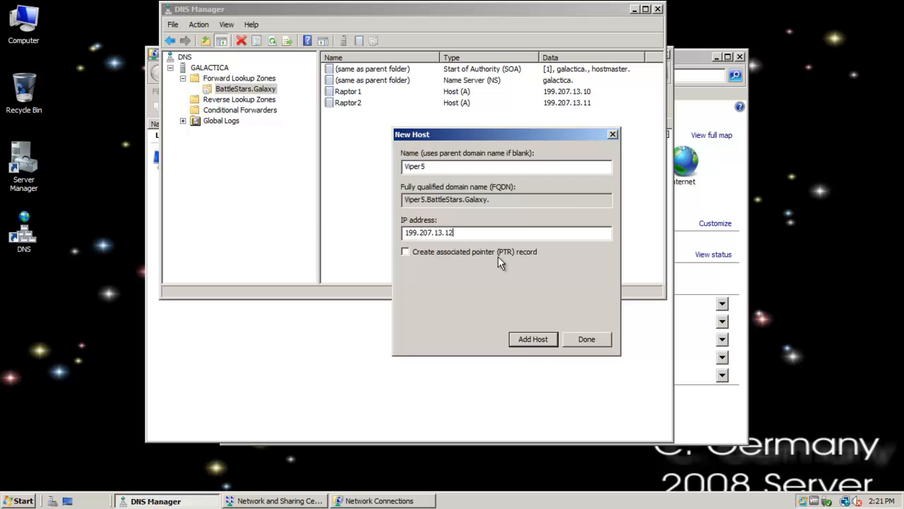
left_click(533, 339)
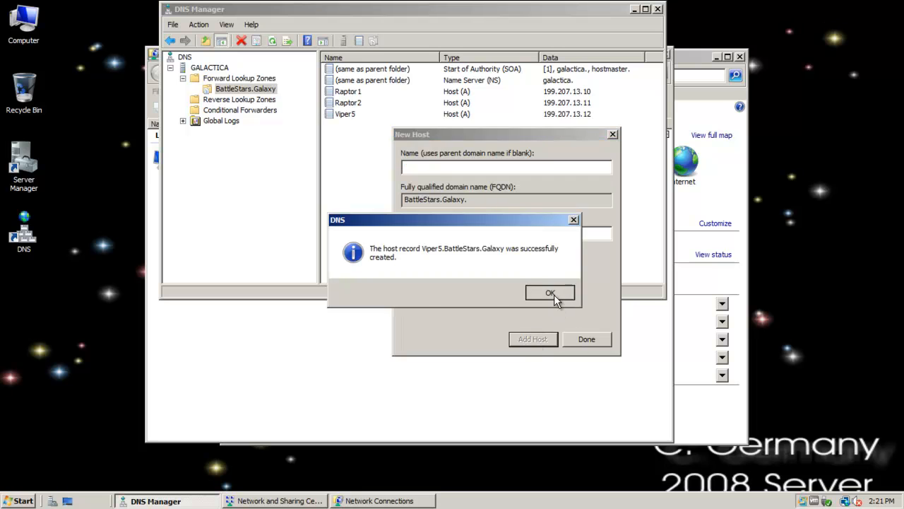
Step: Close the New Host dialog and return to the BattleStars.Galaxy zone listing its three hosts
left_click(551, 293)
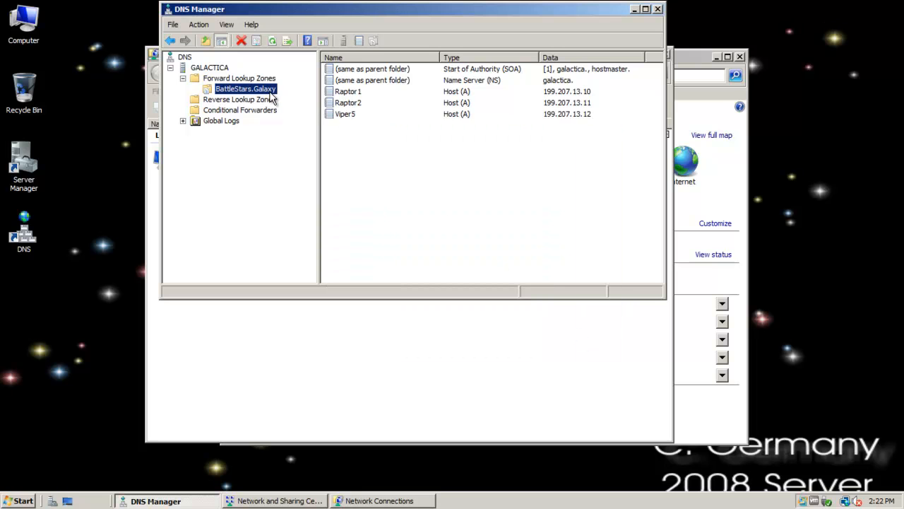
left_click(240, 99)
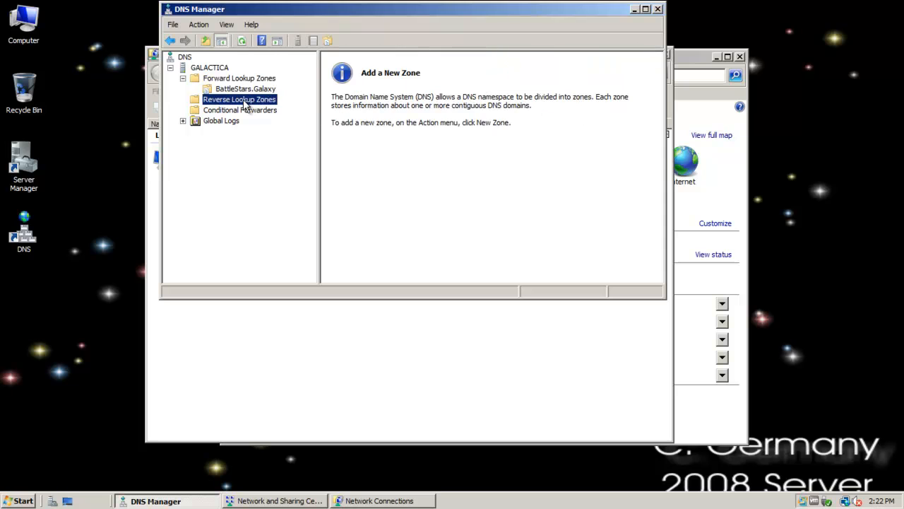
left_click(240, 78)
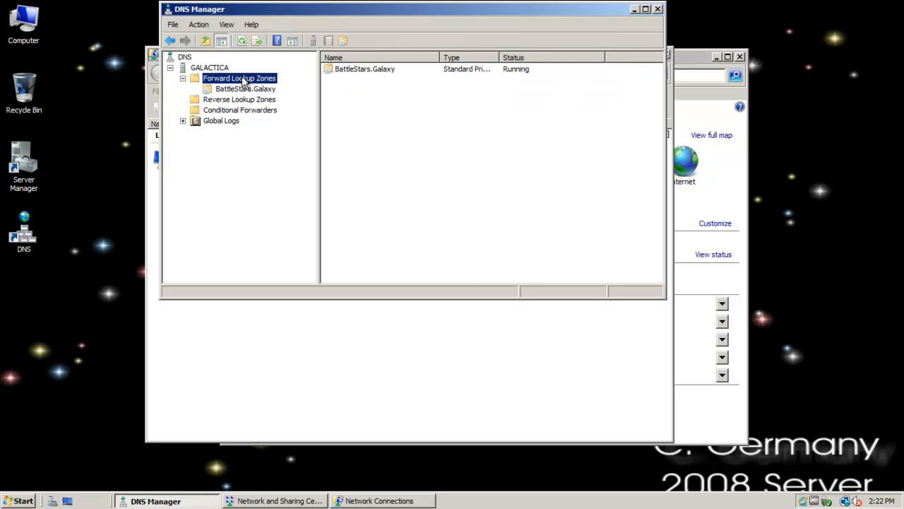
mouse_move(240, 116)
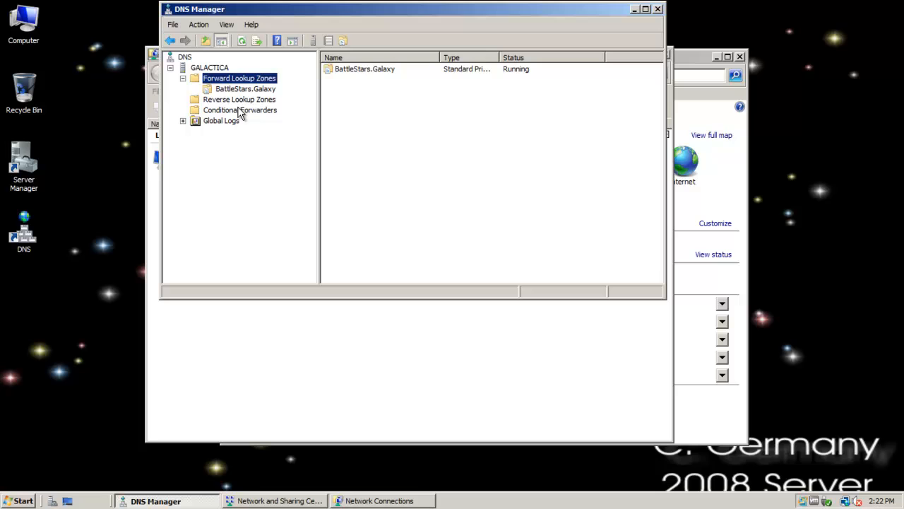
mouse_move(239, 101)
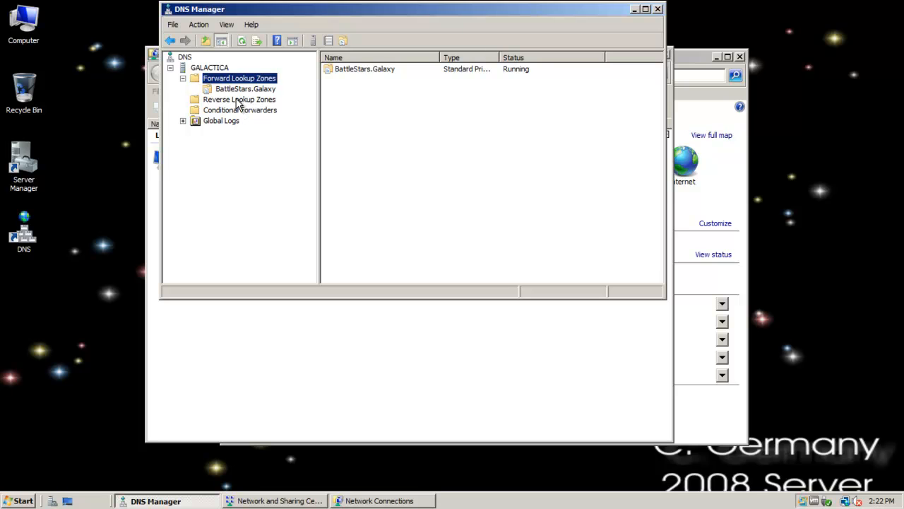
left_click(245, 88)
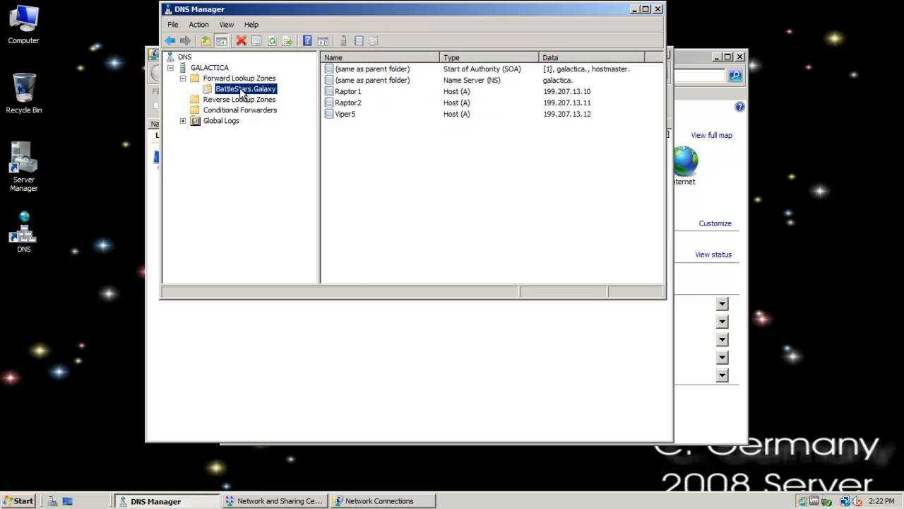
Step: Start a new host record named Galactica in the BattleStars.Galaxy zone
right_click(246, 88)
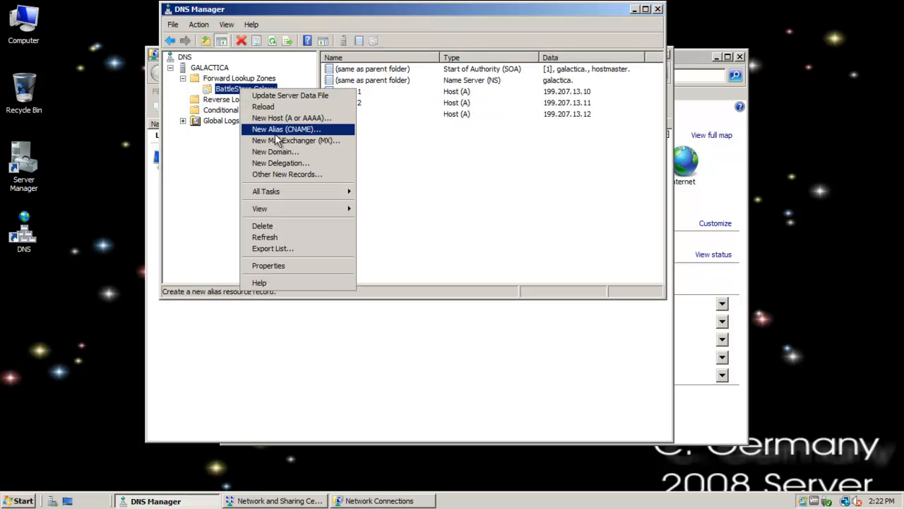
mouse_move(290, 119)
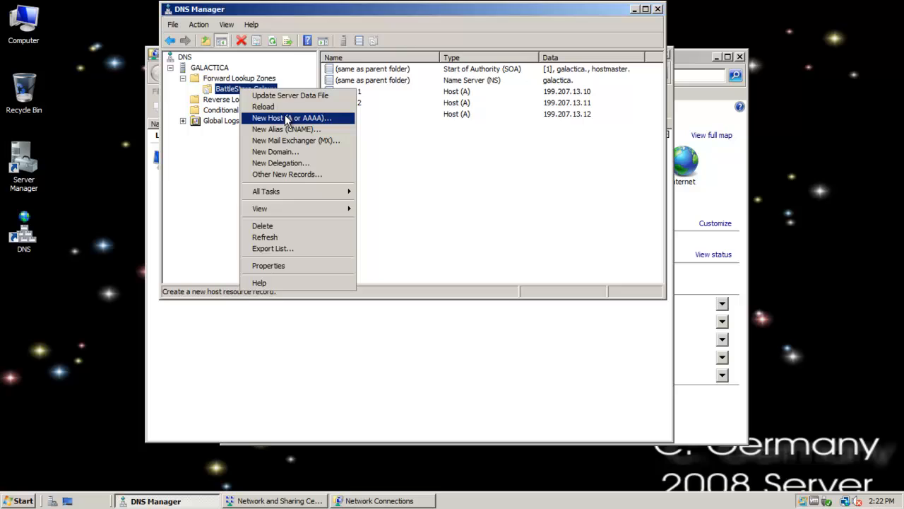
left_click(291, 119)
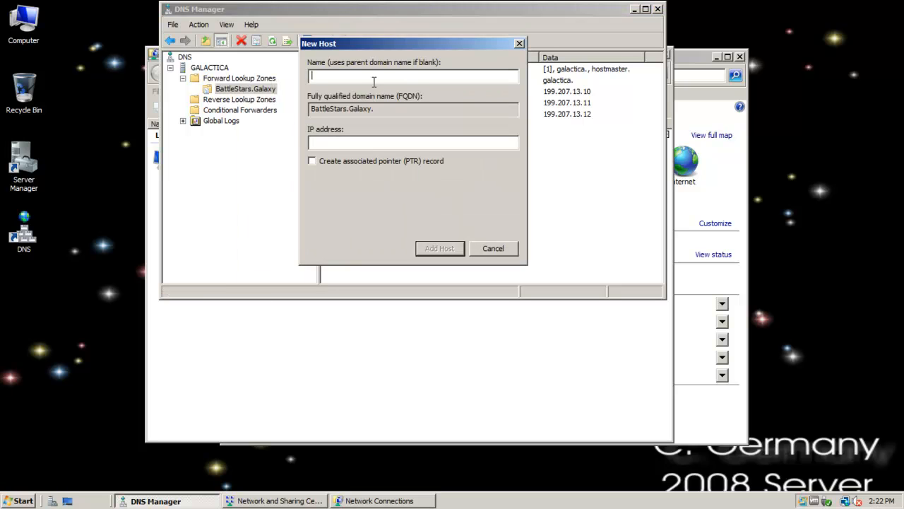
type("Gala")
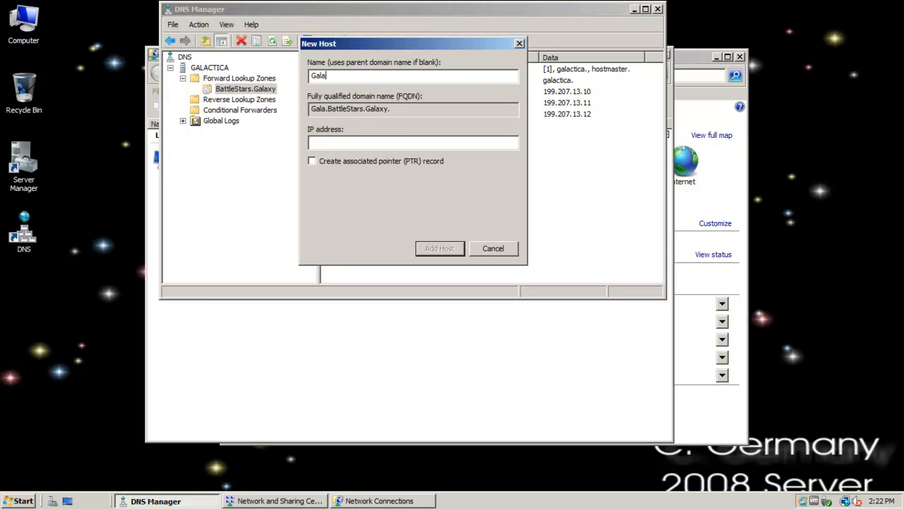
key("Backspace")
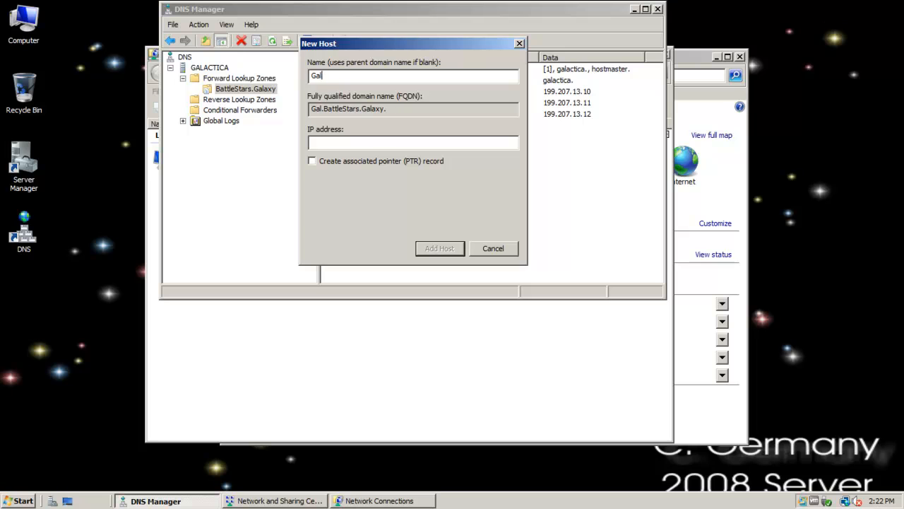
type("actica")
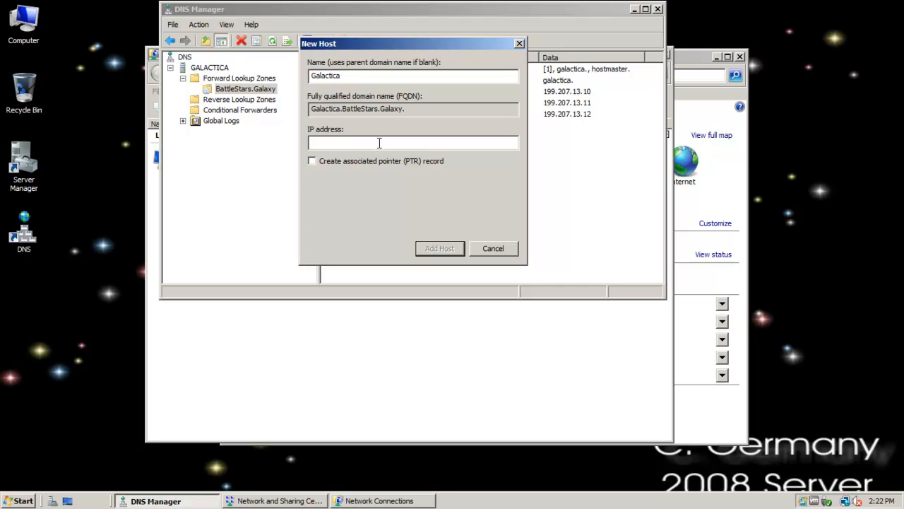
mouse_move(167, 127)
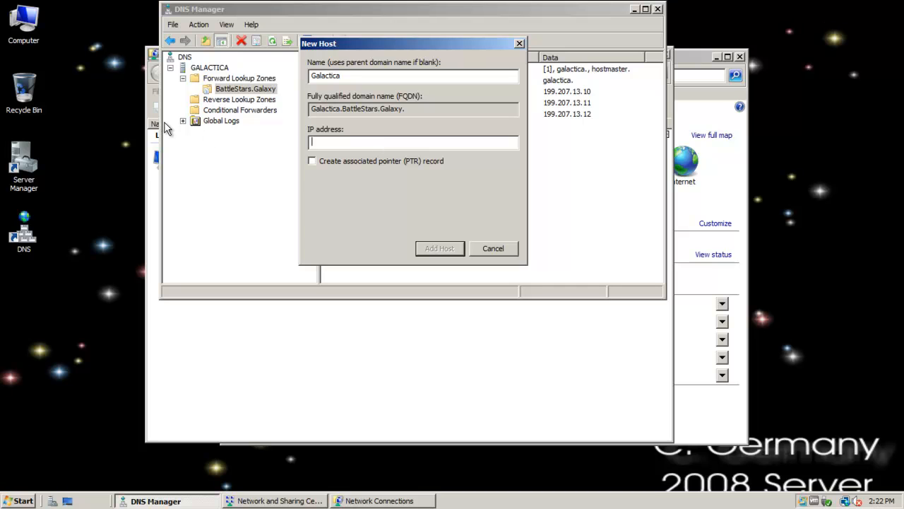
Step: Check the server's own IP address in the local network connection's settings
left_click(17, 500)
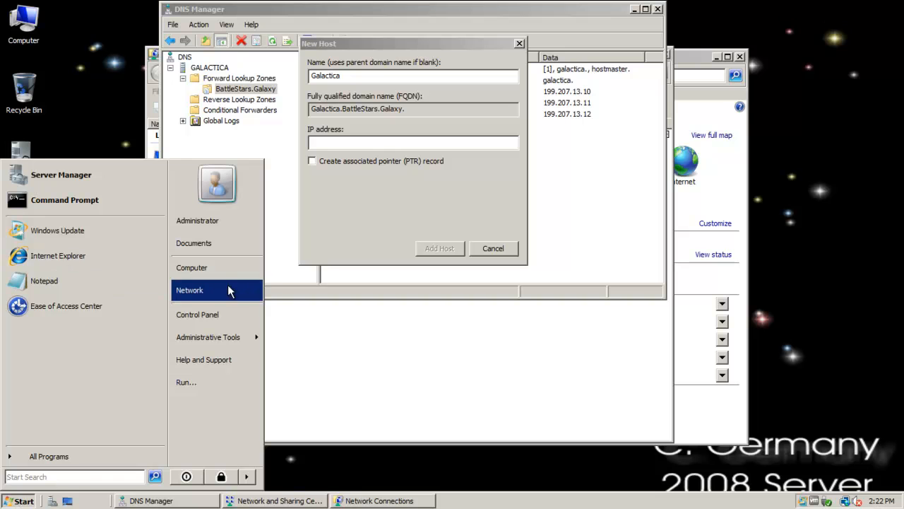
left_click(189, 290)
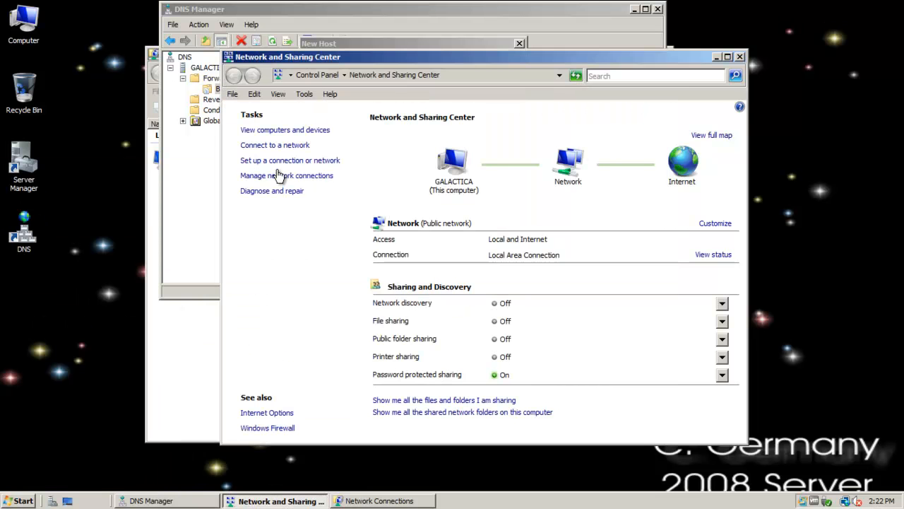
right_click(212, 162)
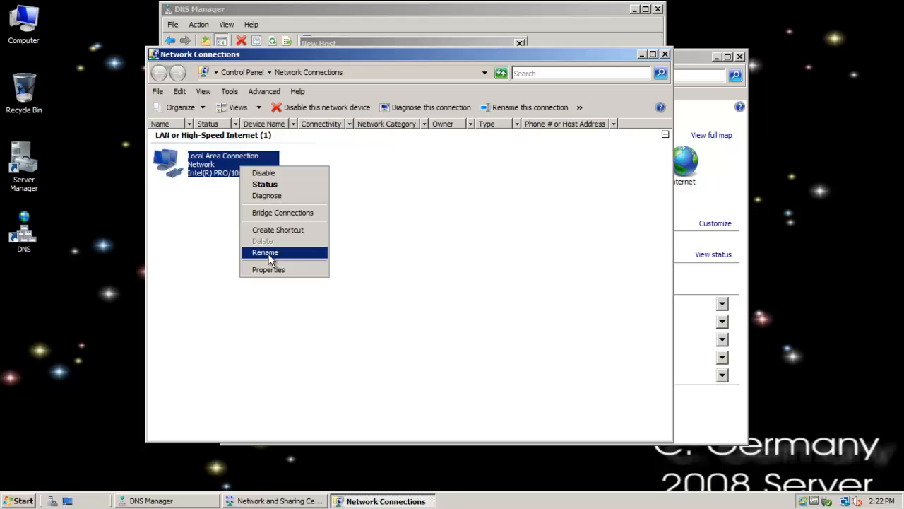
left_click(268, 268)
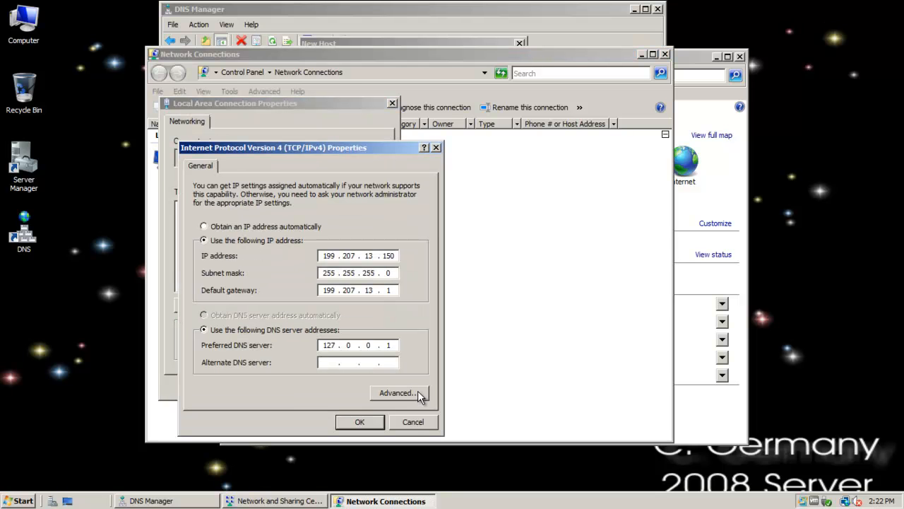
left_click(358, 421)
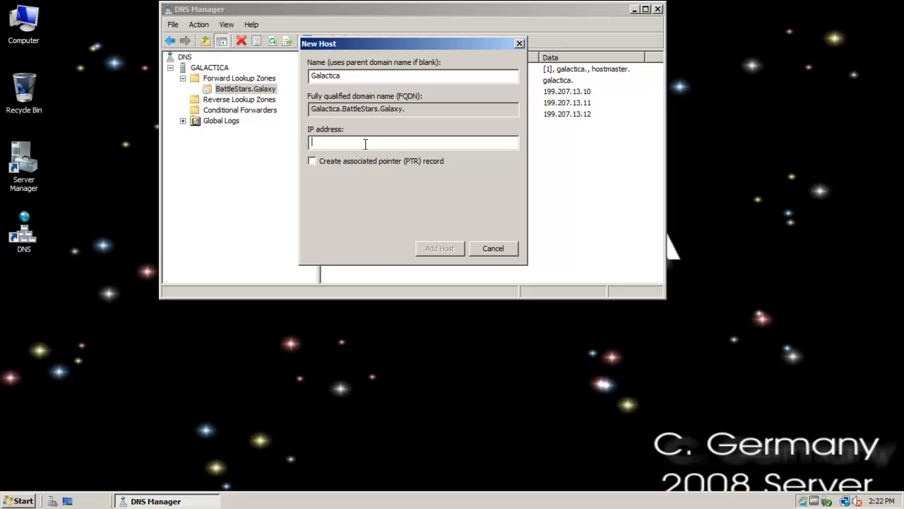
Step: Give Galactica the address 199.207.13.150, add the host record and finish
type("199.")
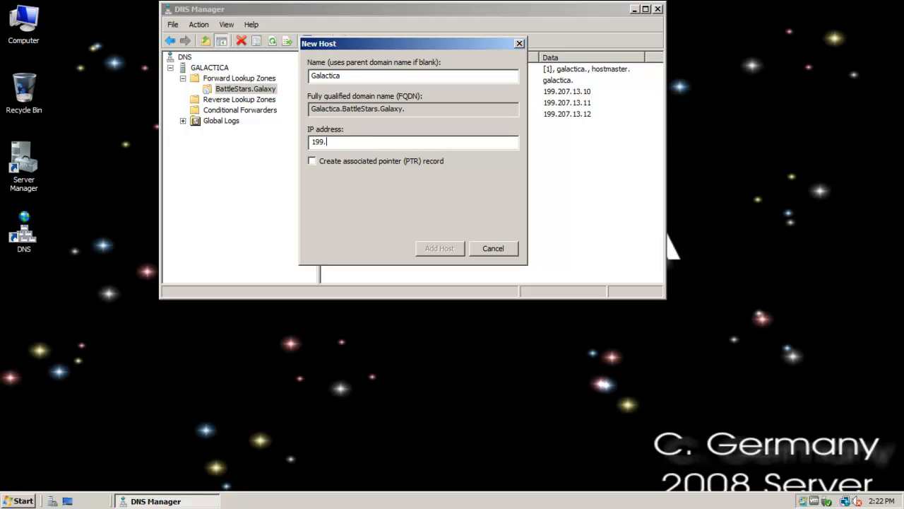
type("207.13.150")
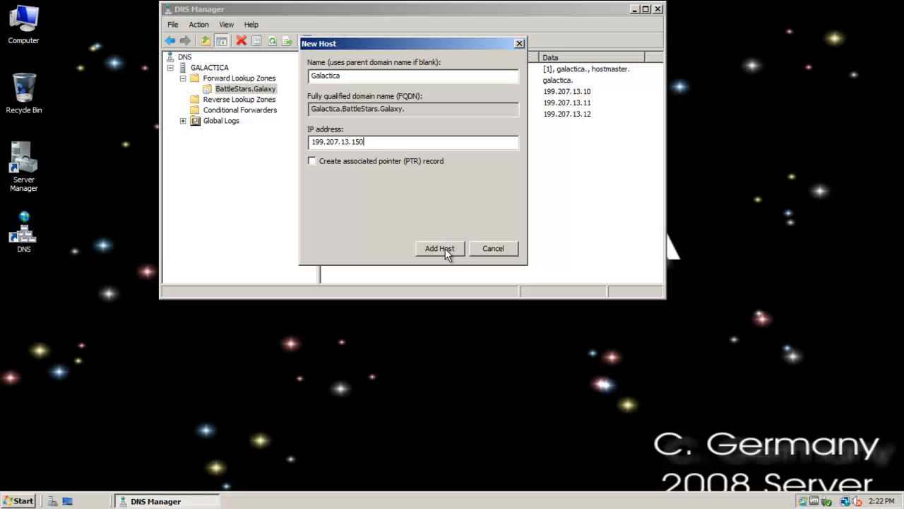
left_click(440, 248)
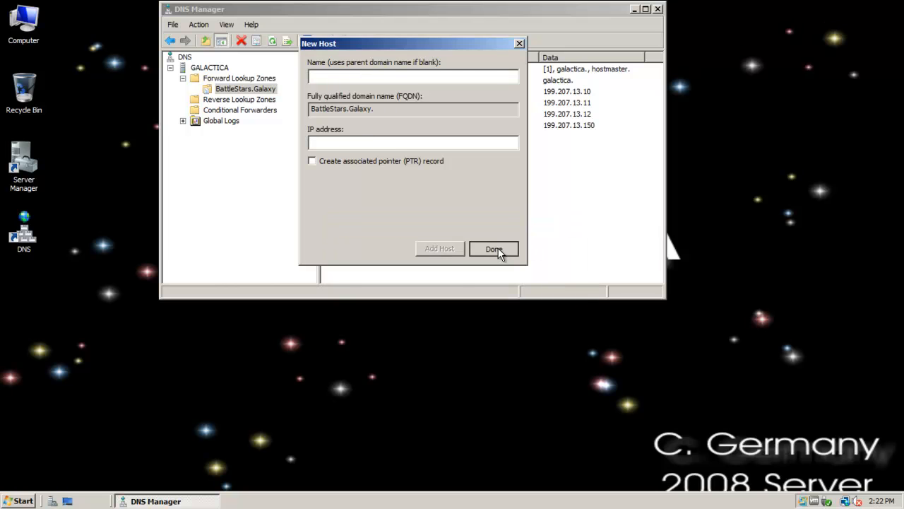
left_click(495, 249)
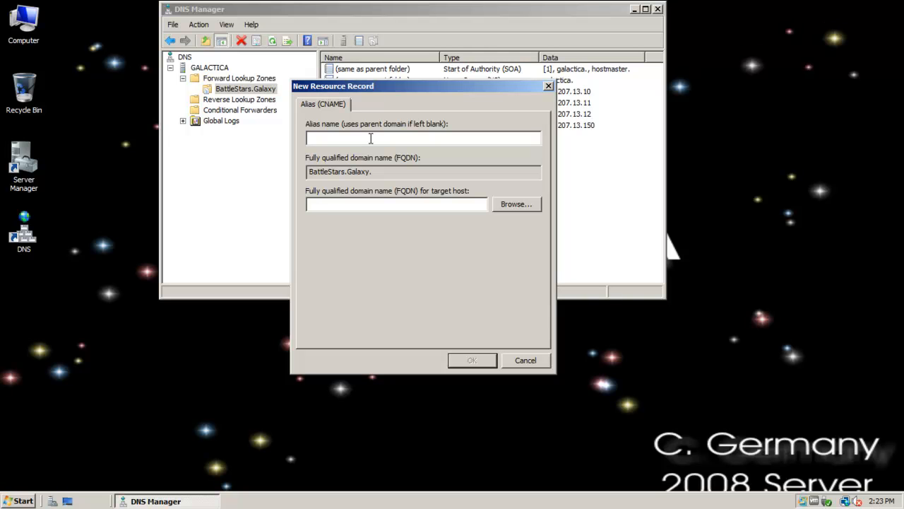
Step: Create alias BestBattleStarEver targeting Galactica.BattleStars.Galaxy, chosen by browsing the existing hosts
type("BestBa")
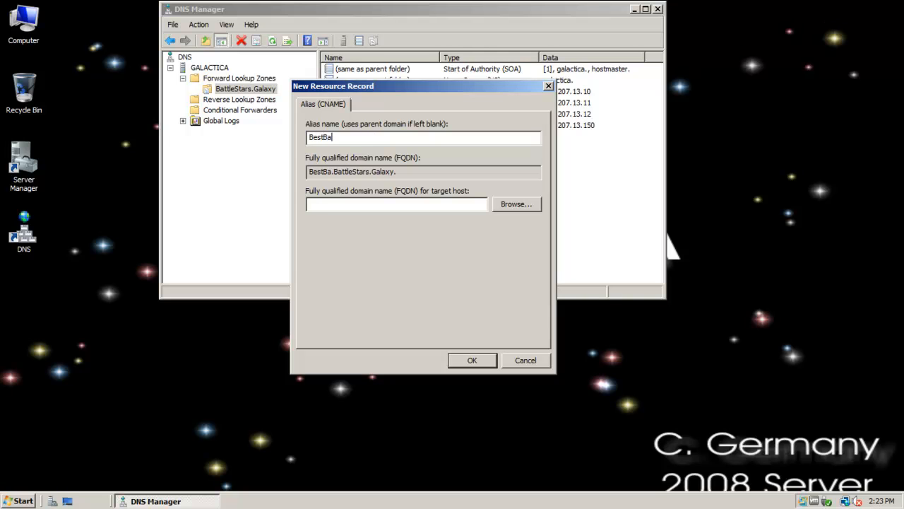
type("ttleStar")
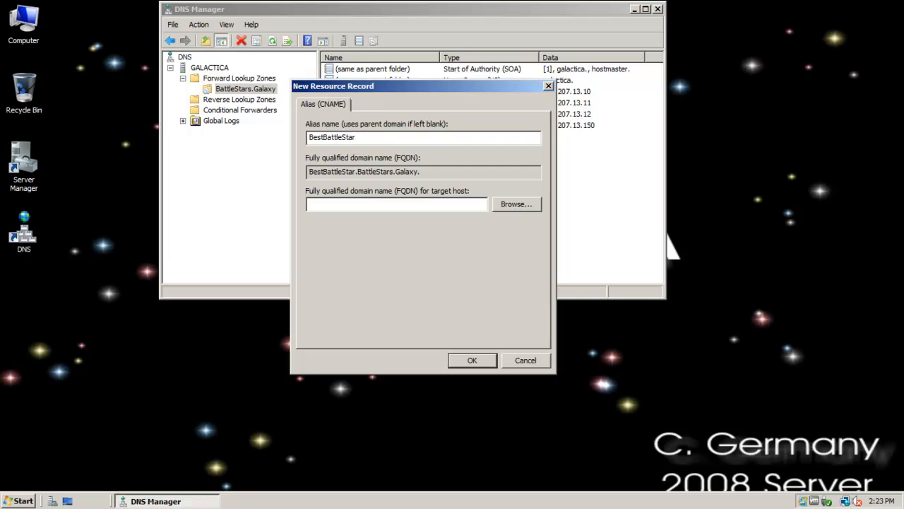
type("Ever")
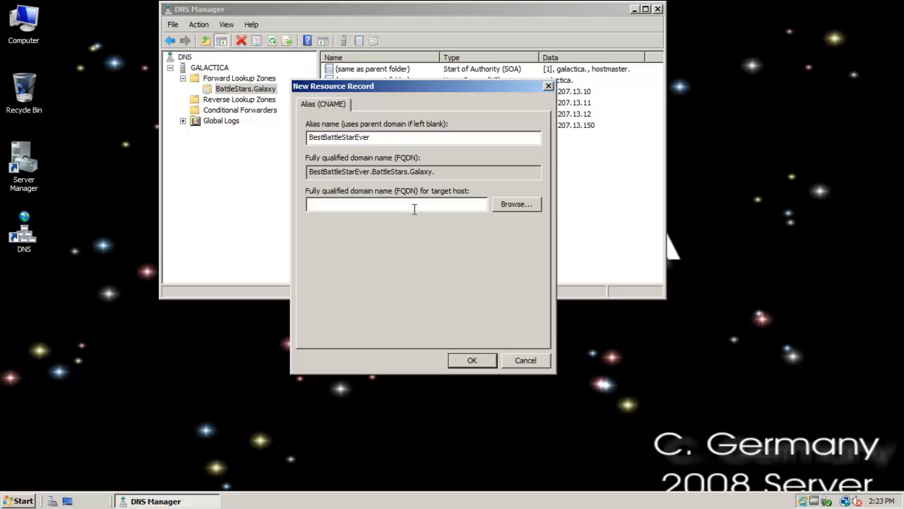
left_click(516, 203)
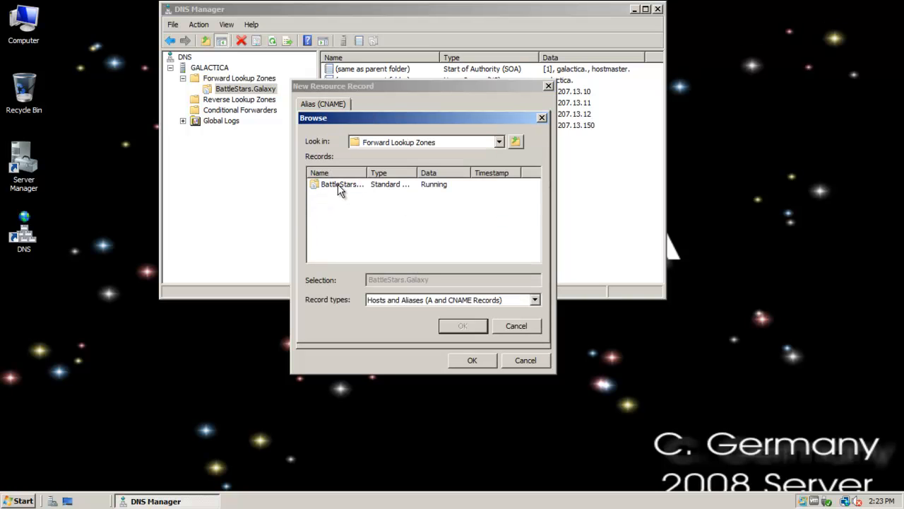
left_click(463, 325)
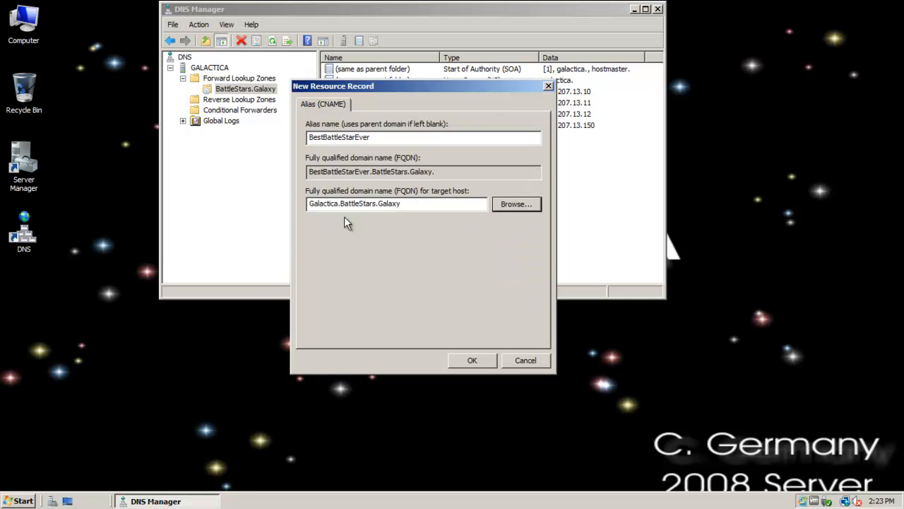
left_click(471, 361)
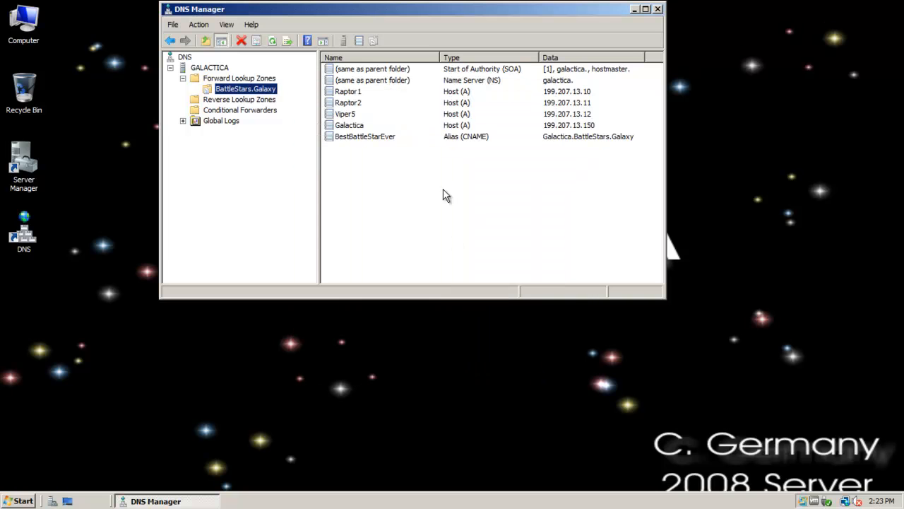
Step: Check the new BestBattleStarEver alias record in the BattleStars.Galaxy zone
left_click(365, 136)
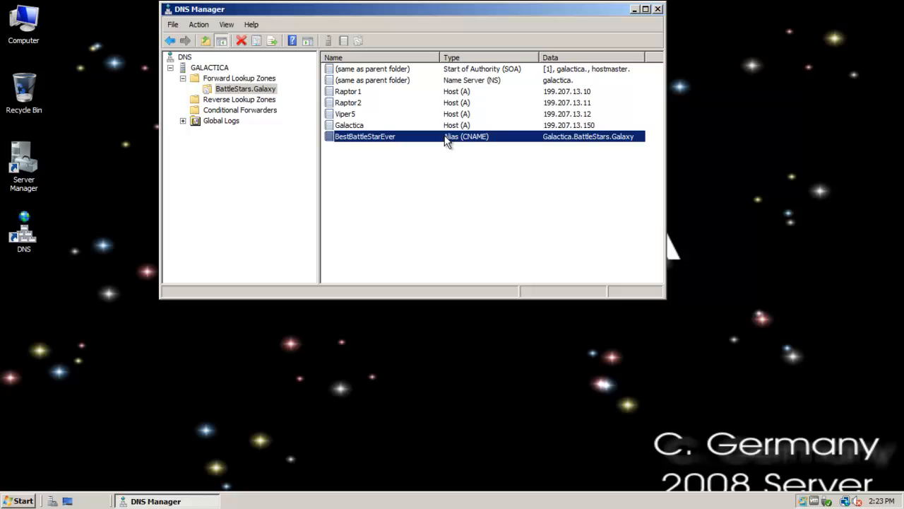
left_click(347, 90)
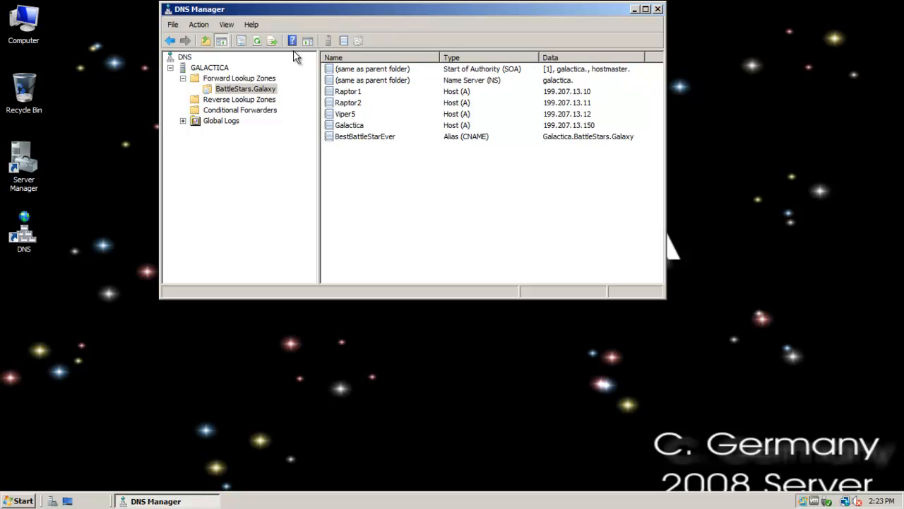
left_click(240, 78)
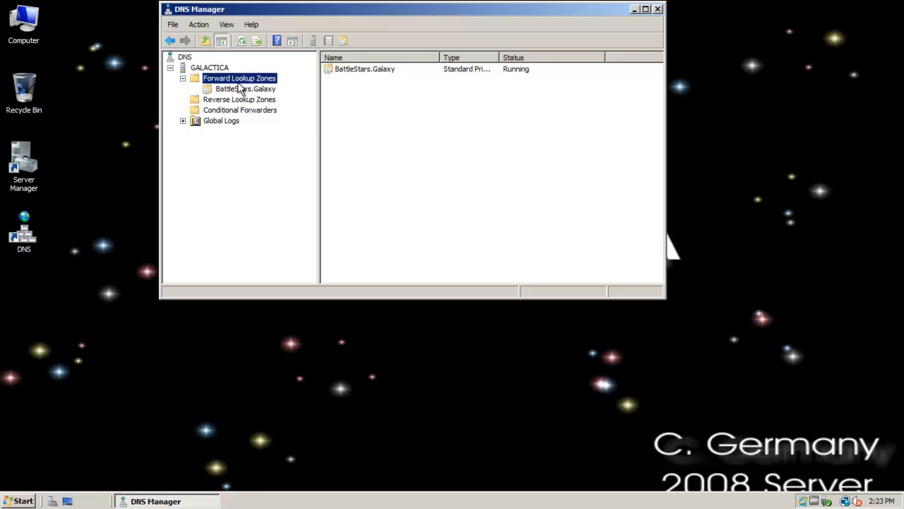
left_click(246, 87)
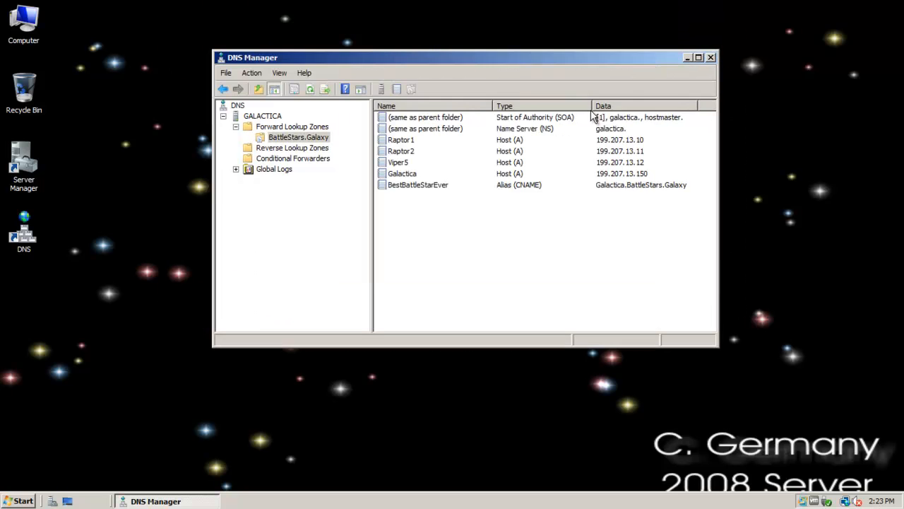
mouse_move(508, 120)
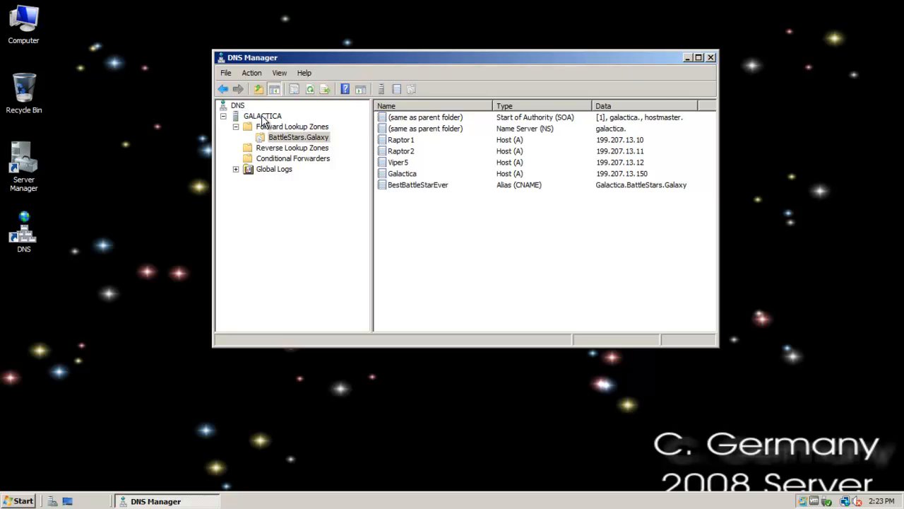
left_click(262, 116)
type("ipc")
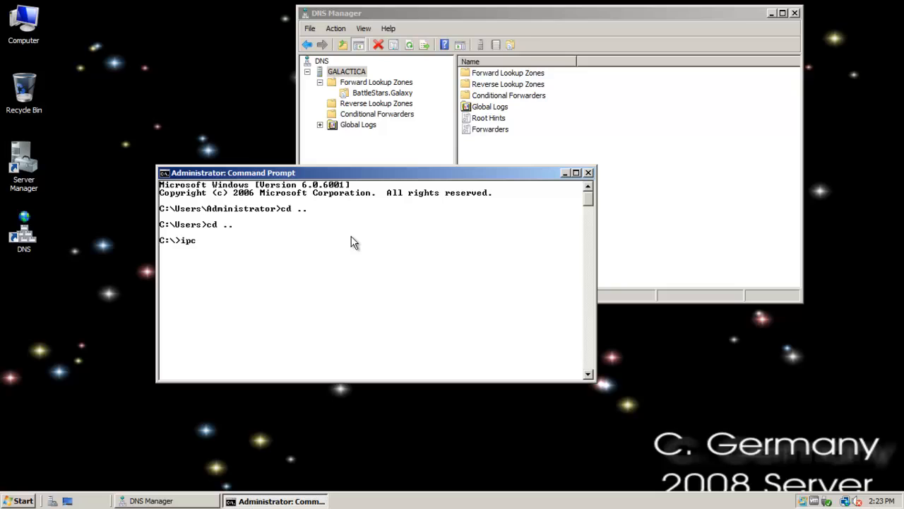
Step: Flush the DNS resolver cache with ipconfig /flushdns, then display the cached entries
type("o")
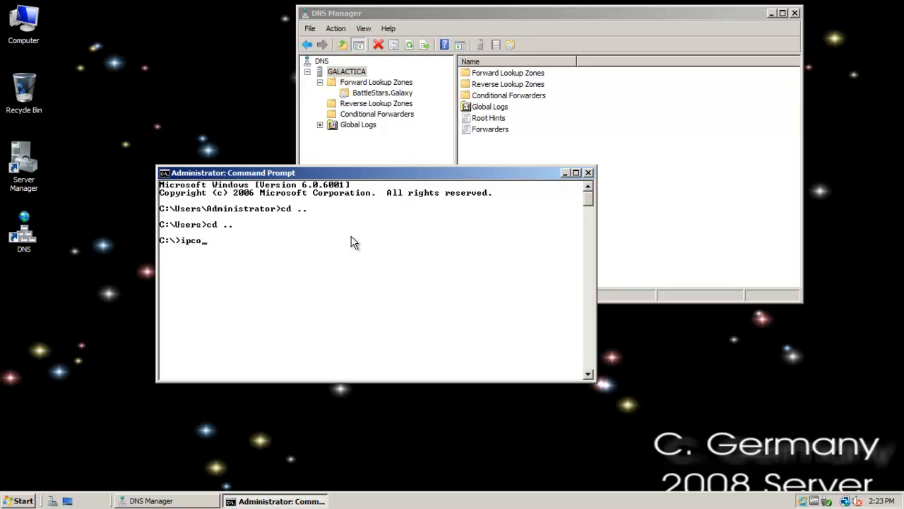
type("nfig /fl")
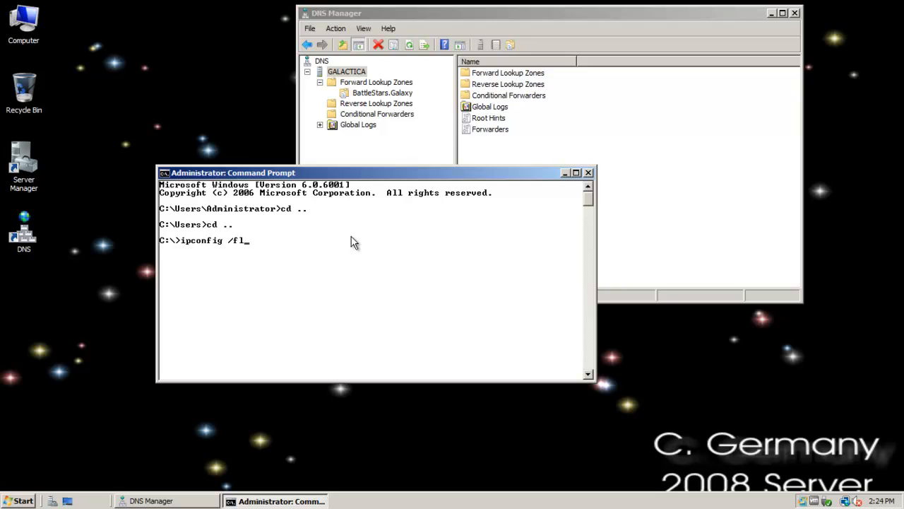
key("Return")
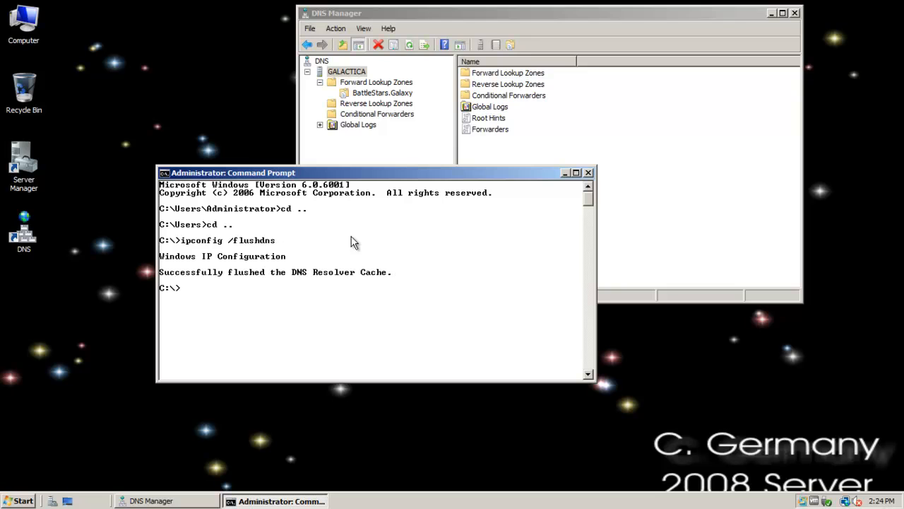
type("ipconfig /flu")
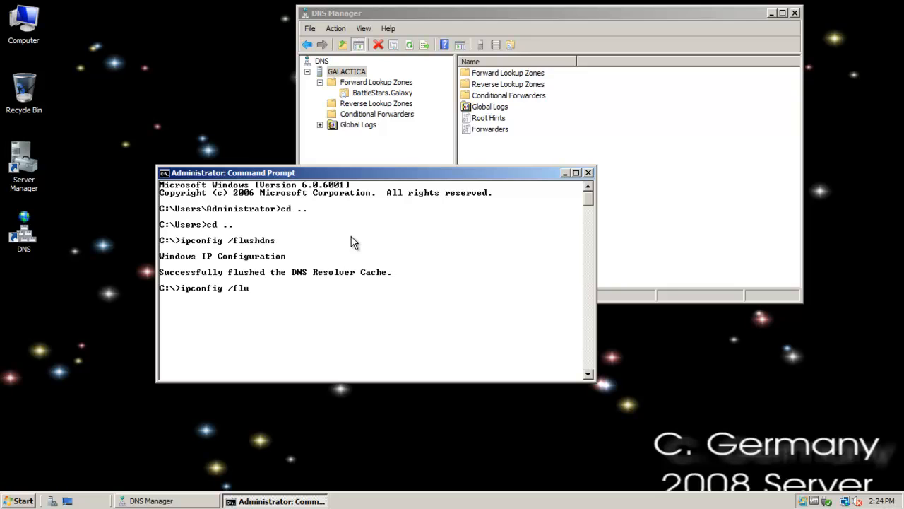
type("display")
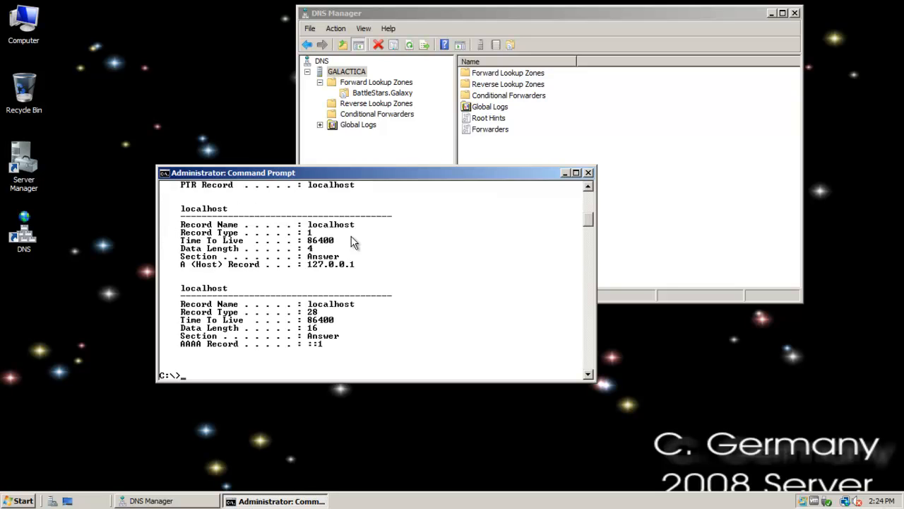
scroll("up", 3)
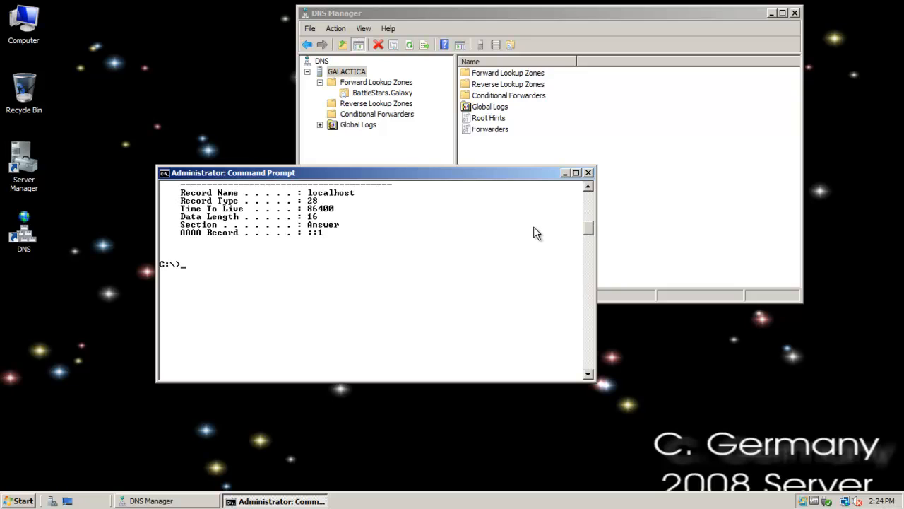
Step: Ping Galactica to confirm the host name resolves and replies
type("ping")
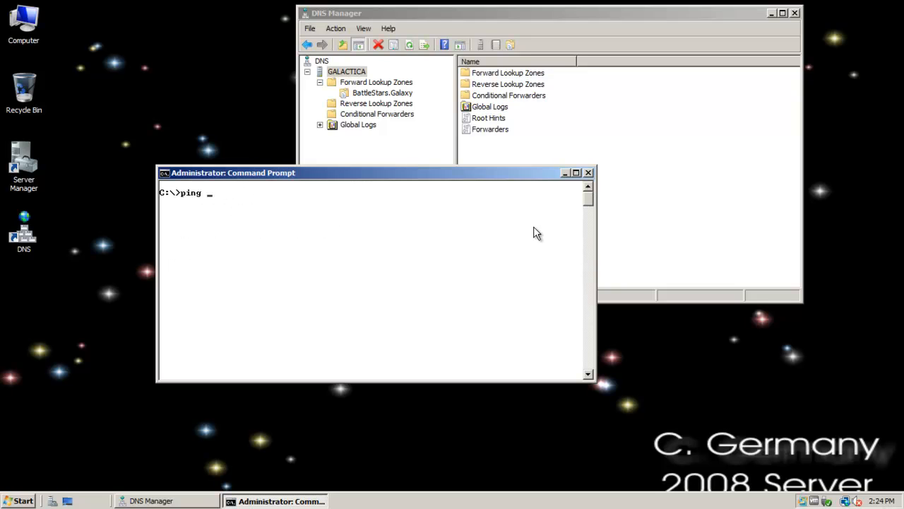
type("Galactic")
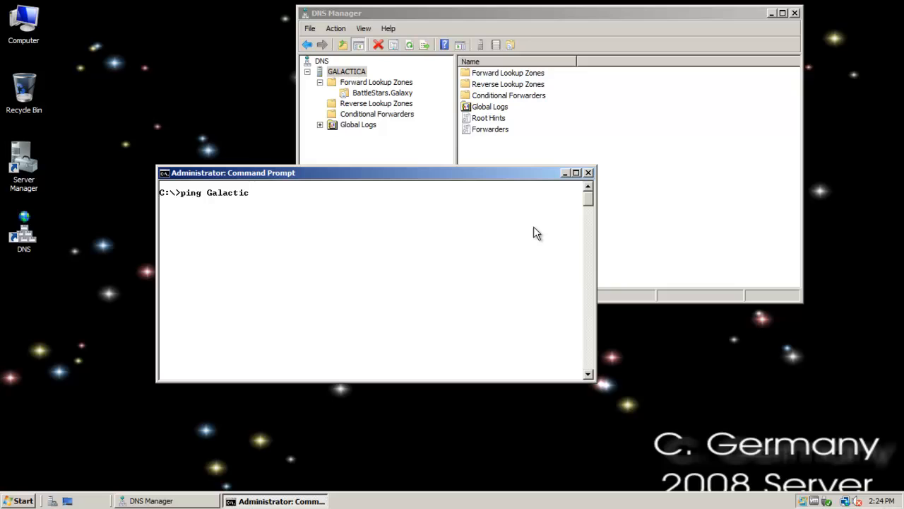
key("Return")
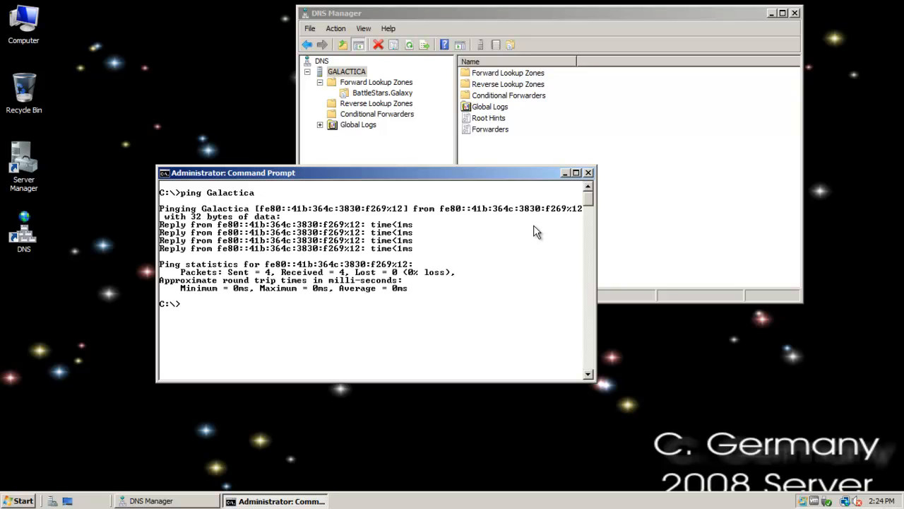
Step: Clear the screen and review the cached DNS entries again with ipconfig /displaydns
type("cls")
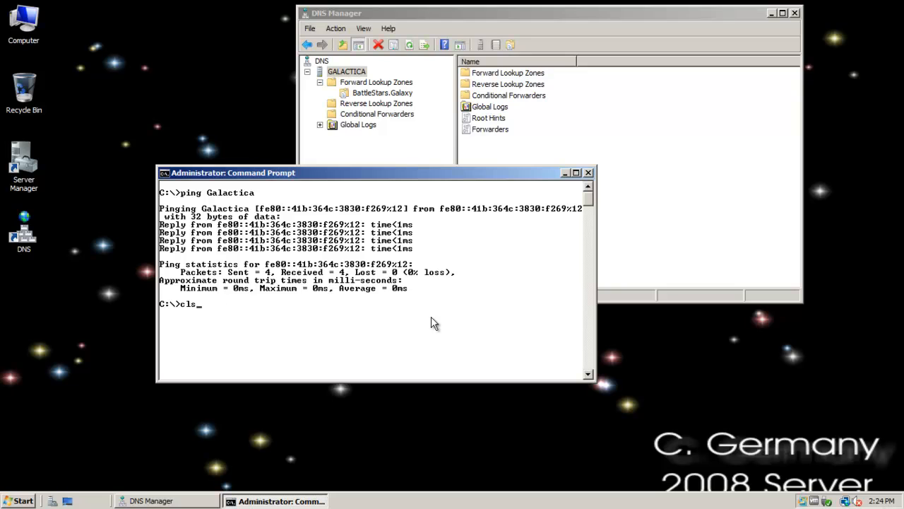
type("ipconfig /displaydns")
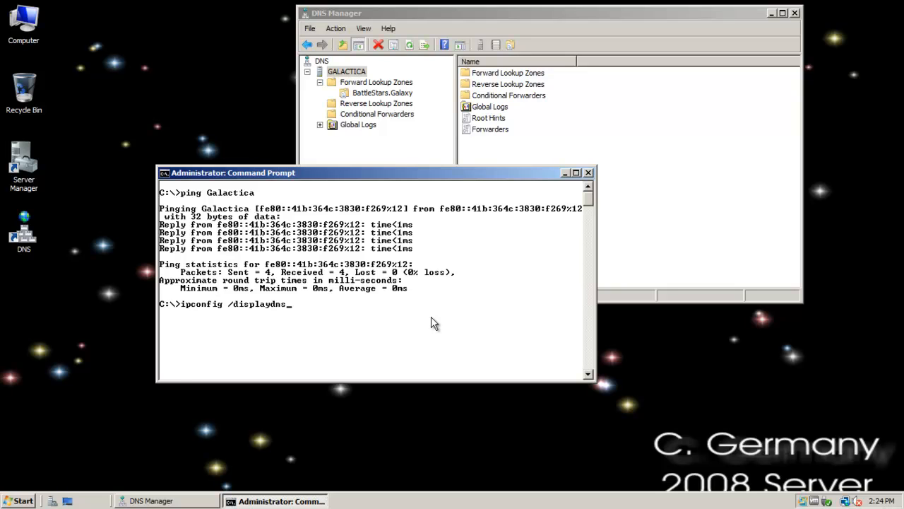
key("Return")
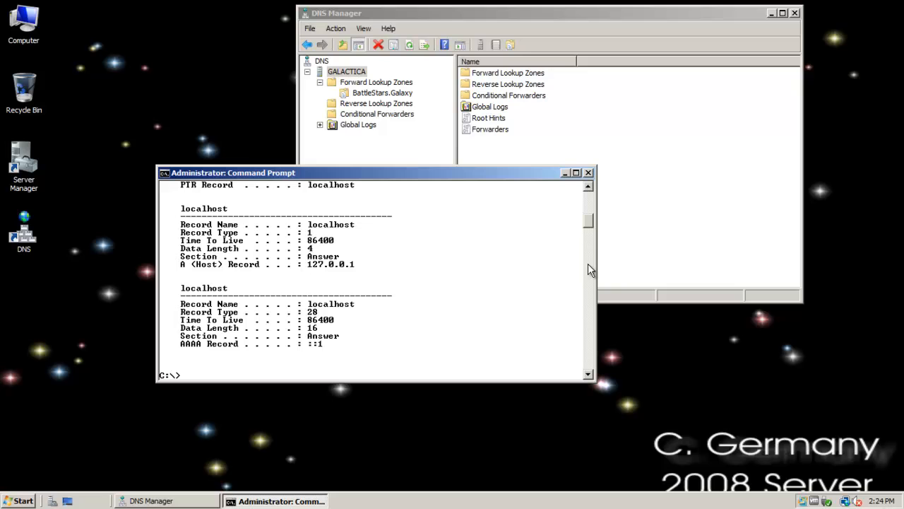
scroll("up", 3)
type("cls")
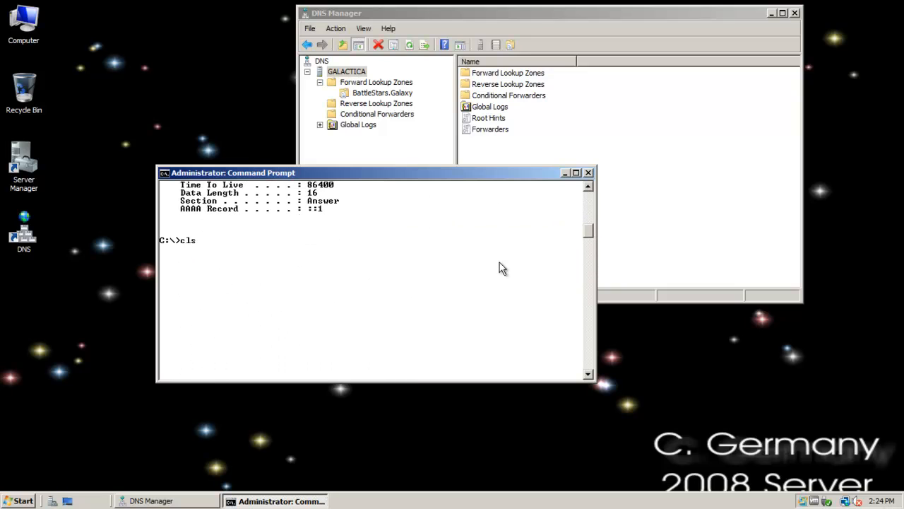
type("ping")
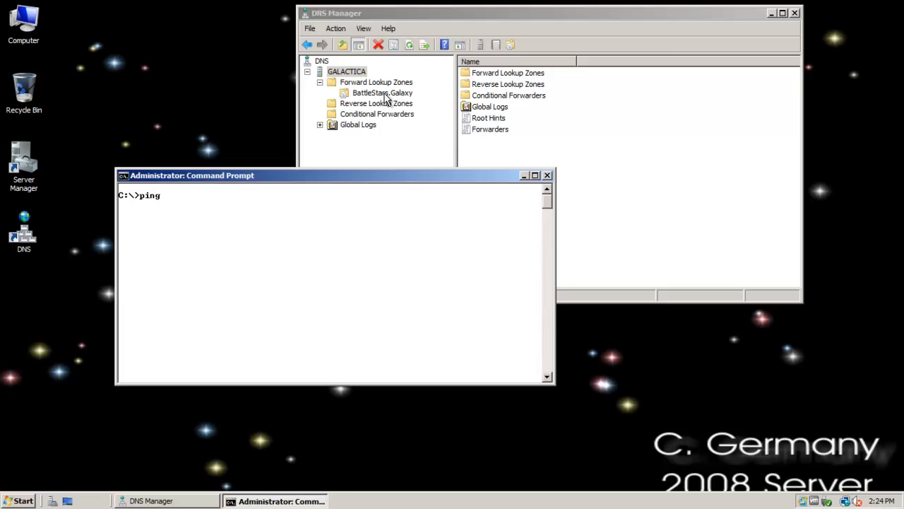
Step: Ping BestBattleStarEver to confirm the alias resolves to galactica at 199.207.13.150
left_click(381, 93)
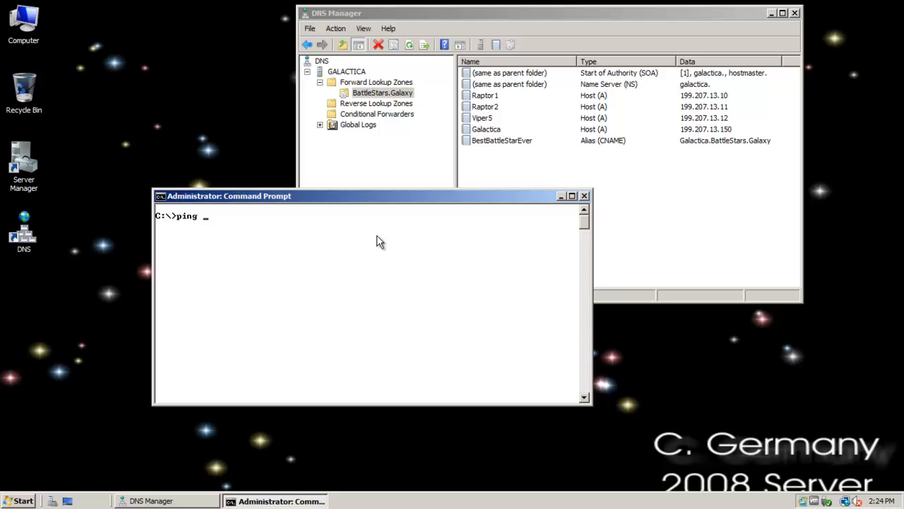
type("BestB")
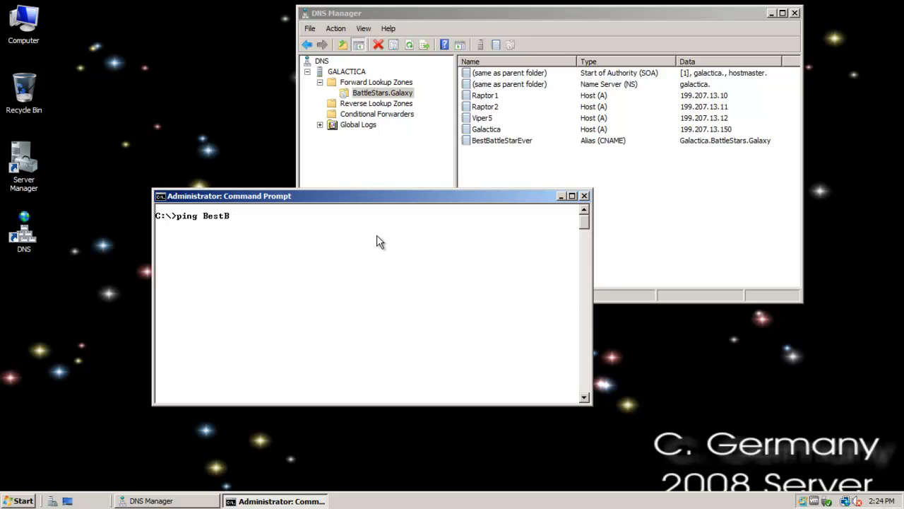
type("attleStarE")
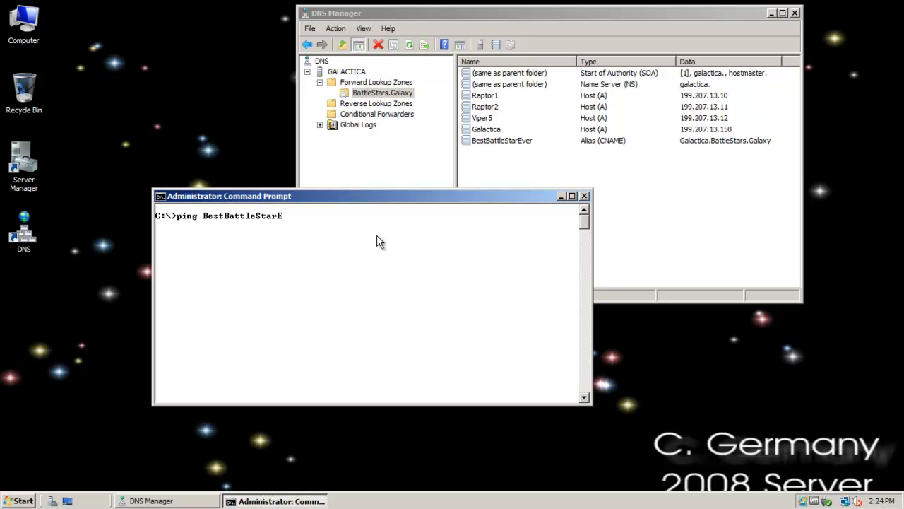
type("ver")
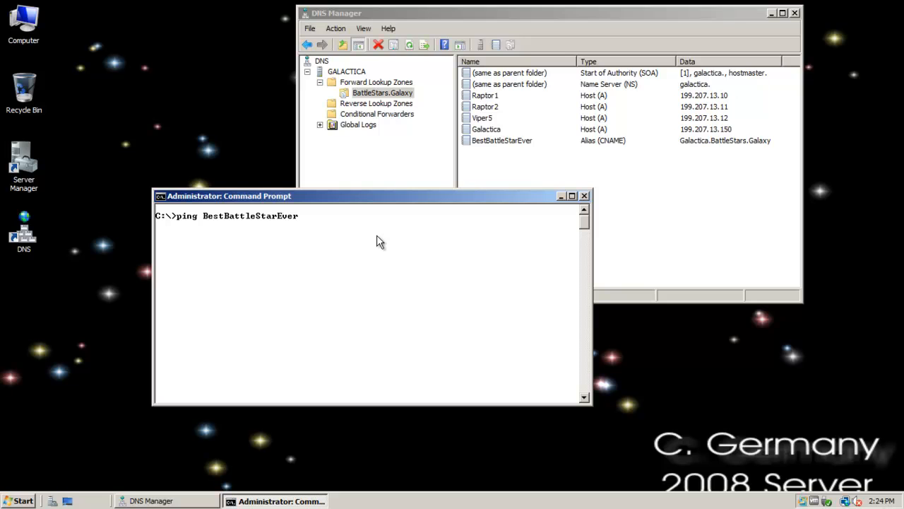
key("Return")
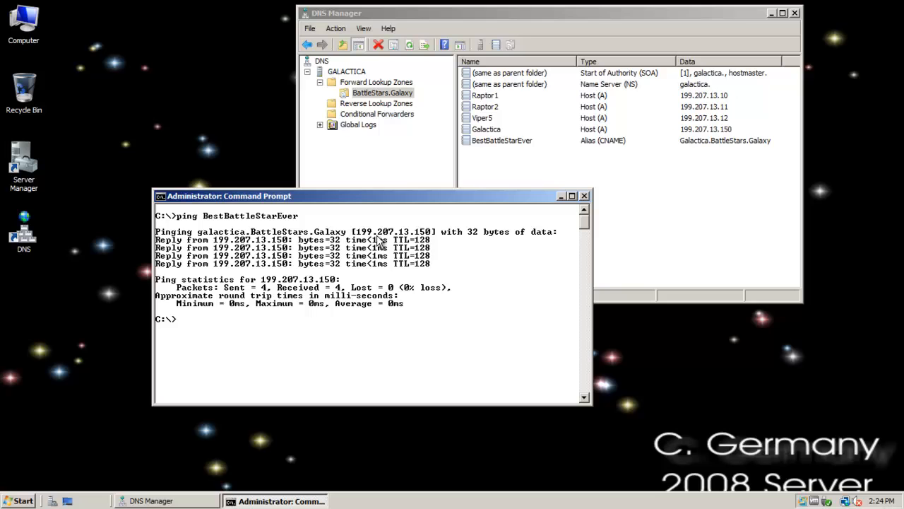
mouse_move(715, 104)
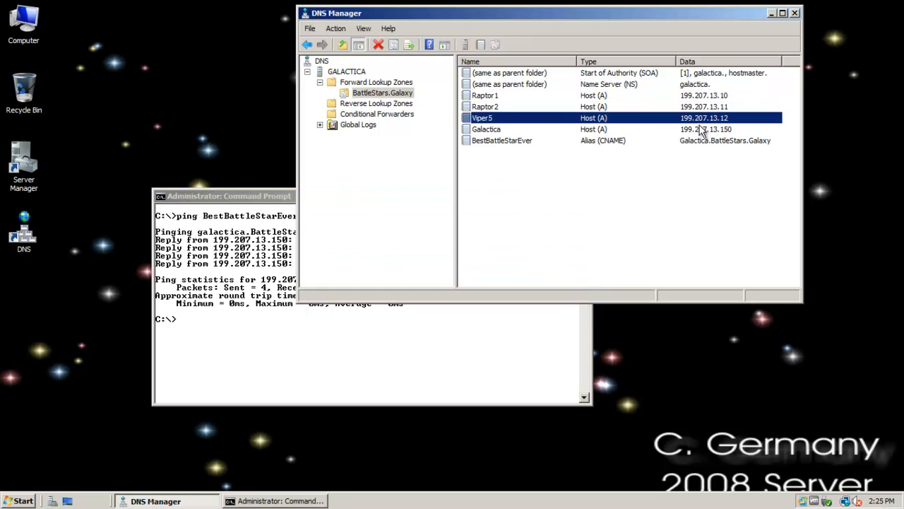
Step: Back in DNS Manager, bring up the BattleStars.Galaxy zone's properties
left_click(486, 96)
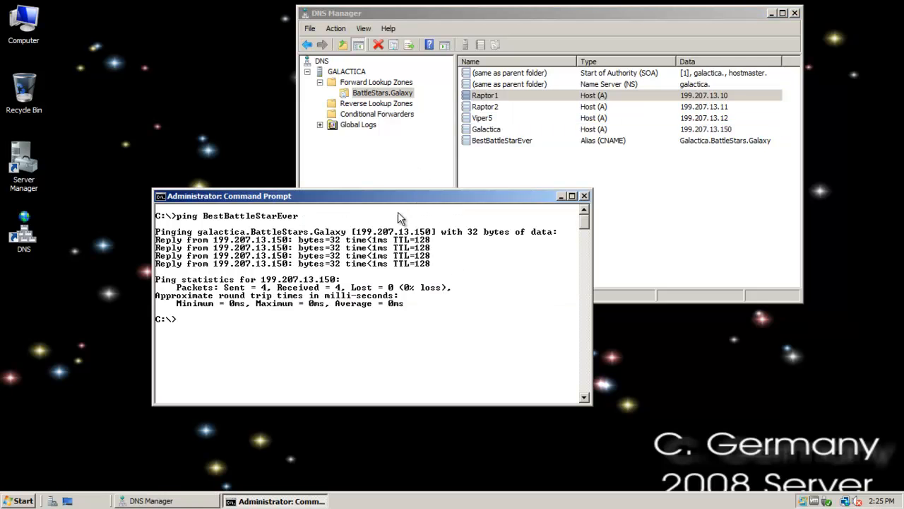
left_click(438, 13)
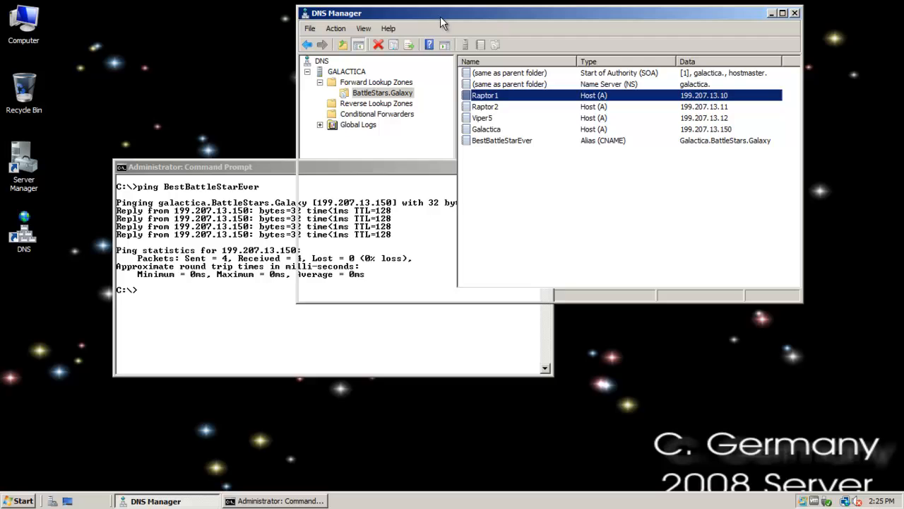
left_click(376, 82)
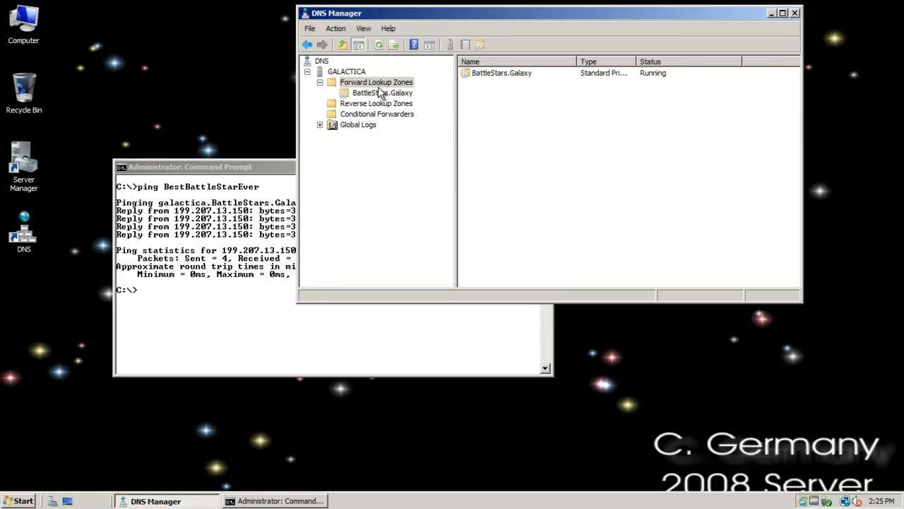
right_click(376, 82)
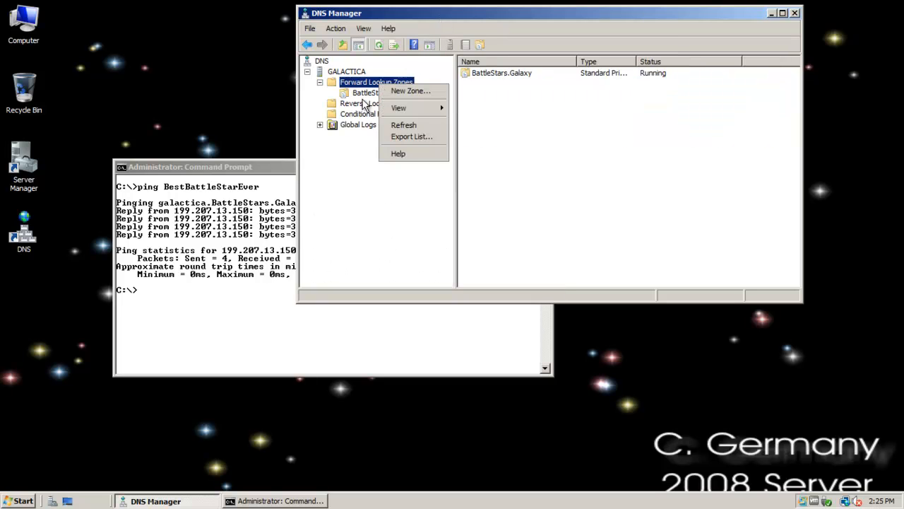
right_click(383, 94)
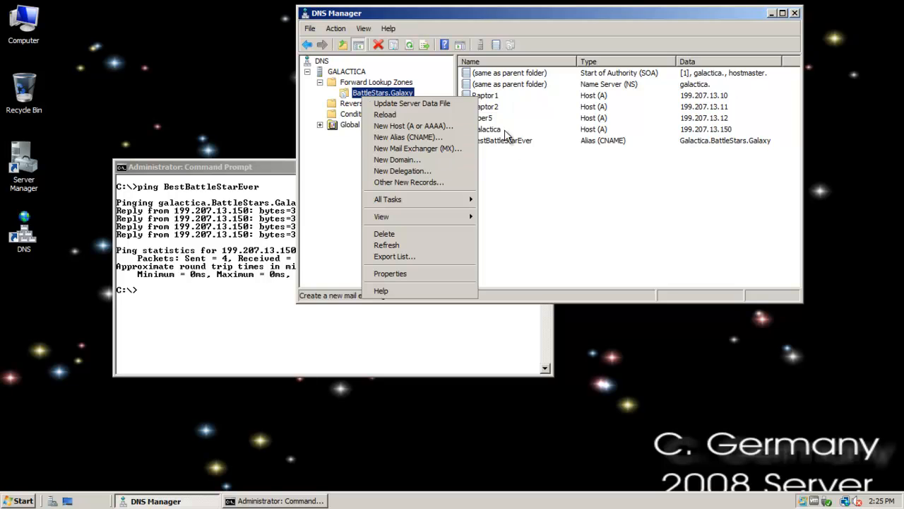
right_click(483, 117)
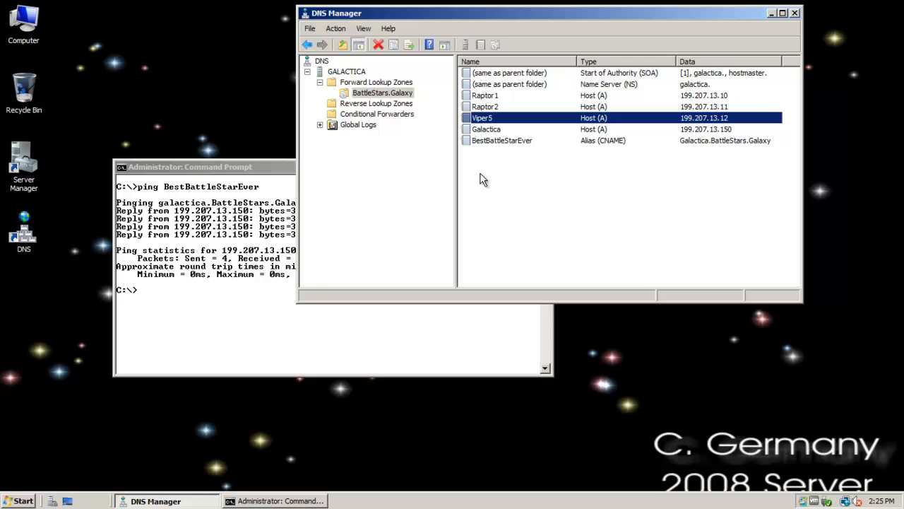
left_click(382, 94)
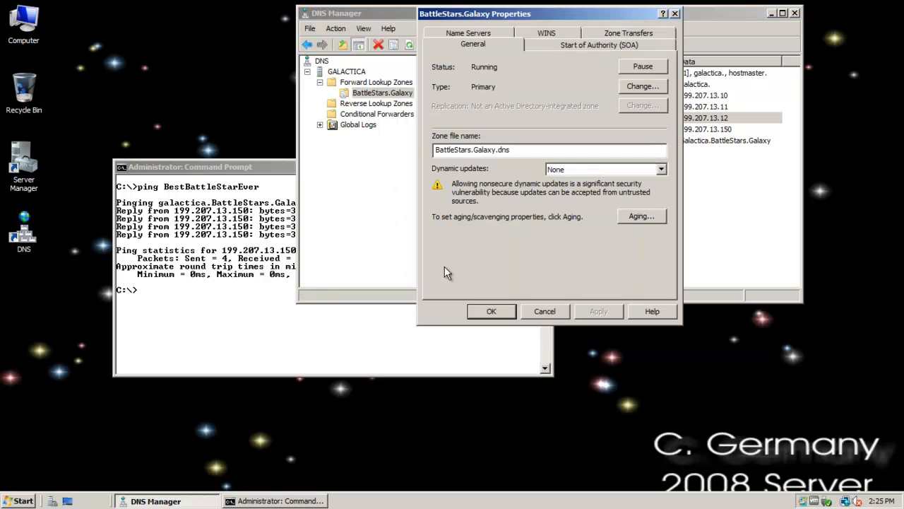
mouse_move(554, 68)
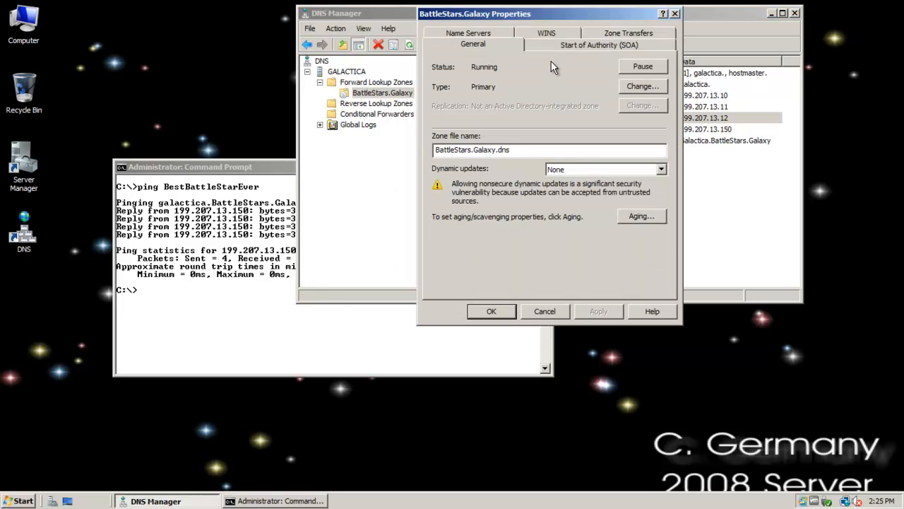
Step: Review the Name Servers and Zone Transfers tabs, trying the any-server and listed-servers options
left_click(628, 44)
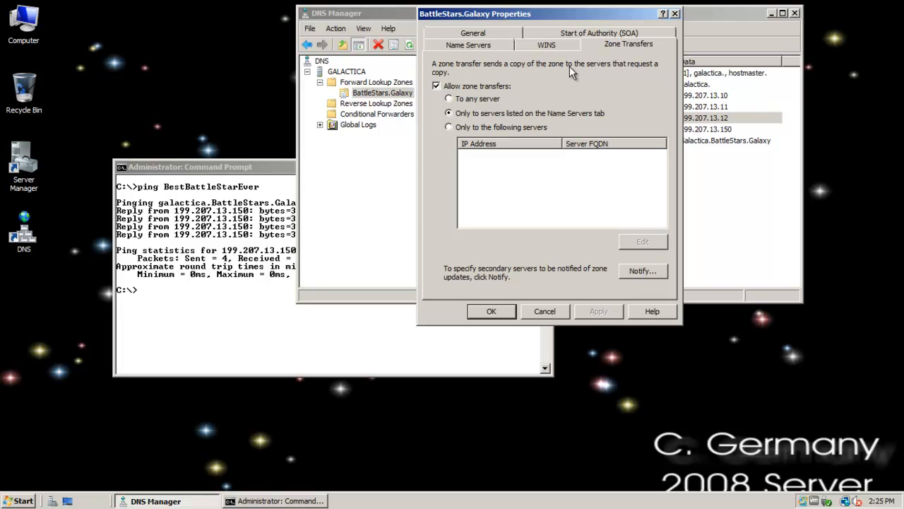
mouse_move(584, 118)
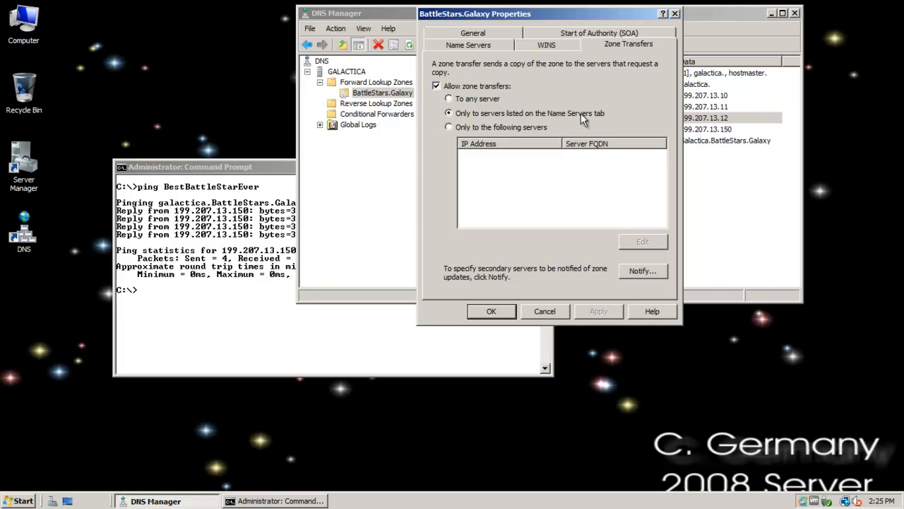
left_click(467, 44)
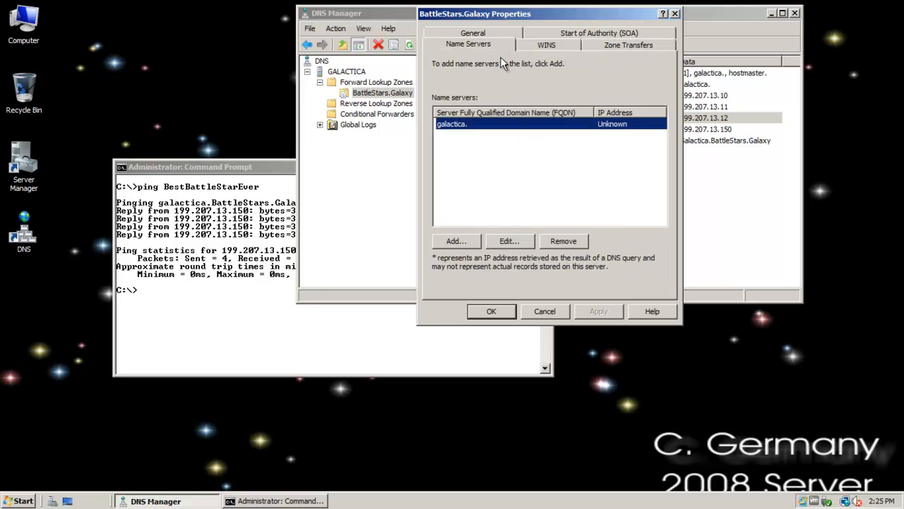
left_click(627, 44)
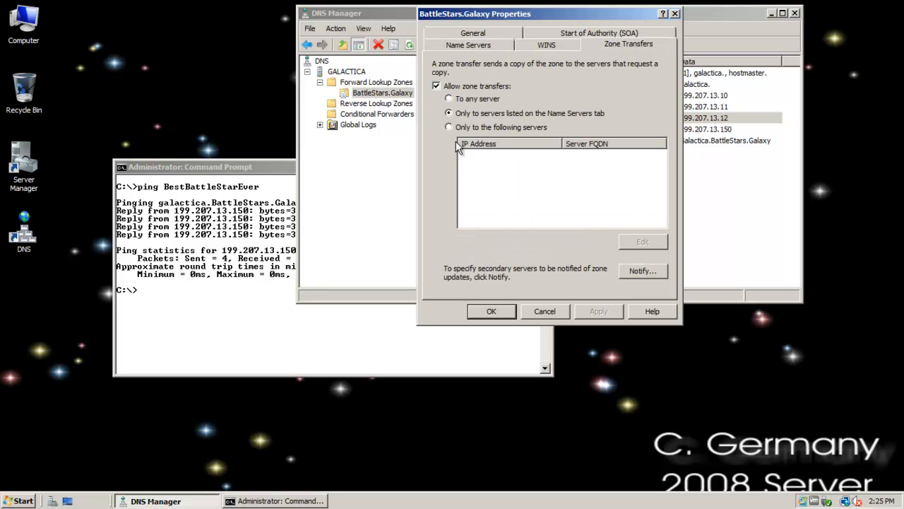
left_click(448, 99)
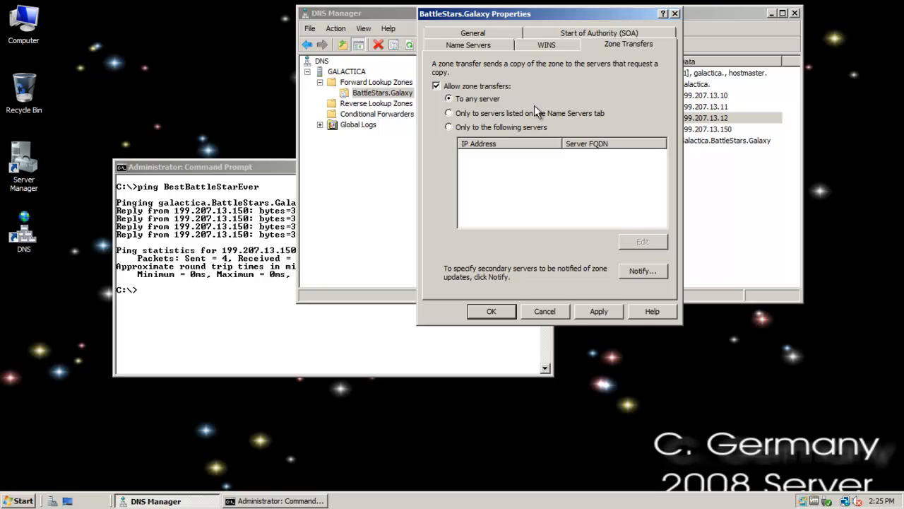
mouse_move(498, 150)
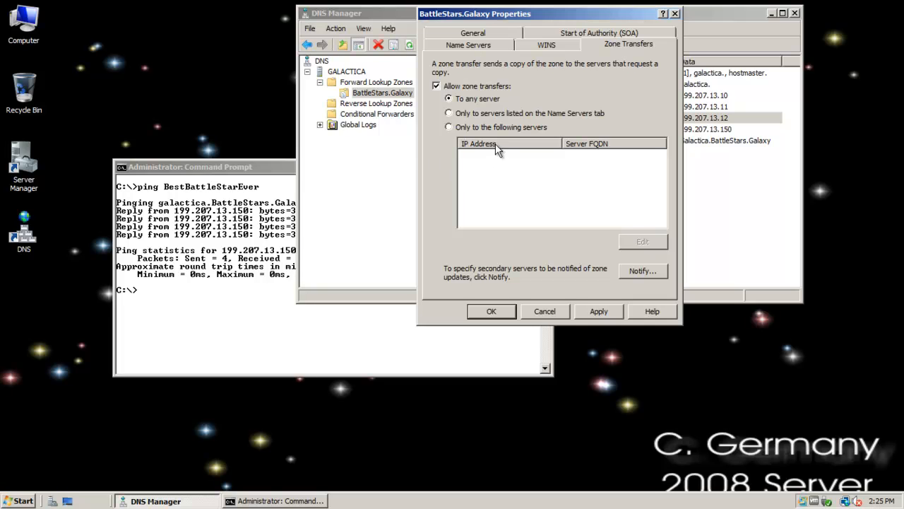
left_click(449, 127)
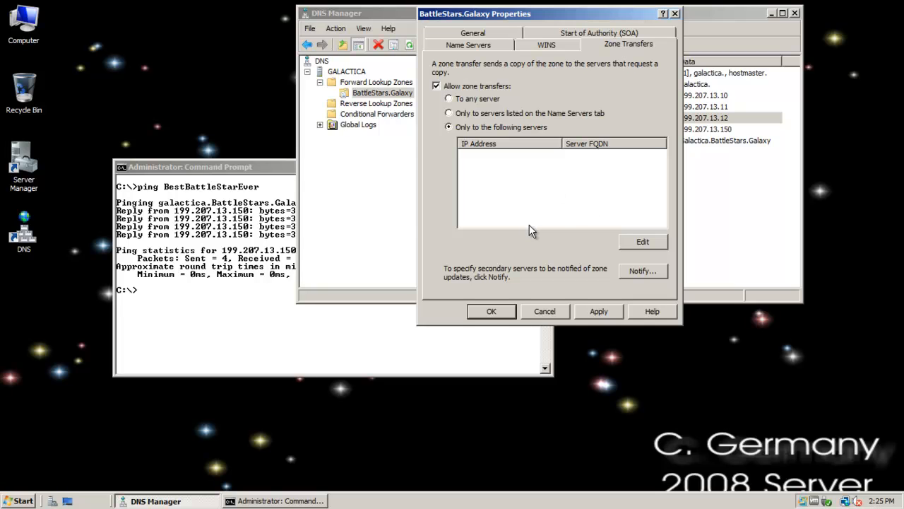
mouse_move(475, 105)
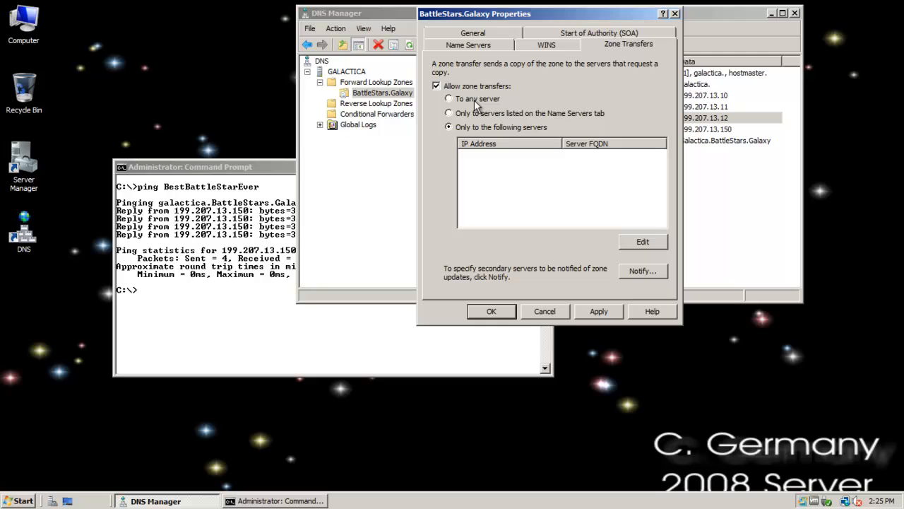
left_click(449, 98)
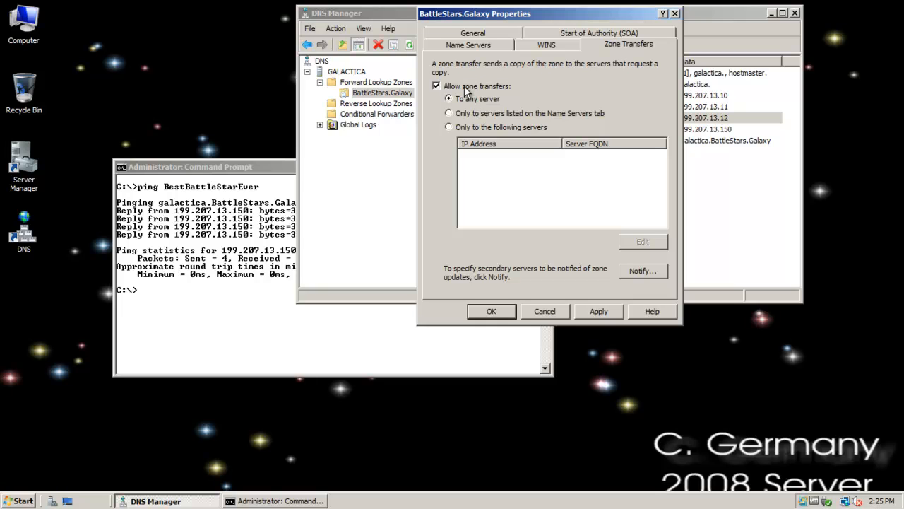
Step: Toggle zone transfers off and on, limit them to the zone's name servers, and close the properties
left_click(435, 86)
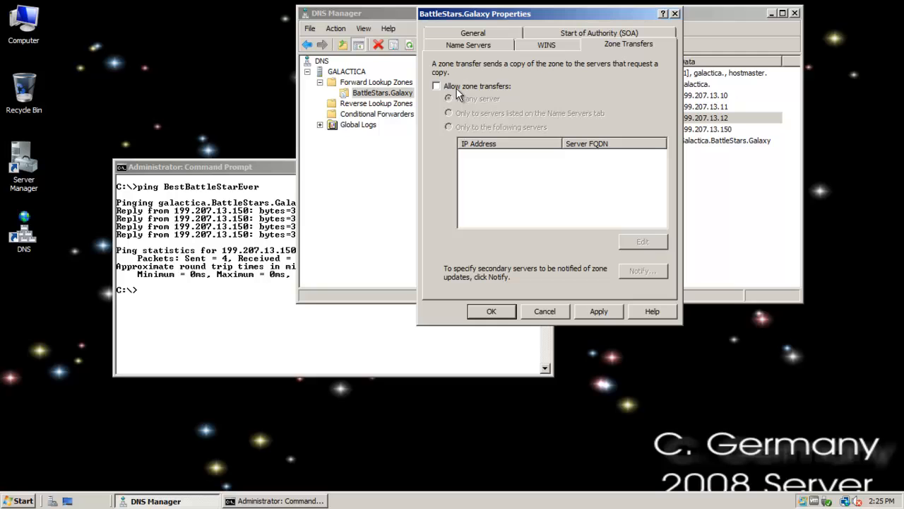
left_click(435, 86)
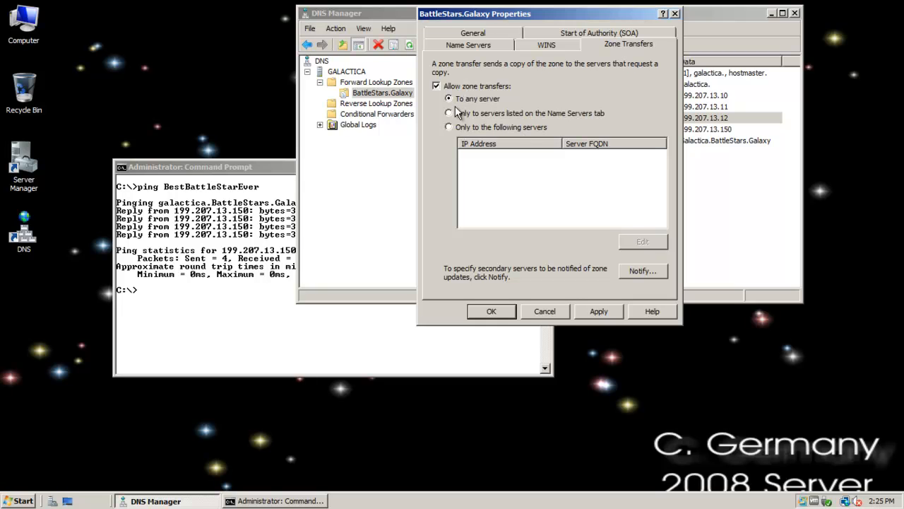
left_click(449, 113)
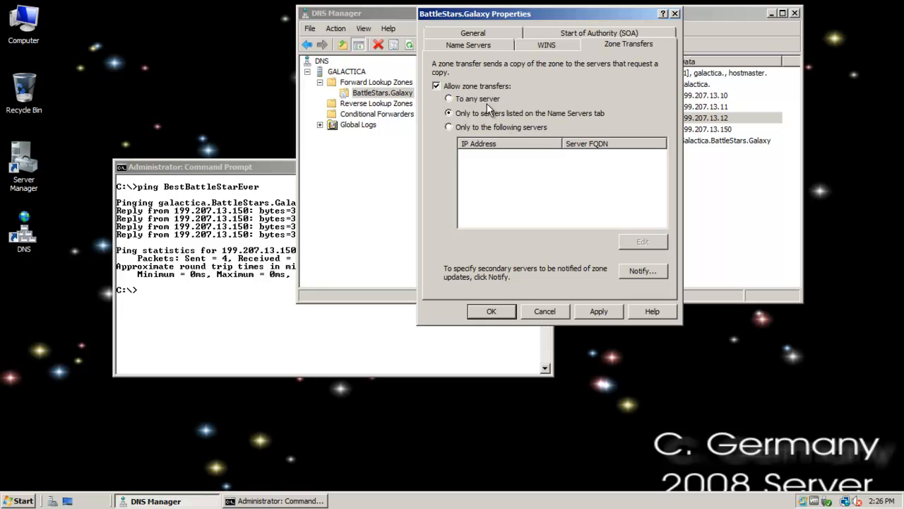
mouse_move(492, 106)
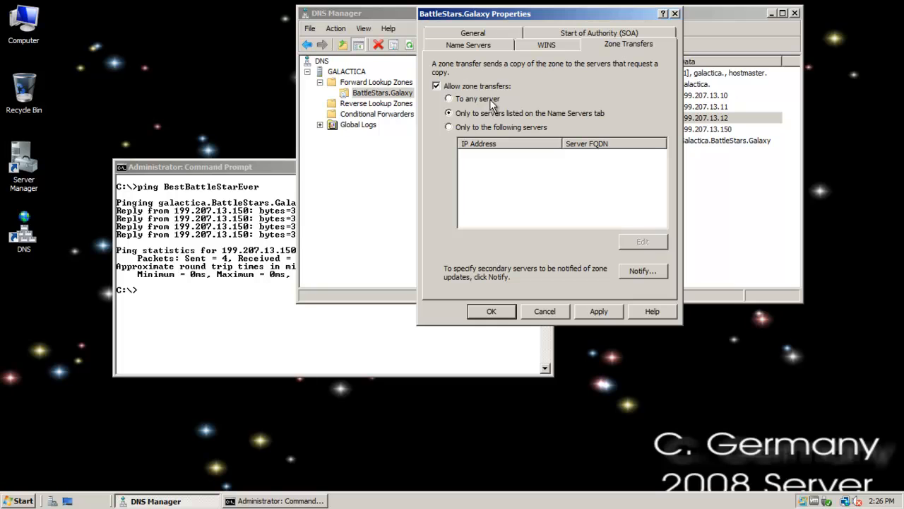
mouse_move(479, 121)
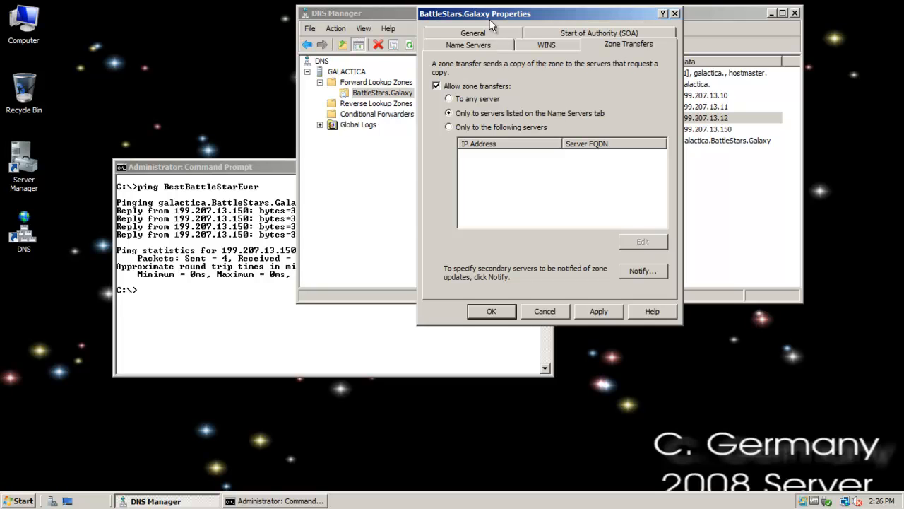
mouse_move(495, 45)
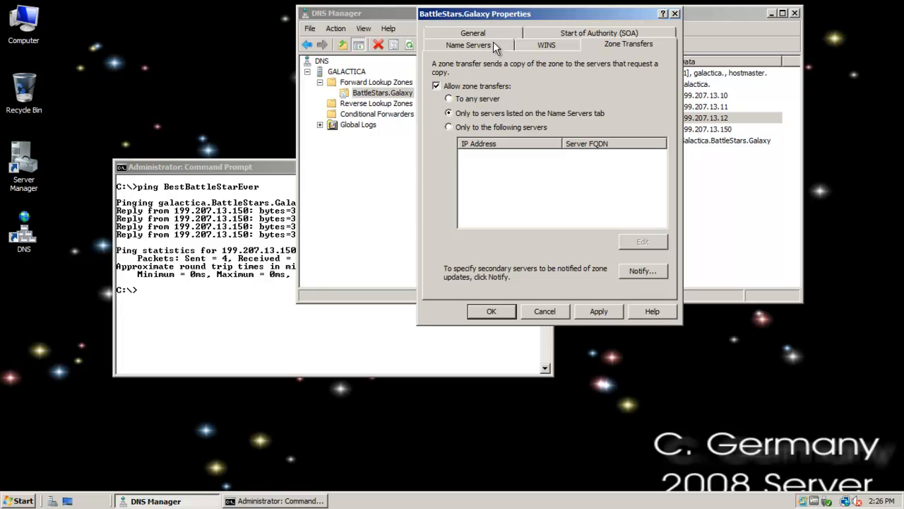
mouse_move(498, 71)
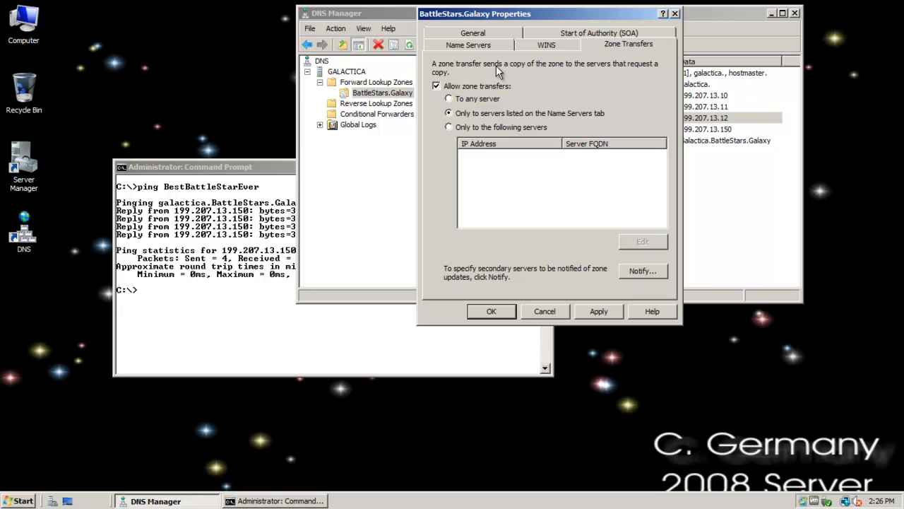
left_click(467, 44)
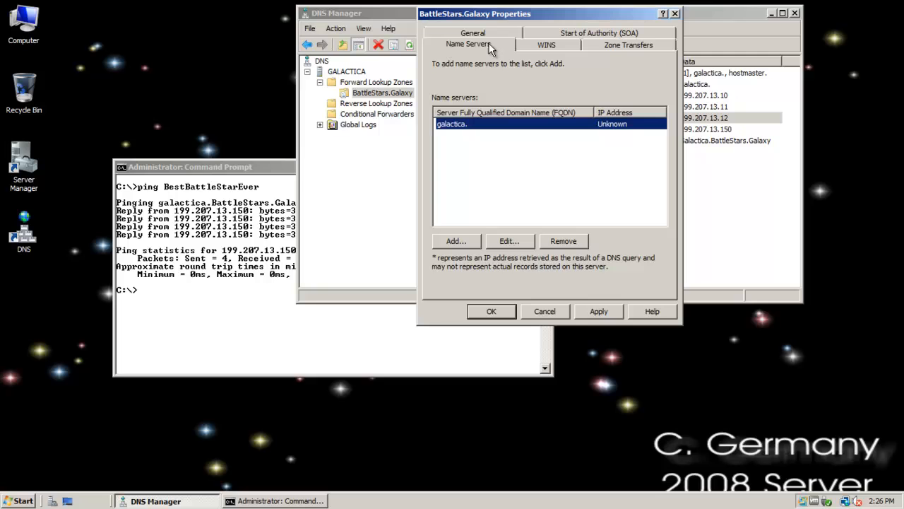
mouse_move(506, 318)
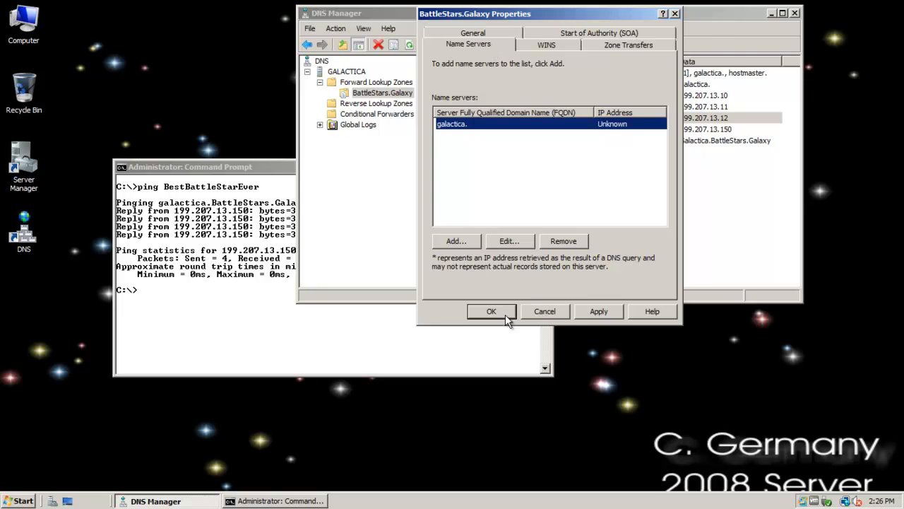
left_click(491, 311)
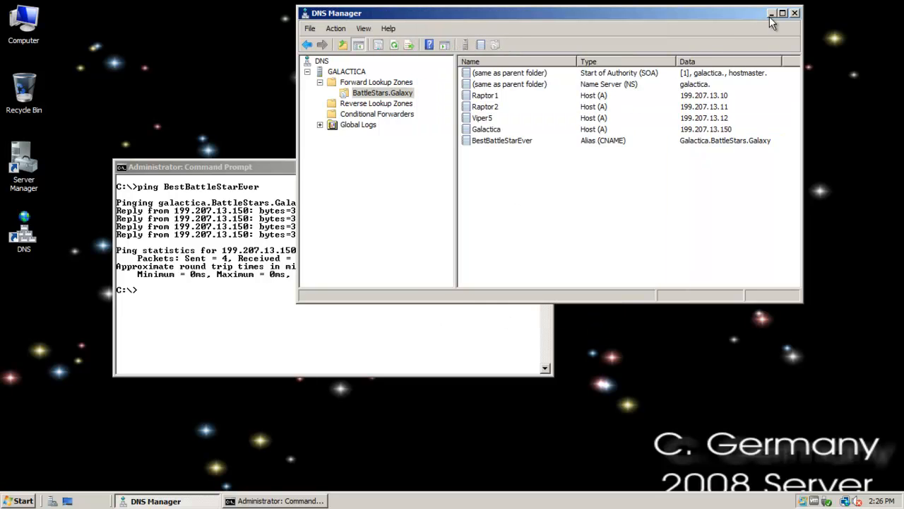
Step: Minimize DNS Manager and the Command Prompt before switching to the Pegasus server
left_click(771, 13)
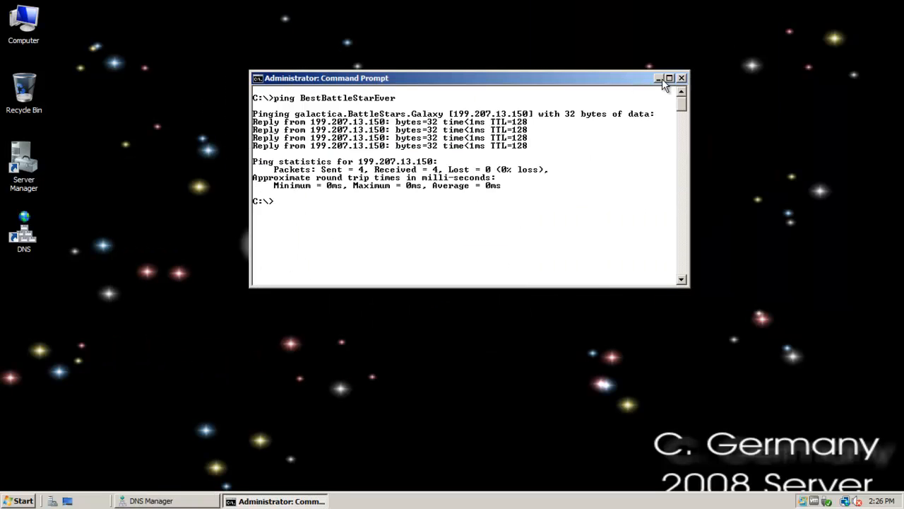
left_click(659, 77)
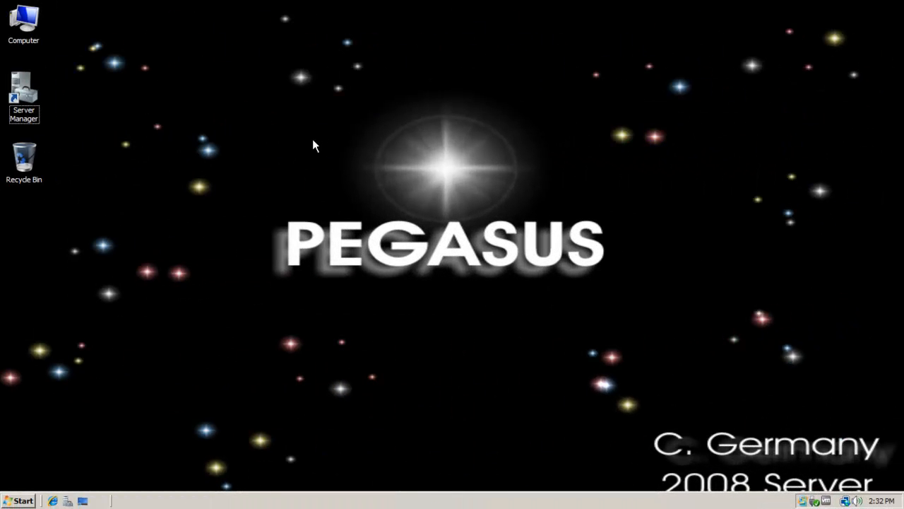
mouse_move(90, 311)
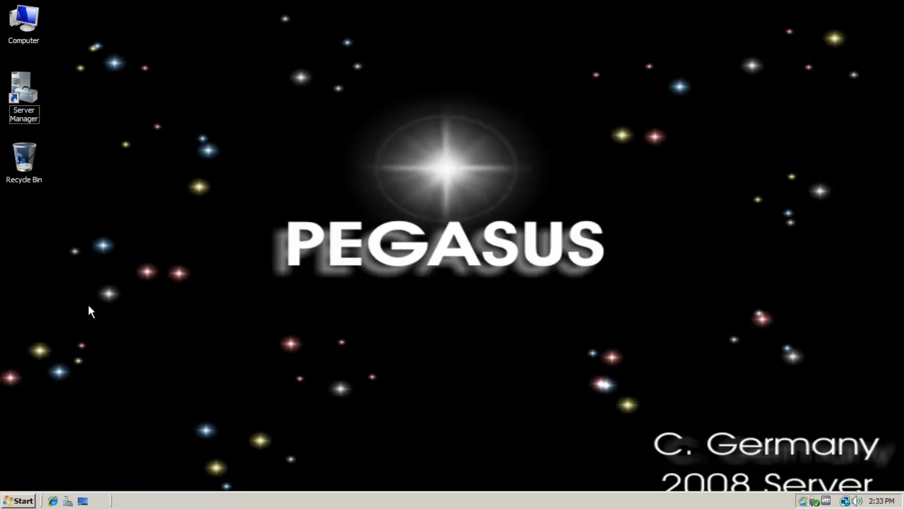
mouse_move(96, 184)
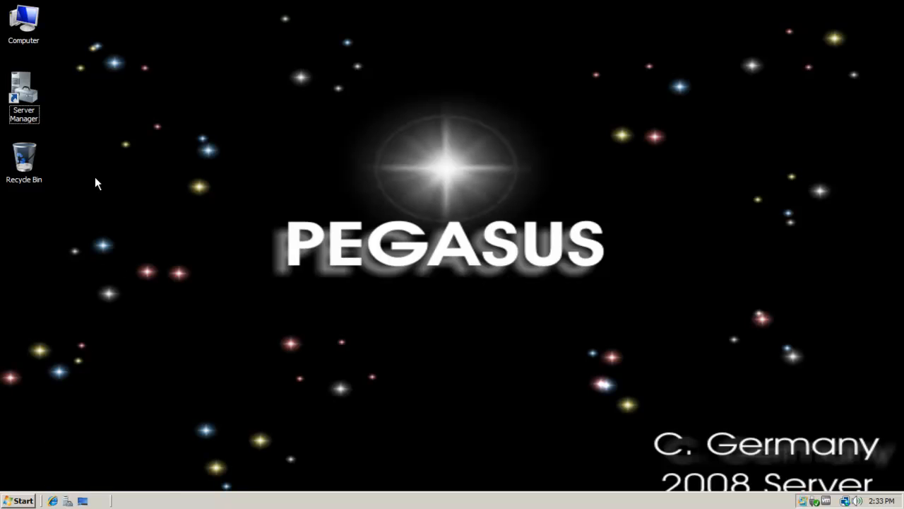
Step: From Network properties, reach Network Connections and bring up Local Area Connection's properties
left_click(21, 500)
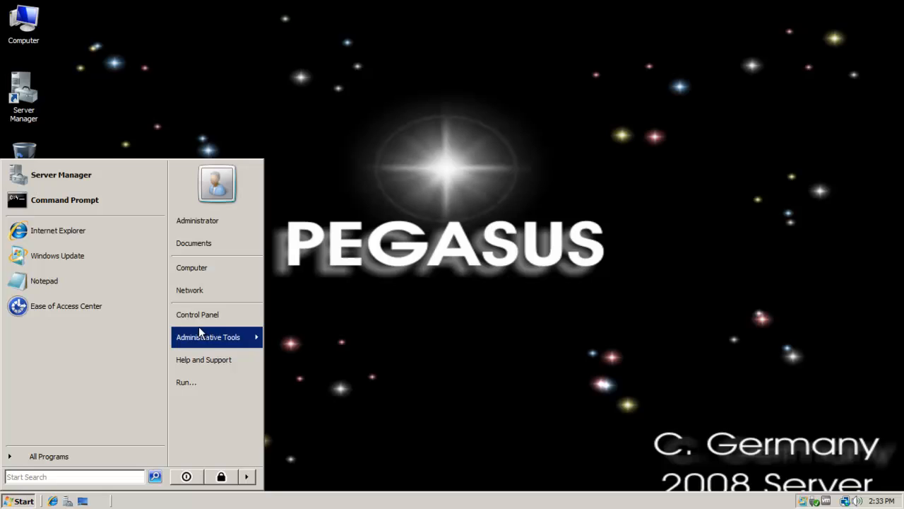
right_click(189, 289)
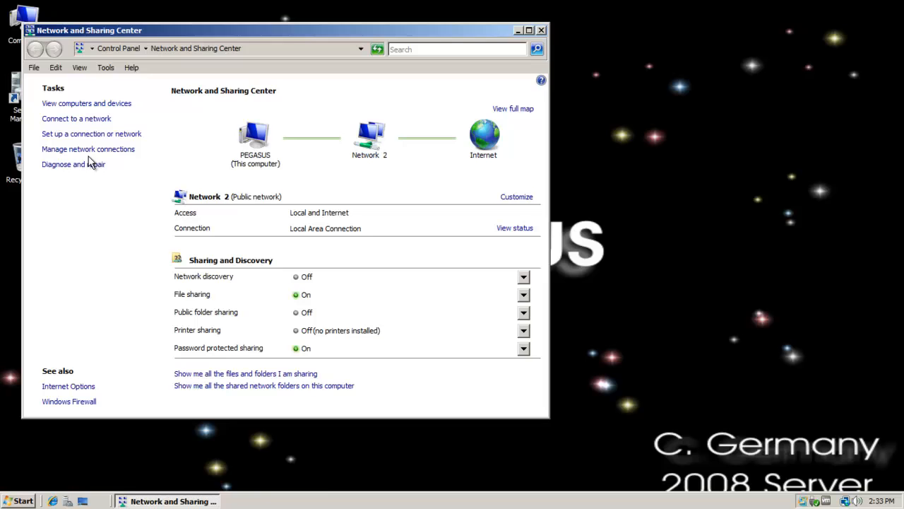
left_click(88, 149)
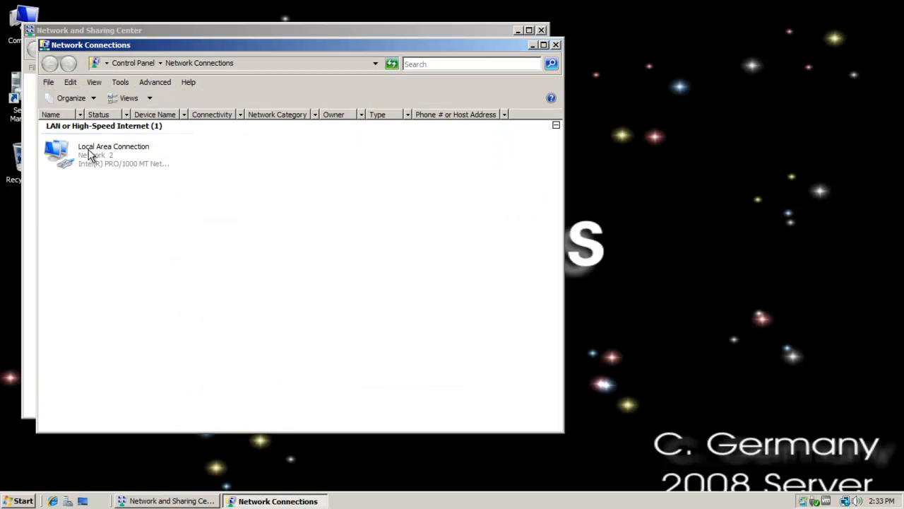
right_click(106, 154)
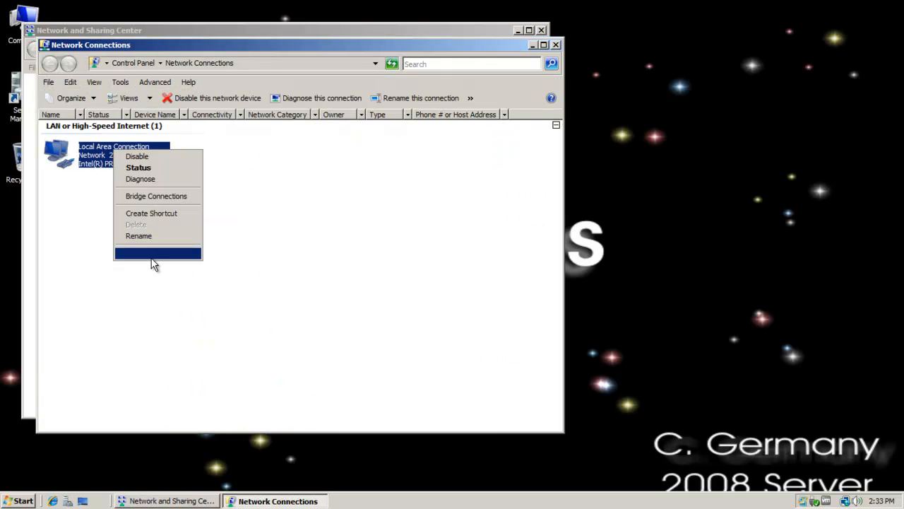
left_click(154, 253)
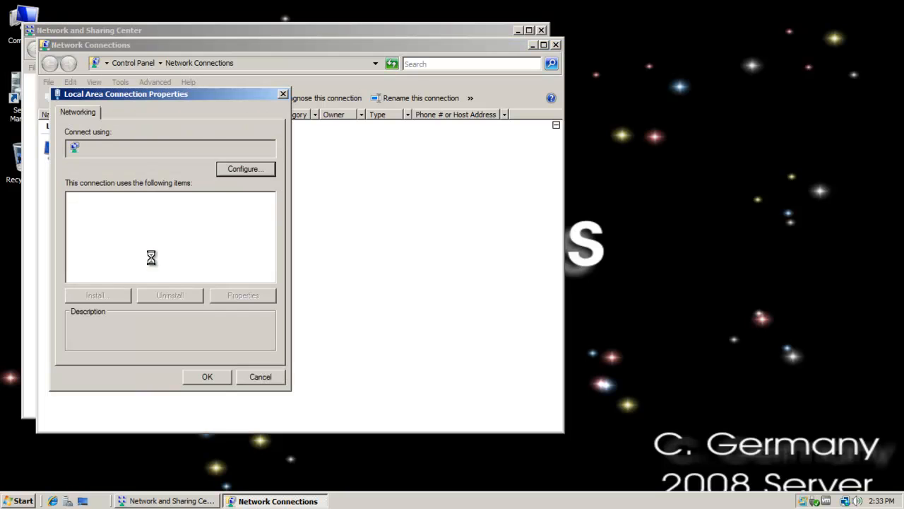
Step: Set IPv4 to static address 199.207.13.151, mask 255.255.255.0, gateway 199.207.13.1
left_click(153, 243)
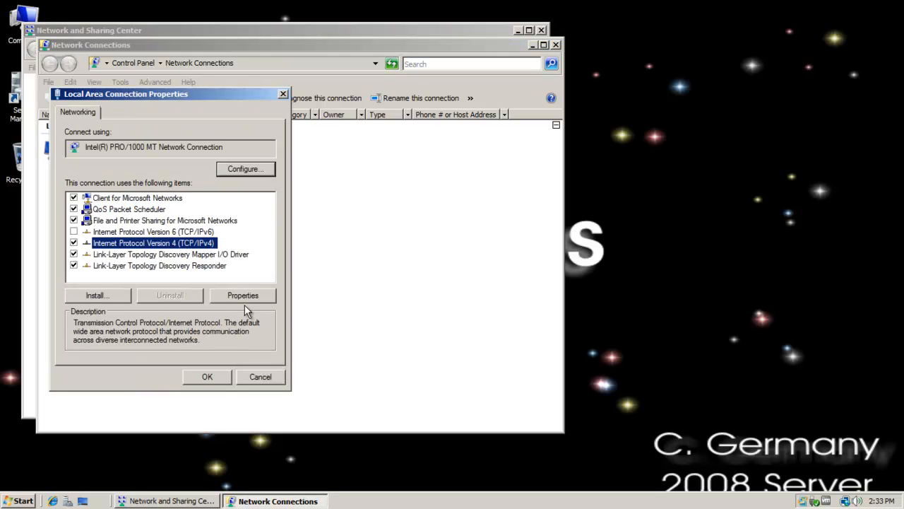
left_click(243, 296)
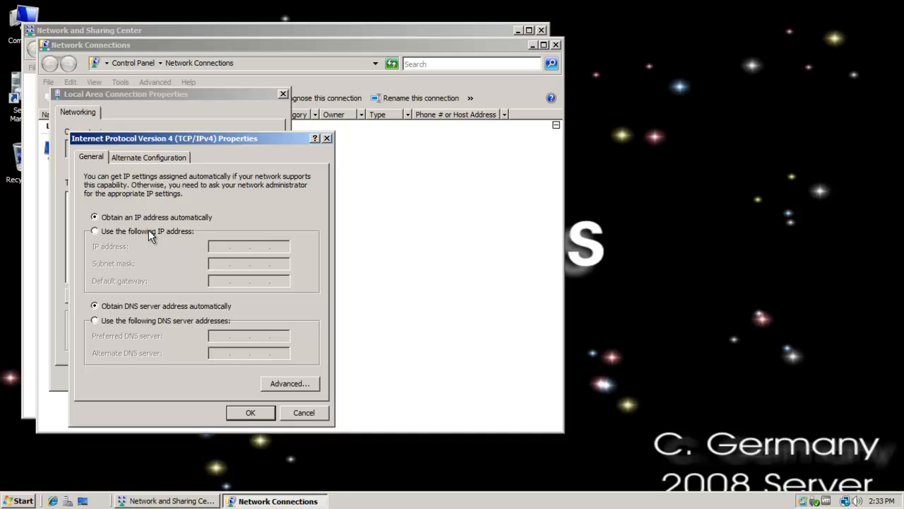
left_click(94, 232)
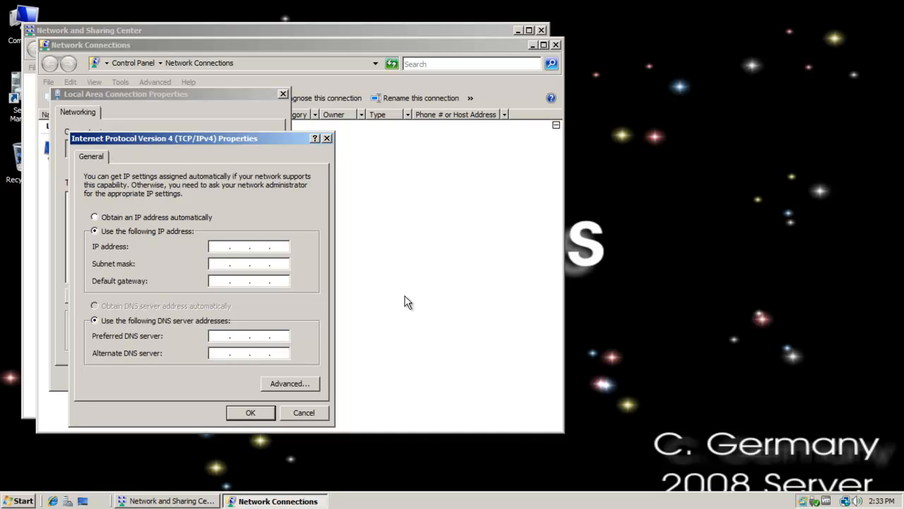
type("199 . . .")
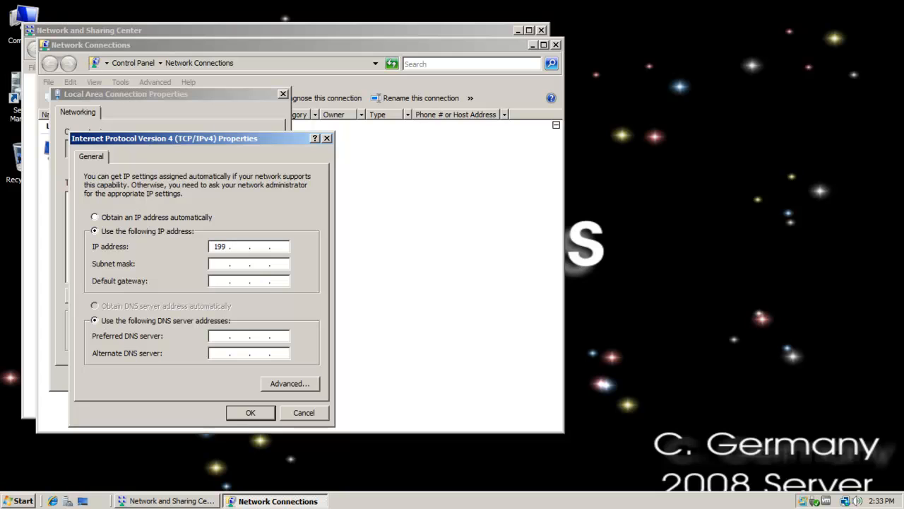
type("207")
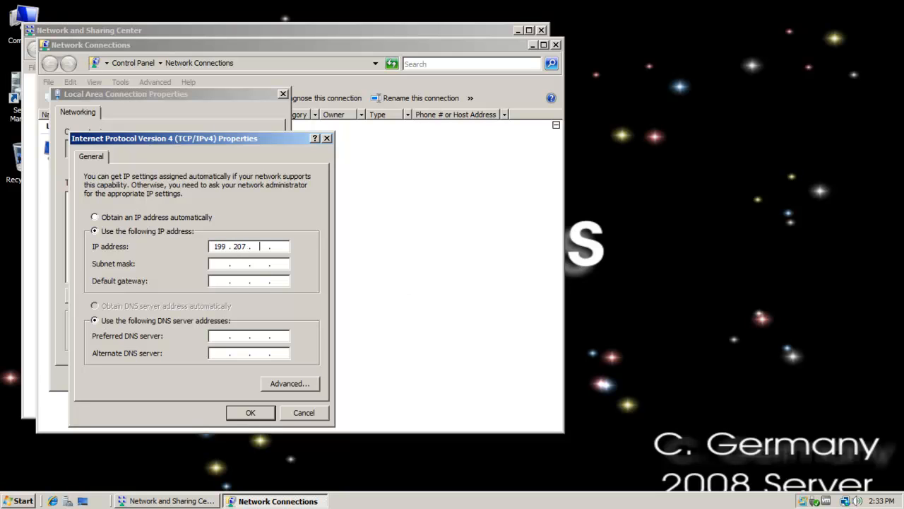
type("13")
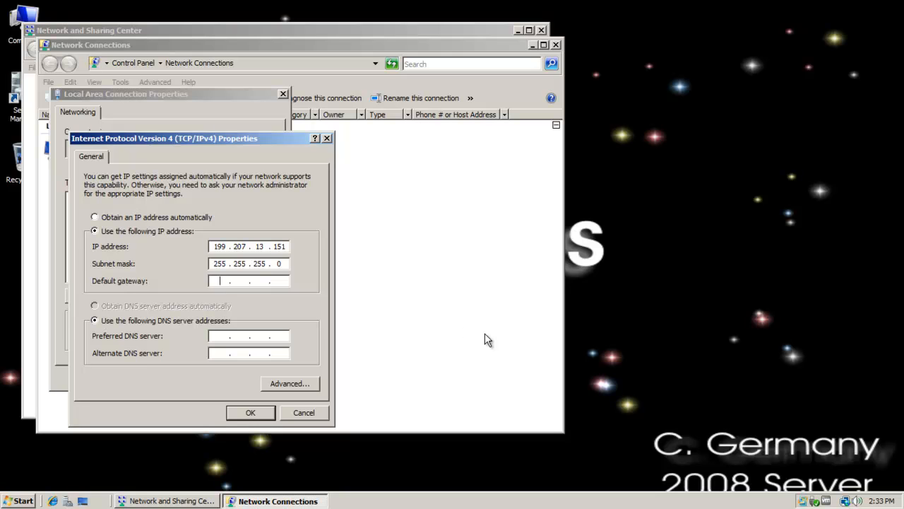
type("199.207.13.")
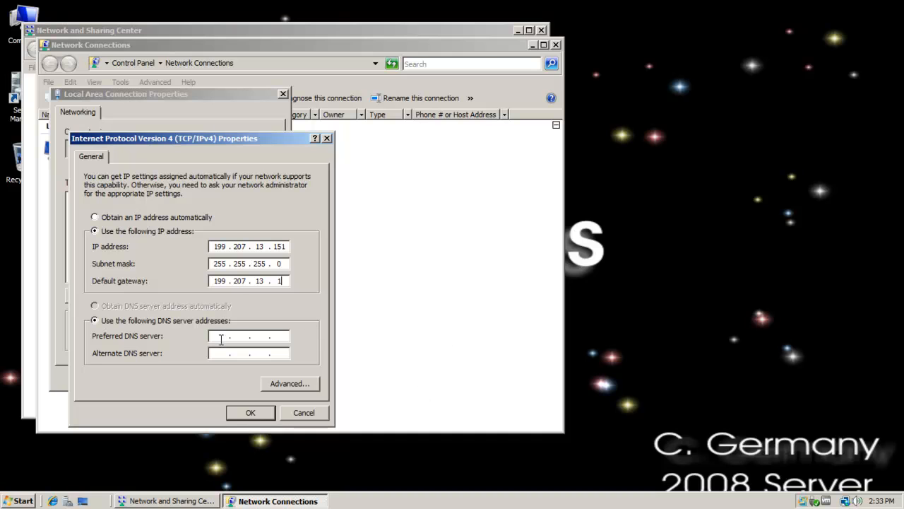
Step: Enter DNS servers 127.0.0.1 and 199.207.13.150 and save the connection settings
type("127 . . .")
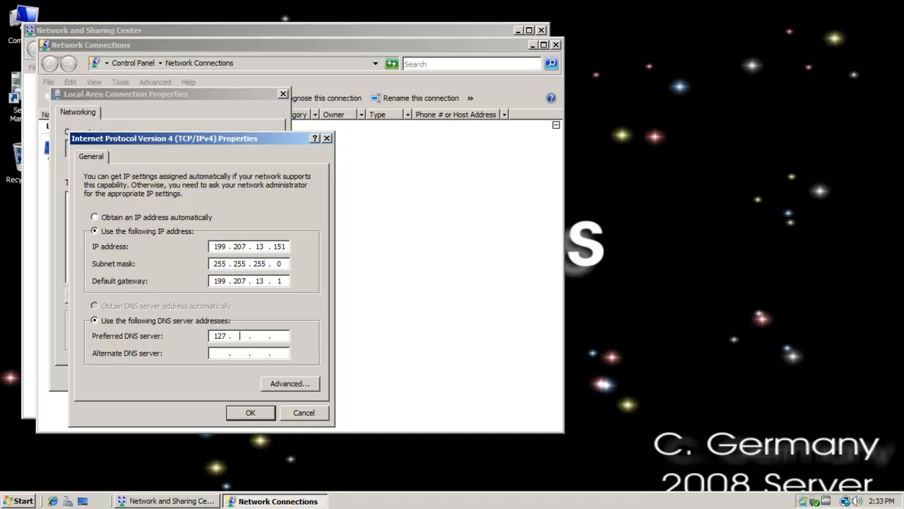
type("0")
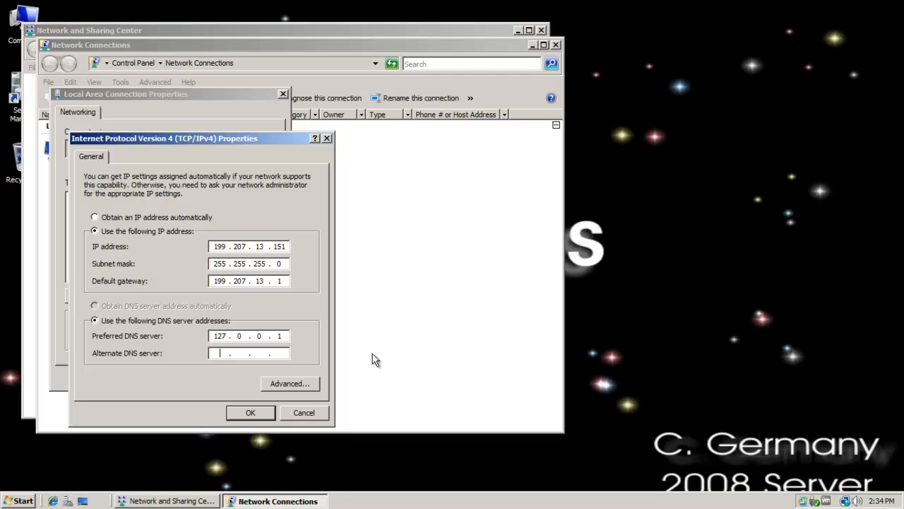
type("199")
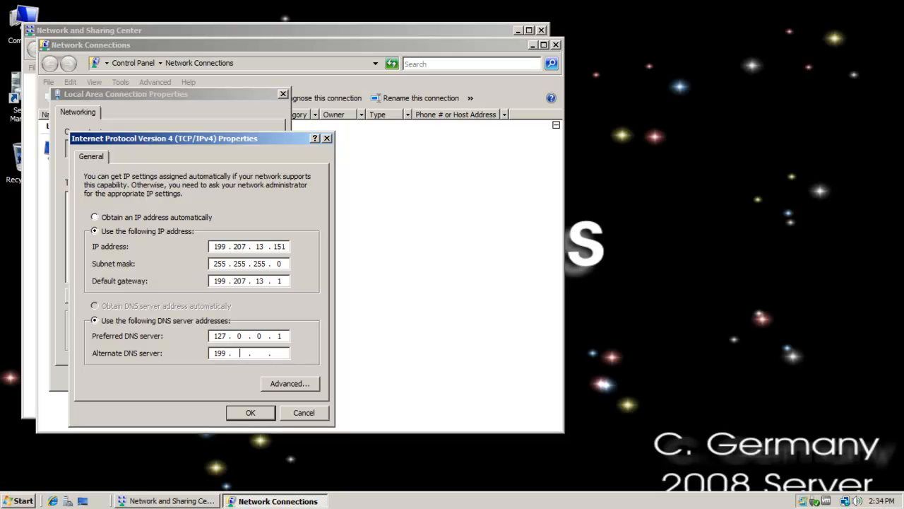
type("207 . 13")
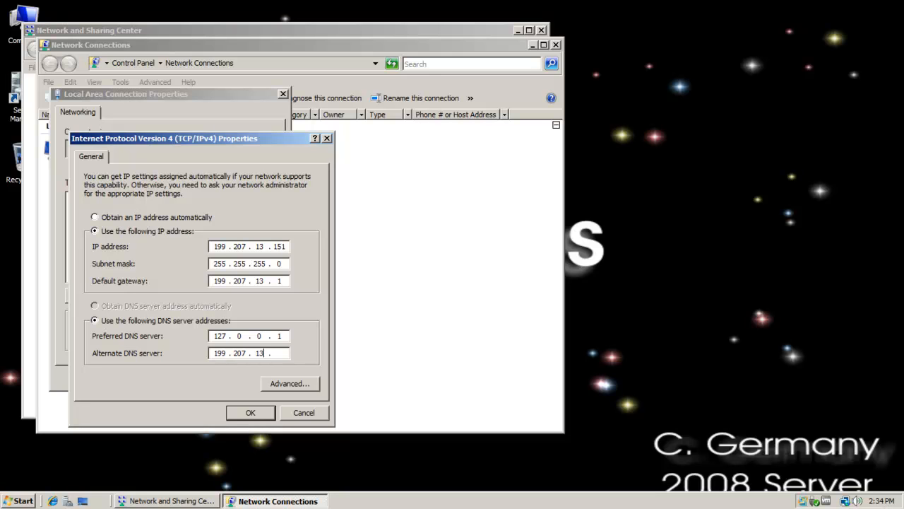
type("150")
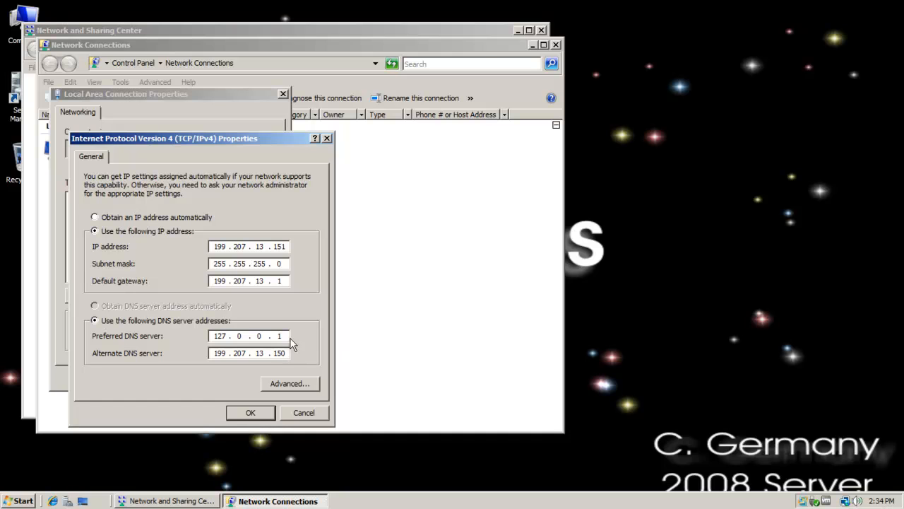
left_click(250, 412)
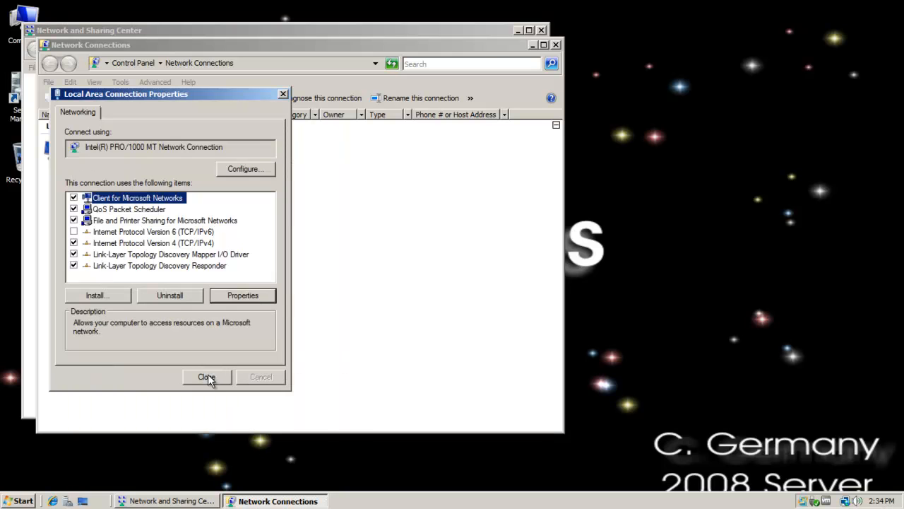
left_click(206, 376)
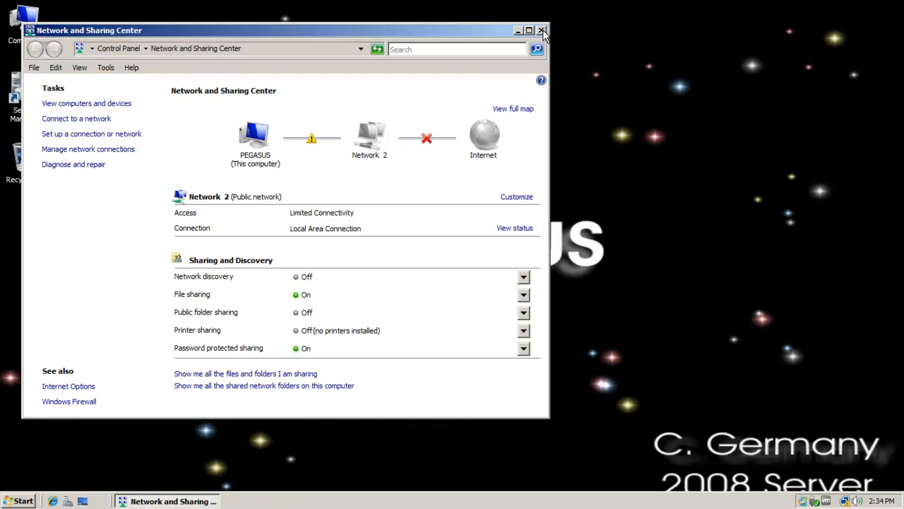
Step: Close the Network and Sharing Center and select the Server Manager desktop icon
left_click(542, 31)
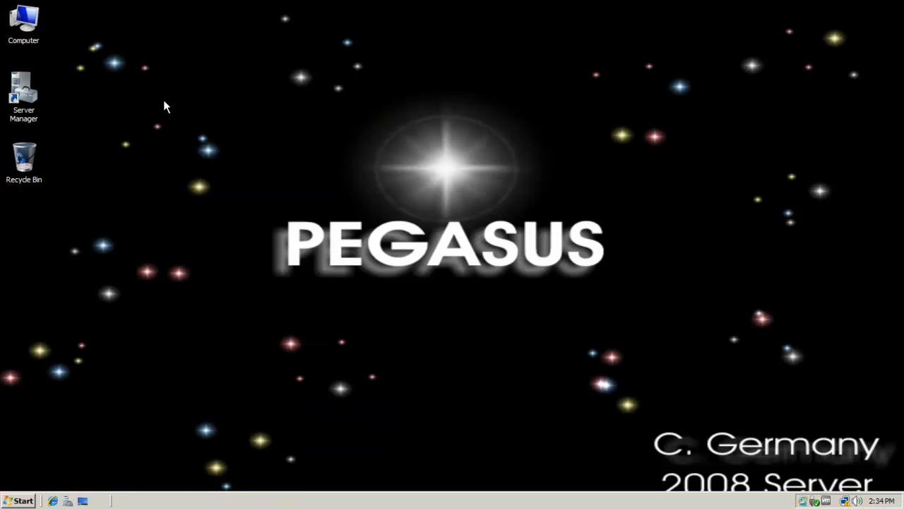
left_click(22, 96)
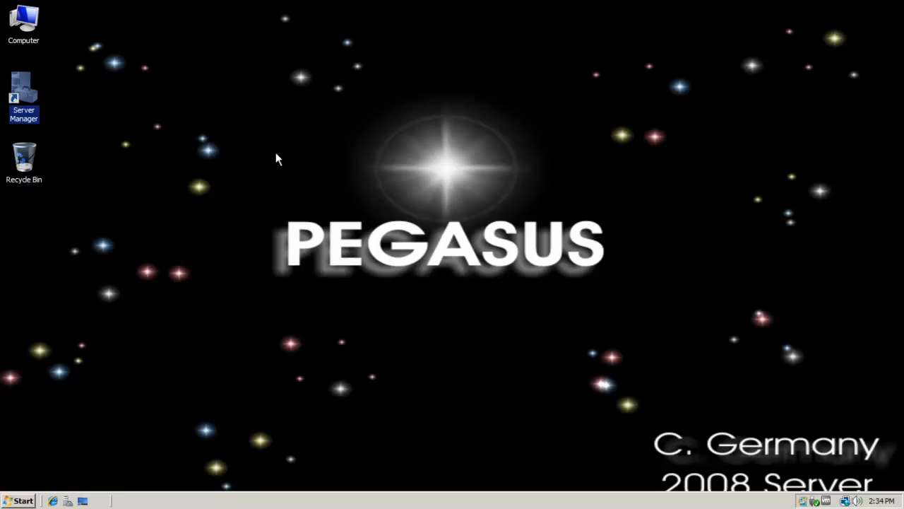
Step: Launch Server Manager on PEGASUS and bring up the Roles summary
double_click(23, 92)
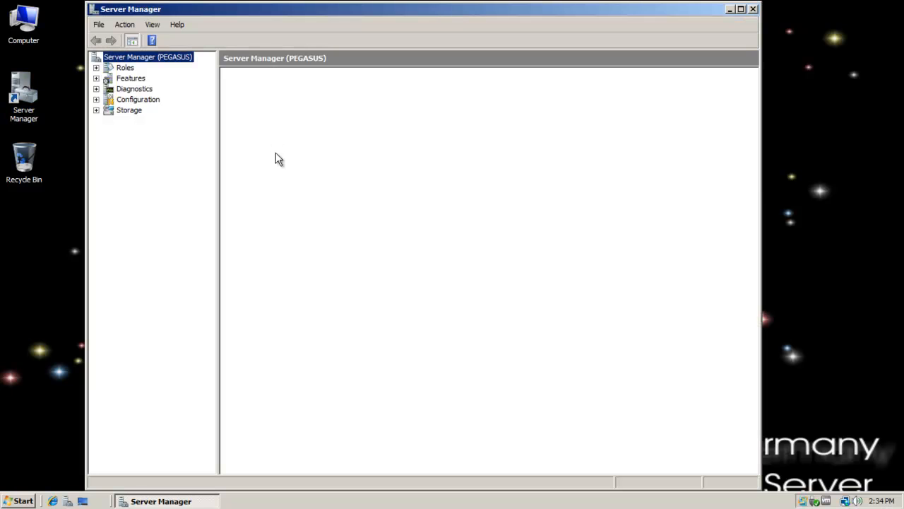
left_click(147, 57)
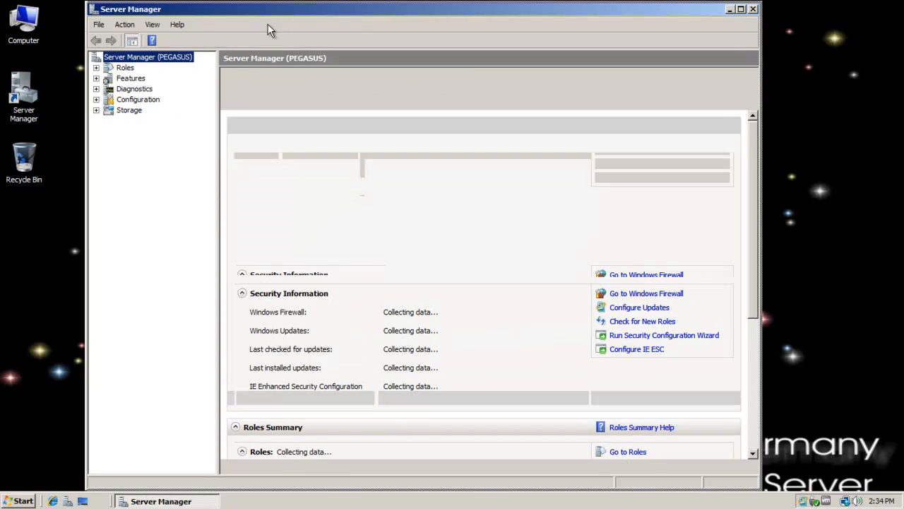
mouse_move(261, 76)
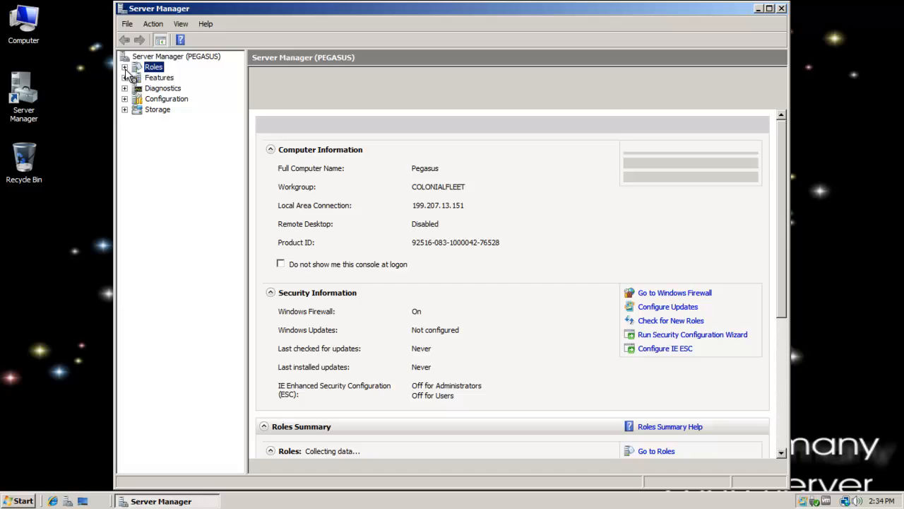
left_click(153, 66)
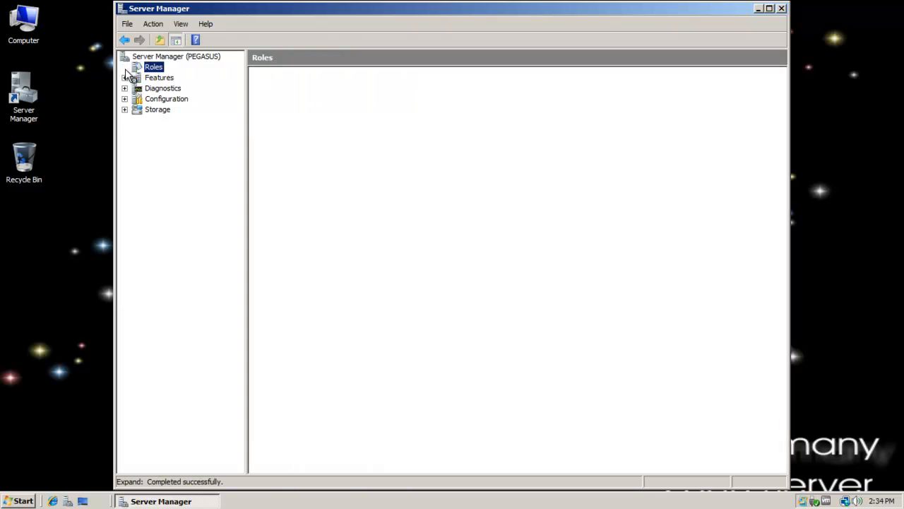
left_click(153, 67)
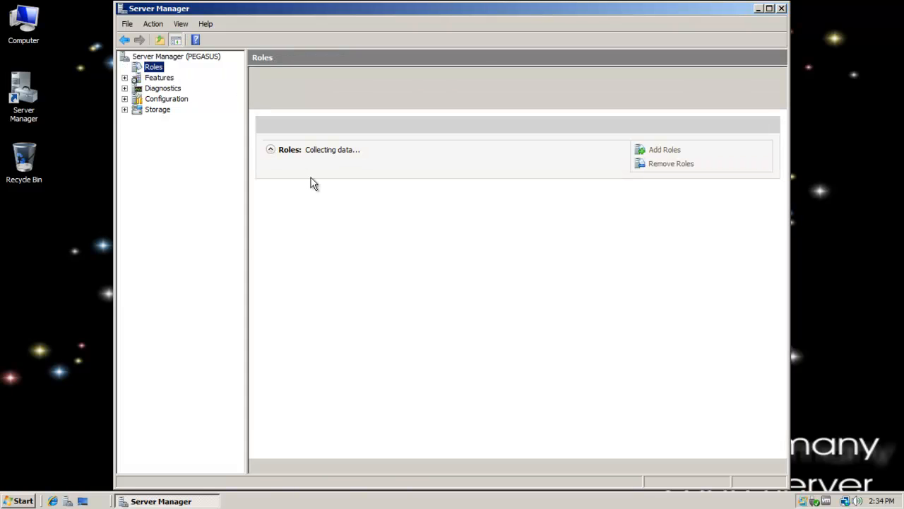
mouse_move(403, 239)
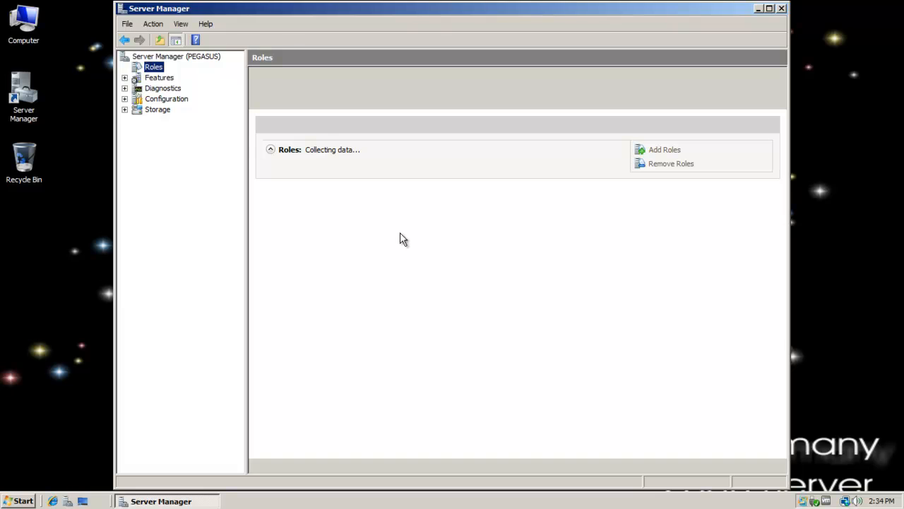
mouse_move(678, 150)
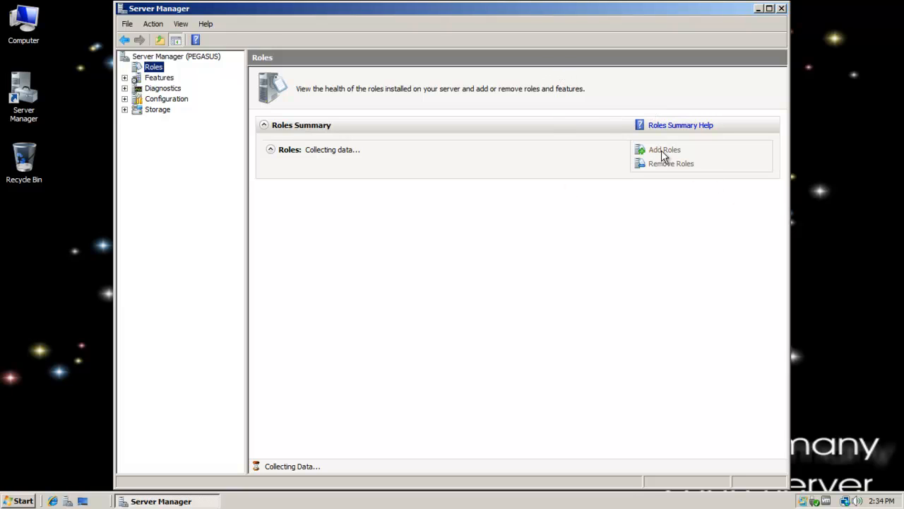
mouse_move(432, 150)
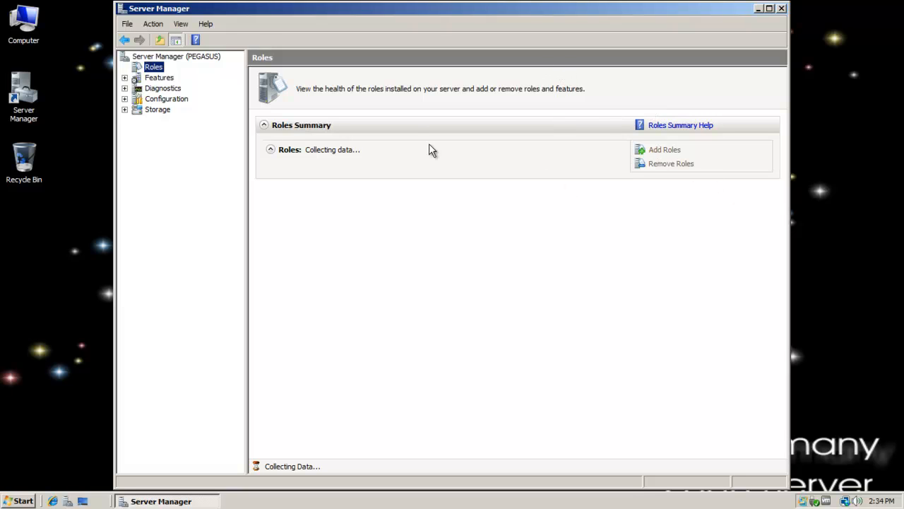
mouse_move(664, 204)
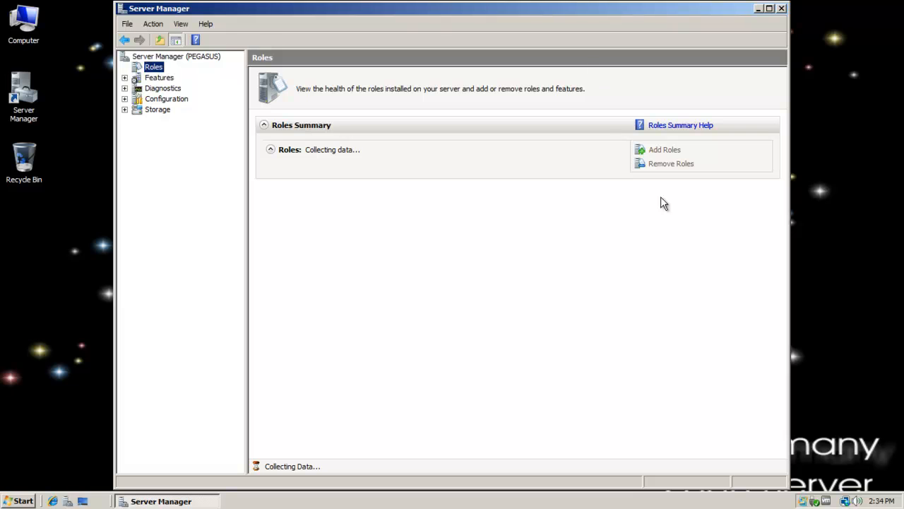
mouse_move(369, 106)
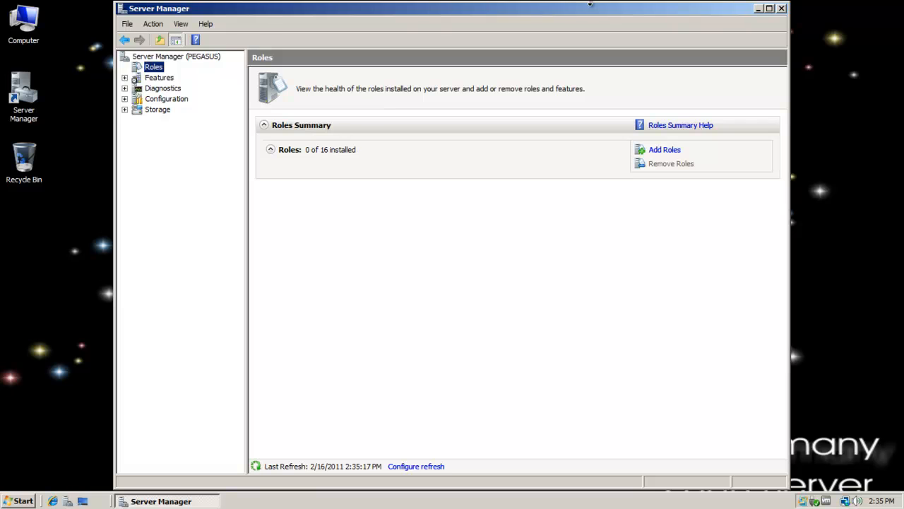
mouse_move(562, 240)
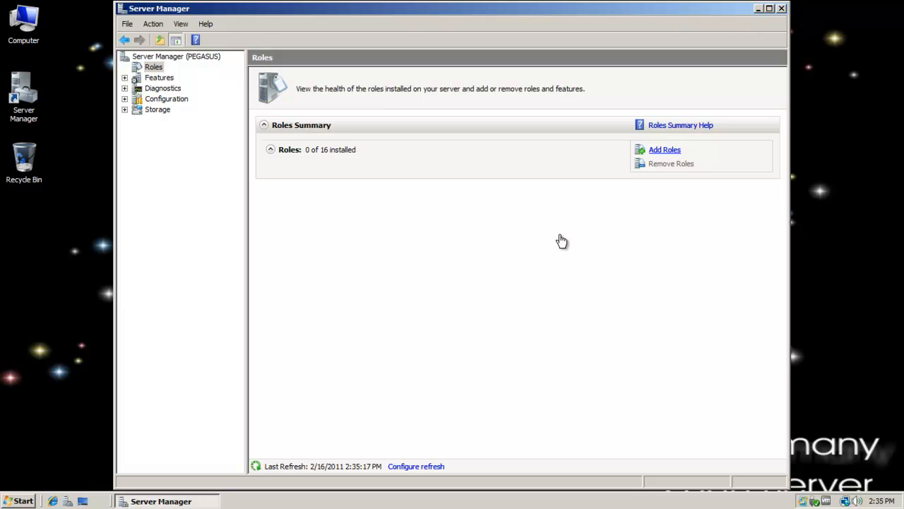
Step: Run the Add Roles wizard to install the DNS Server role and close it when finished
left_click(665, 150)
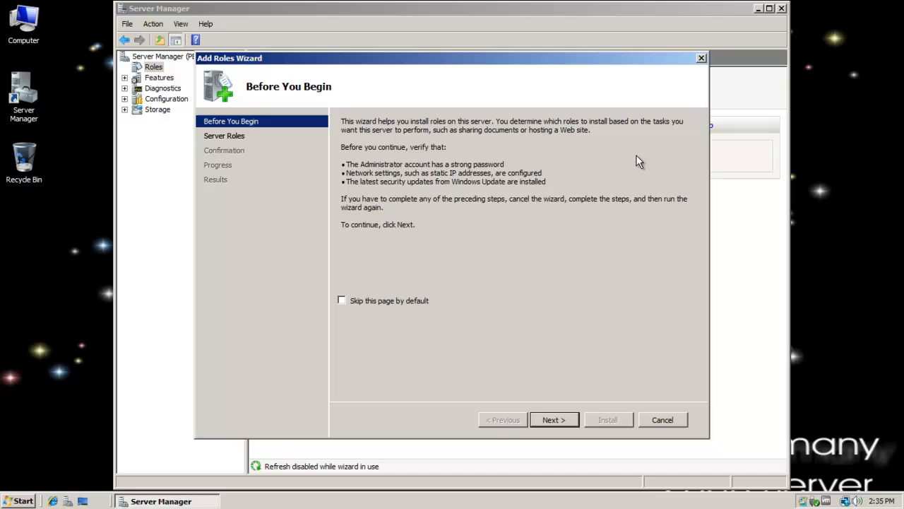
left_click(554, 418)
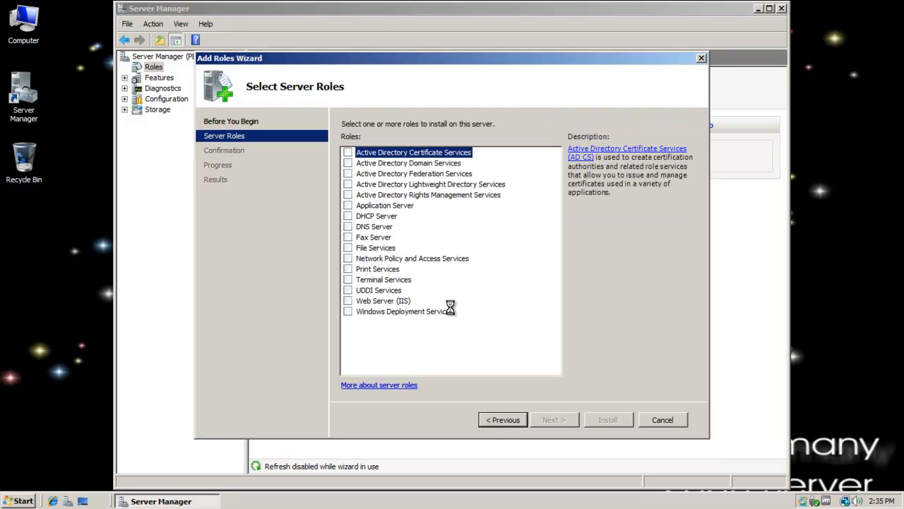
left_click(554, 420)
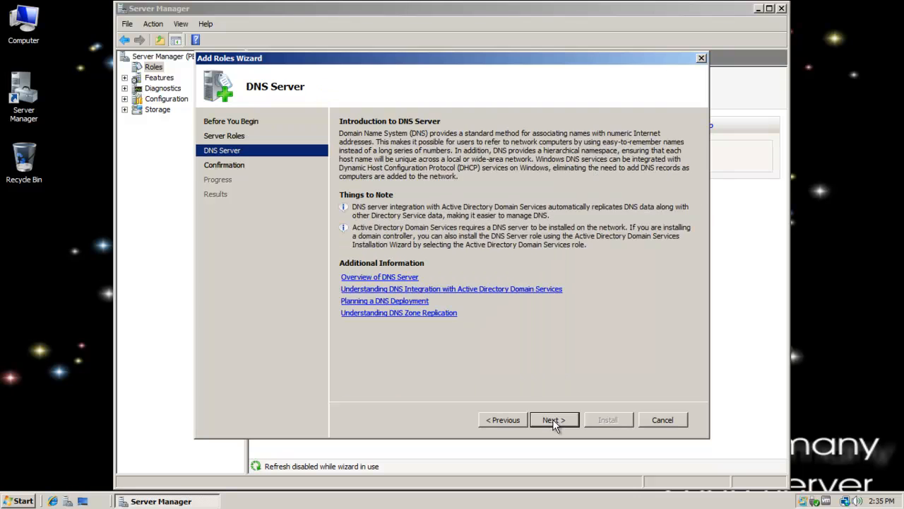
left_click(554, 420)
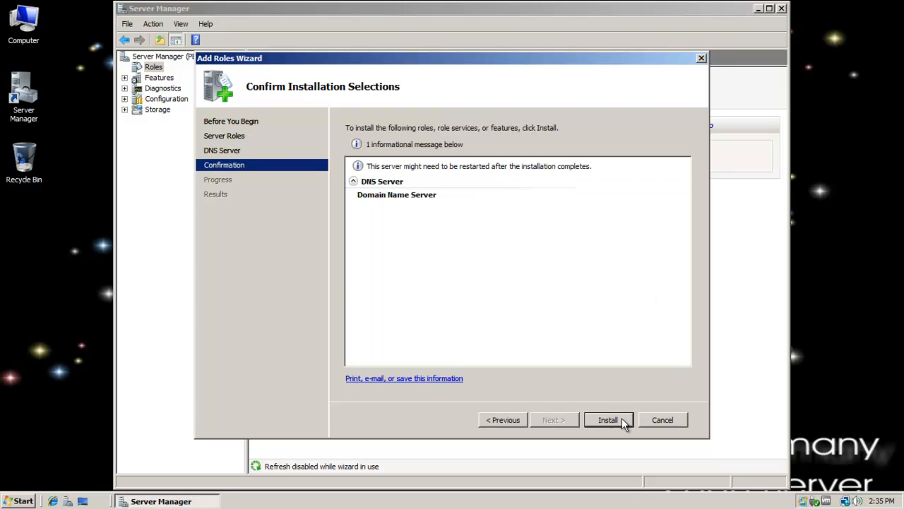
left_click(607, 419)
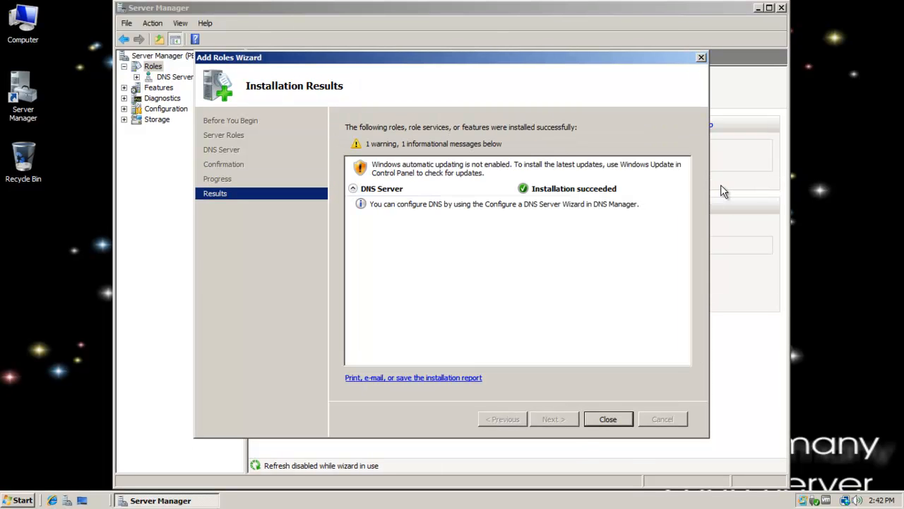
mouse_move(458, 226)
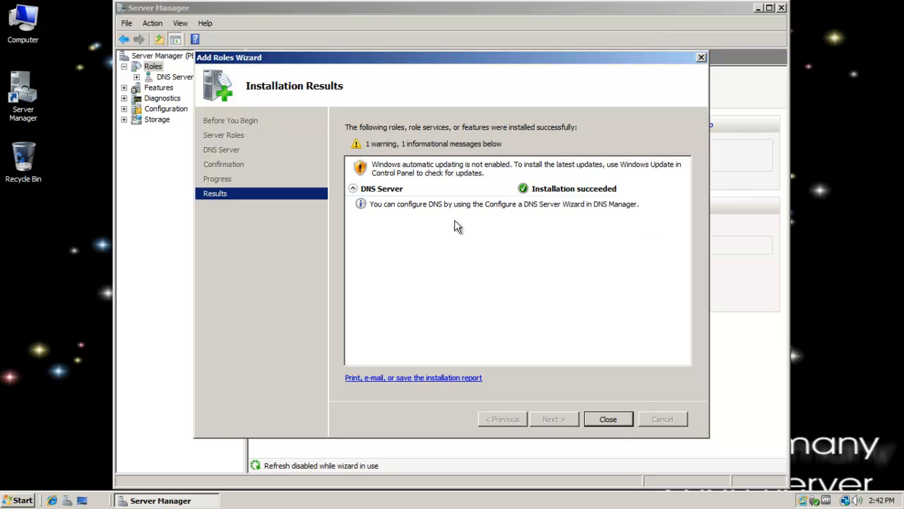
mouse_move(608, 419)
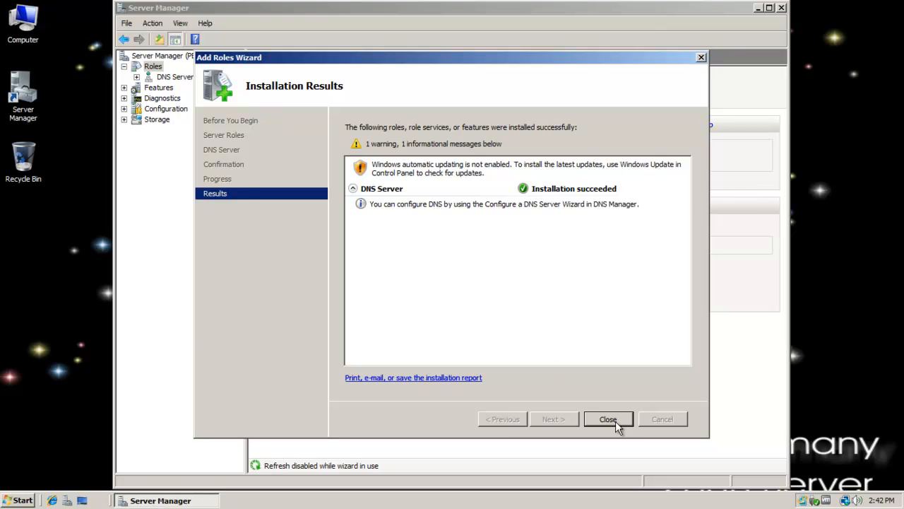
left_click(608, 418)
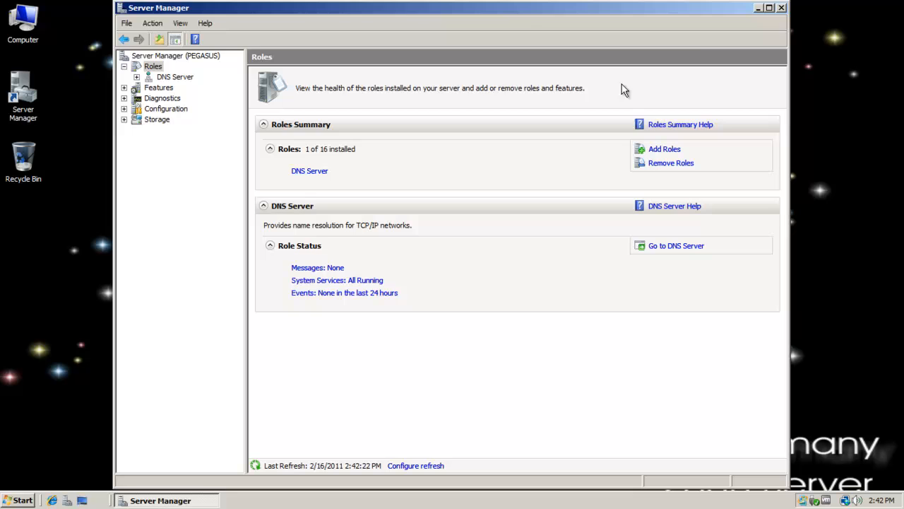
Step: Close Server Manager and send a DNS console shortcut from Administrative Tools to the desktop
left_click(759, 9)
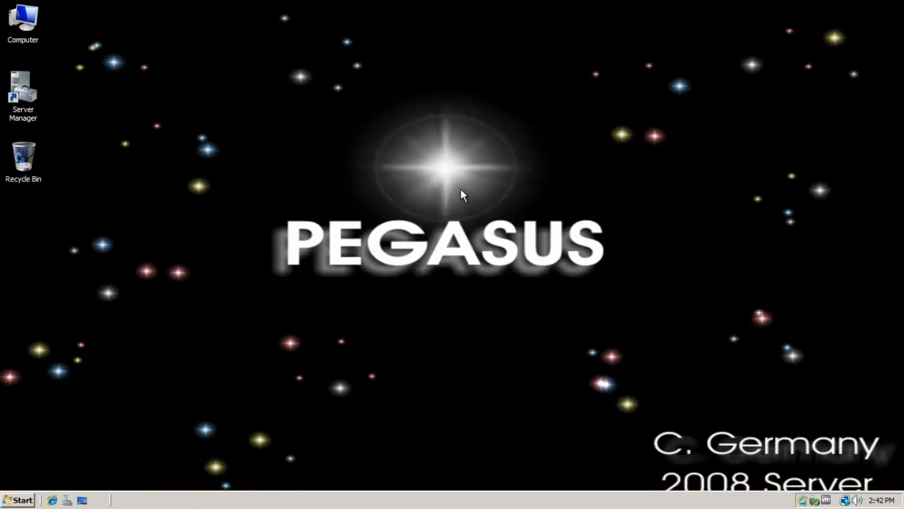
left_click(19, 500)
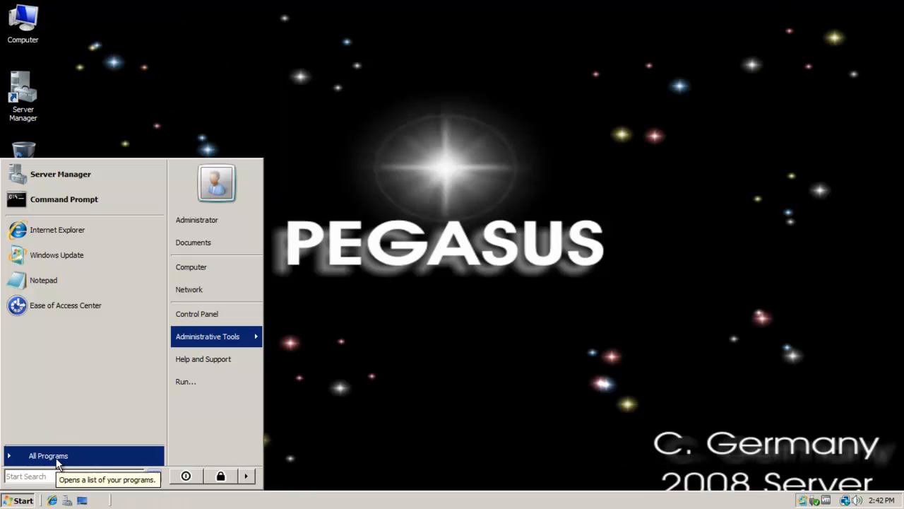
left_click(206, 336)
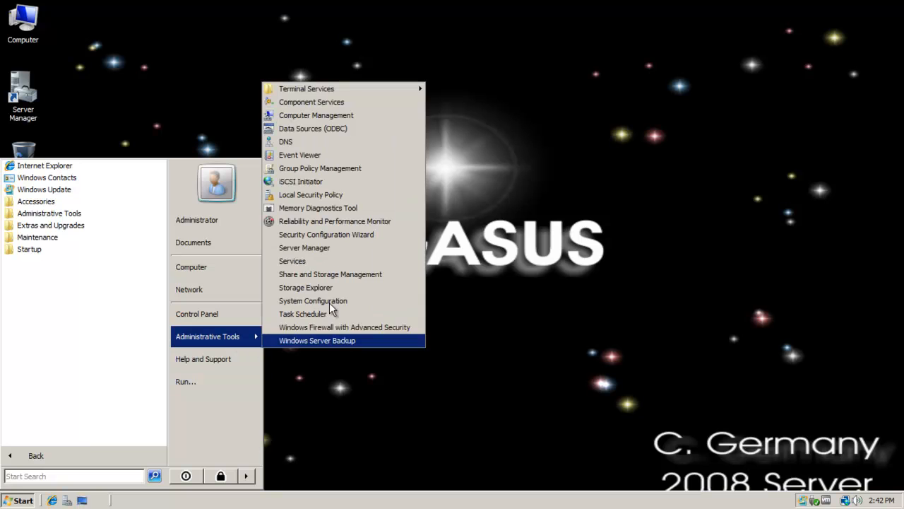
mouse_move(334, 221)
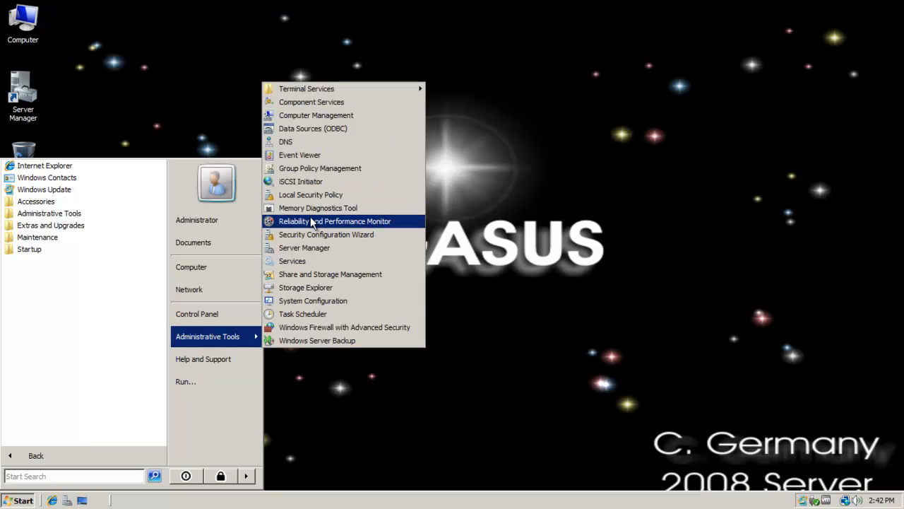
right_click(286, 141)
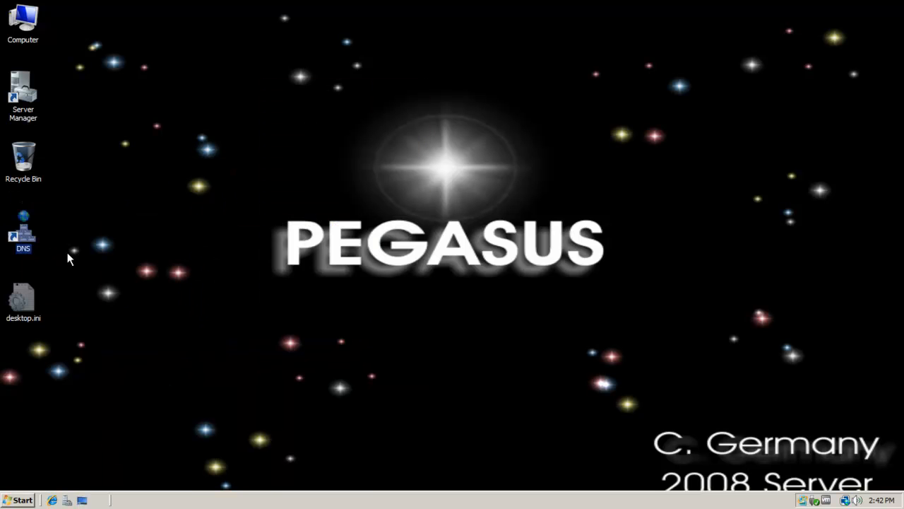
Step: Delete the stray desktop.ini file from the desktop, confirming the system-file warning
right_click(23, 300)
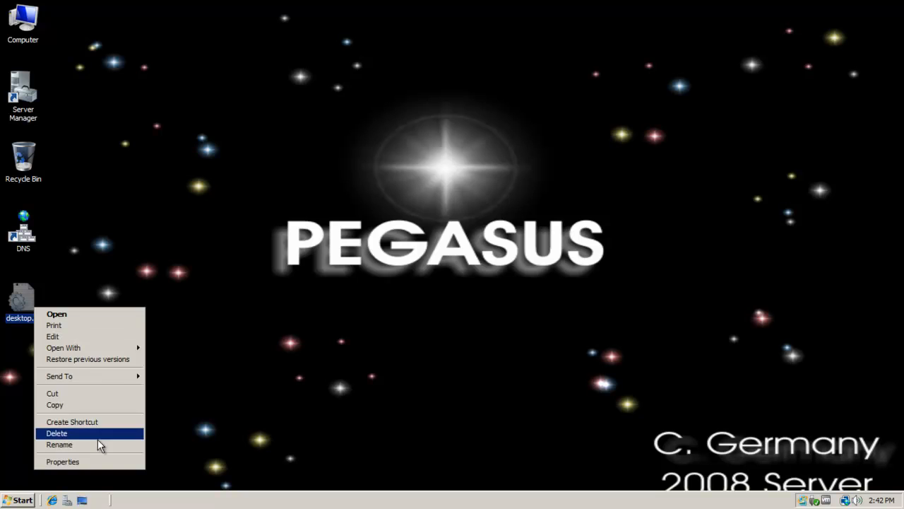
left_click(56, 432)
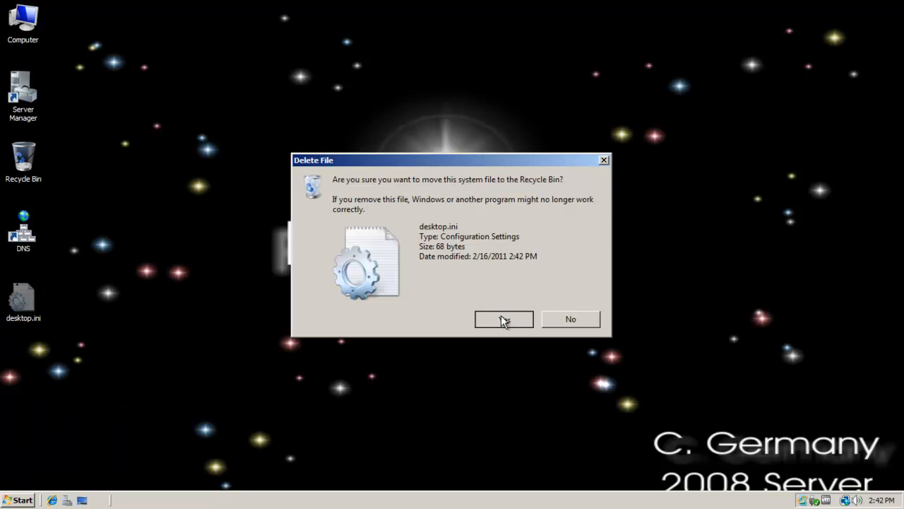
left_click(503, 320)
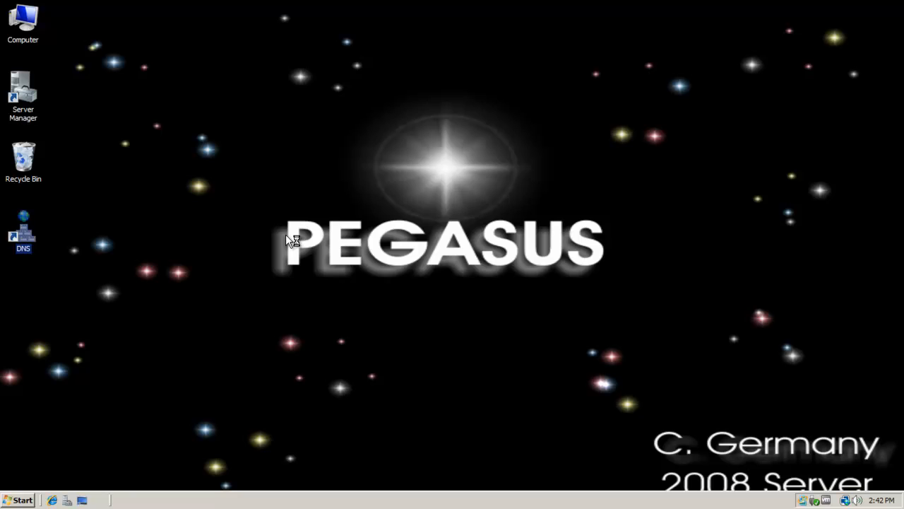
Step: Launch DNS Manager from the desktop shortcut and bring up actions for PEGASUS's Forward Lookup Zones
double_click(23, 229)
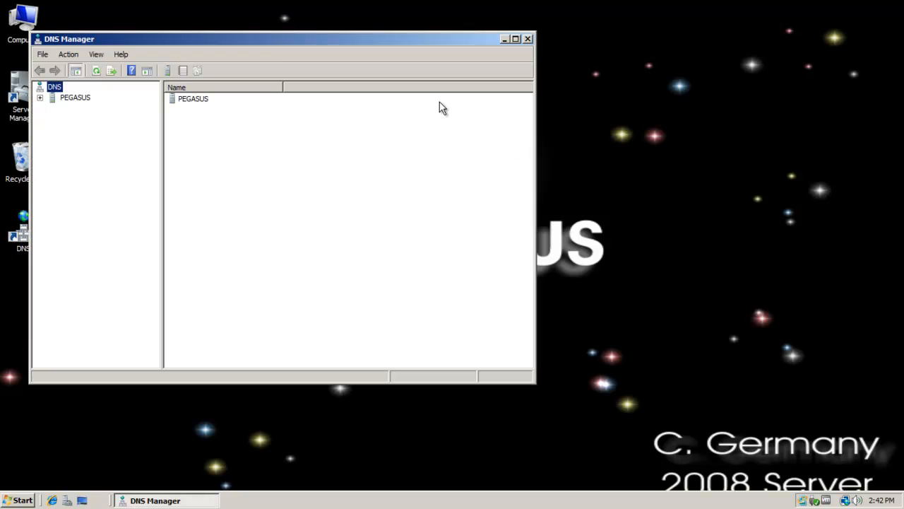
left_click_drag(283, 40, 431, 58)
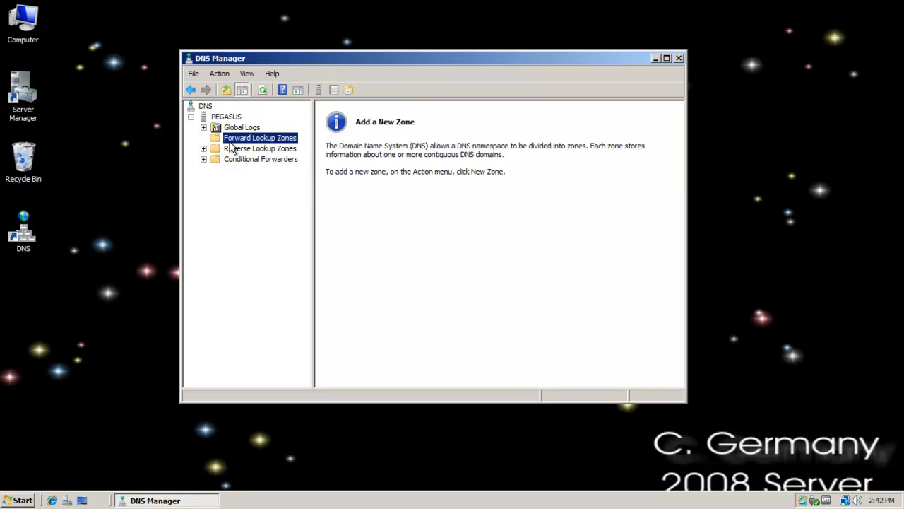
right_click(260, 139)
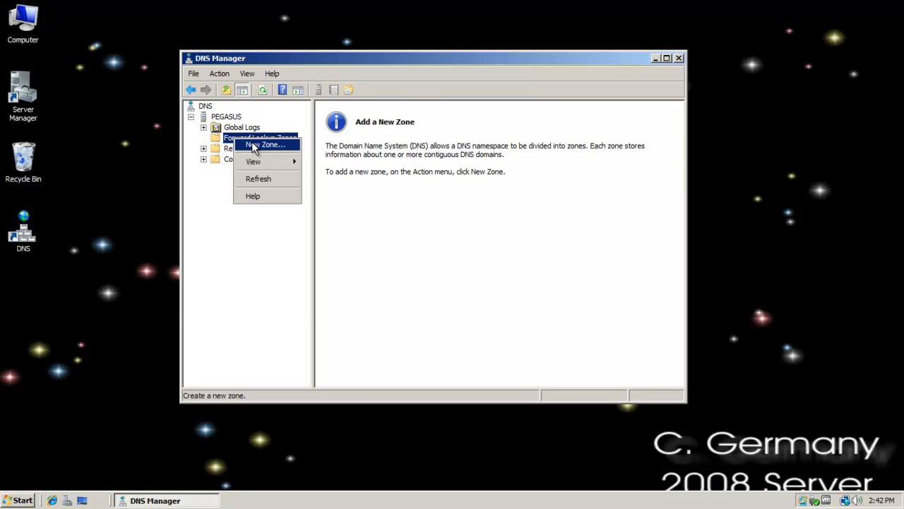
Step: Start a new secondary forward lookup zone named BattleStars.Galaxy in the New Zone Wizard
left_click(266, 144)
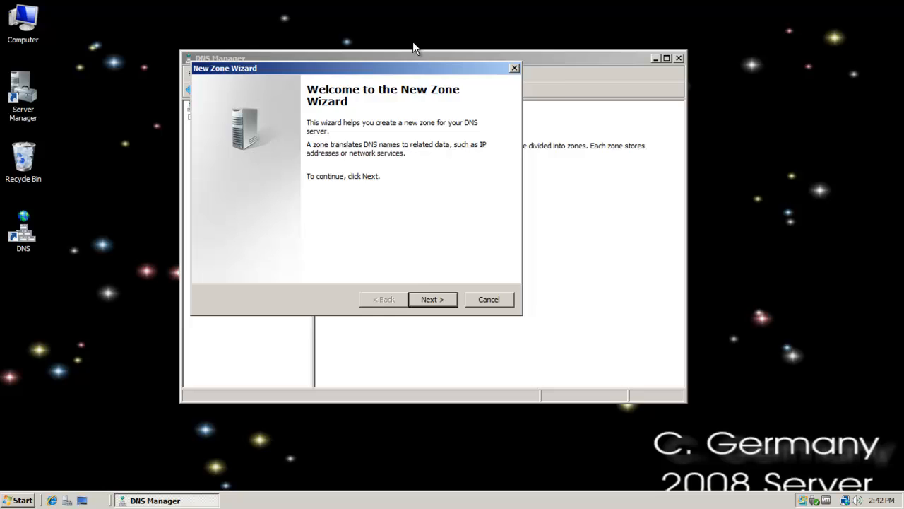
left_click(433, 300)
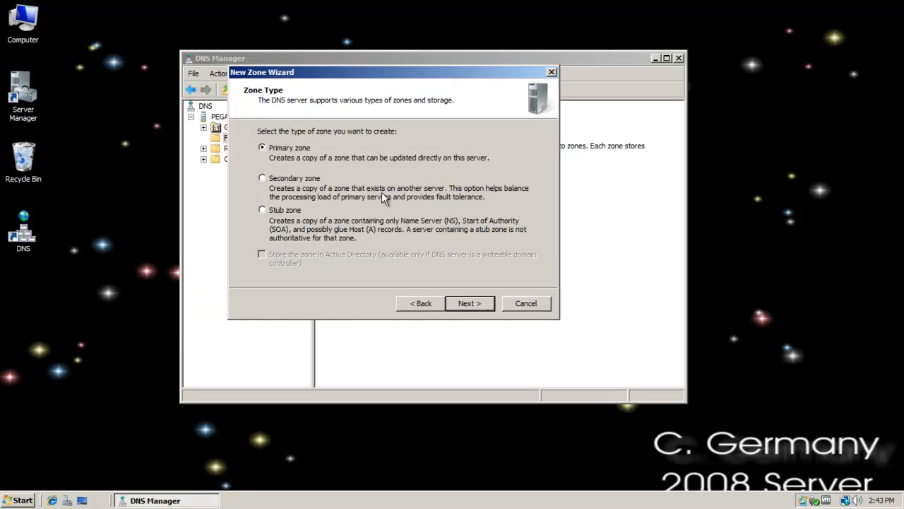
left_click(263, 178)
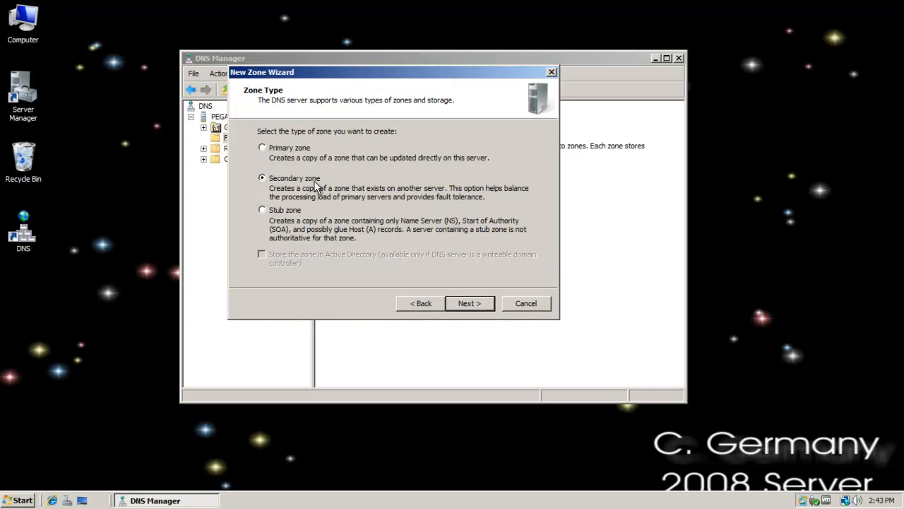
left_click(469, 302)
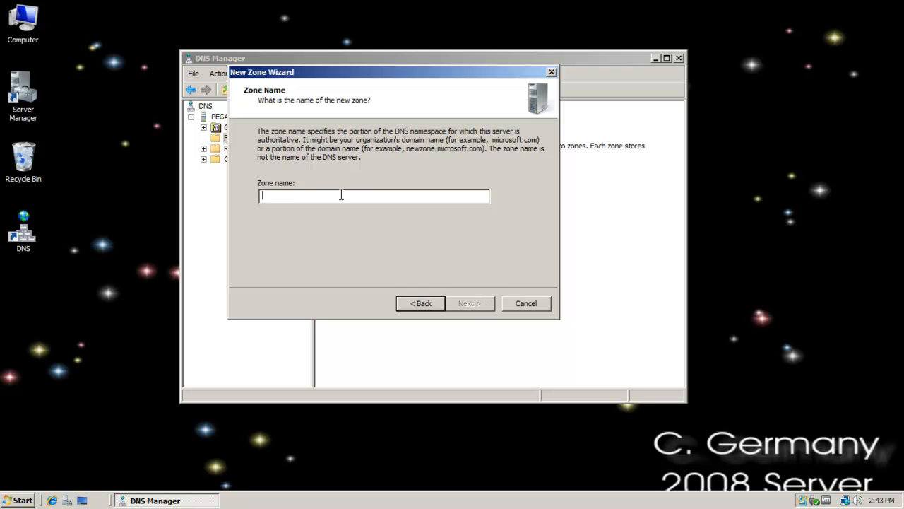
type("Battle")
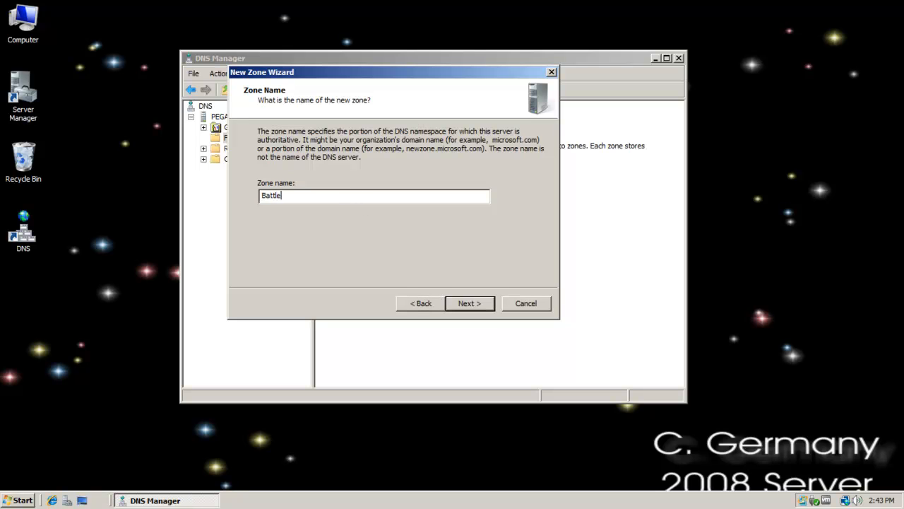
type("Stars")
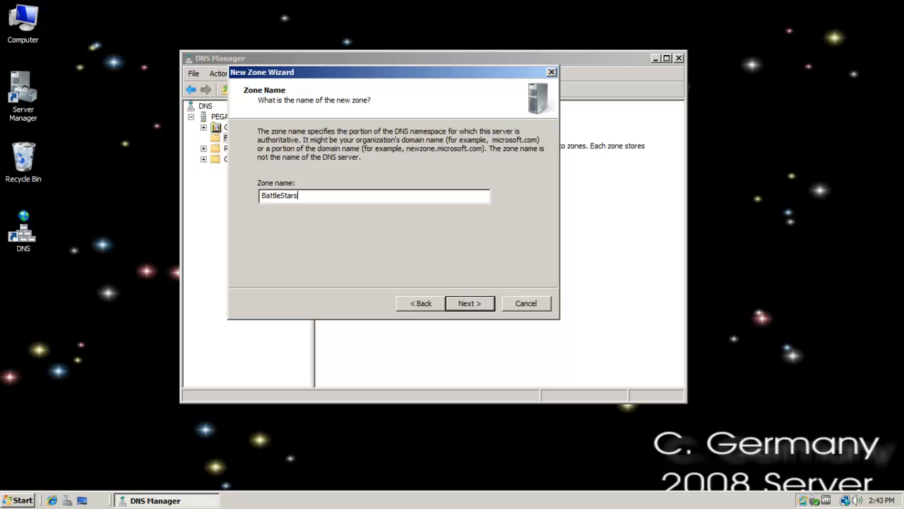
type(".Galaxy")
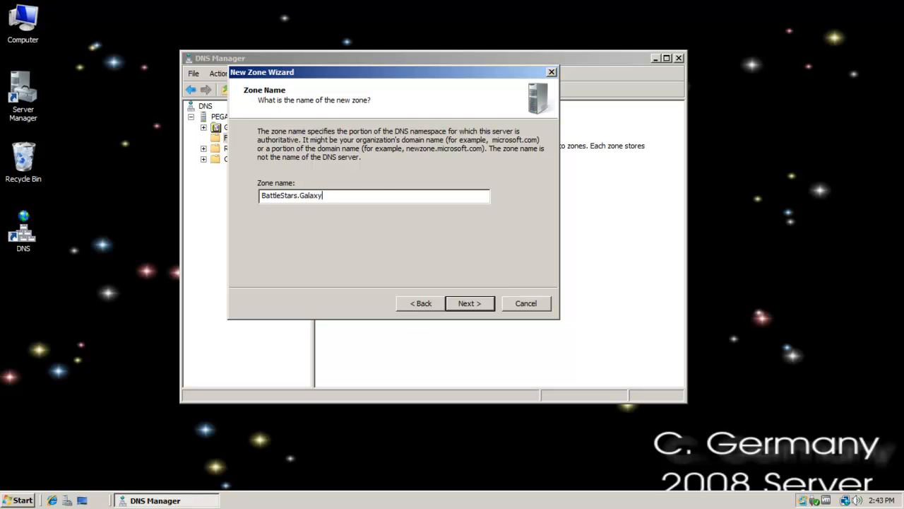
left_click(469, 302)
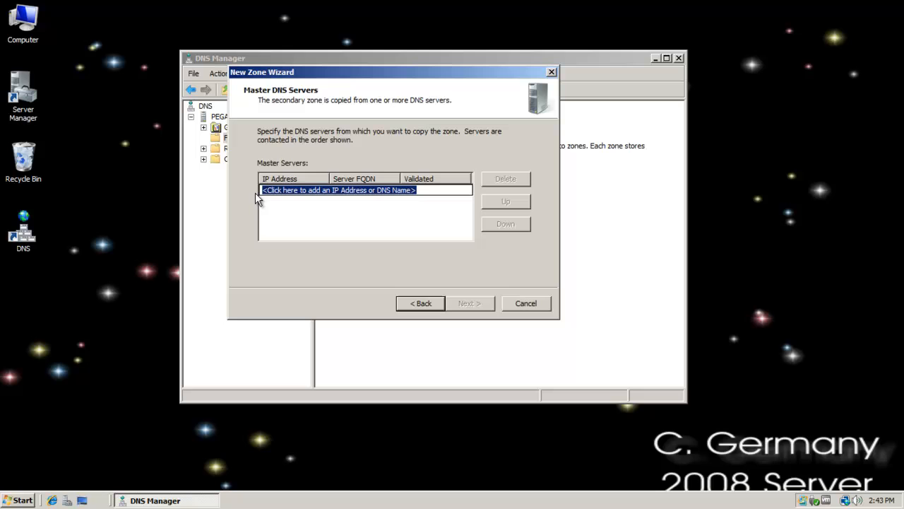
Step: Set the master DNS server to 199.207.13.150 and finish creating the secondary zone
type("199")
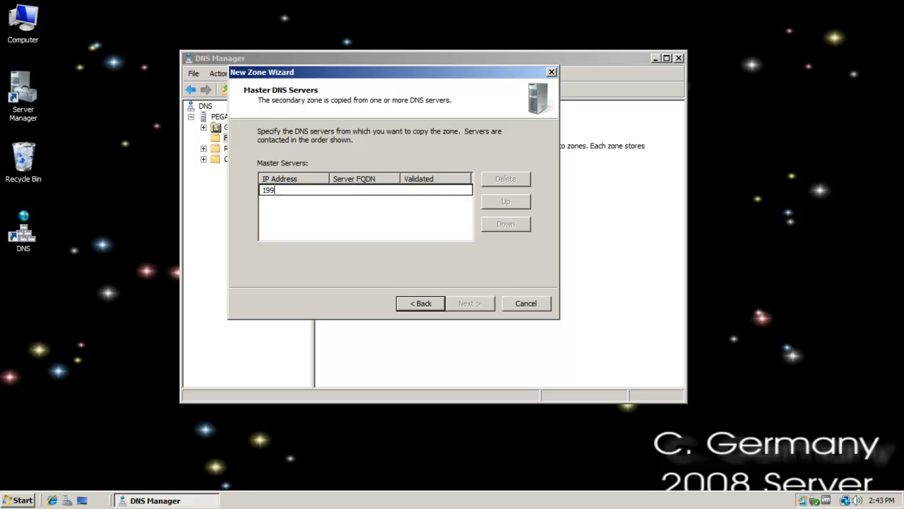
type(".207.13")
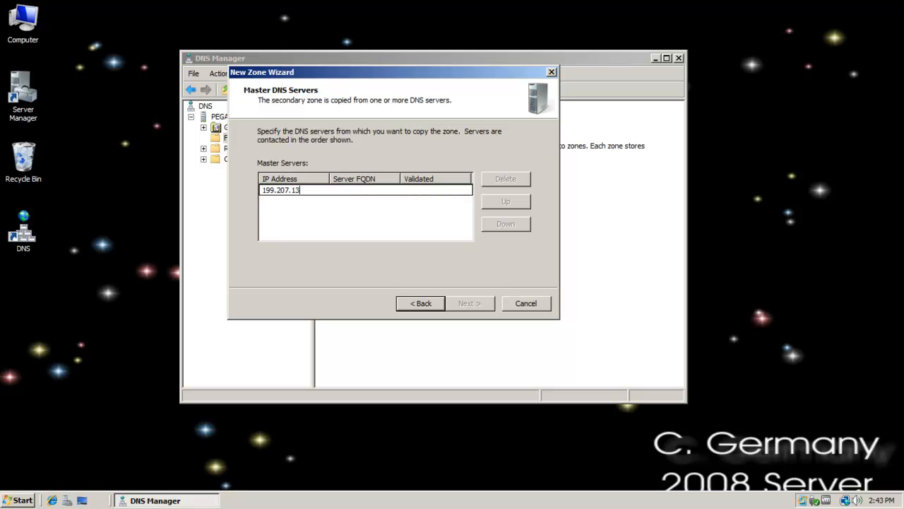
type("150")
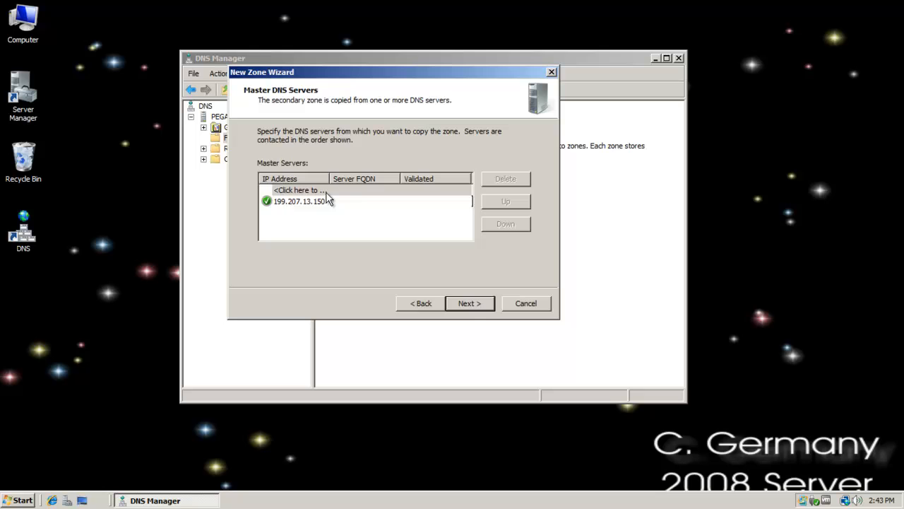
left_click(469, 302)
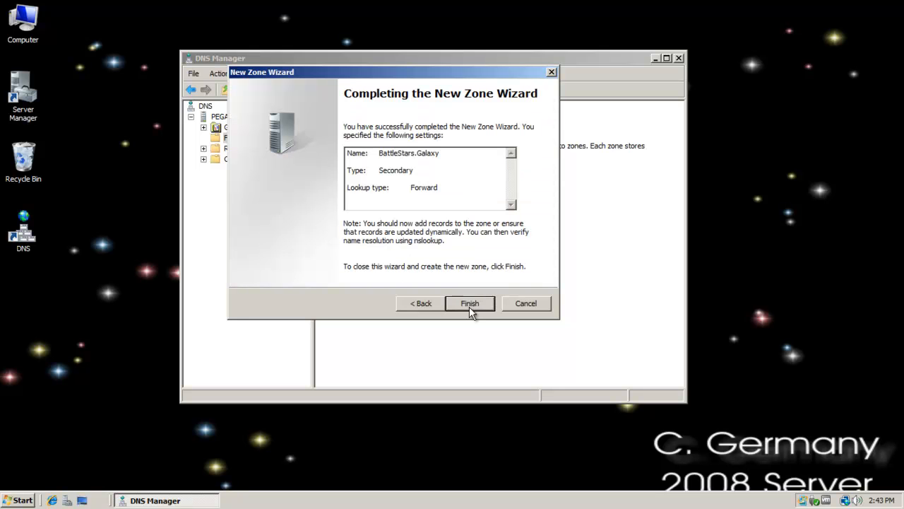
left_click(469, 302)
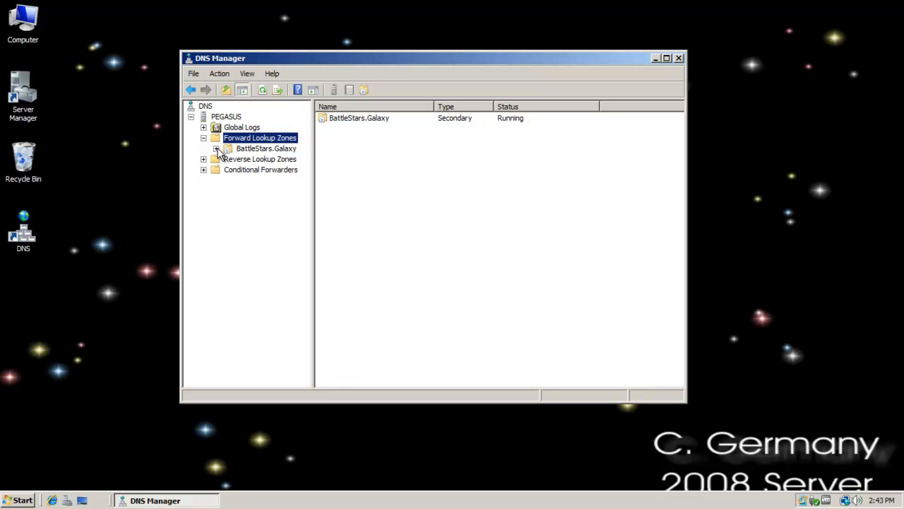
Step: Attempt to transfer the BattleStars.Galaxy zone from the master server, which still fails to load
left_click(265, 148)
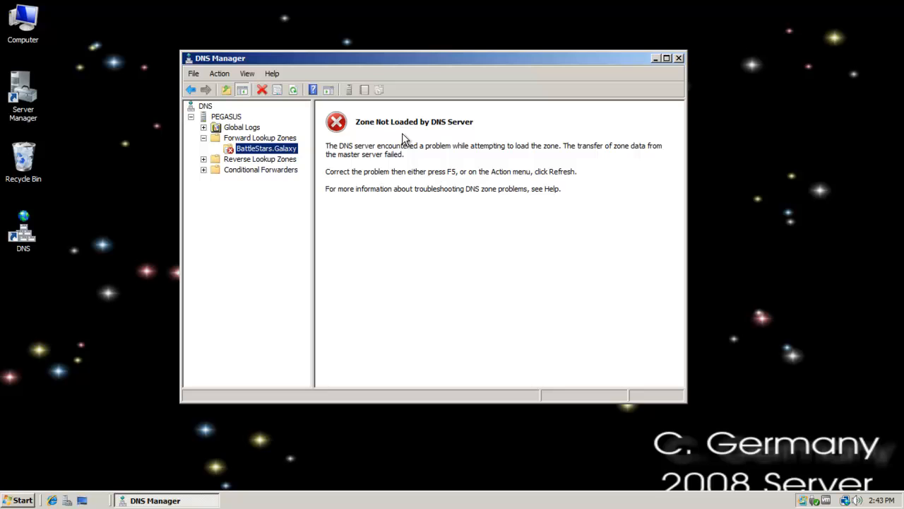
mouse_move(376, 161)
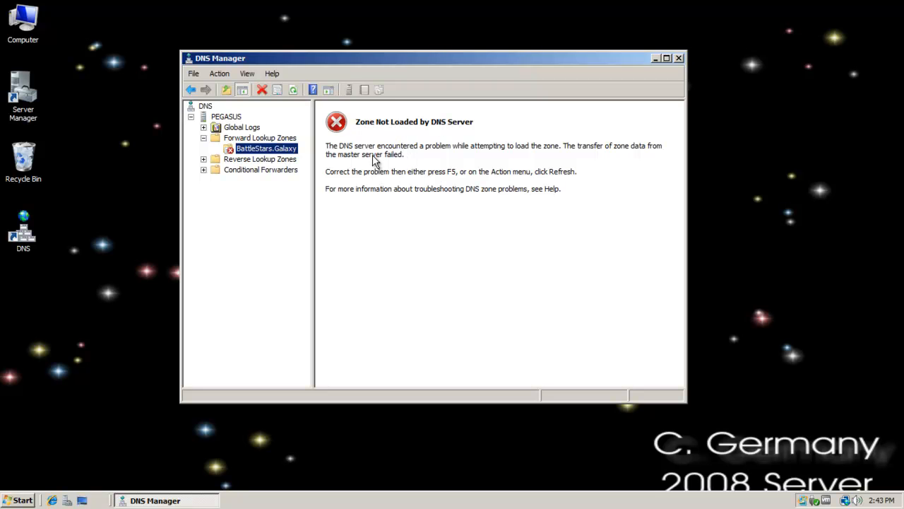
right_click(266, 148)
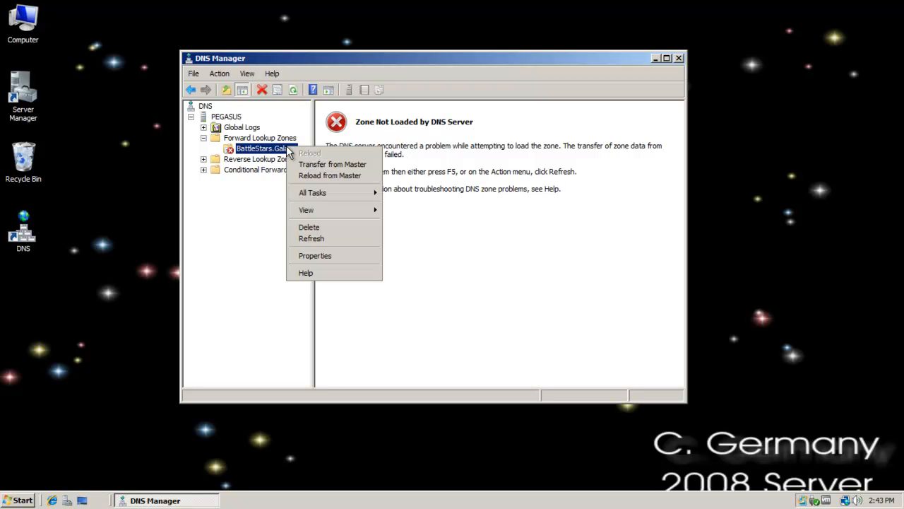
mouse_move(332, 164)
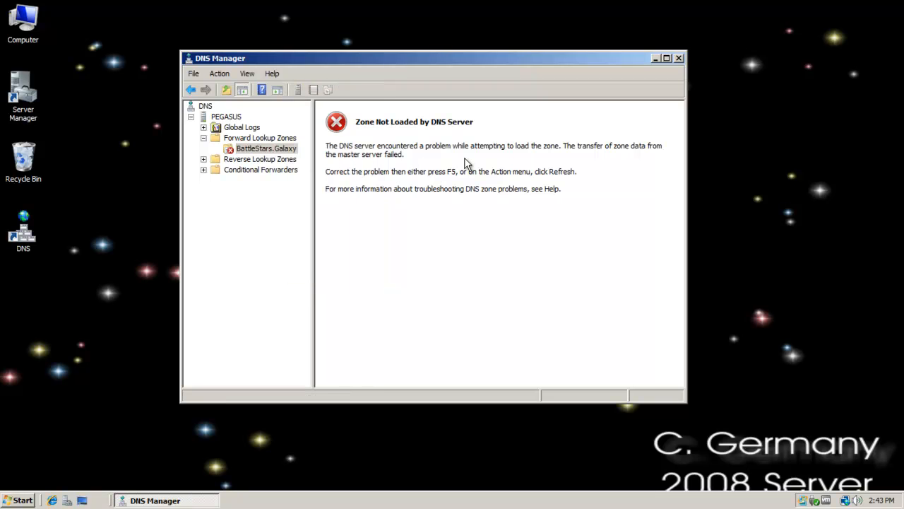
mouse_move(285, 158)
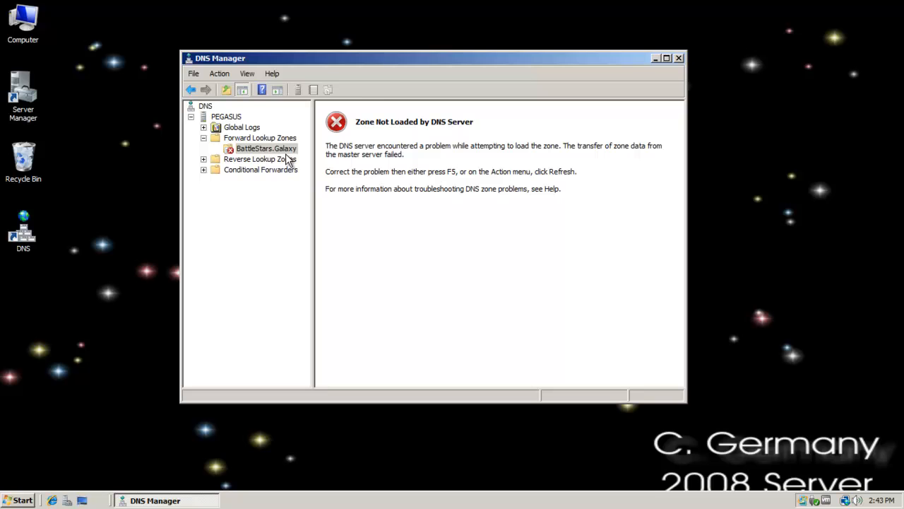
mouse_move(365, 154)
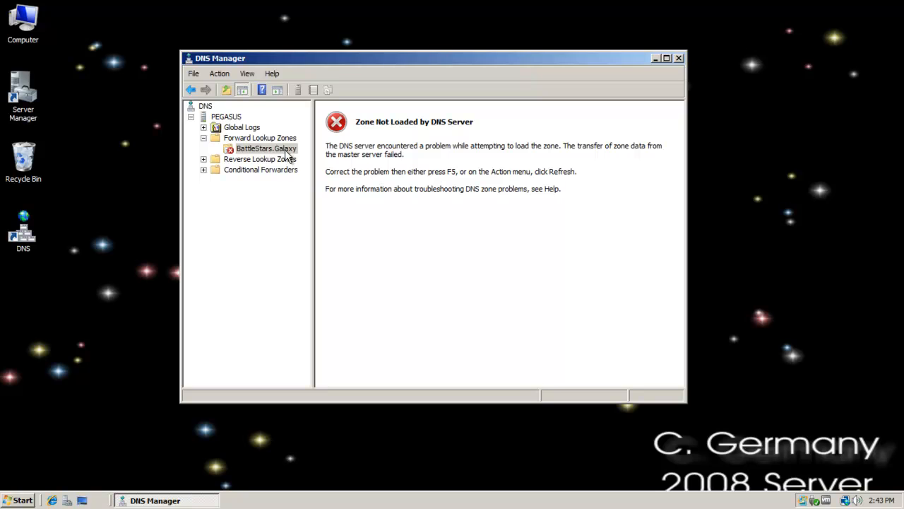
mouse_move(336, 161)
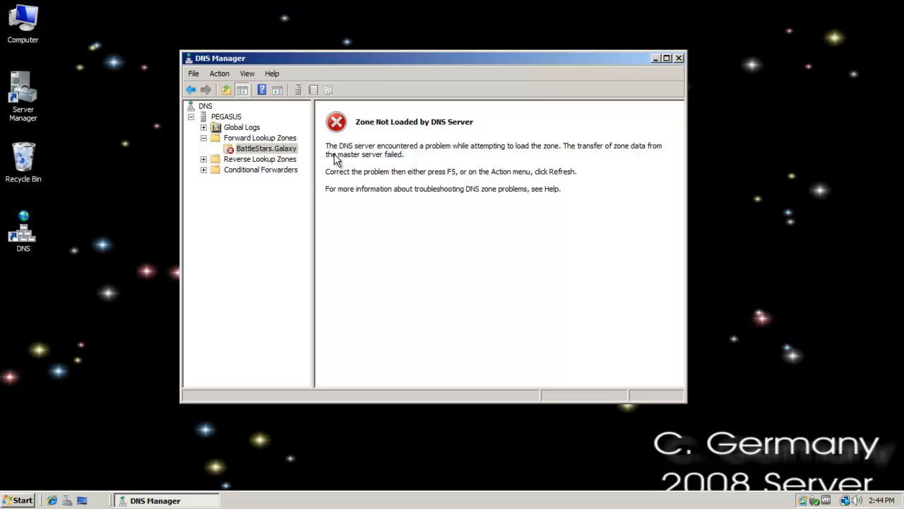
mouse_move(294, 154)
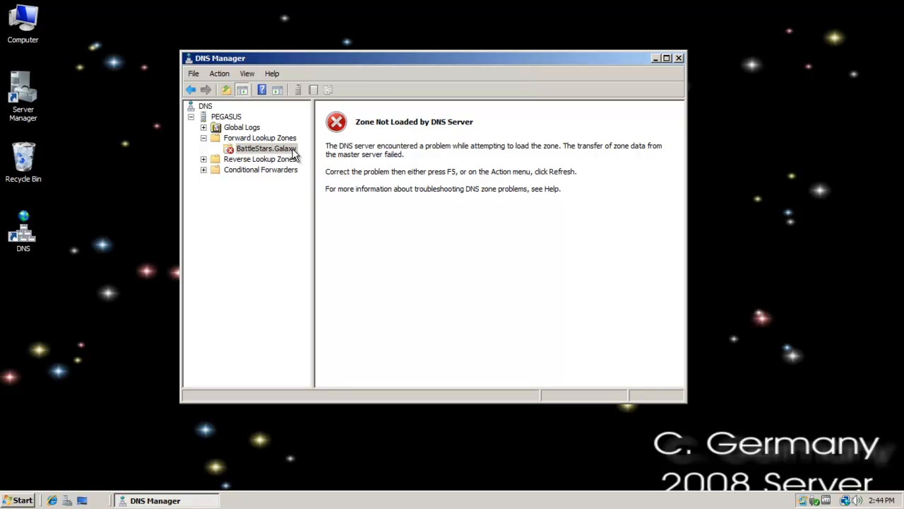
left_click(266, 148)
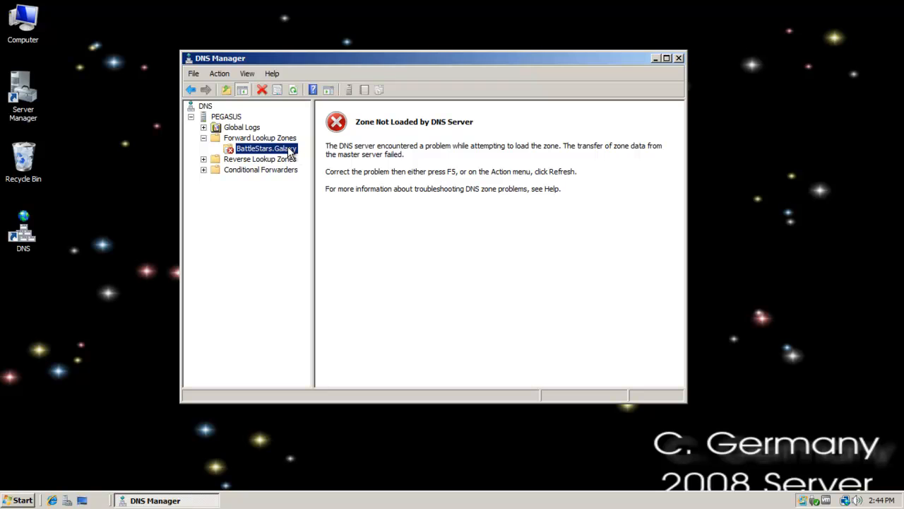
mouse_move(328, 149)
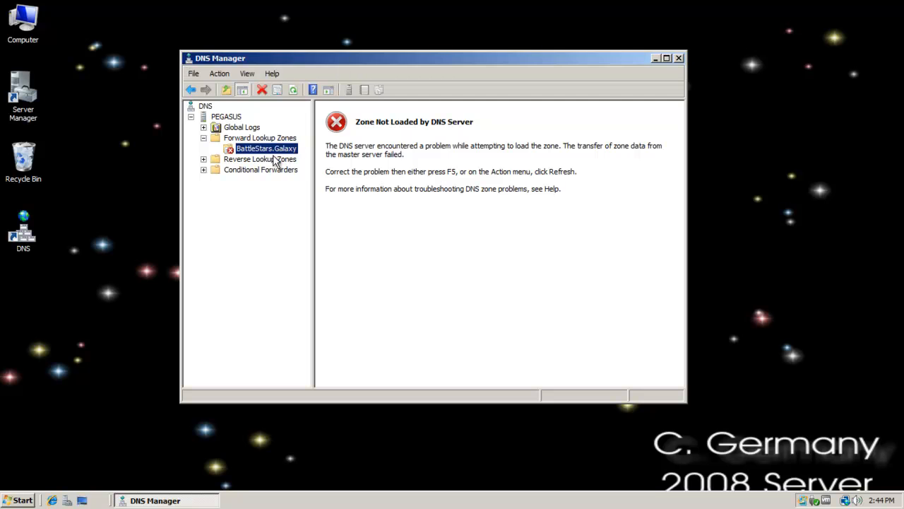
right_click(266, 148)
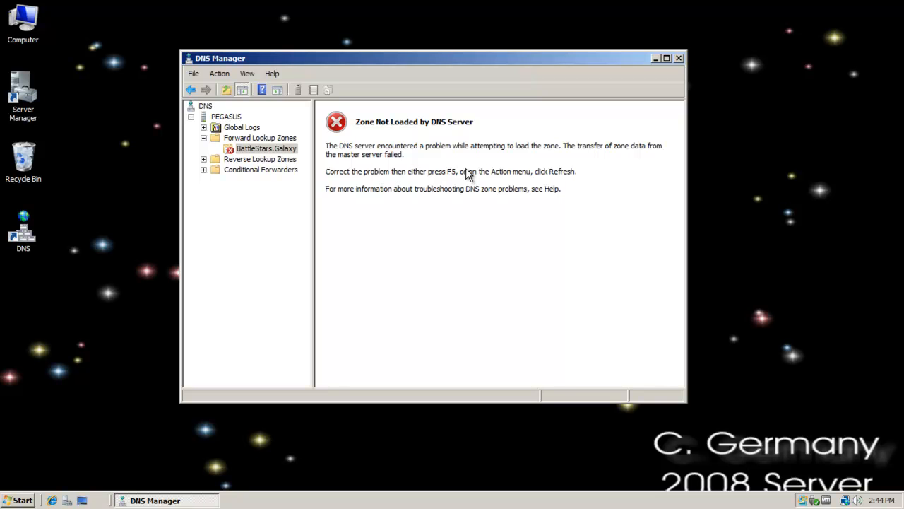
mouse_move(447, 214)
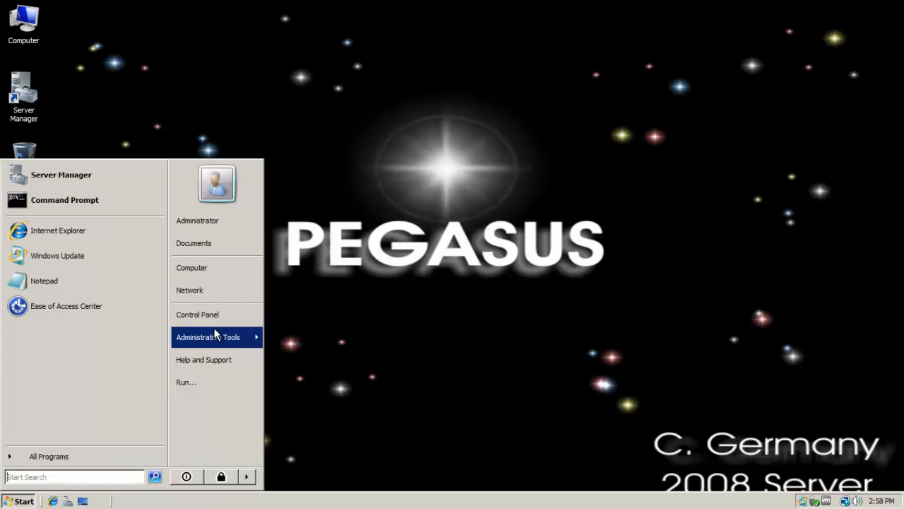
Step: Reach the Local Area Connection's advanced IPv4 DNS settings via Network and Sharing Center
right_click(189, 290)
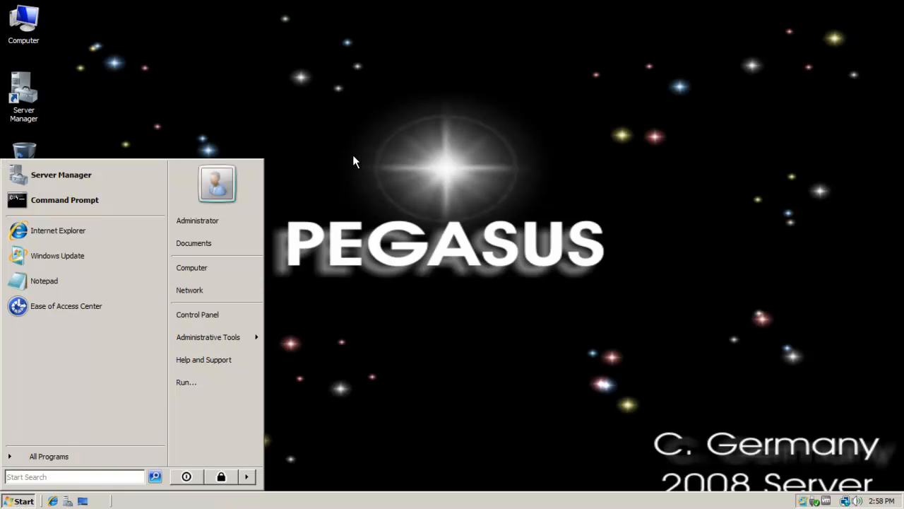
left_click(189, 289)
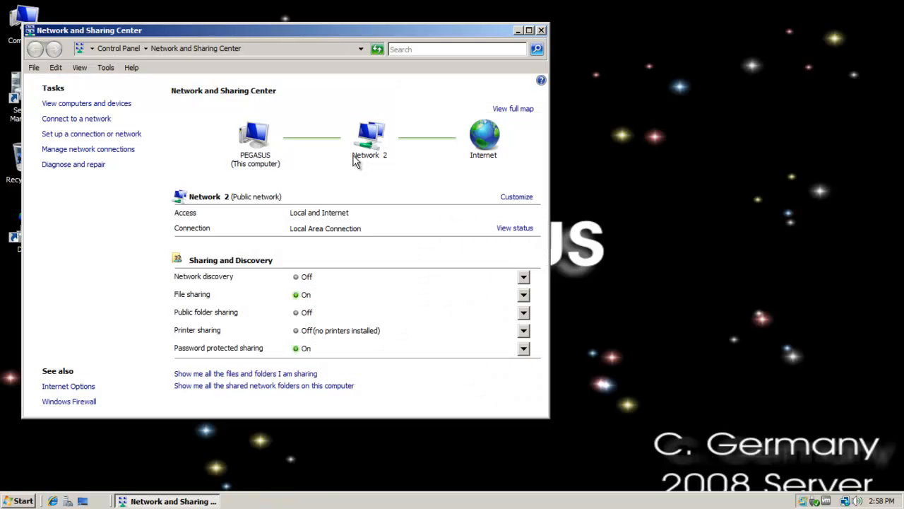
left_click(87, 148)
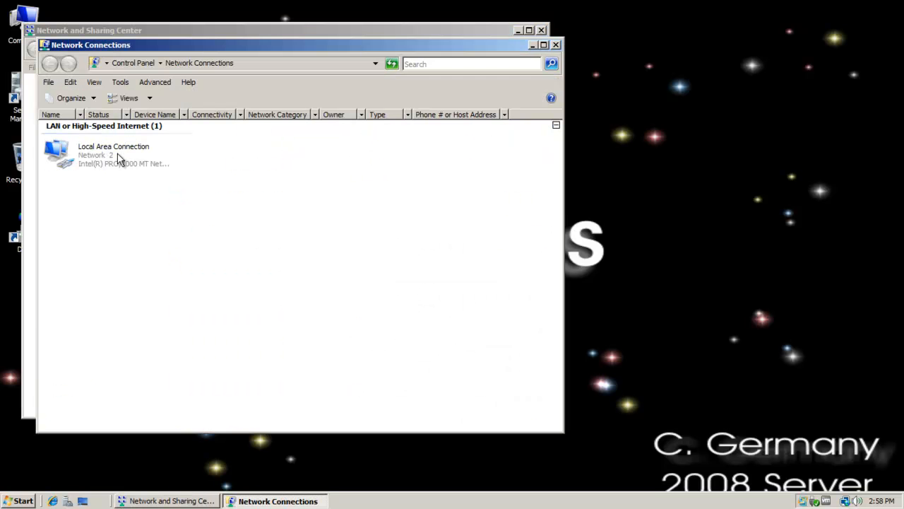
double_click(113, 154)
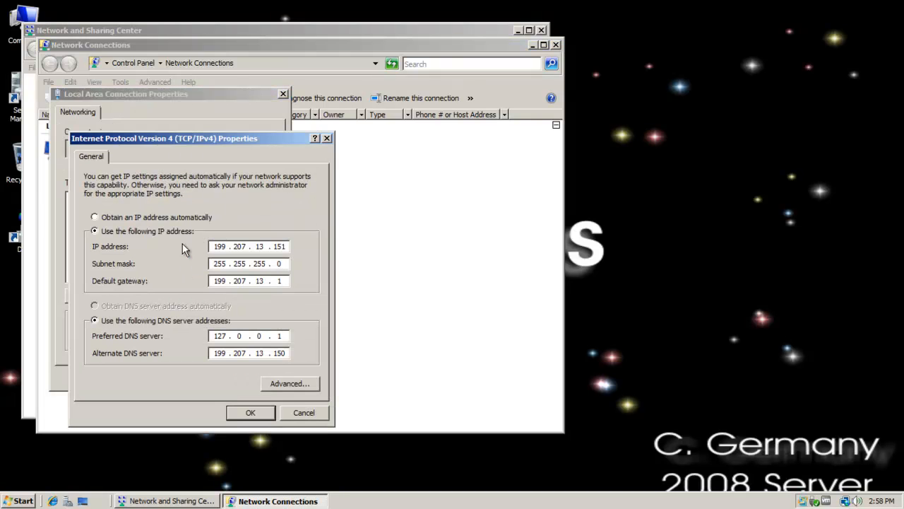
left_click(288, 383)
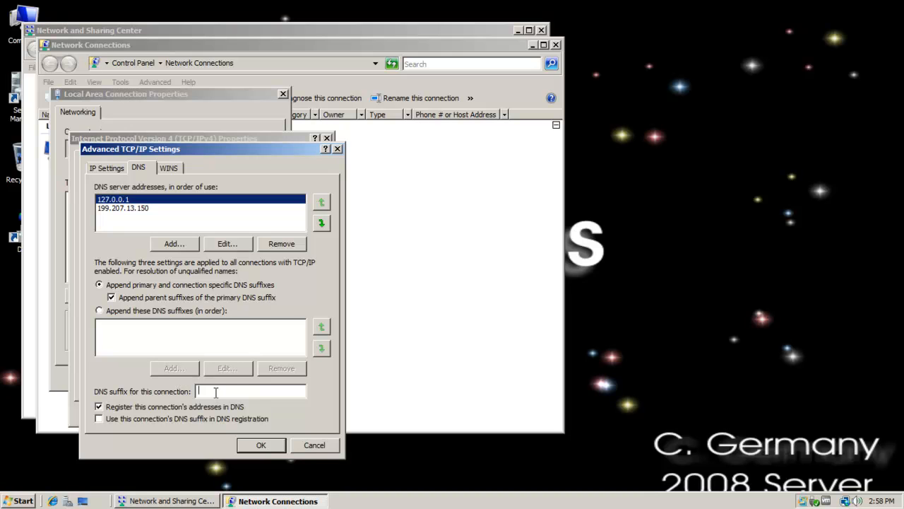
Step: Set the connection's DNS suffix to BattleStars.Galaxy, save all dialogs and close the network windows
type("battleSt")
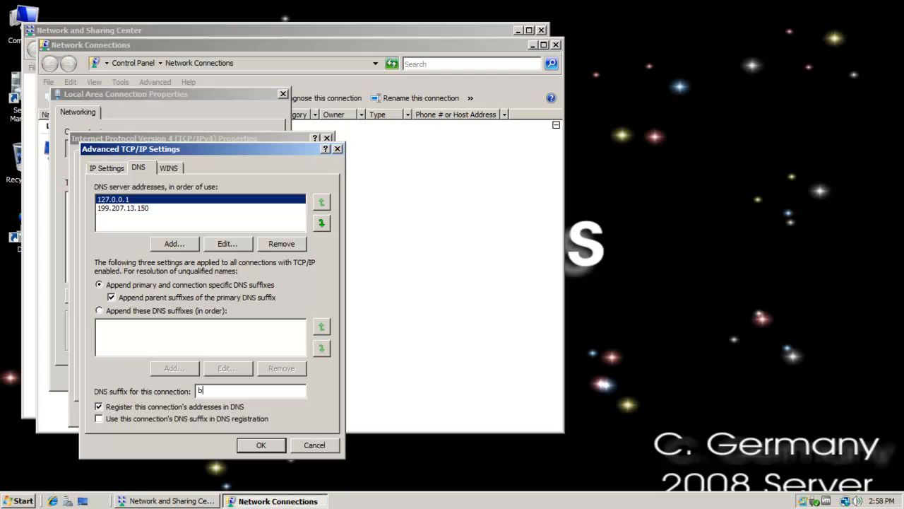
type("attleS")
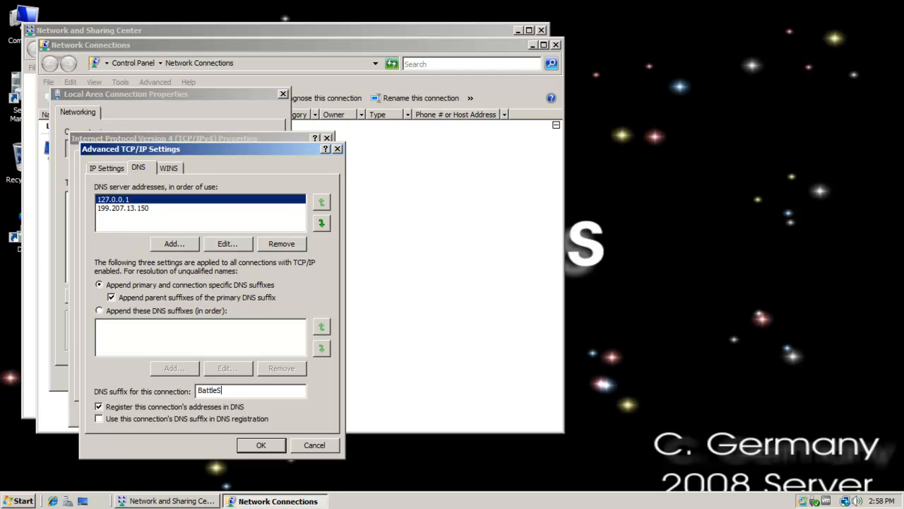
type("tars.Gala")
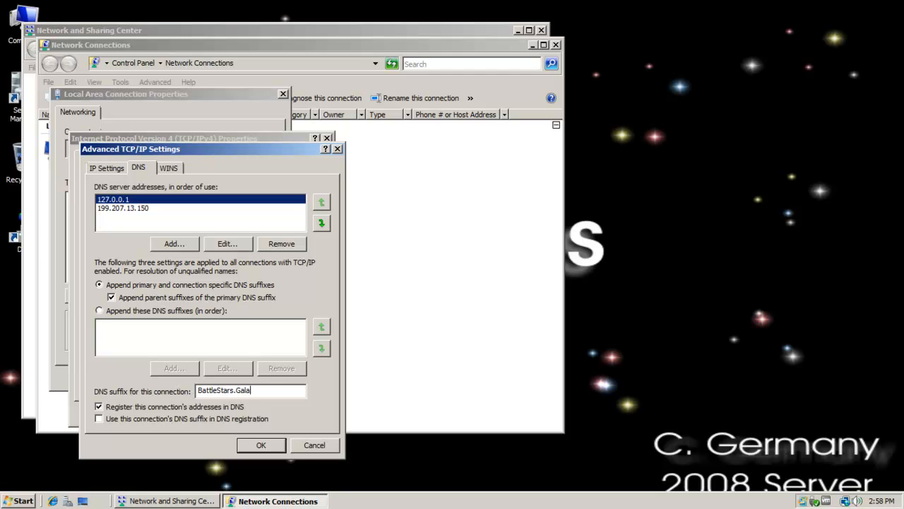
type("xy")
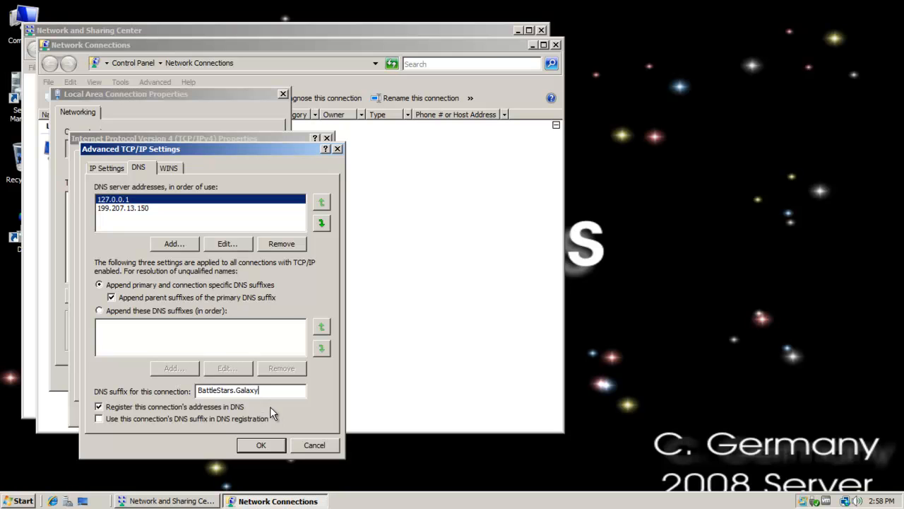
left_click(260, 444)
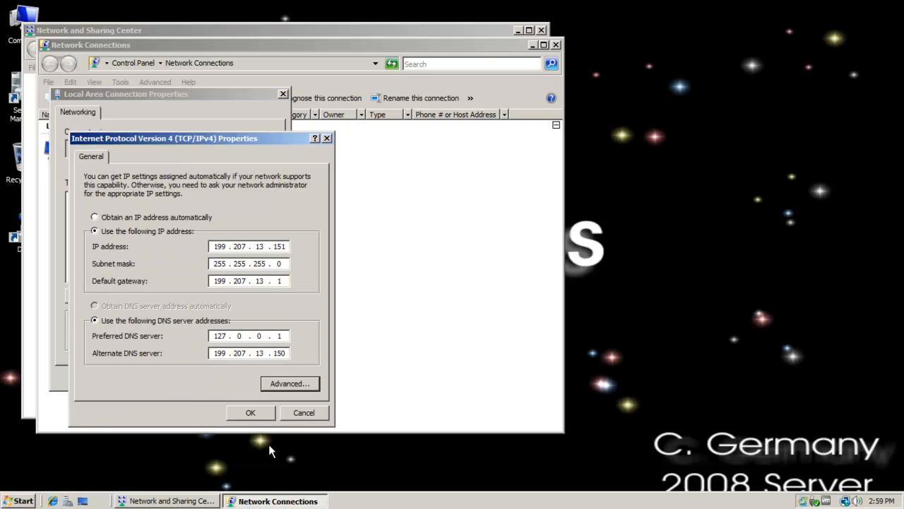
left_click(251, 412)
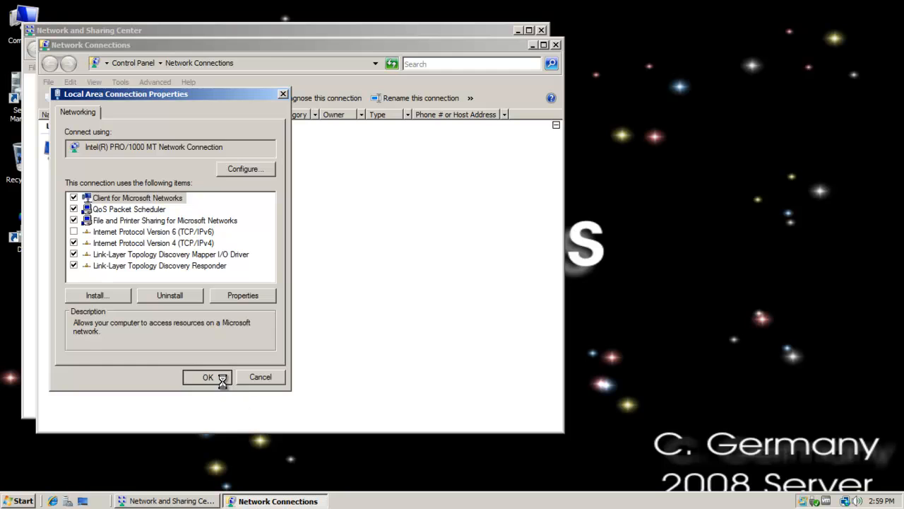
left_click(208, 376)
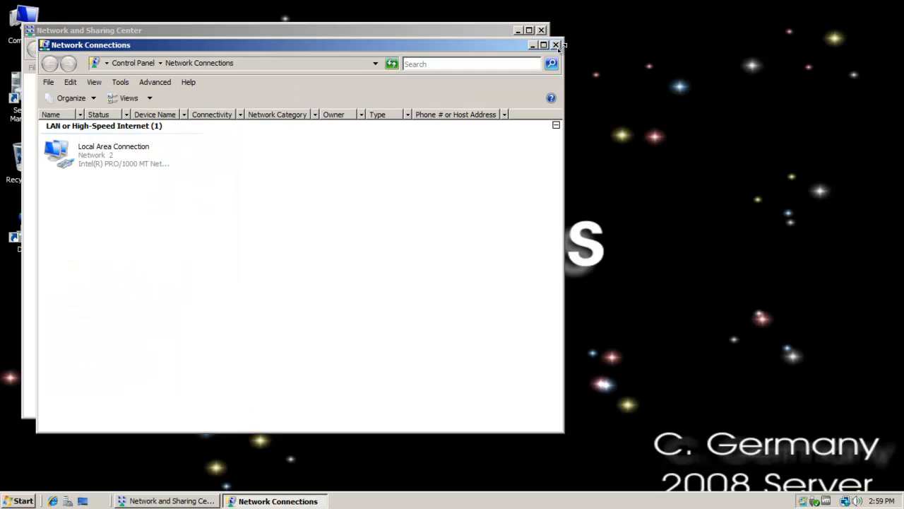
left_click(557, 44)
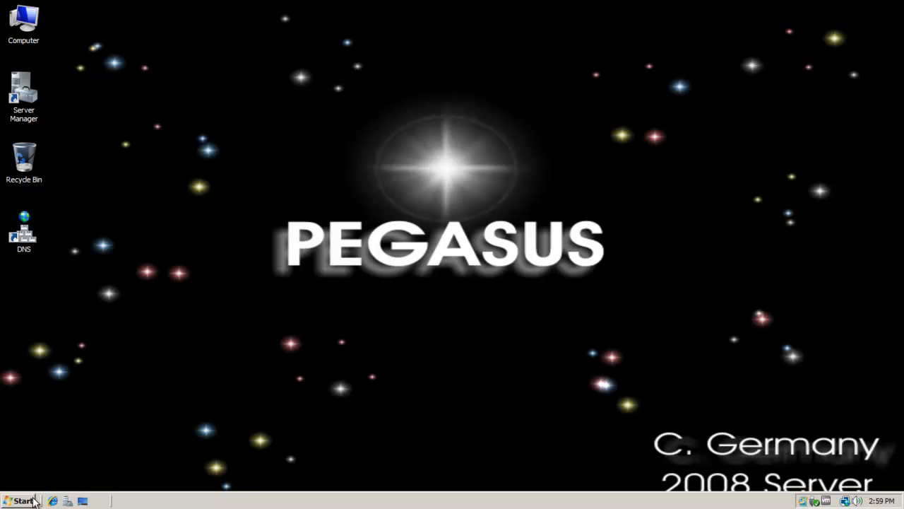
mouse_move(252, 318)
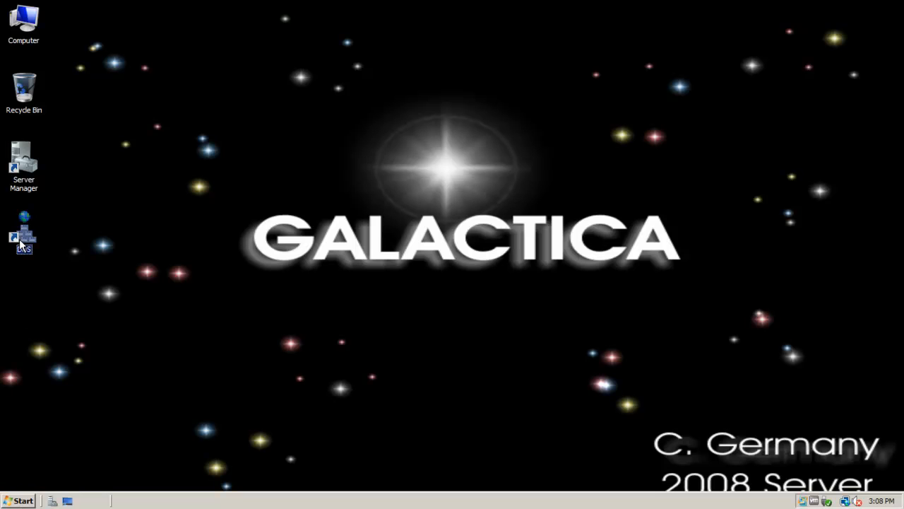
mouse_move(268, 271)
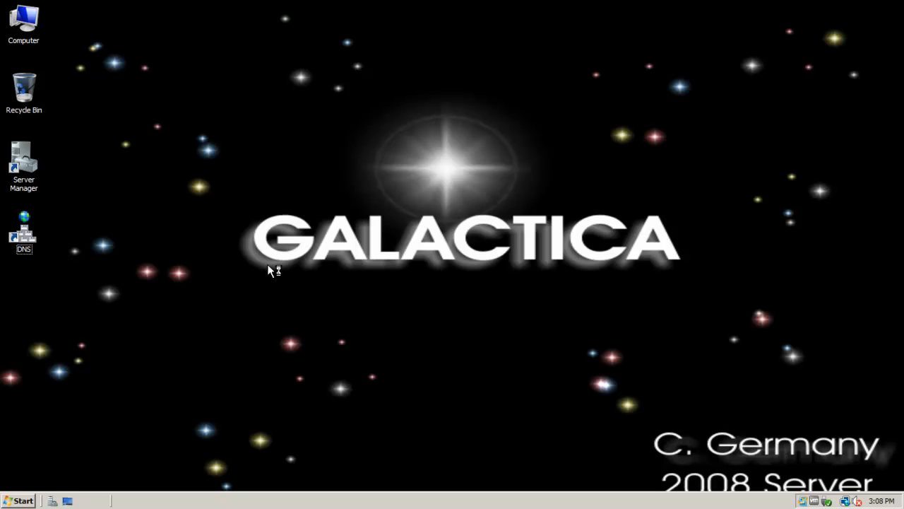
mouse_move(271, 272)
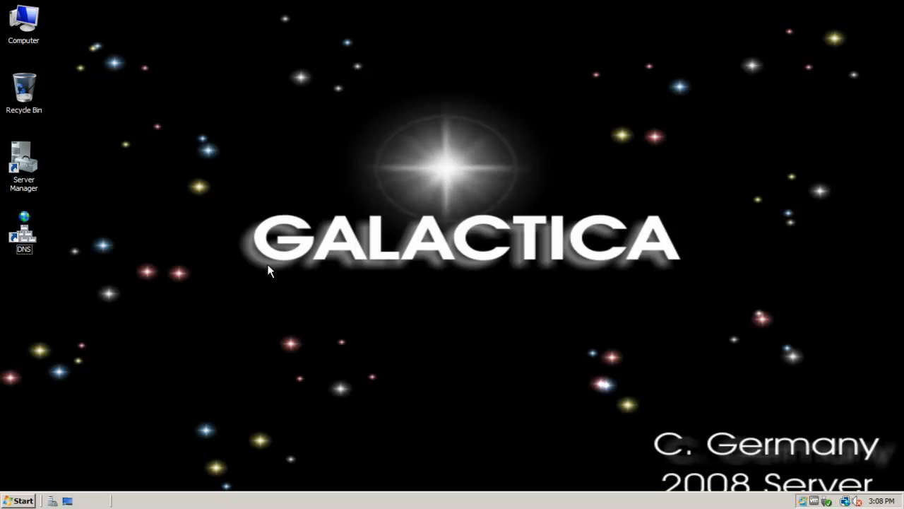
Step: In DNS Manager, start a new host record in the BattleStars.Galaxy forward zone
double_click(22, 233)
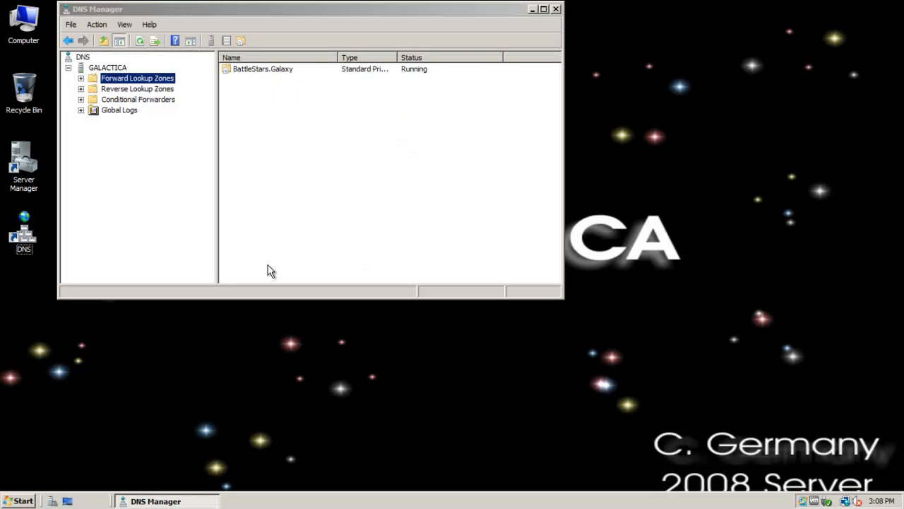
mouse_move(161, 21)
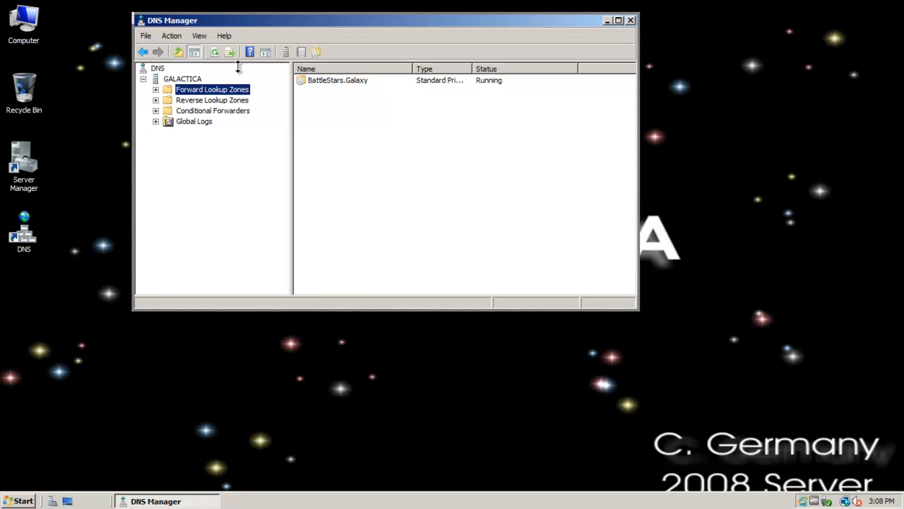
left_click(155, 89)
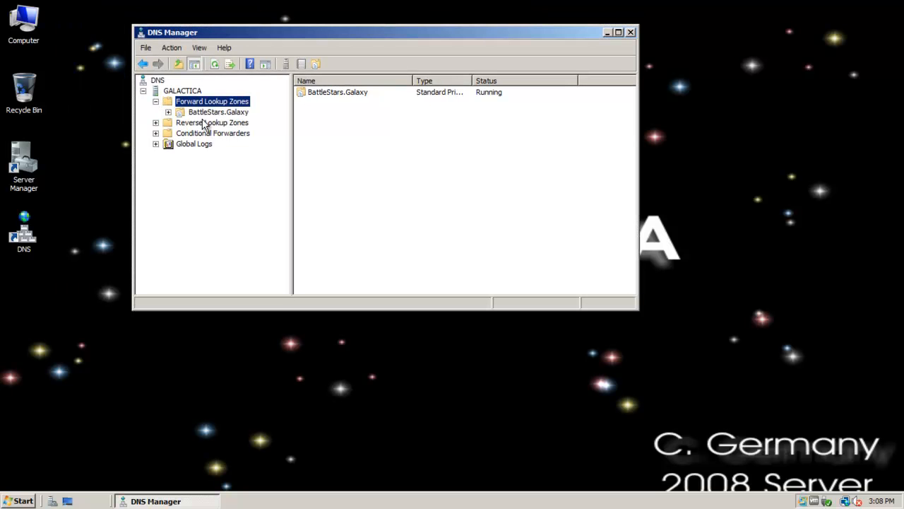
left_click(218, 112)
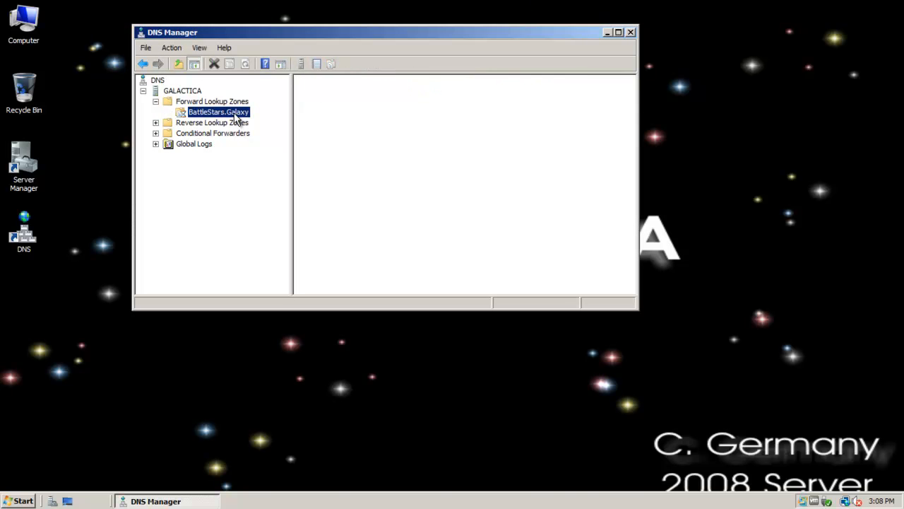
right_click(218, 112)
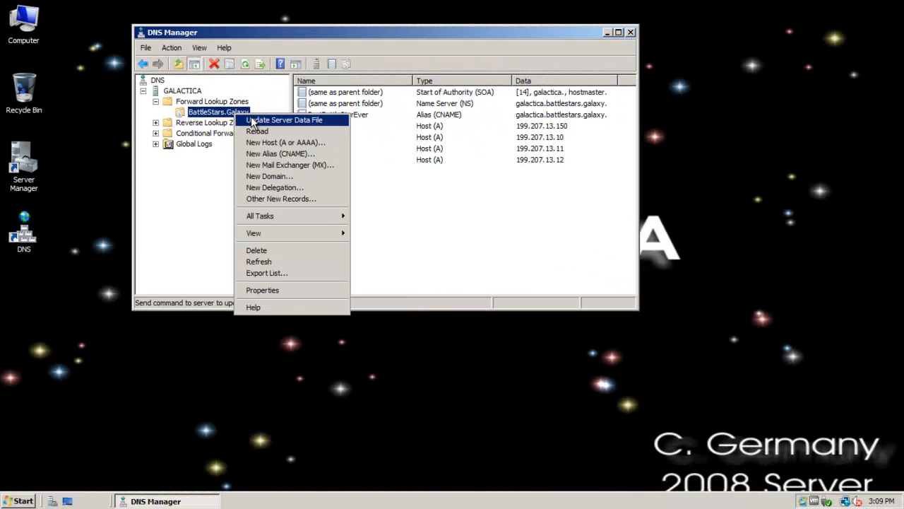
left_click(285, 141)
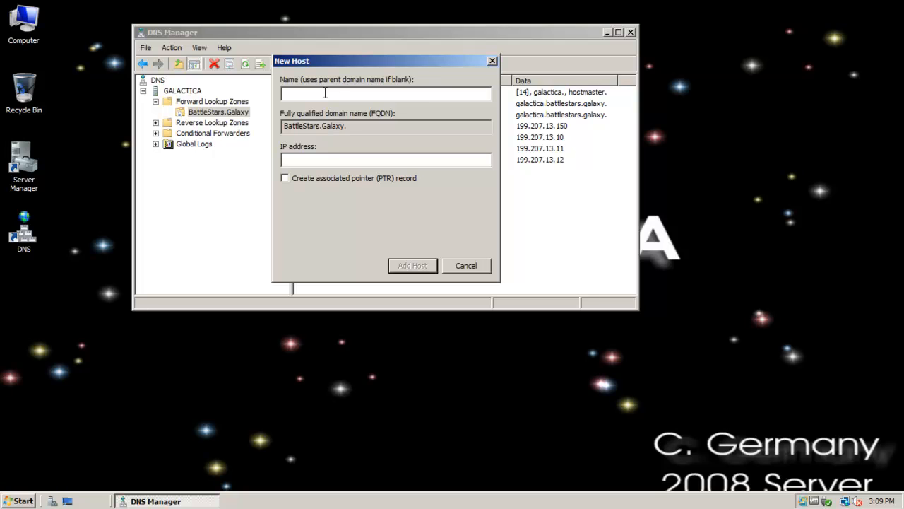
Step: Add host Pegasus with address 199.207.13.151 to the zone and close the dialog
type("Pegasus")
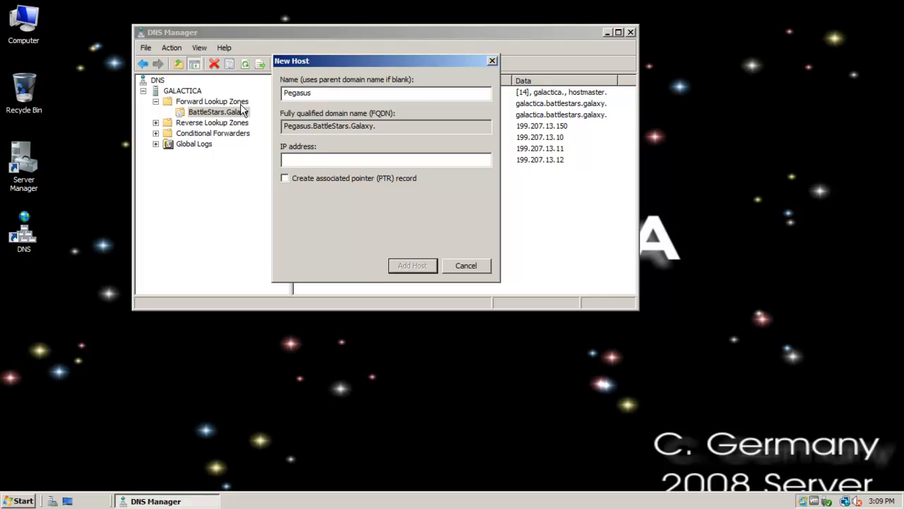
type("1")
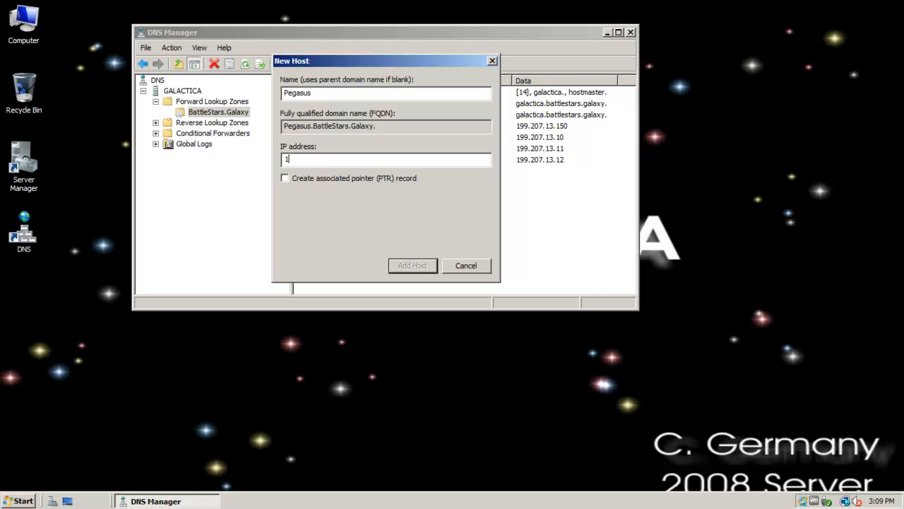
type("99.207.13.")
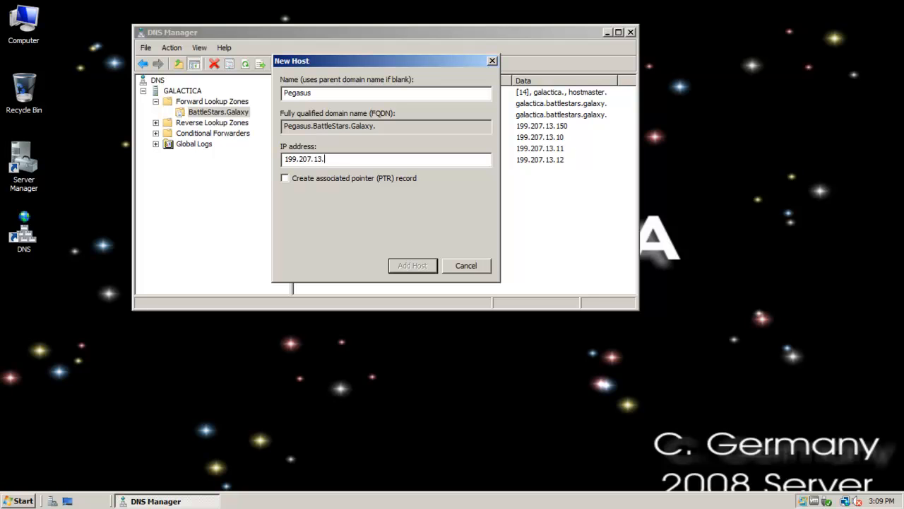
type("151")
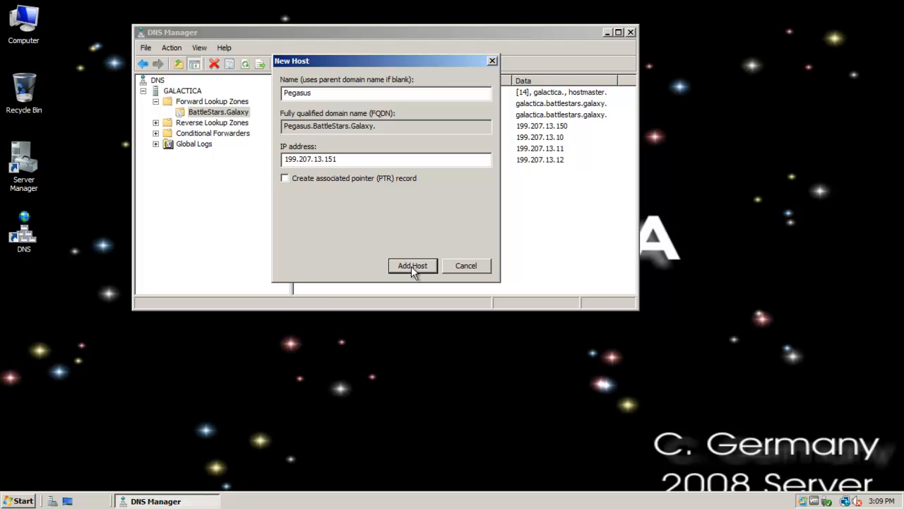
left_click(413, 266)
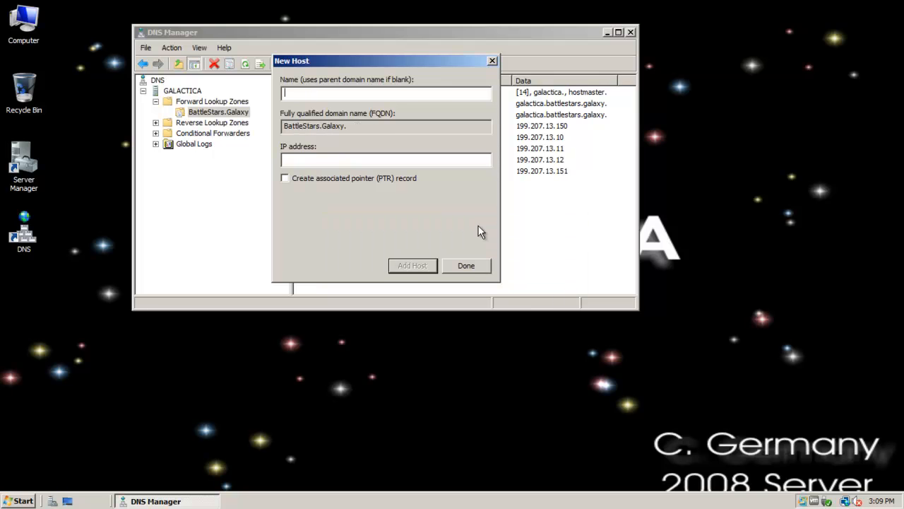
left_click(467, 265)
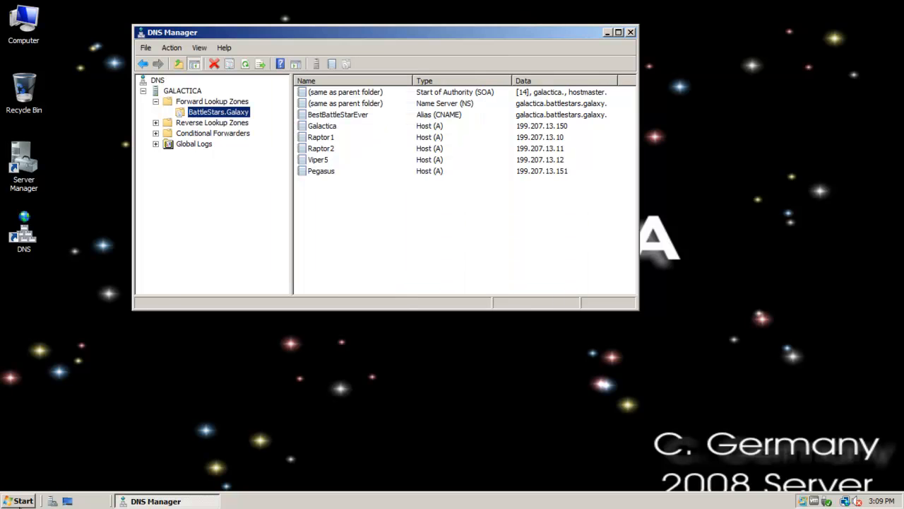
Step: Ping Pegasus from Command Prompt to confirm it resolves to 199.207.13.151, then close the prompt
left_click(21, 500)
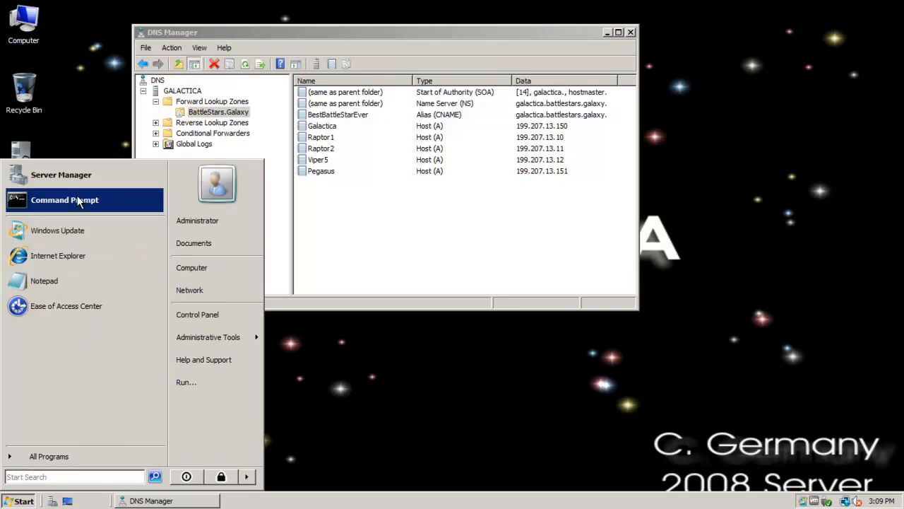
left_click(65, 200)
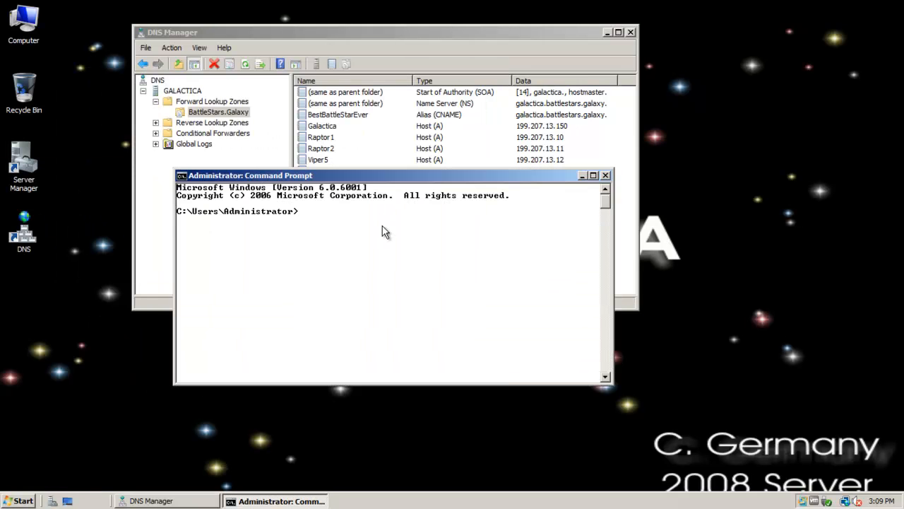
type("cd ..")
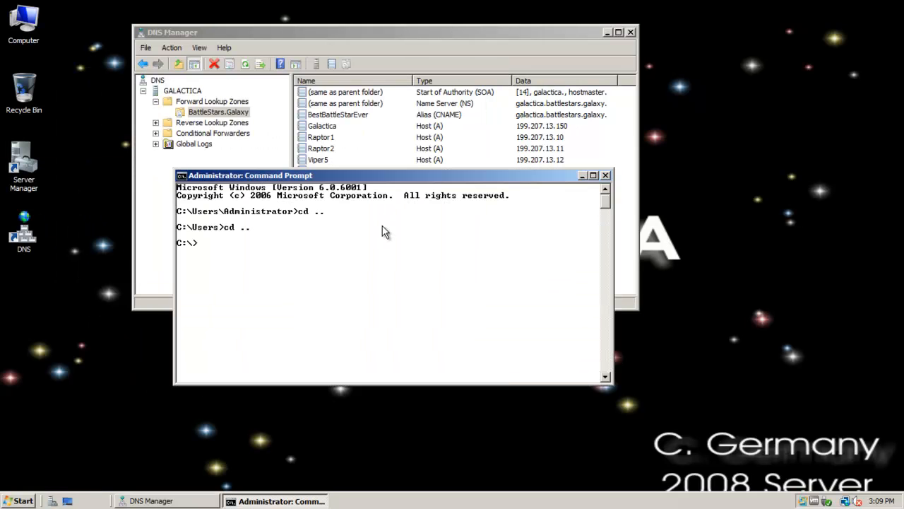
type("ping Pegasus")
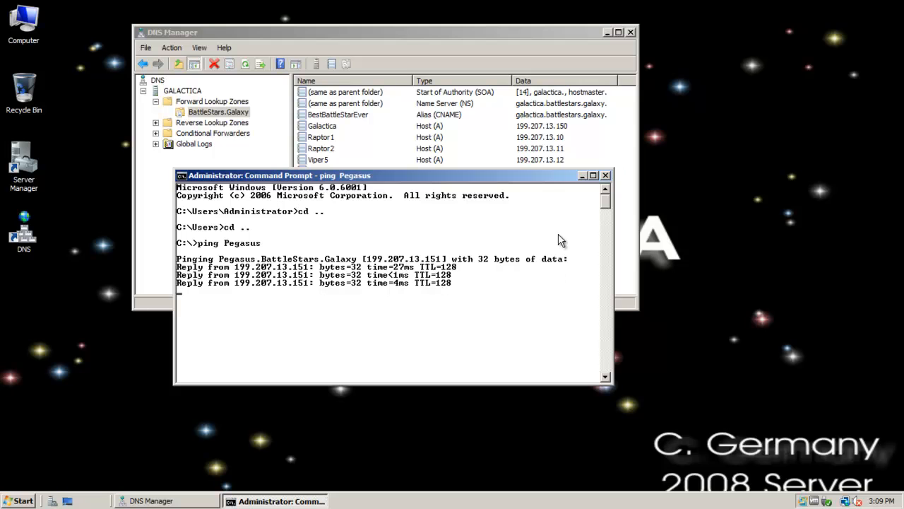
left_click(604, 175)
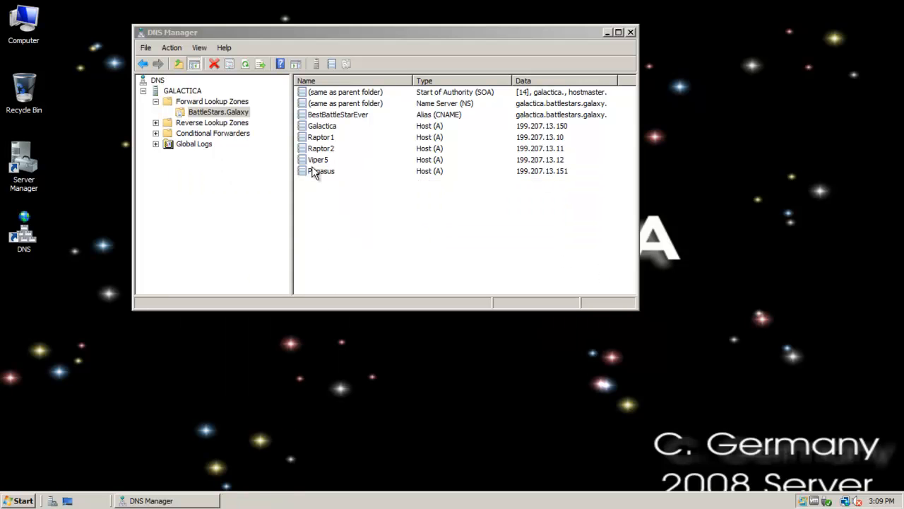
Step: Review BattleStars.Galaxy's Zone Transfers options and the allowed secondary server address list
left_click(322, 171)
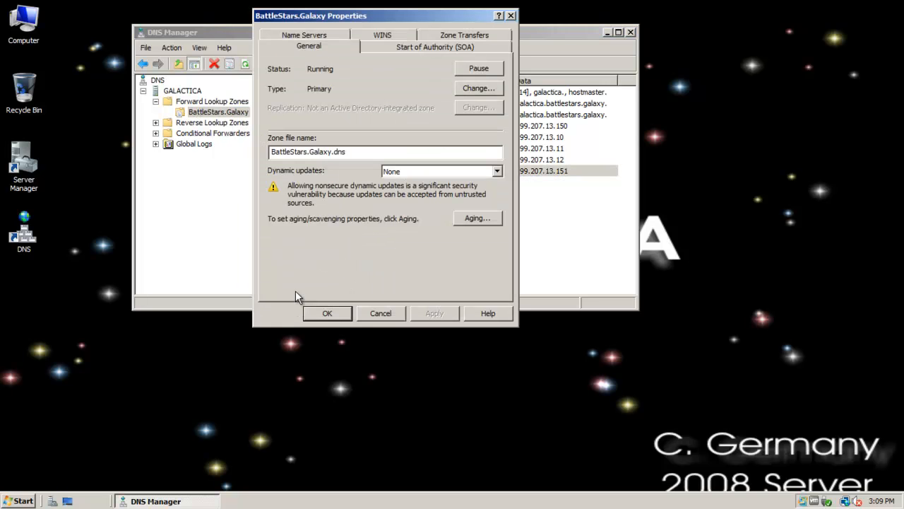
left_click(303, 34)
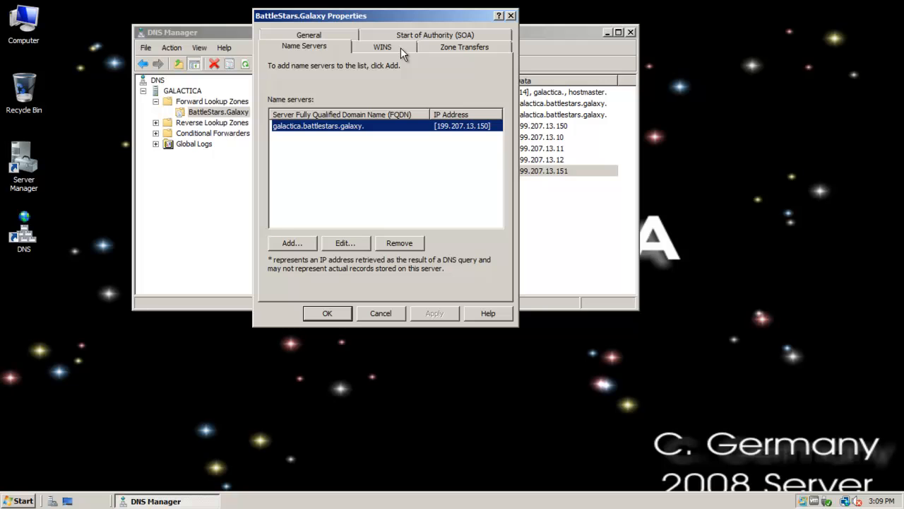
left_click(464, 45)
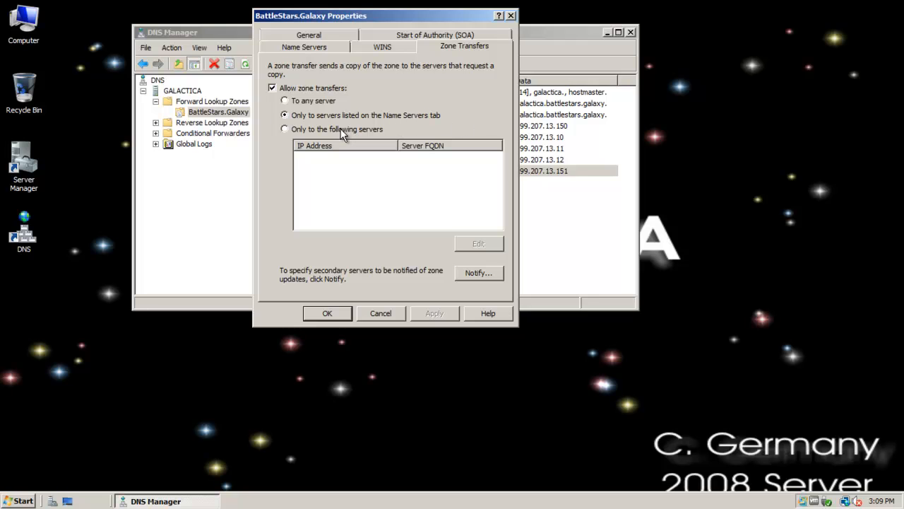
left_click(286, 129)
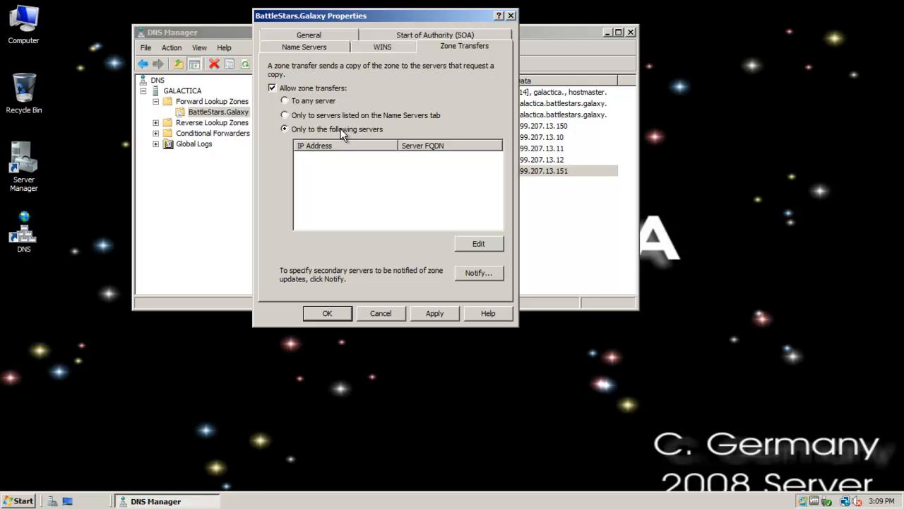
left_click(477, 244)
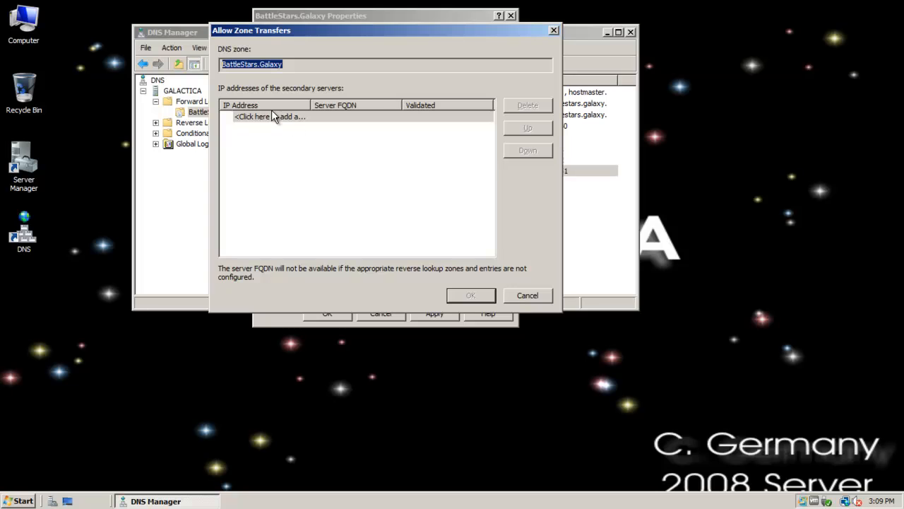
left_click(470, 296)
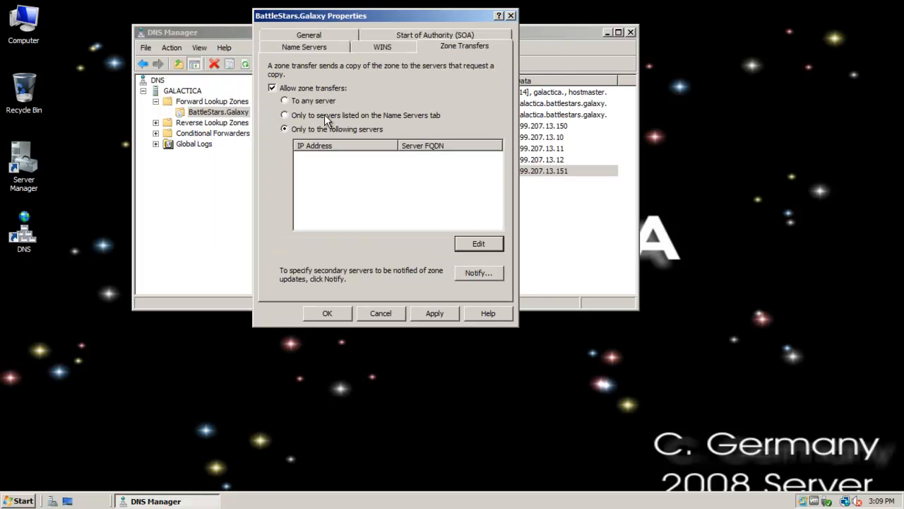
Step: Set zone transfers to only servers listed on the Name Servers tab
left_click(285, 101)
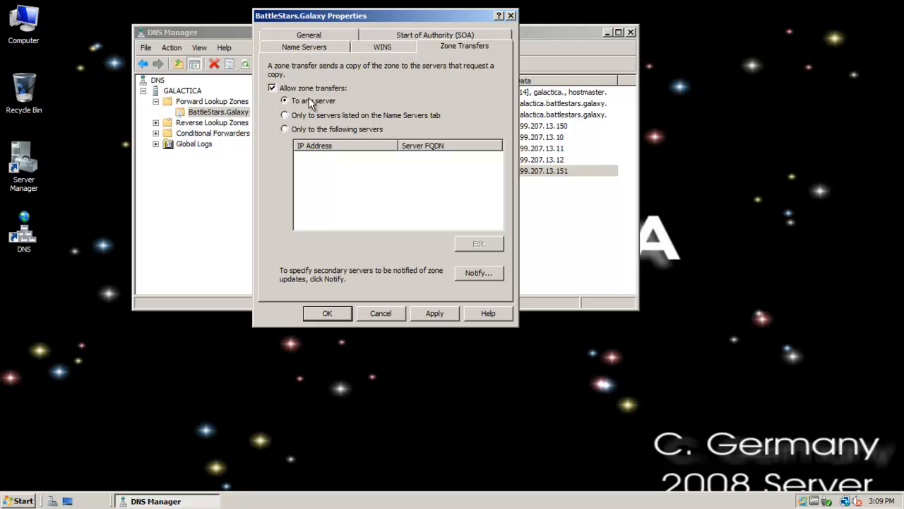
left_click(286, 116)
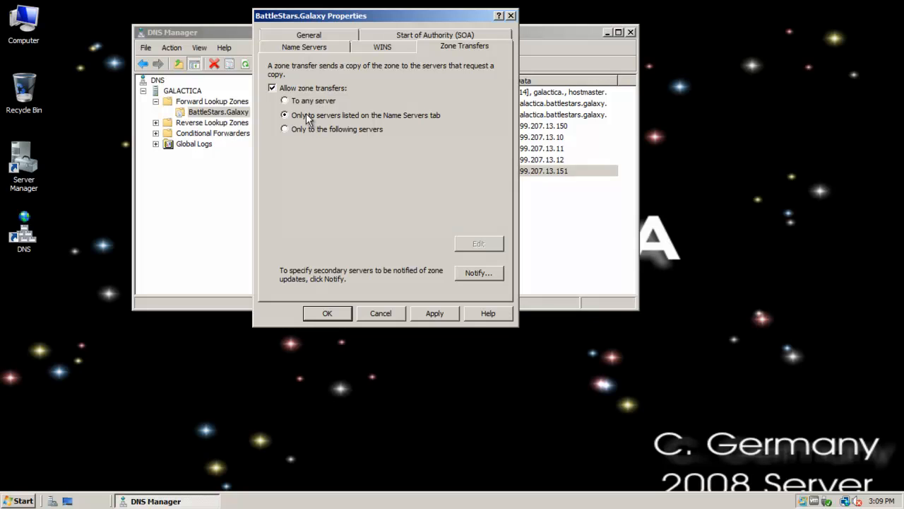
left_click(286, 128)
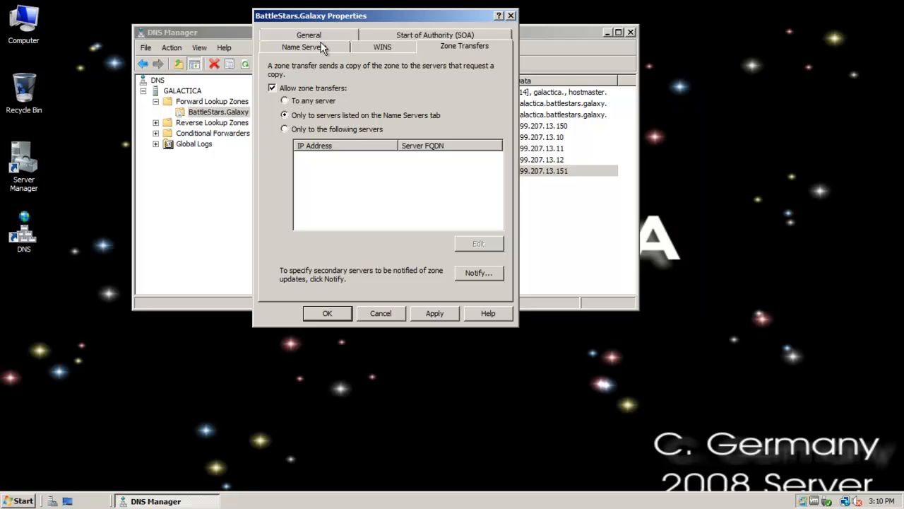
Step: Review the zone's Name Servers list and the galactica.battlestars.galaxy entry at 199.207.13.150
left_click(304, 46)
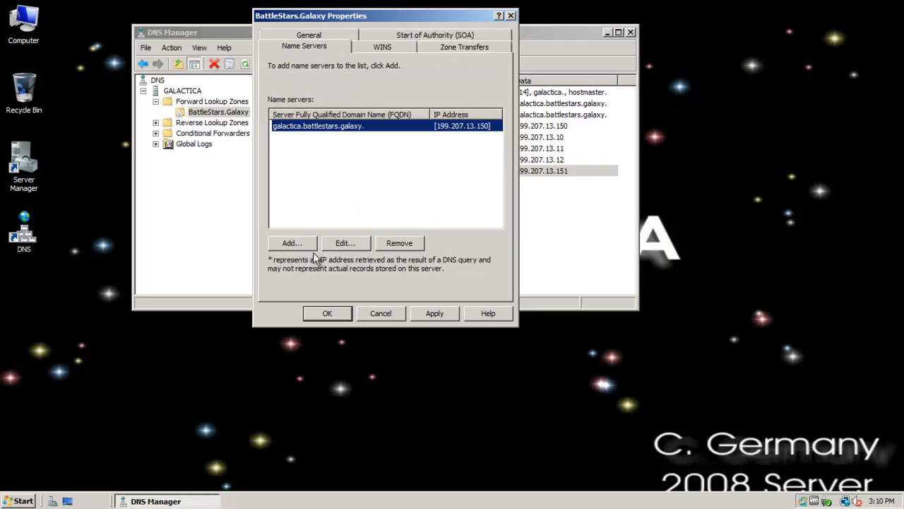
mouse_move(317, 154)
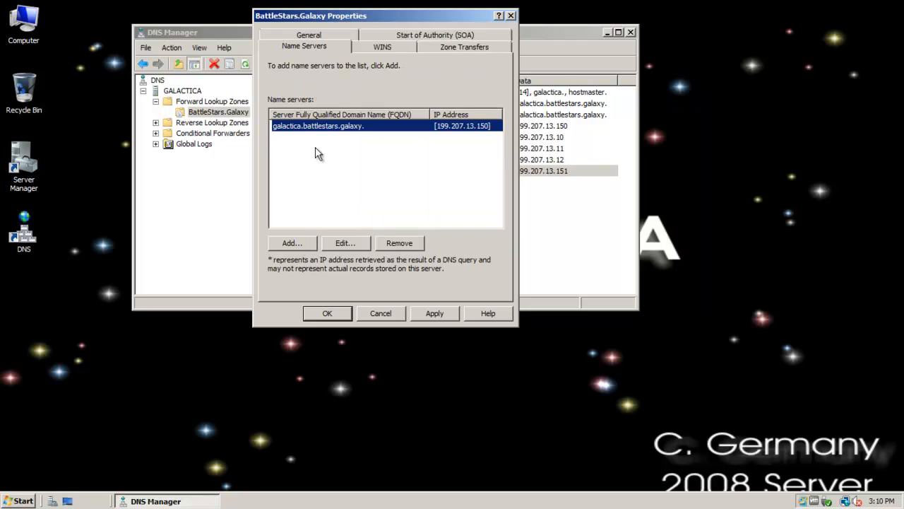
mouse_move(346, 154)
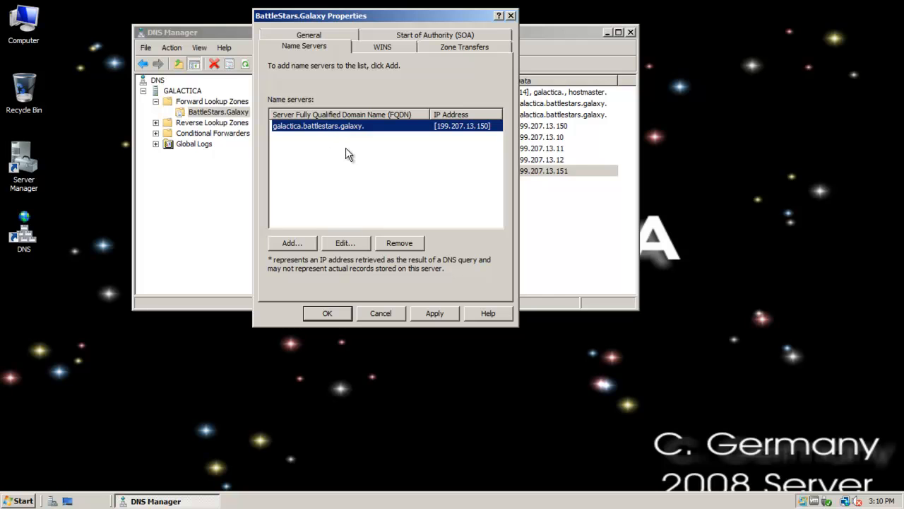
left_click(345, 243)
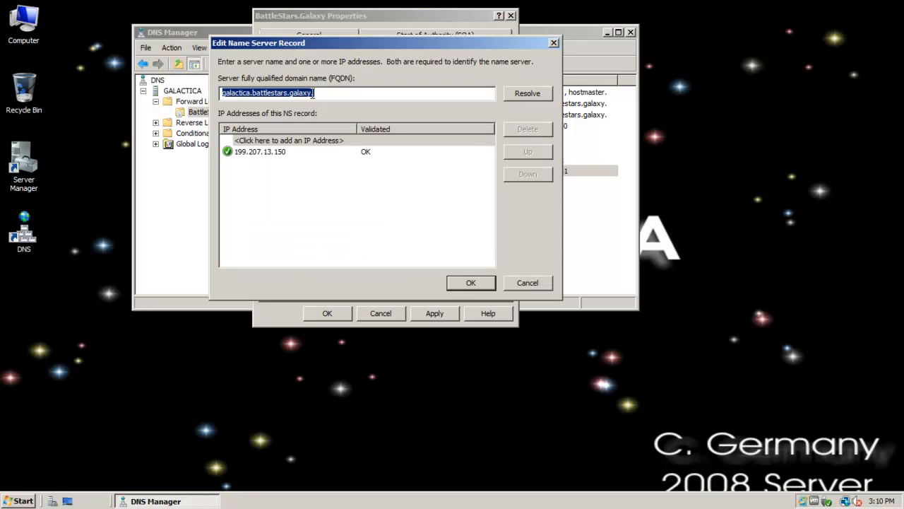
left_click(470, 283)
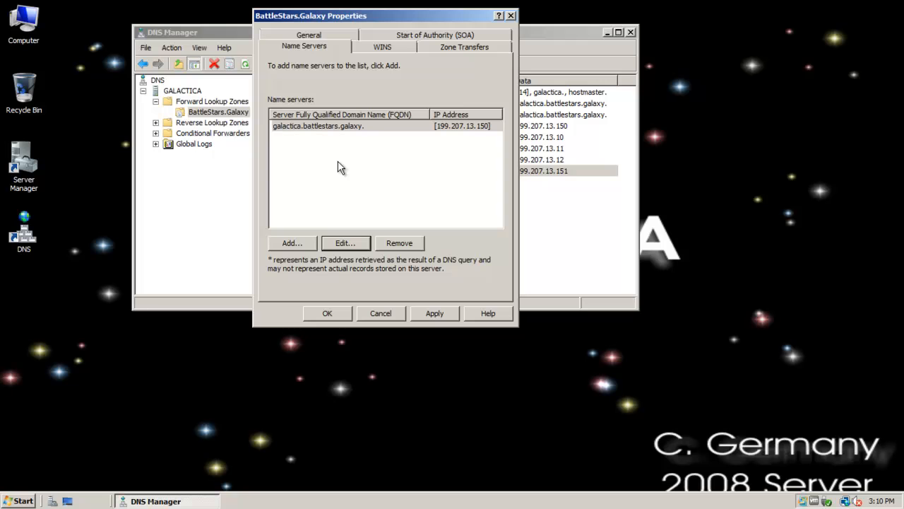
mouse_move(361, 204)
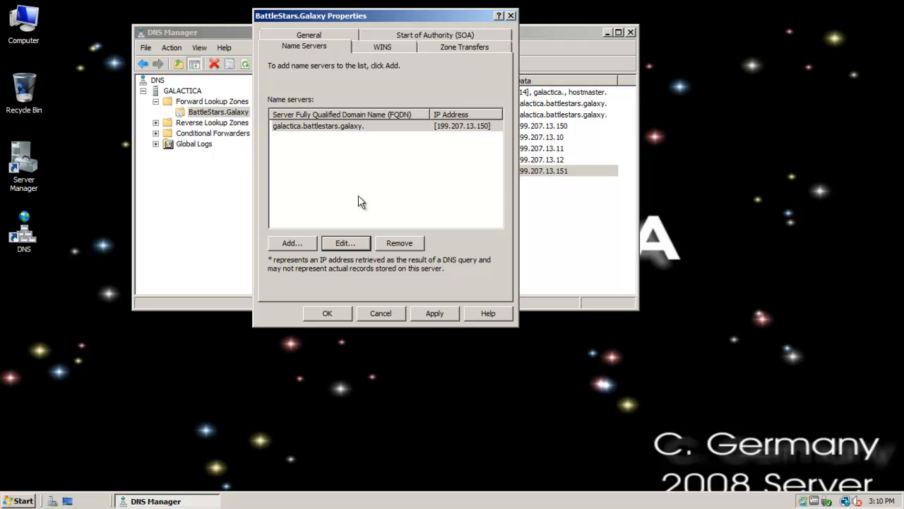
mouse_move(305, 243)
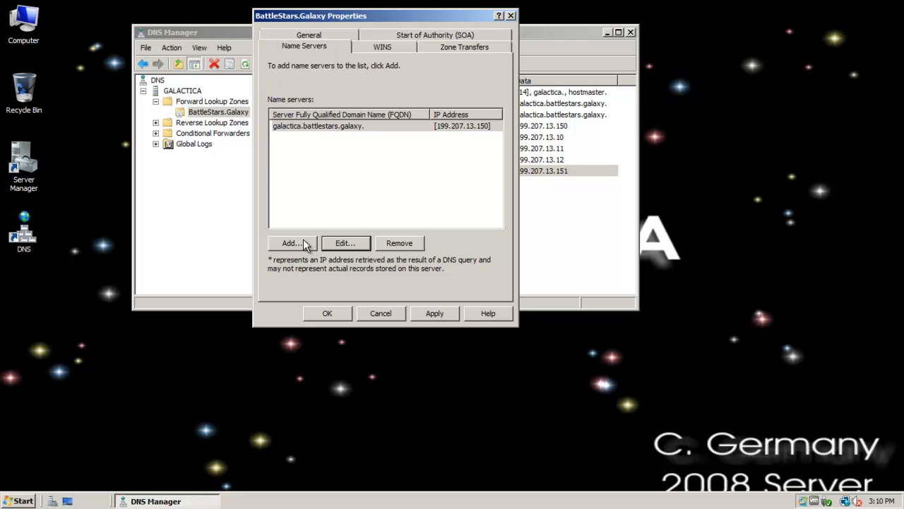
Step: Add Pegasus.BattleStars.Galaxy at 199.207.13.151 as a second name server for the zone
left_click(291, 243)
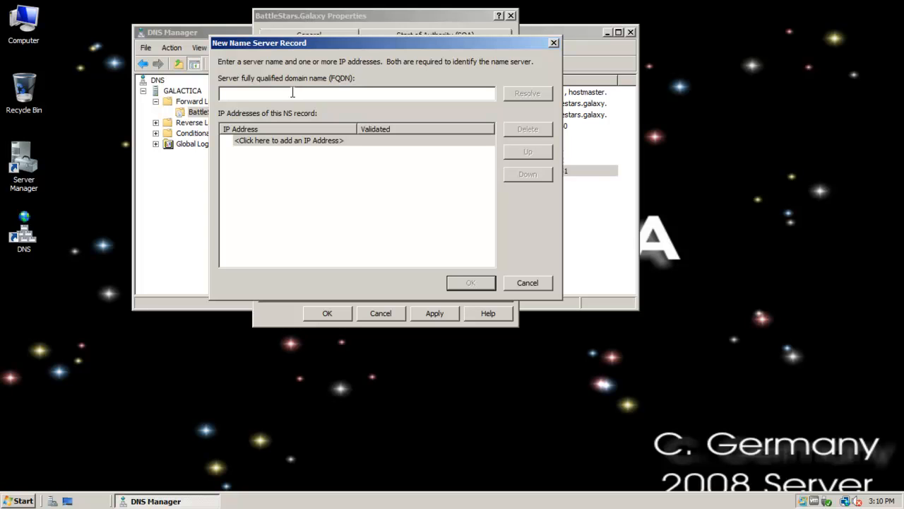
type("P")
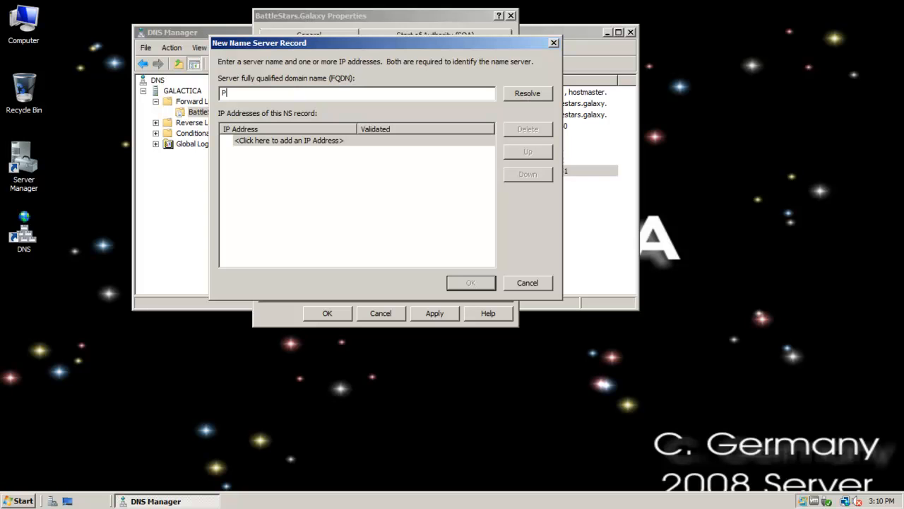
type("egasus")
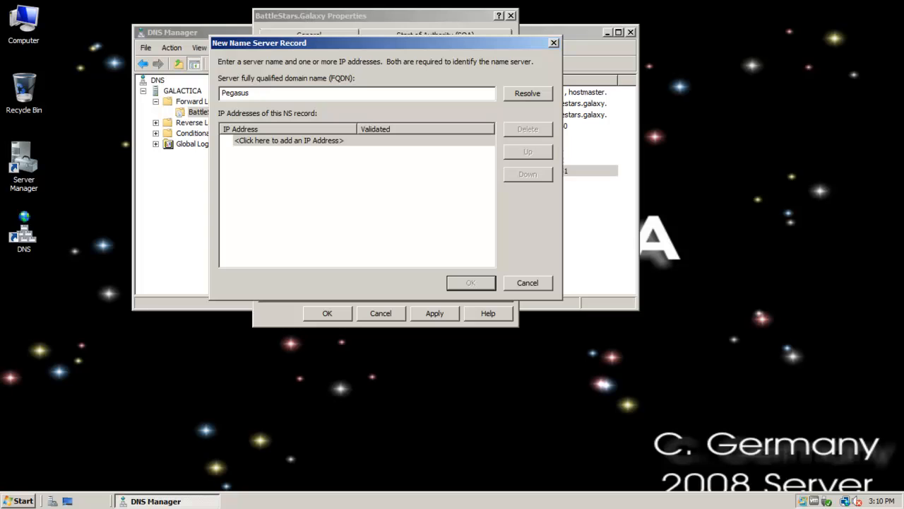
type(".BattleSt")
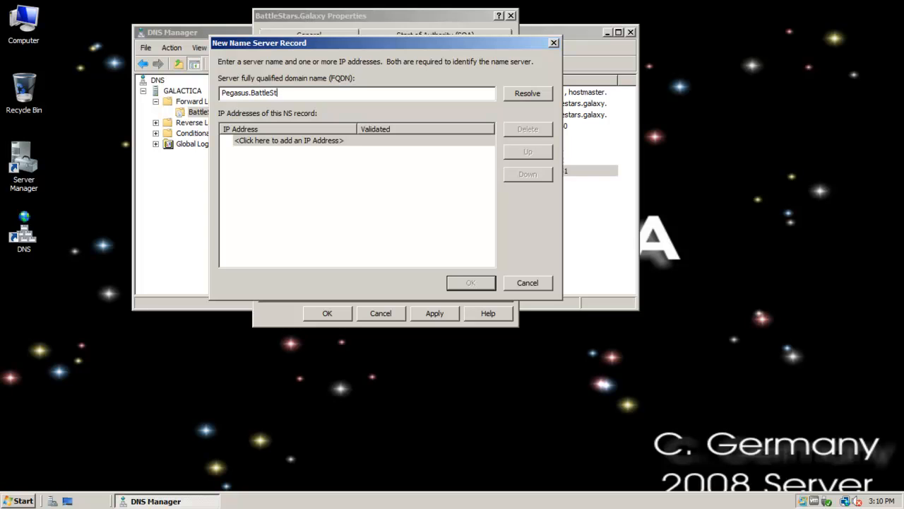
type("ars.Galaxy")
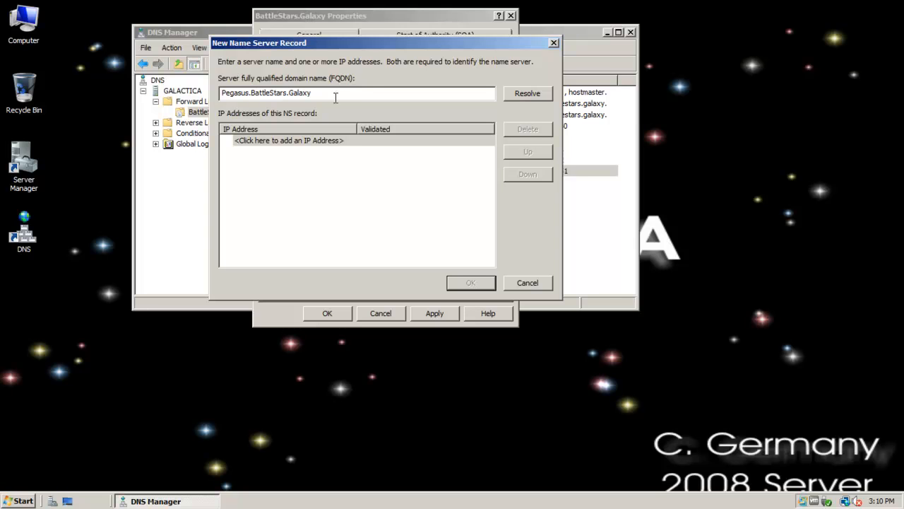
left_click(527, 93)
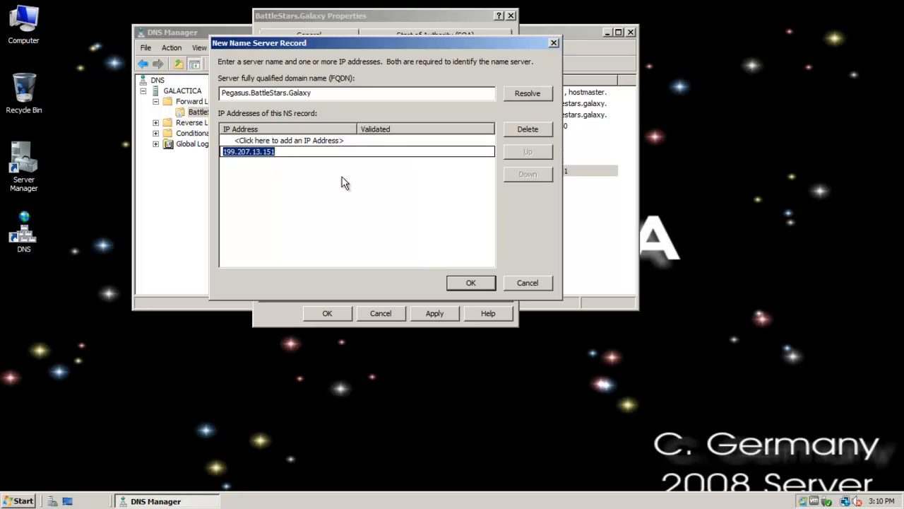
mouse_move(376, 141)
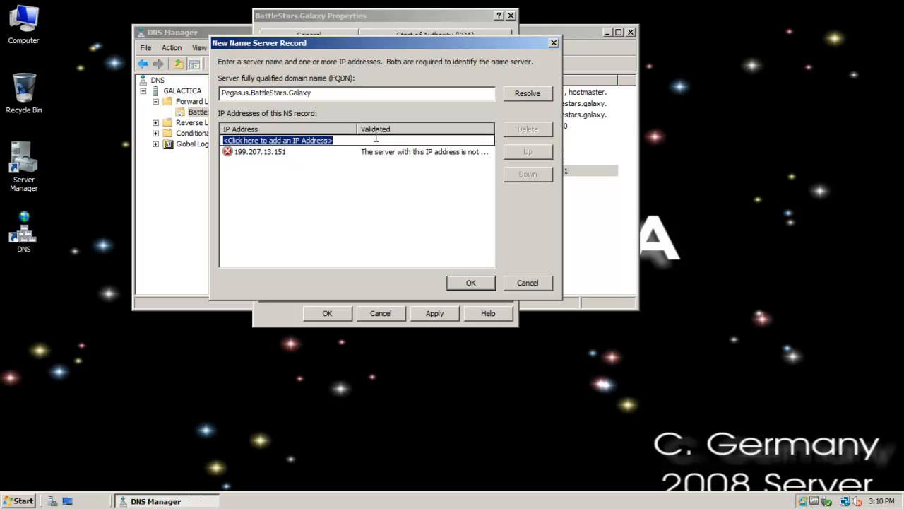
mouse_move(390, 159)
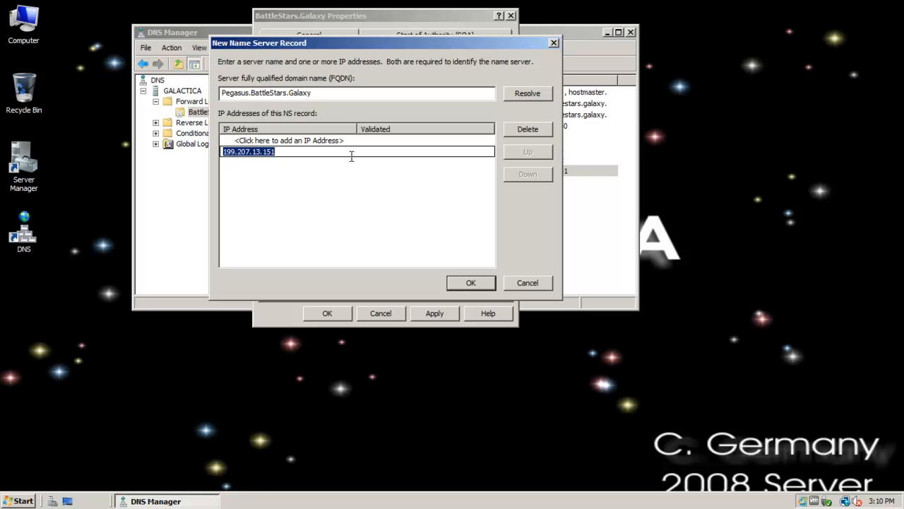
left_click(470, 282)
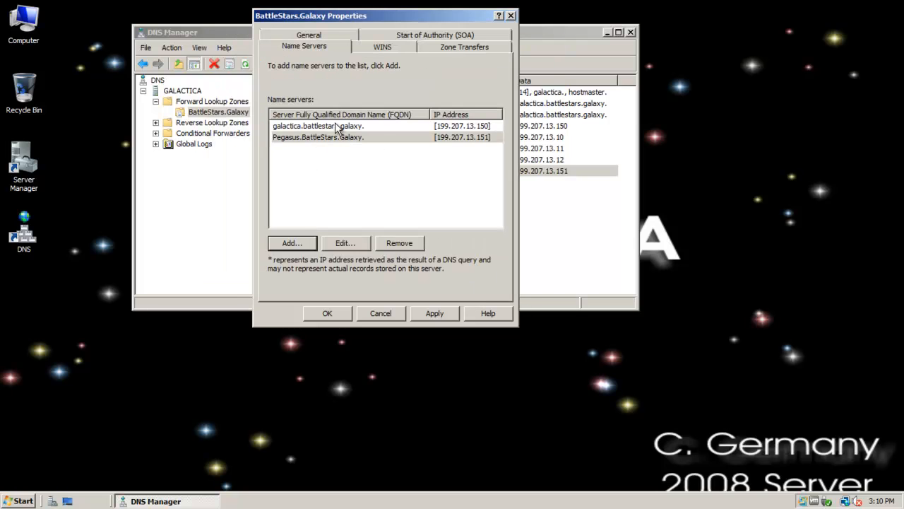
mouse_move(336, 235)
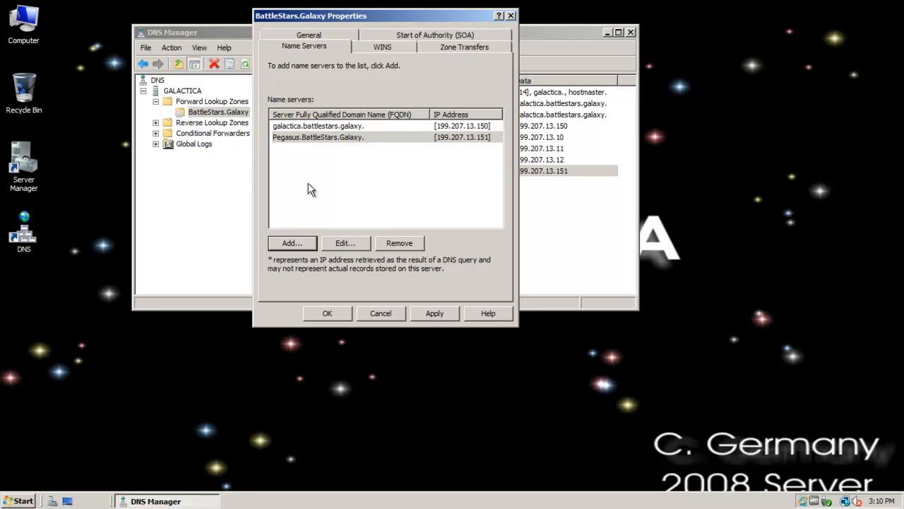
mouse_move(332, 320)
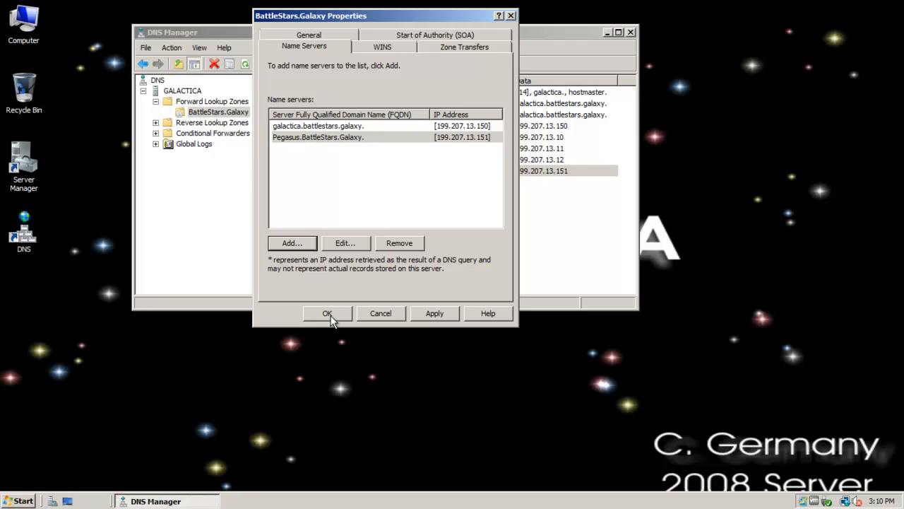
Step: Apply the zone properties, confirm the new Pegasus NS record, and switch to the PEGASUS desktop
left_click(328, 314)
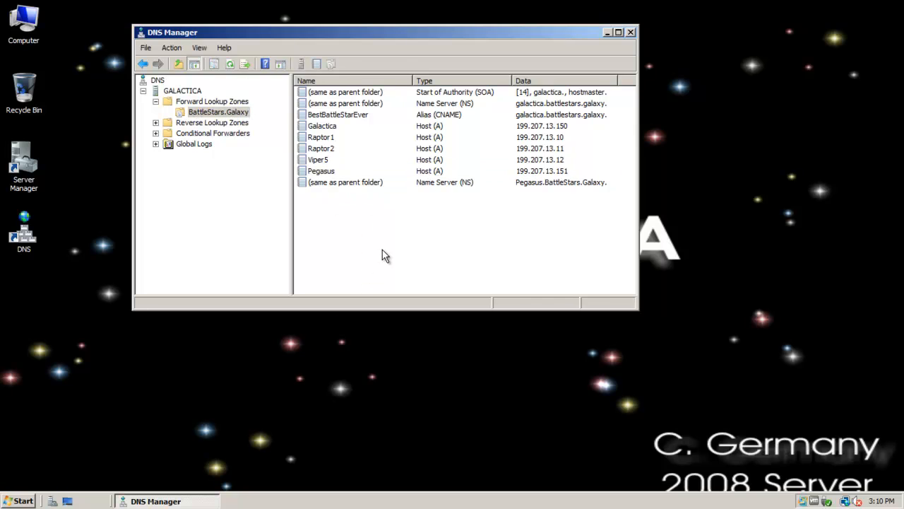
left_click(344, 181)
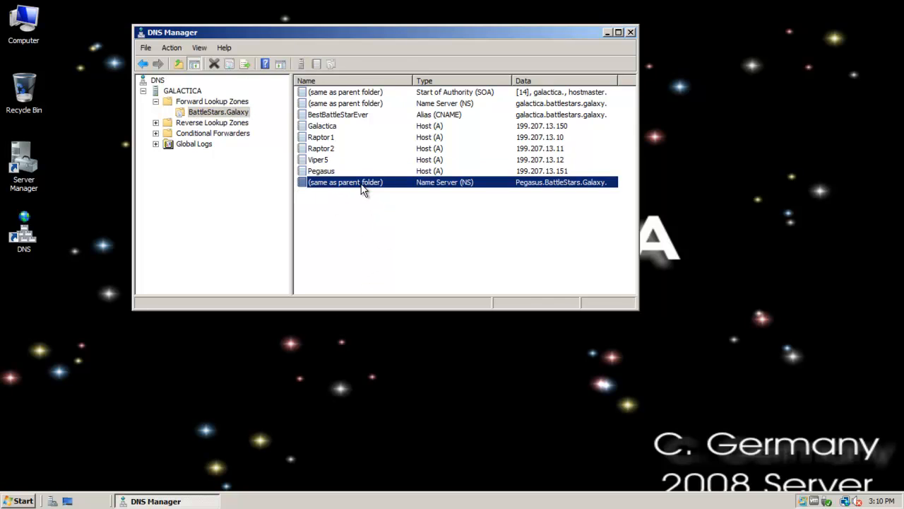
mouse_move(523, 215)
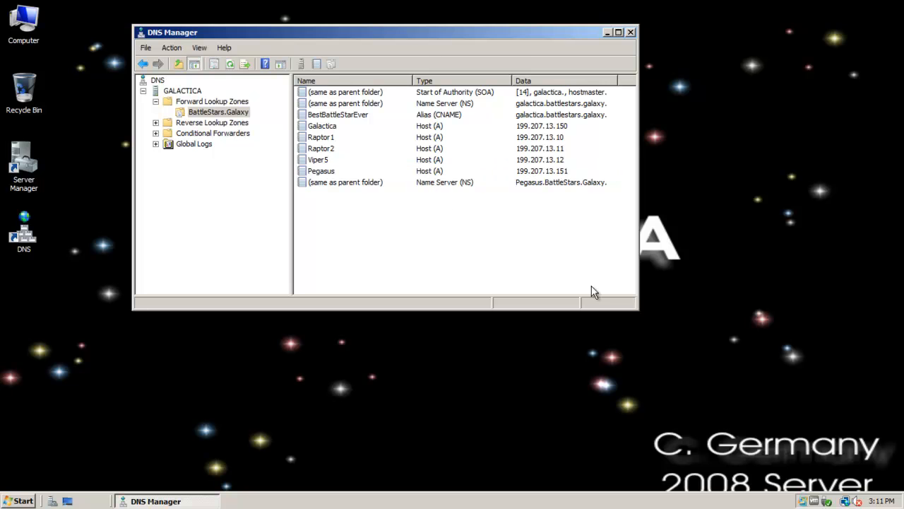
mouse_move(427, 398)
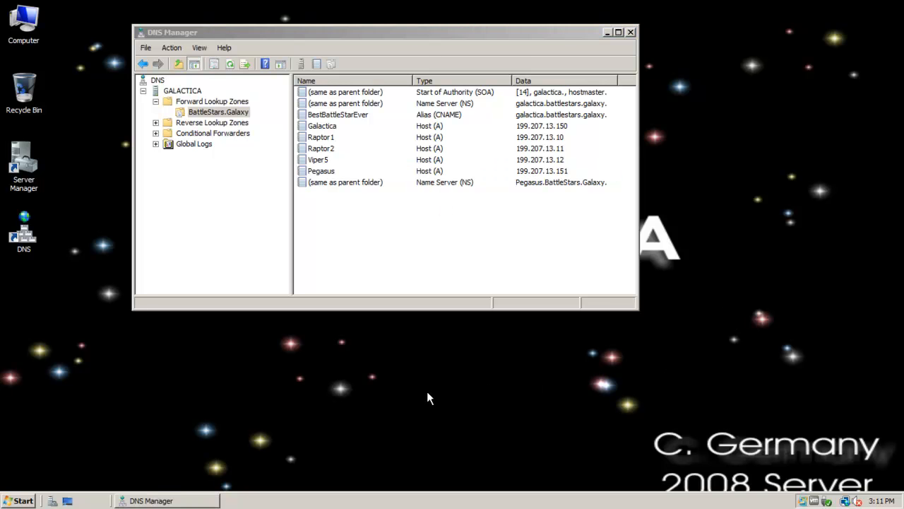
left_click(630, 31)
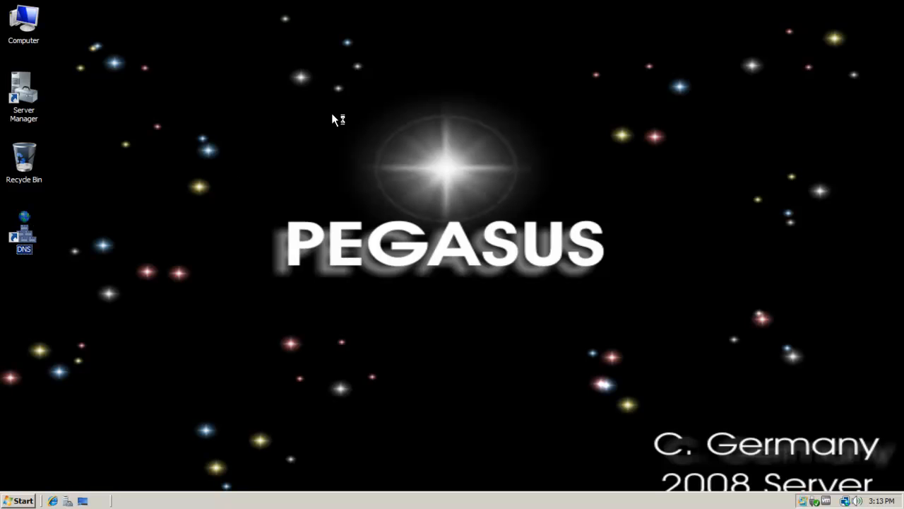
Step: Show the secondary BattleStars.Galaxy zone's transferred records under Forward Lookup Zones on Pegasus
double_click(22, 229)
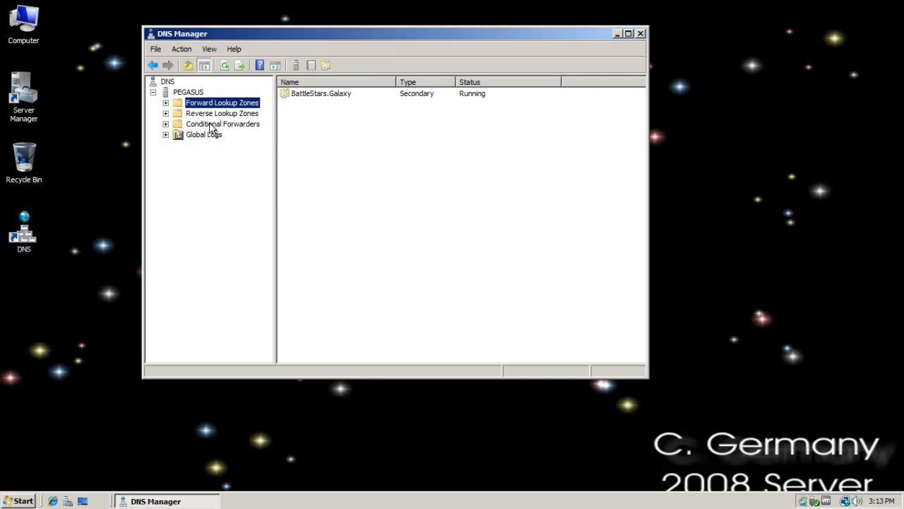
left_click(166, 102)
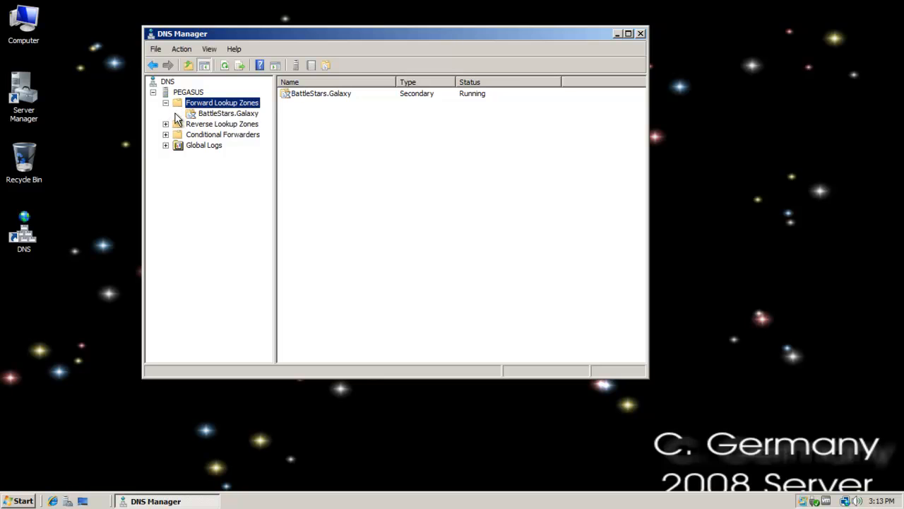
left_click(229, 113)
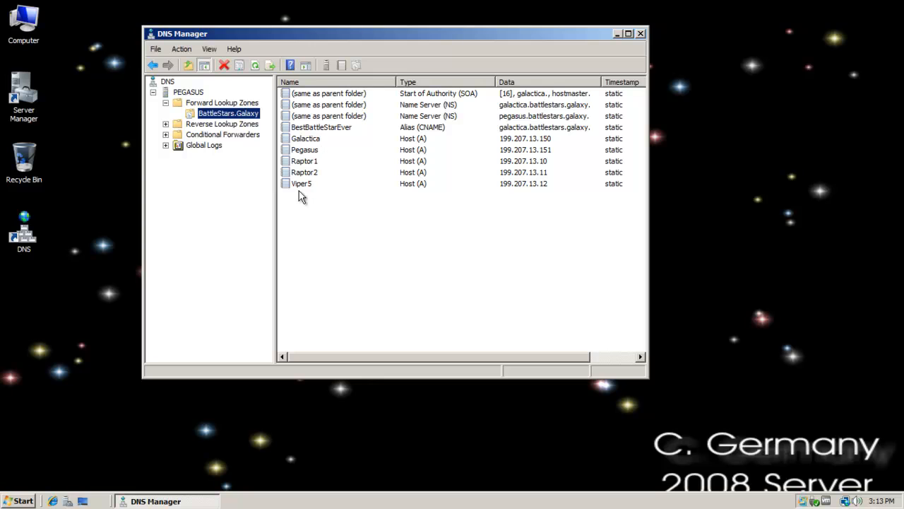
mouse_move(351, 130)
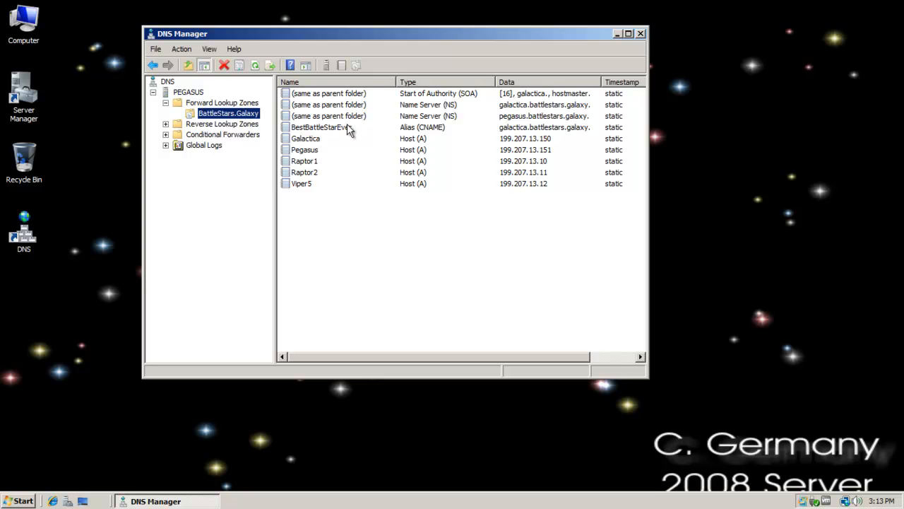
mouse_move(342, 133)
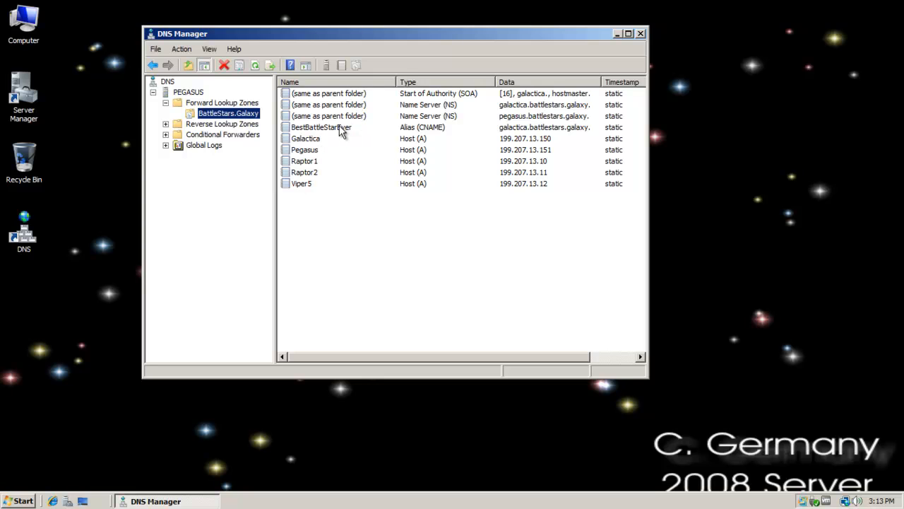
mouse_move(314, 110)
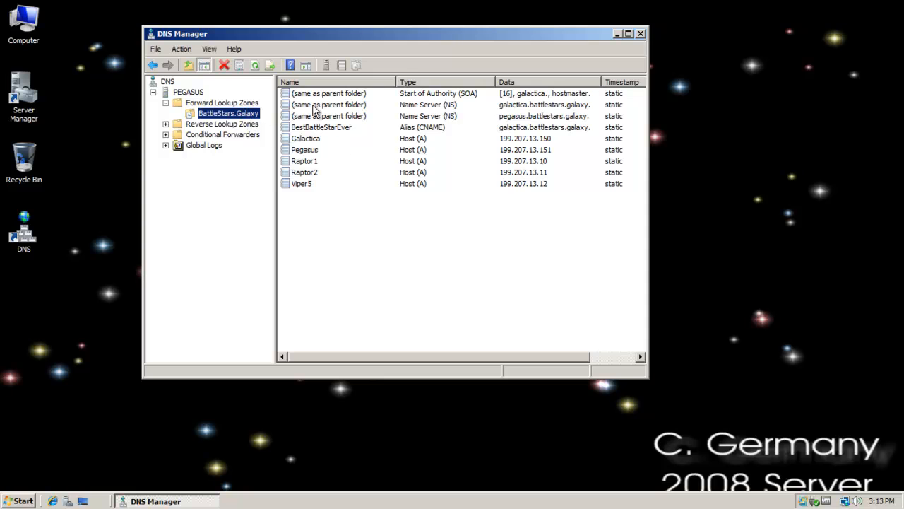
Step: Request Transfer from Master for the secondary BattleStars.Galaxy zone and reopen its task menu
right_click(226, 113)
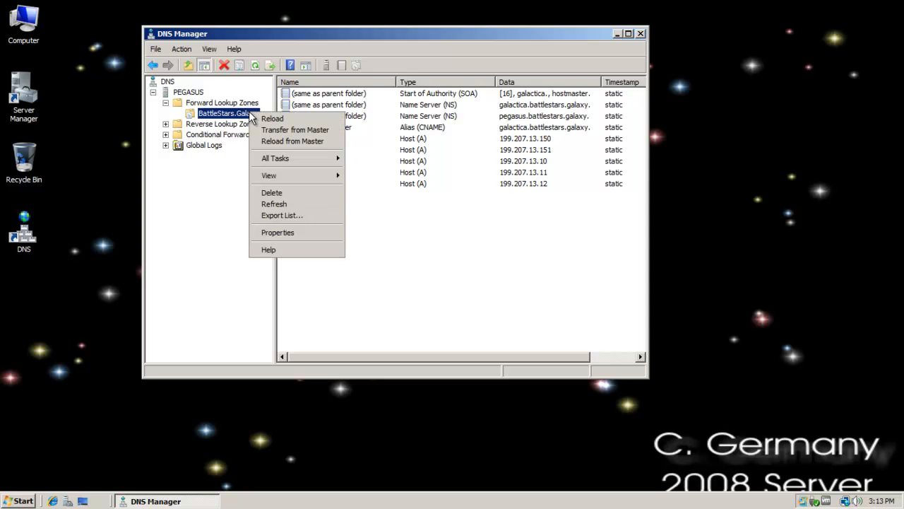
mouse_move(280, 175)
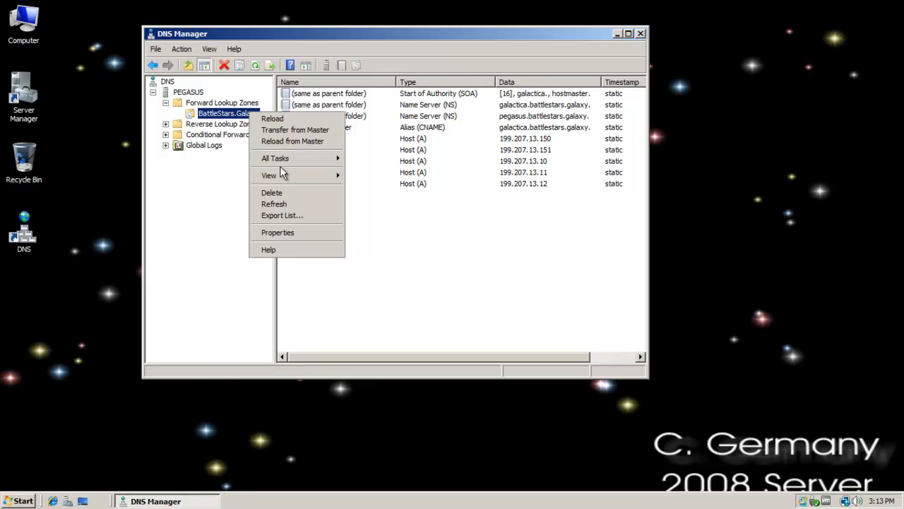
mouse_move(303, 142)
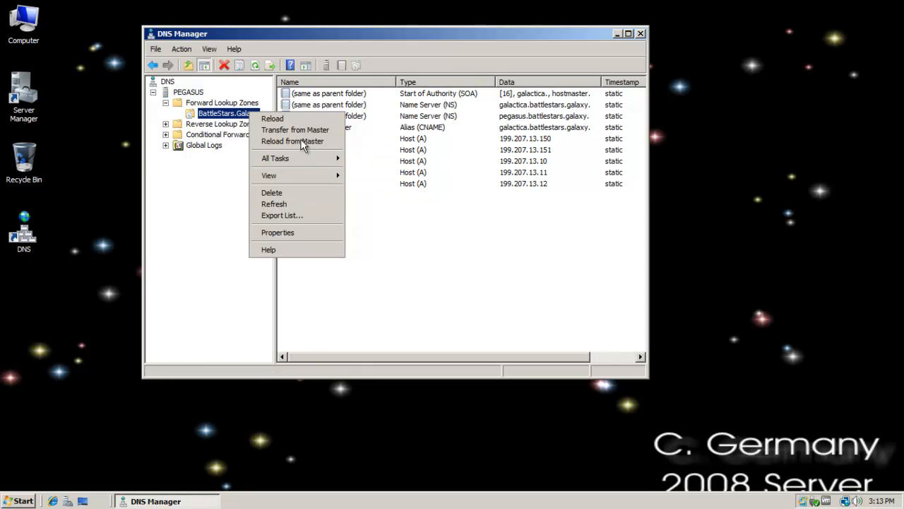
mouse_move(295, 130)
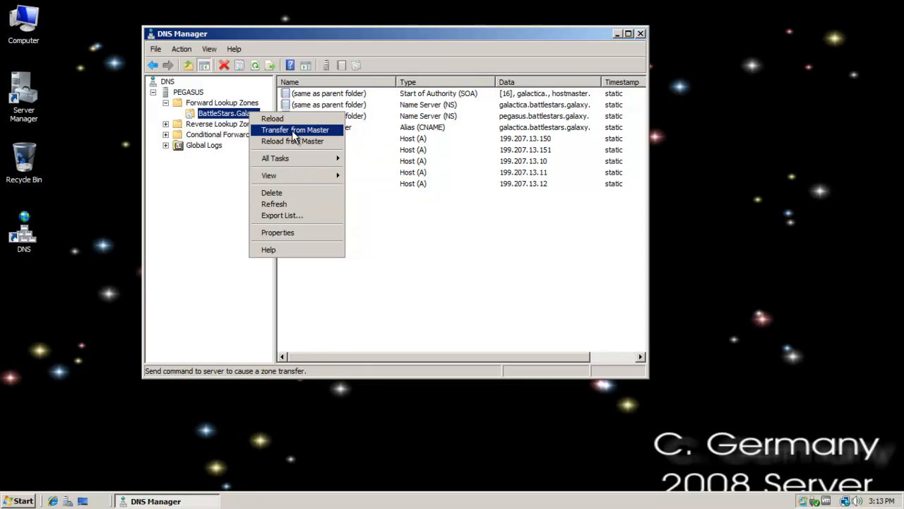
mouse_move(308, 141)
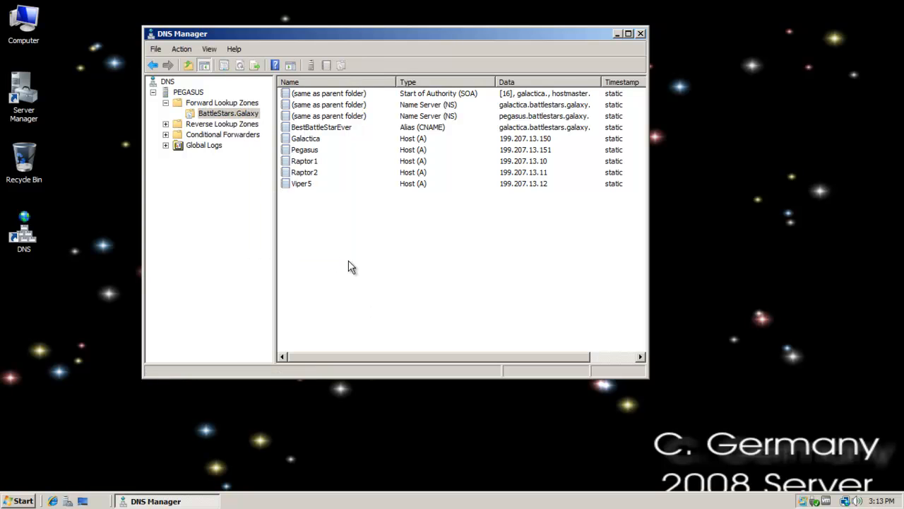
left_click(226, 113)
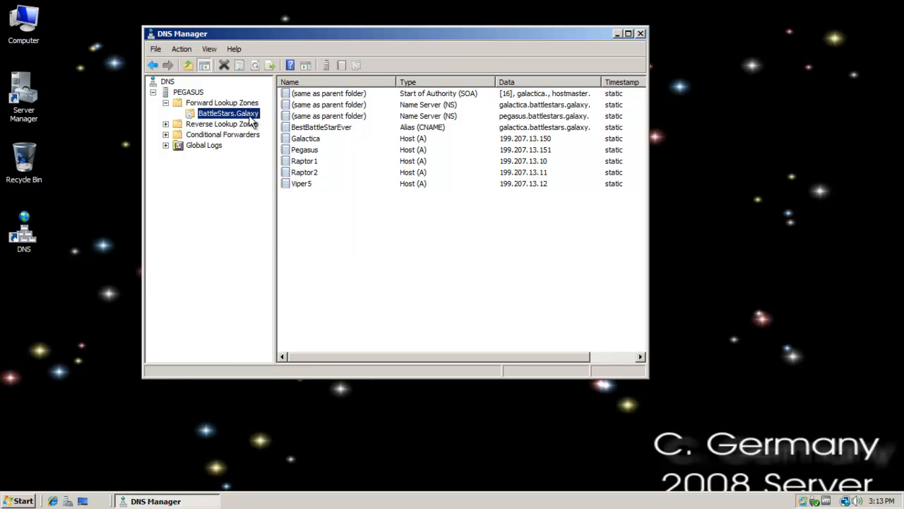
right_click(226, 113)
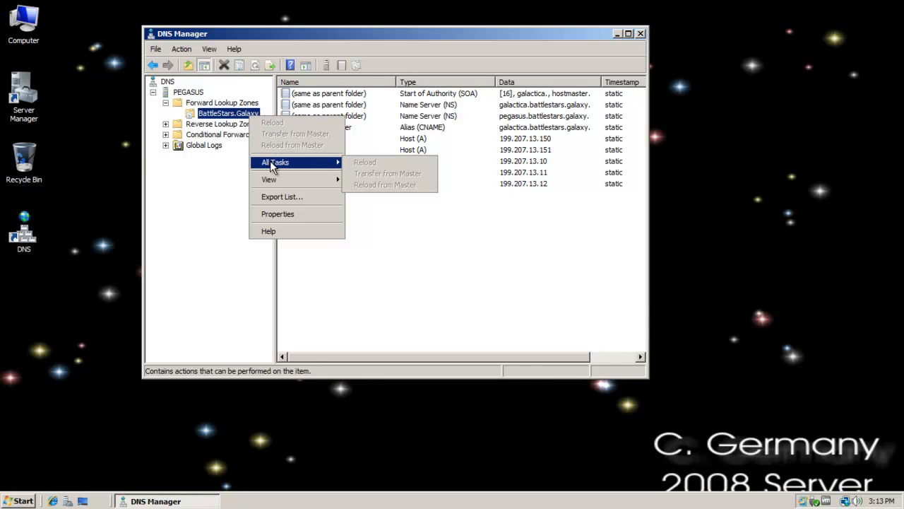